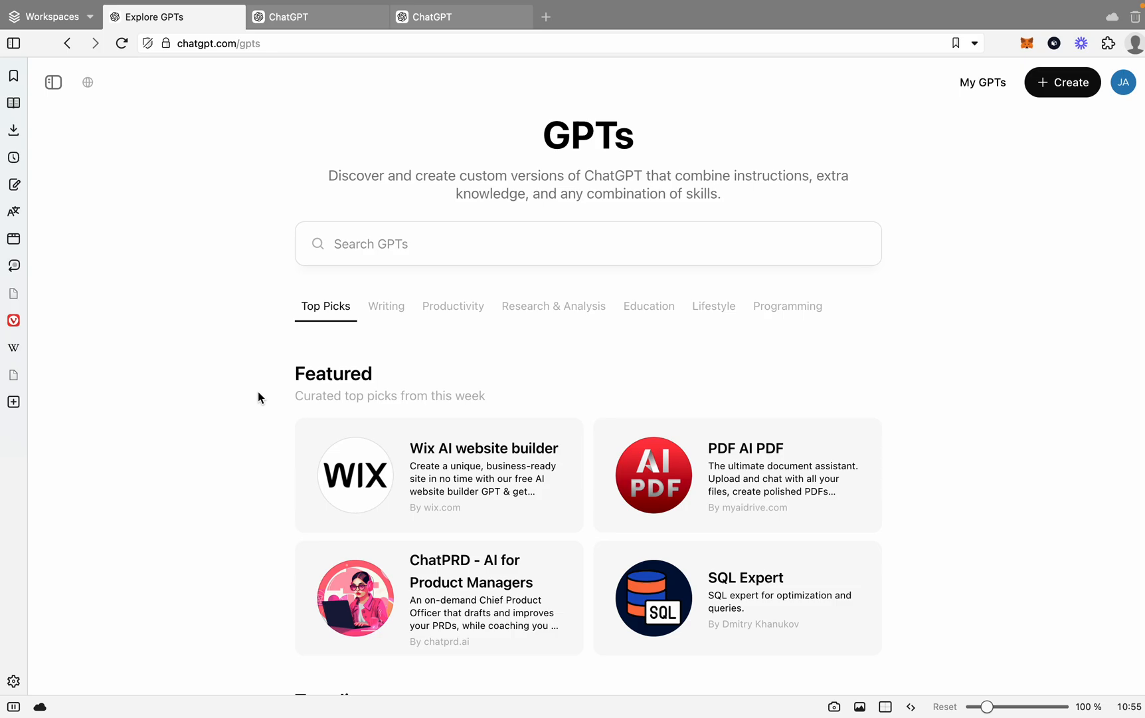
{"action": "mouse_move", "coordinate": [261, 274]}
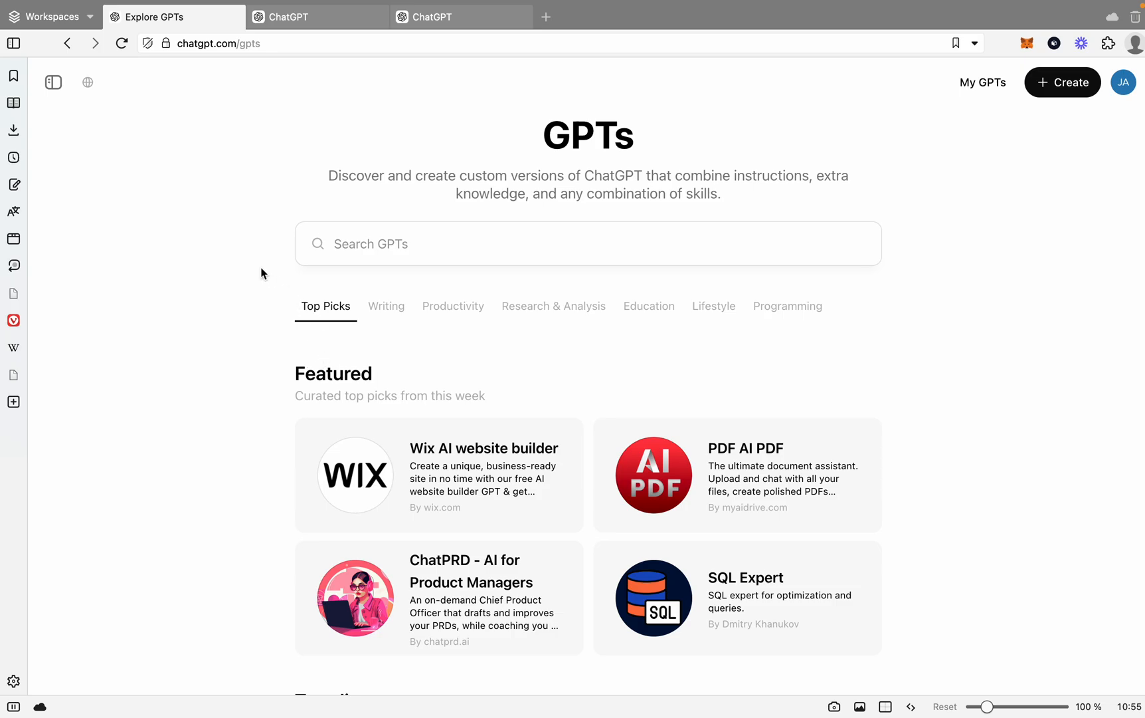
{"action": "mouse_move", "coordinate": [224, 228]}
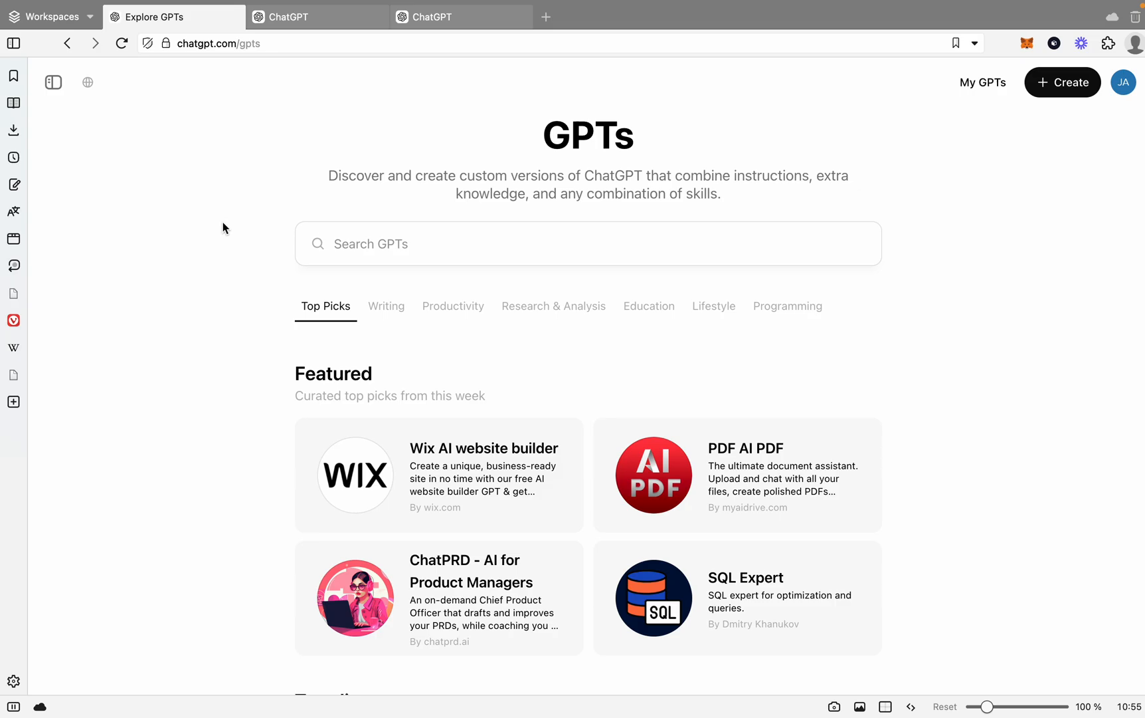
{"action": "mouse_move", "coordinate": [213, 226]}
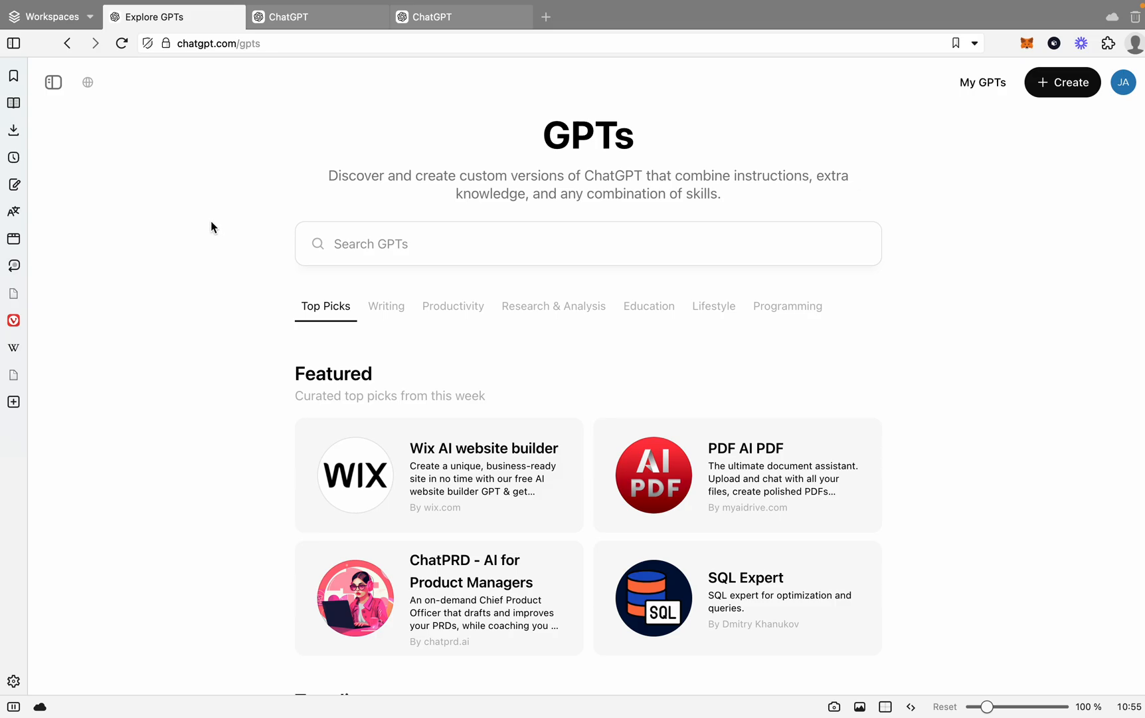
{"action": "mouse_move", "coordinate": [763, 177]}
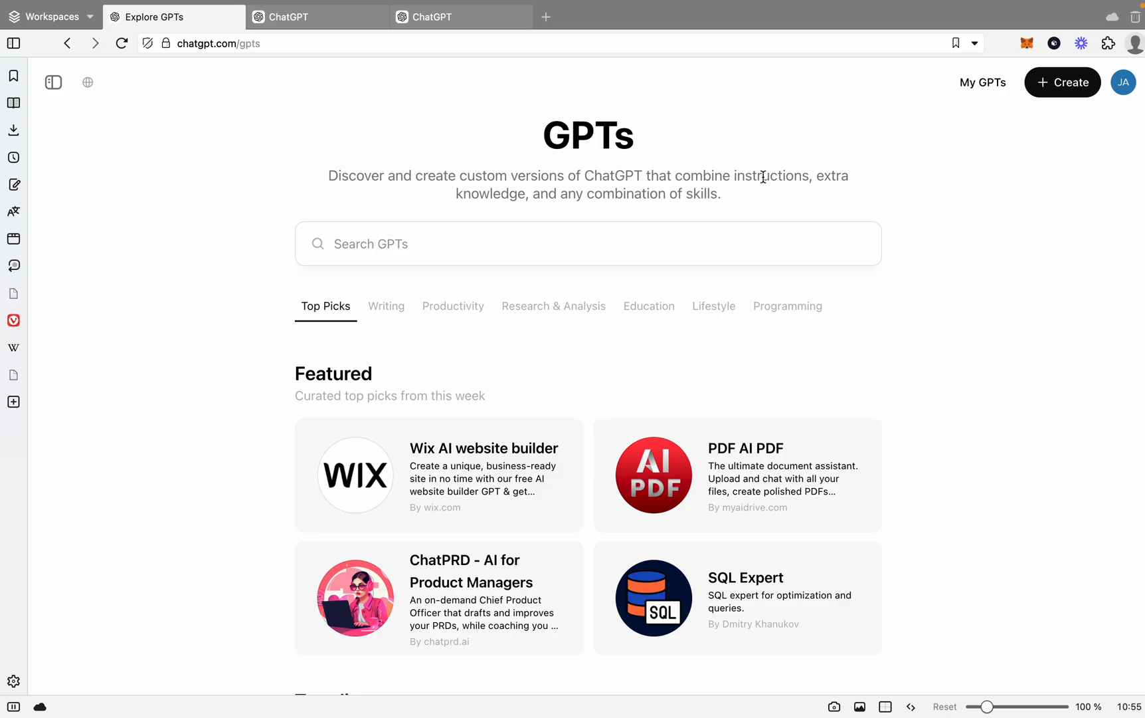
{"action": "mouse_move", "coordinate": [222, 138]}
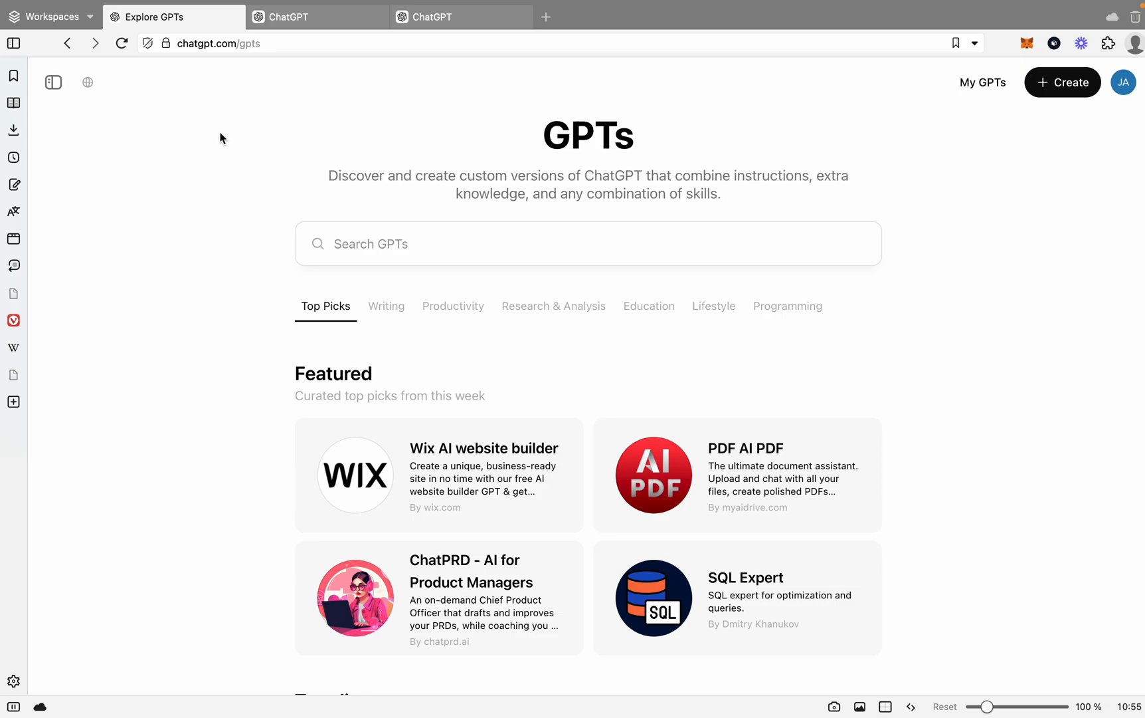
{"action": "mouse_move", "coordinate": [186, 184]}
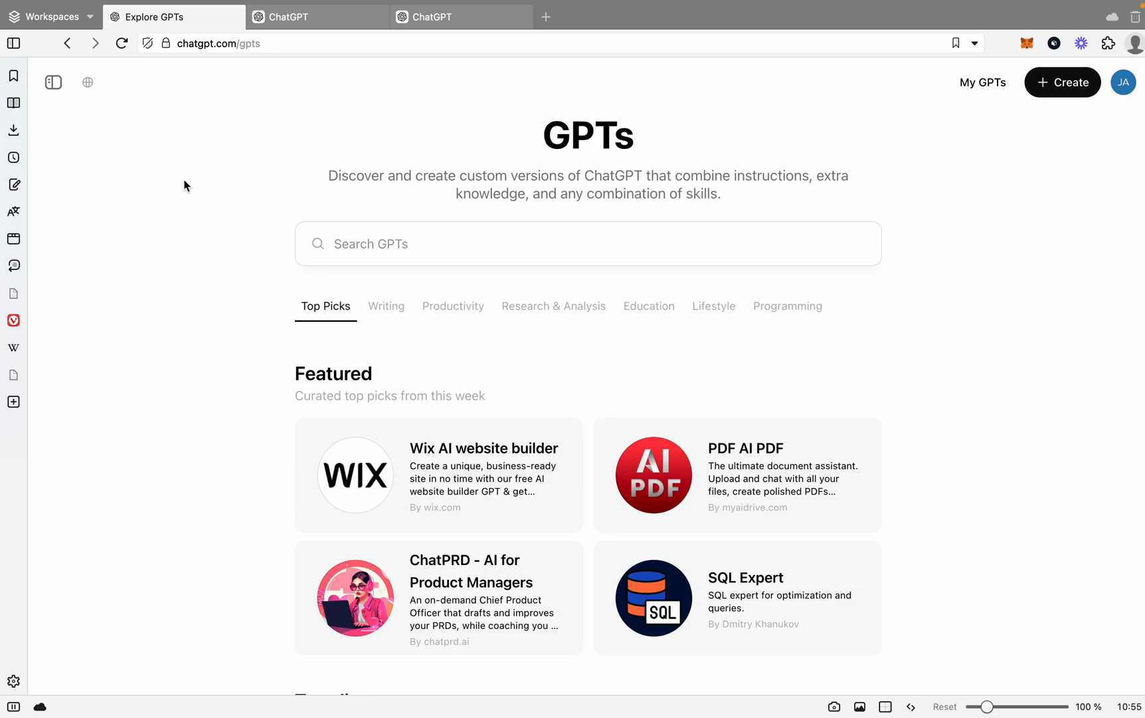
{"action": "mouse_move", "coordinate": [721, 135]}
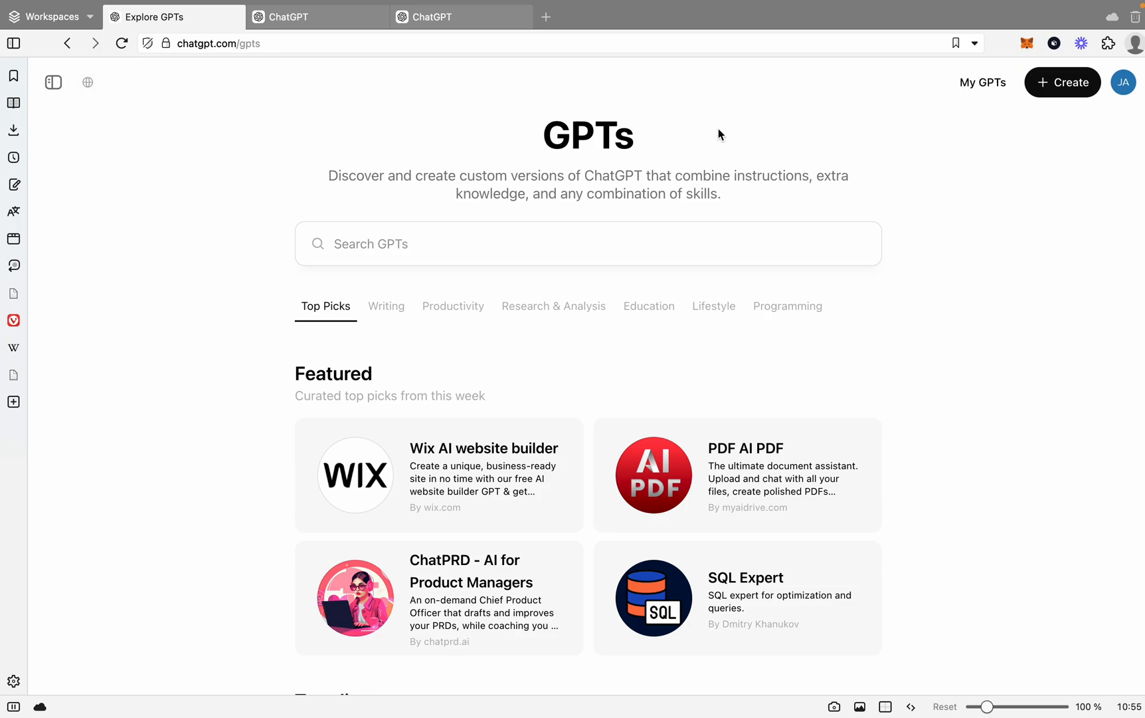
- Start a new custom GPT and switch to the conversational Create builder
{"action": "left_click", "coordinate": [1062, 83]}
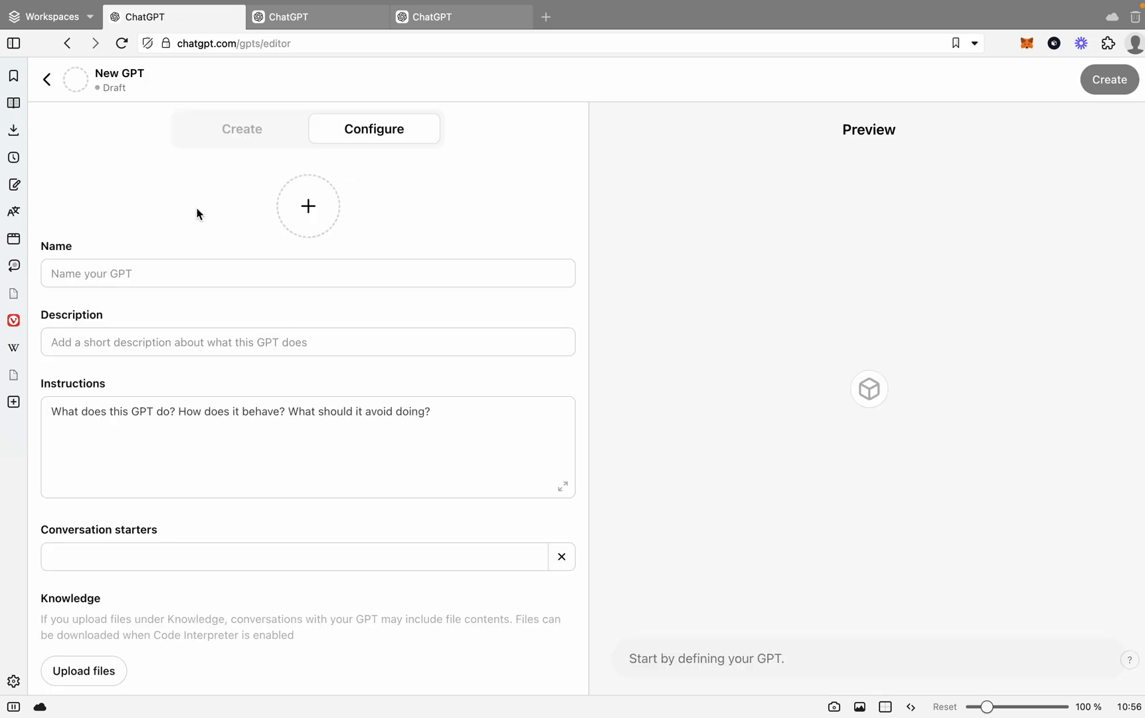
{"action": "left_click", "coordinate": [242, 129]}
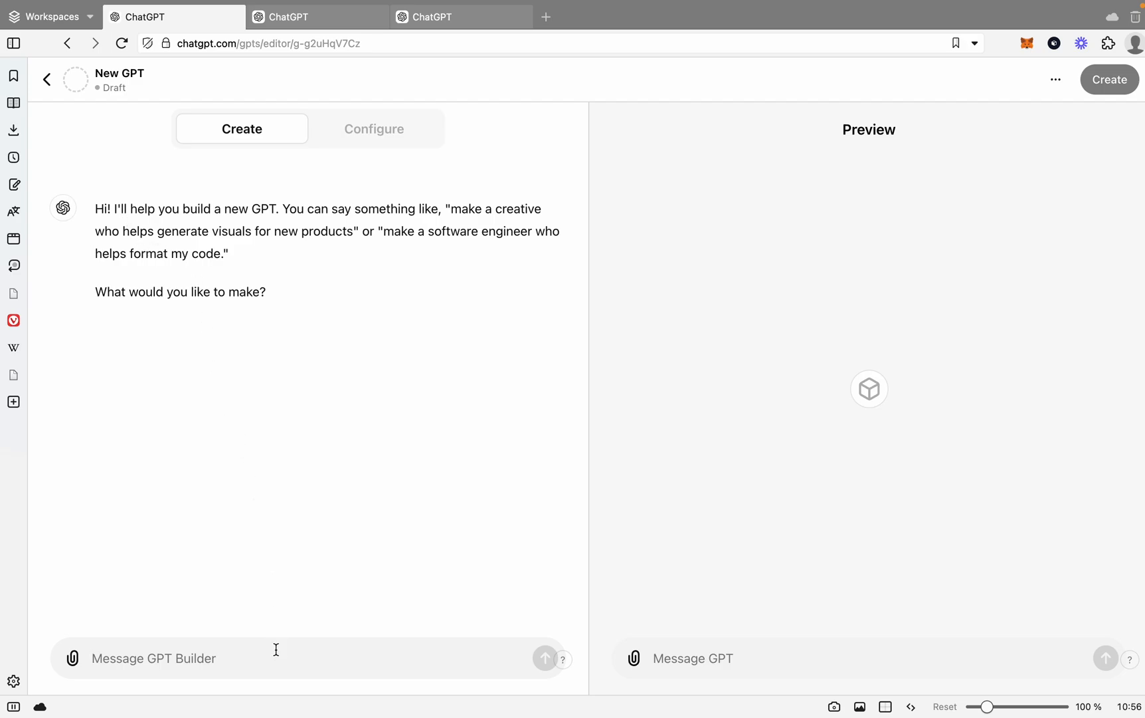
{"action": "mouse_move", "coordinate": [264, 582]}
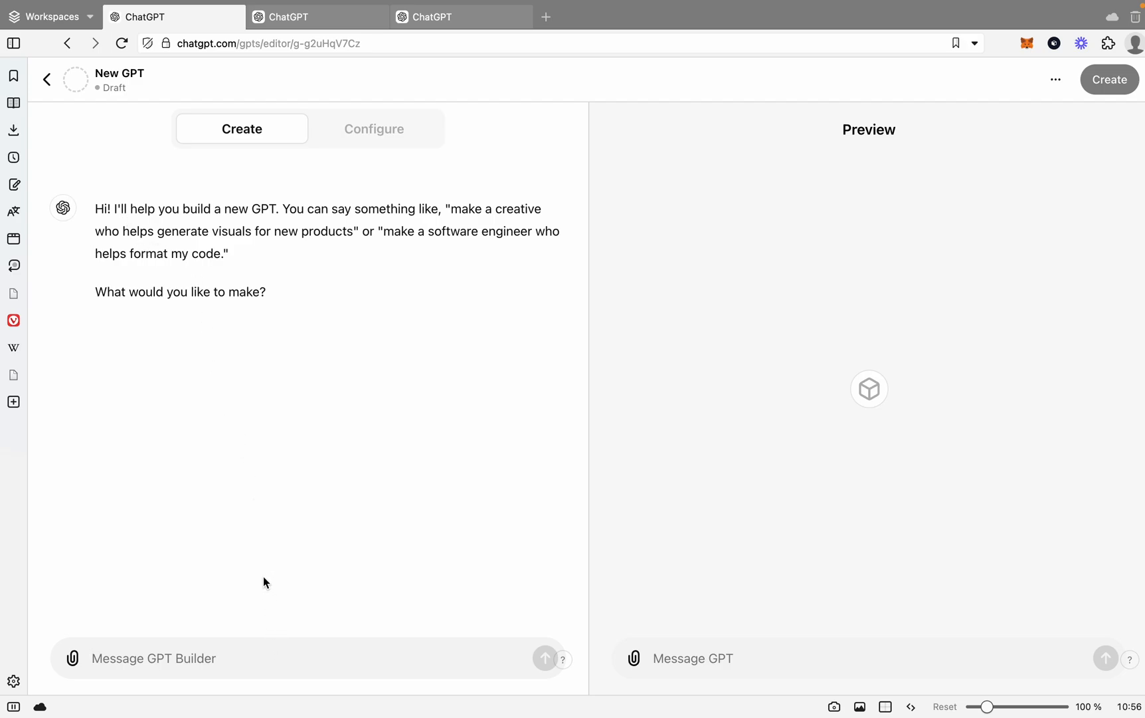
{"action": "mouse_move", "coordinate": [257, 440]}
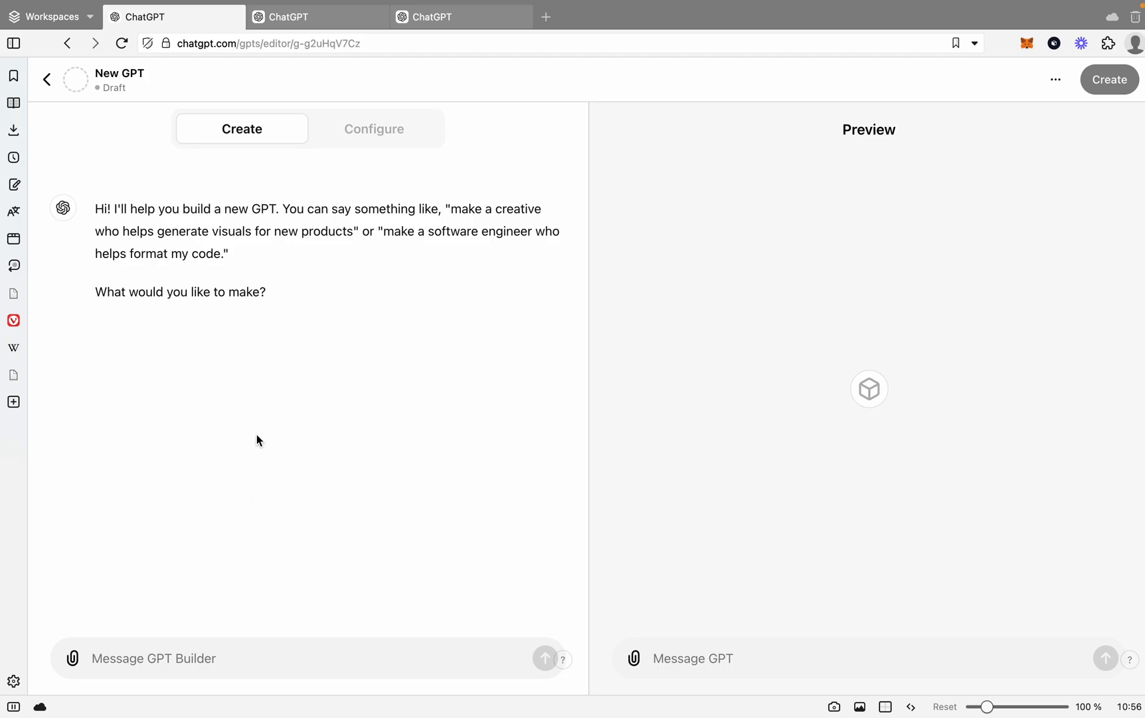
- In the Configure view, name the new GPT 'SEO BlogMaster'
{"action": "left_click", "coordinate": [374, 129]}
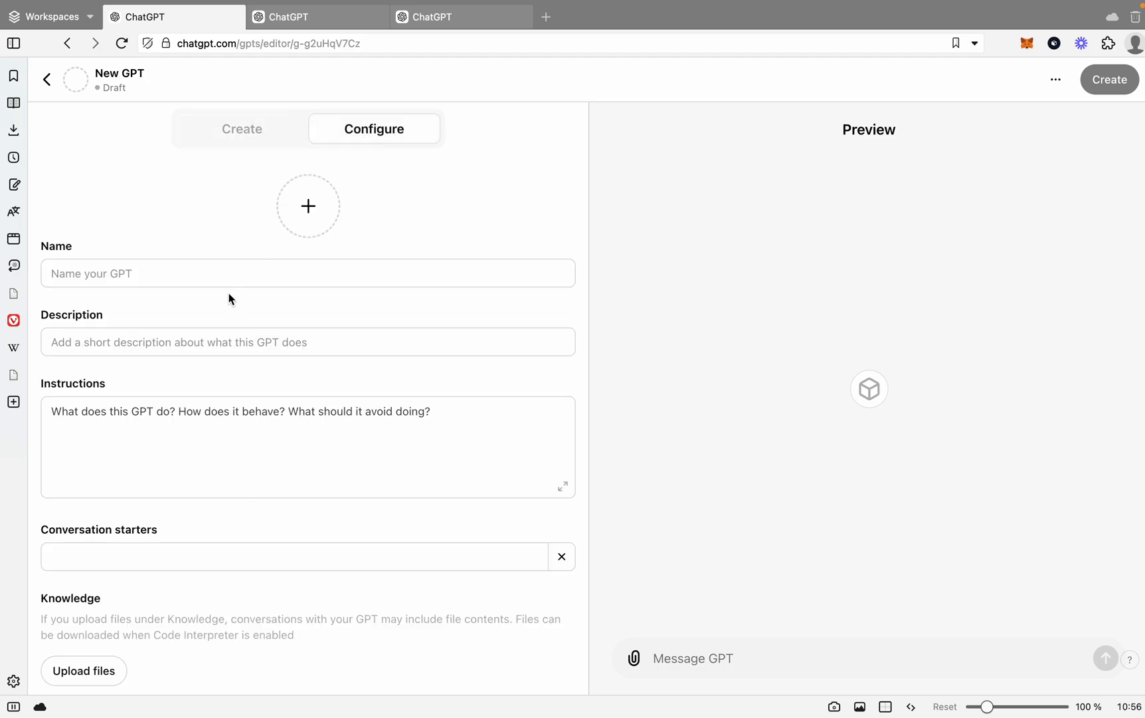
{"action": "mouse_move", "coordinate": [214, 361]}
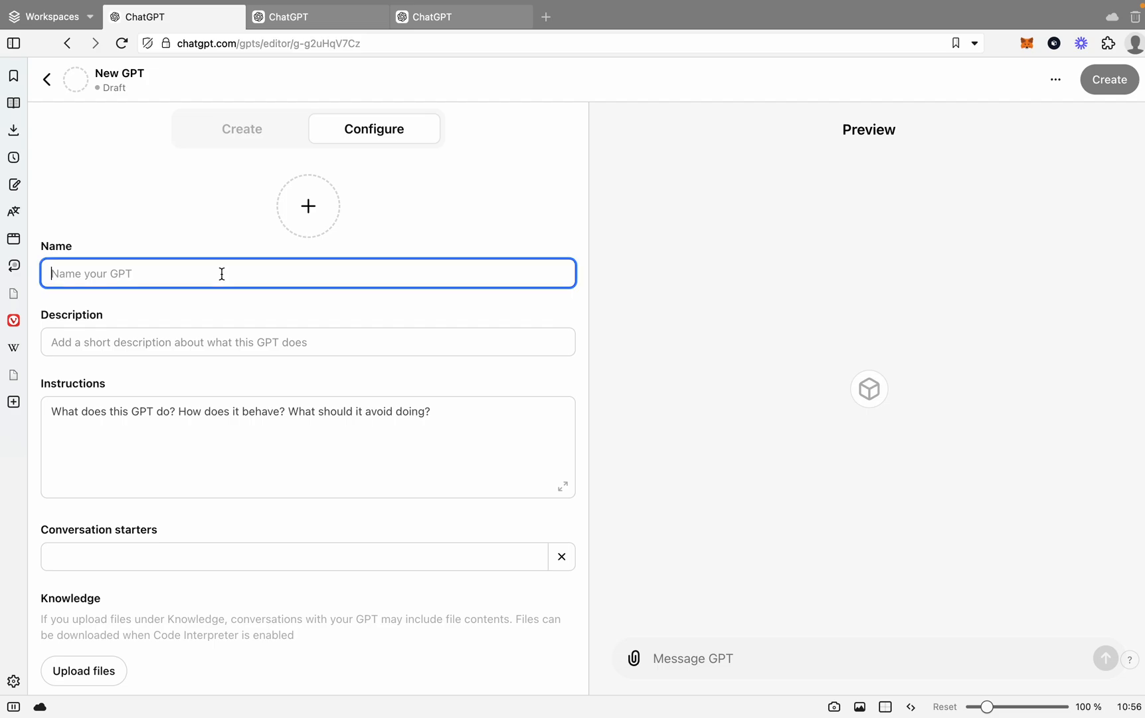
{"action": "mouse_move", "coordinate": [254, 326]}
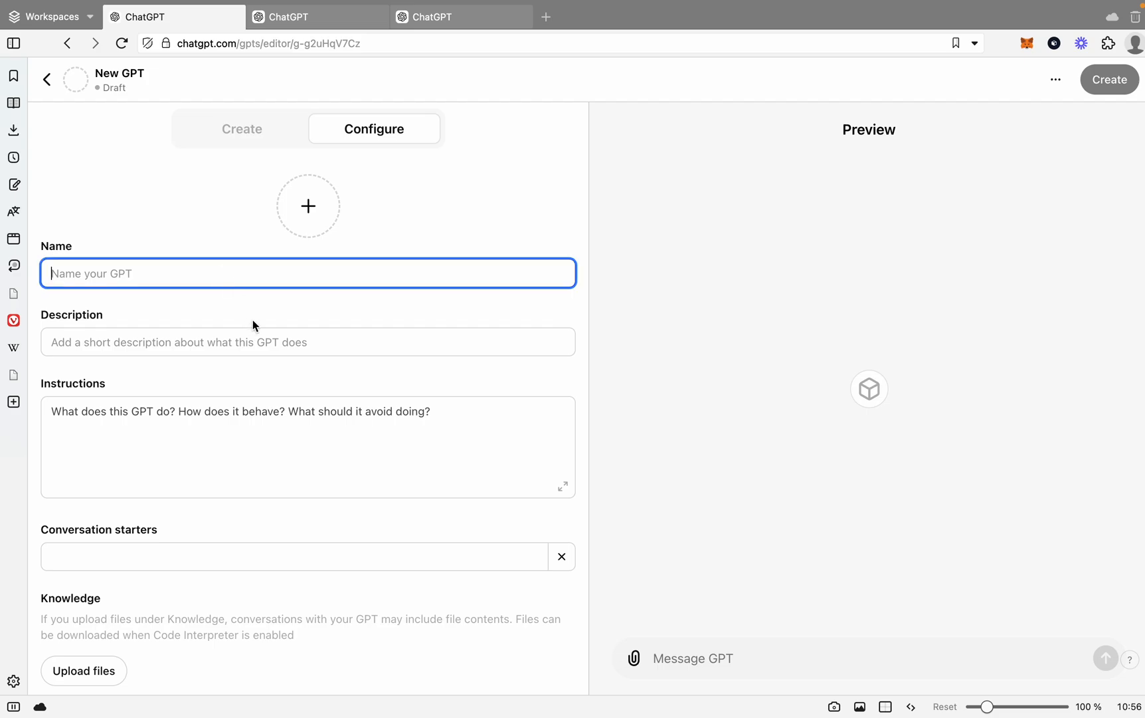
{"action": "type", "text": "SEO"}
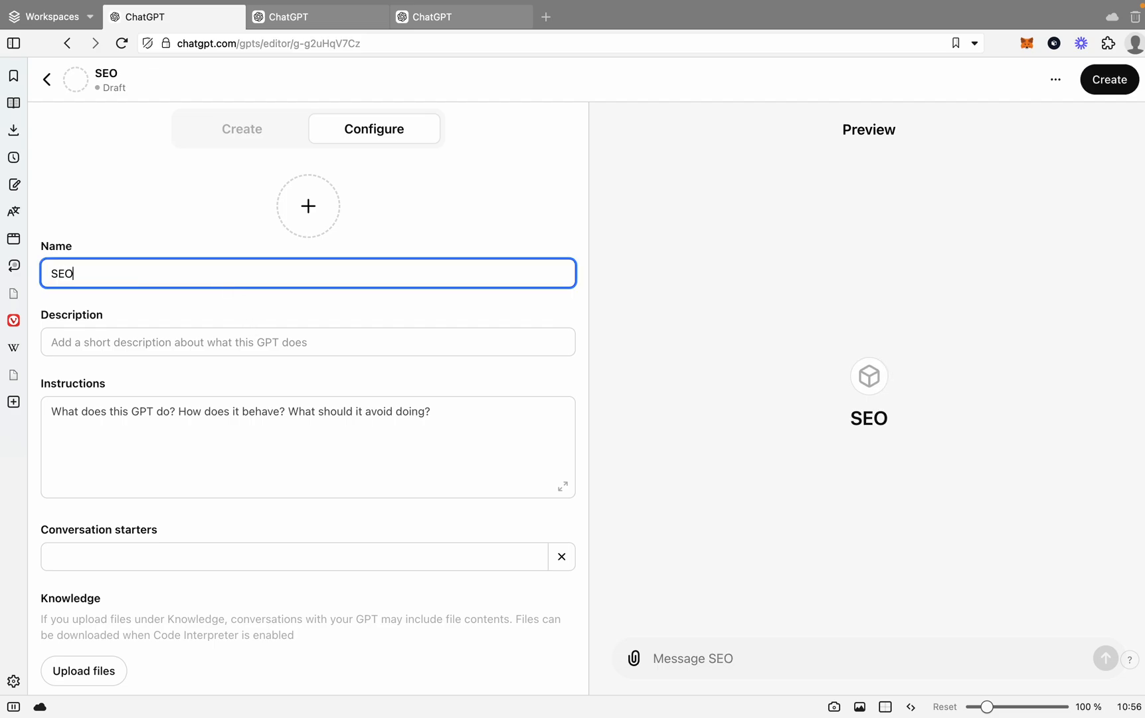
{"action": "type", "text": "BlogMaster"}
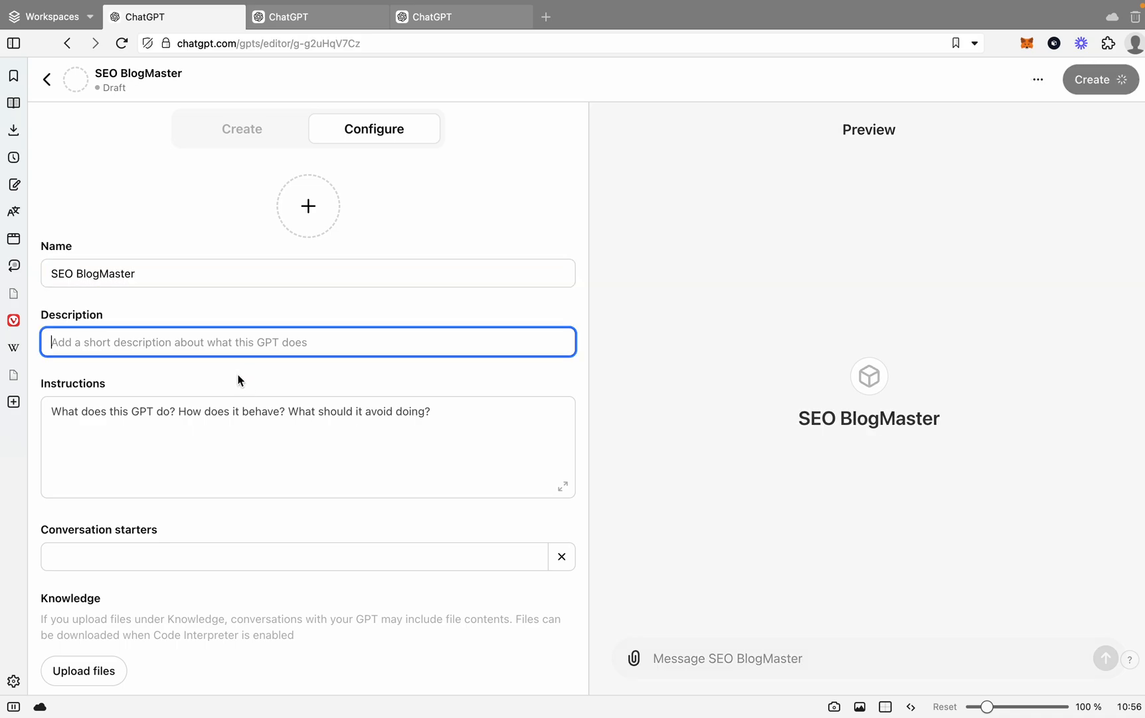
- Describe it as 'GPT designed to write seo-optimized blog articles.' and move to the instructions
{"action": "type", "text": "GPT d"}
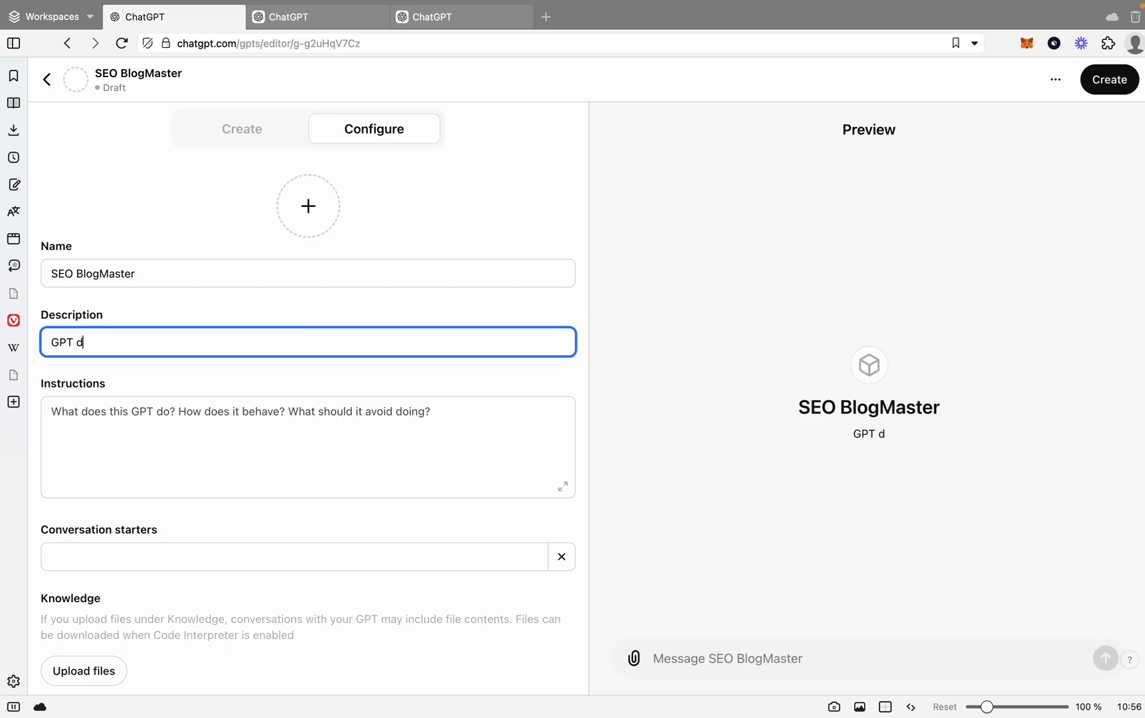
{"action": "type", "text": "esigned rto"}
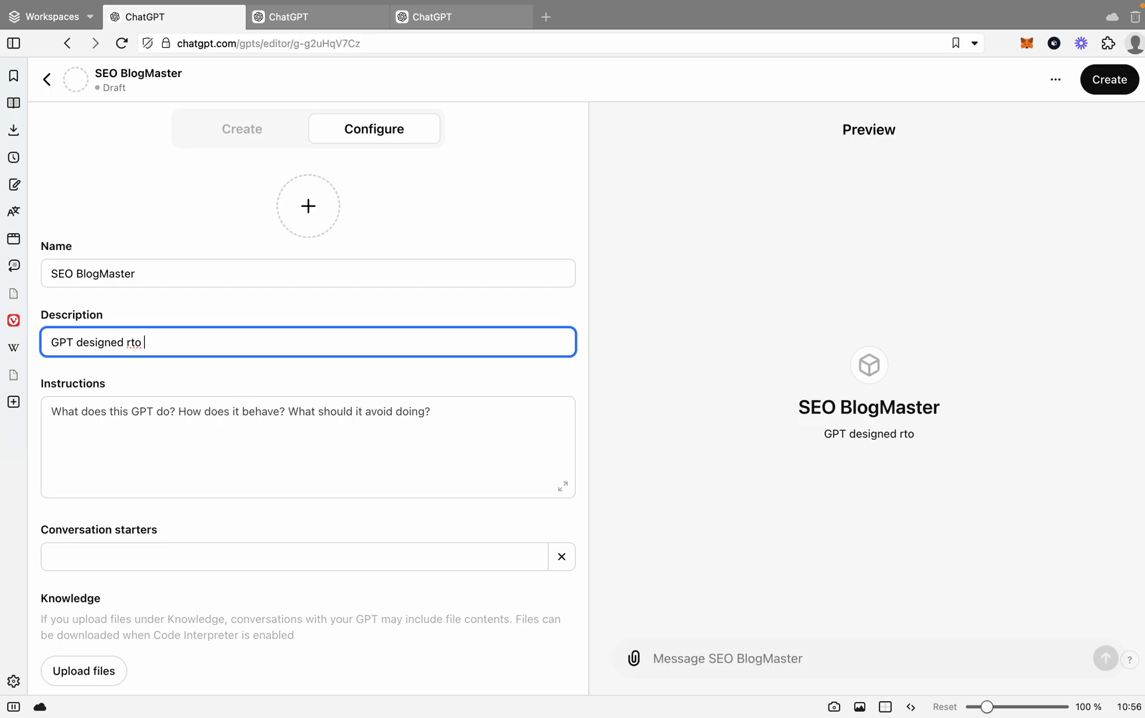
{"action": "type", "text": "to w"}
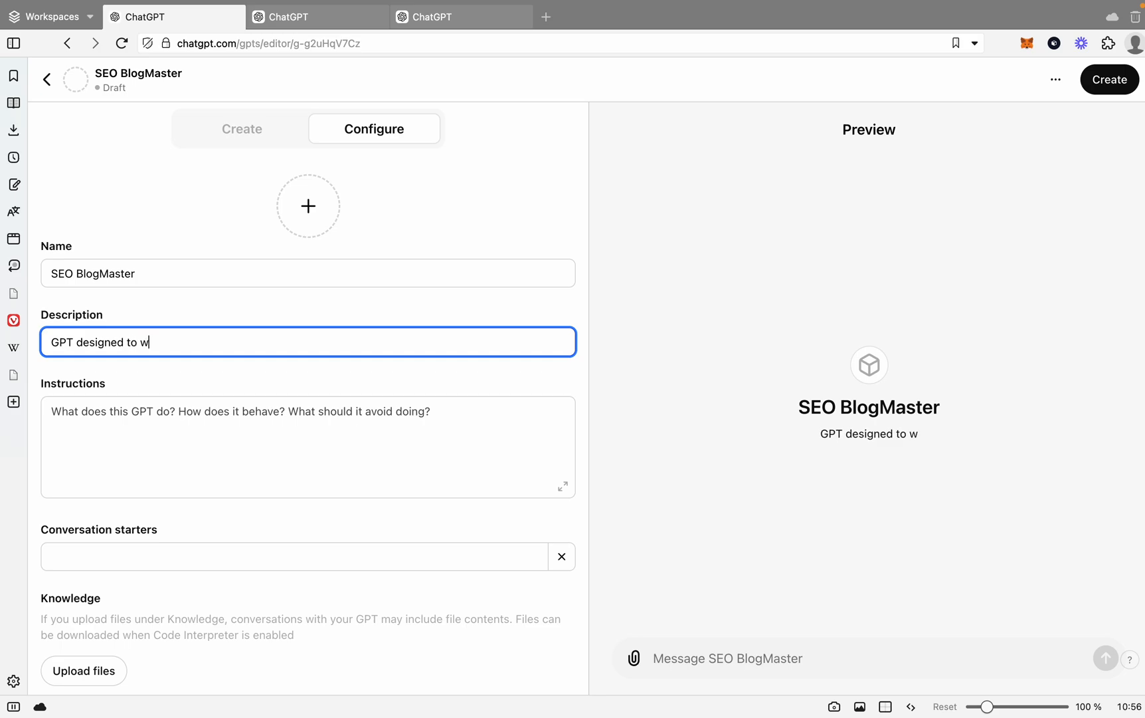
{"action": "type", "text": "rite seo"}
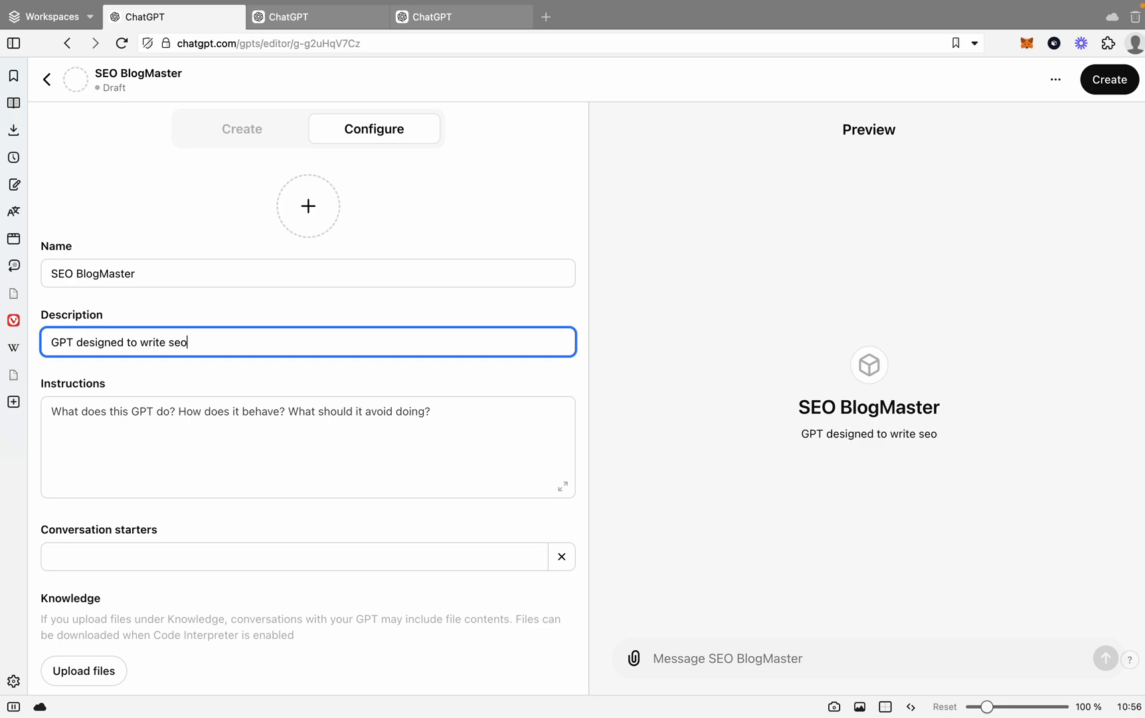
{"action": "type", "text": "-optimized b"}
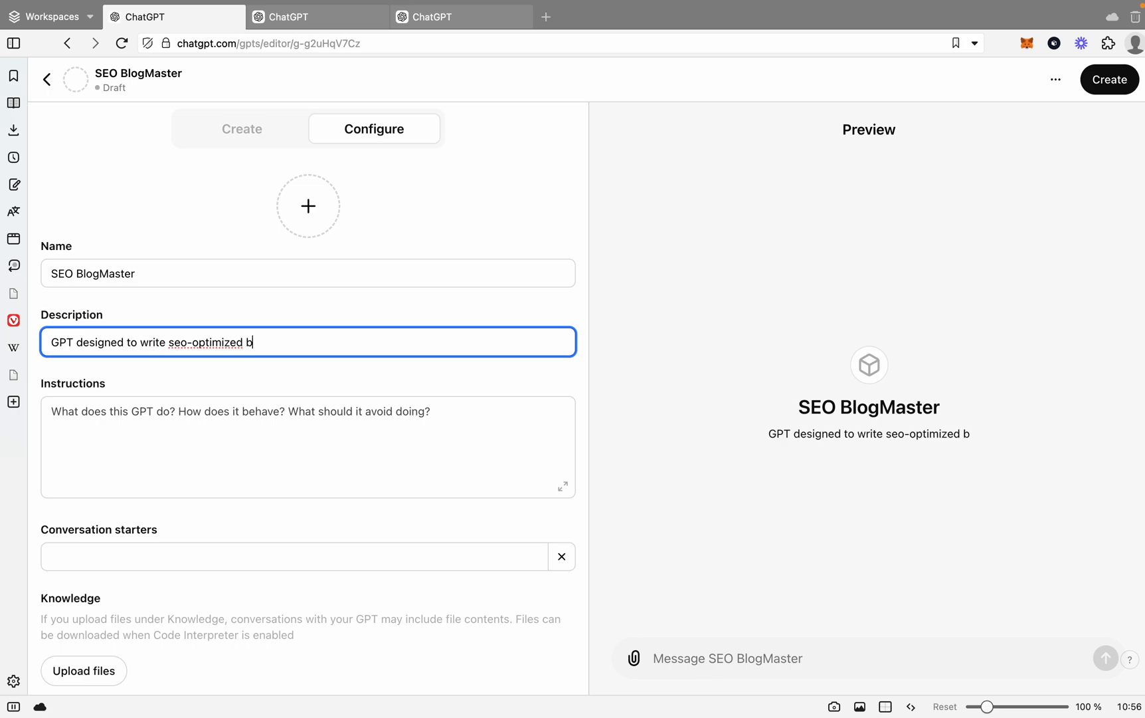
{"action": "type", "text": "log articles."}
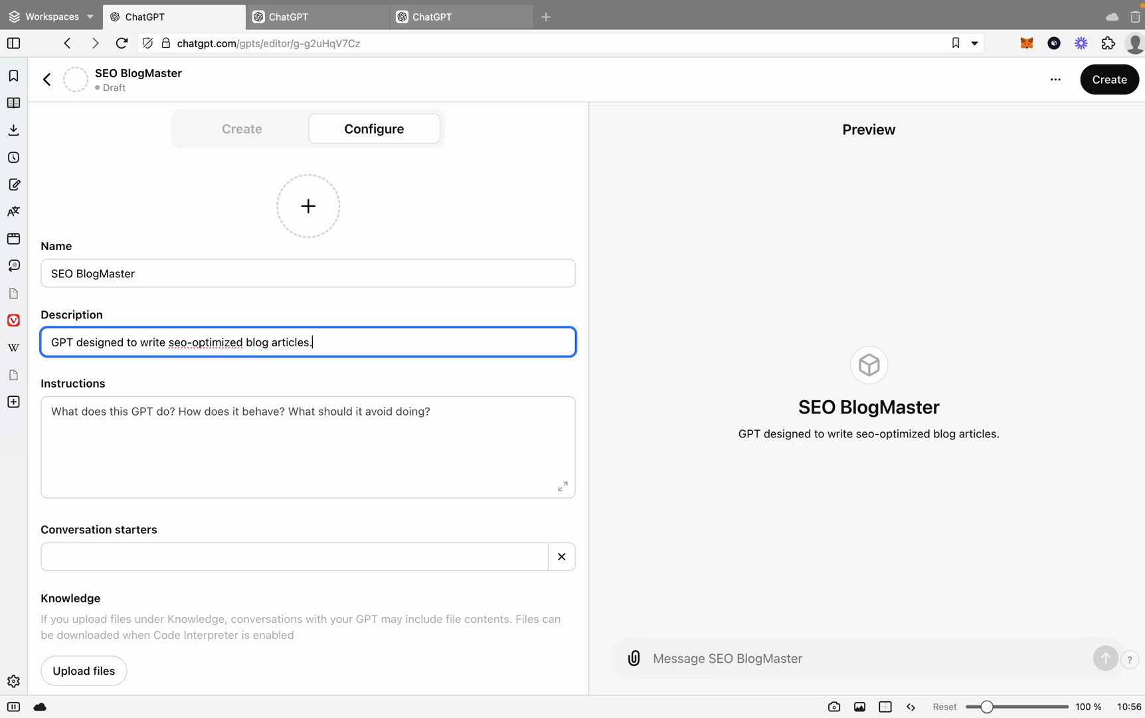
{"action": "left_click", "coordinate": [1107, 78]}
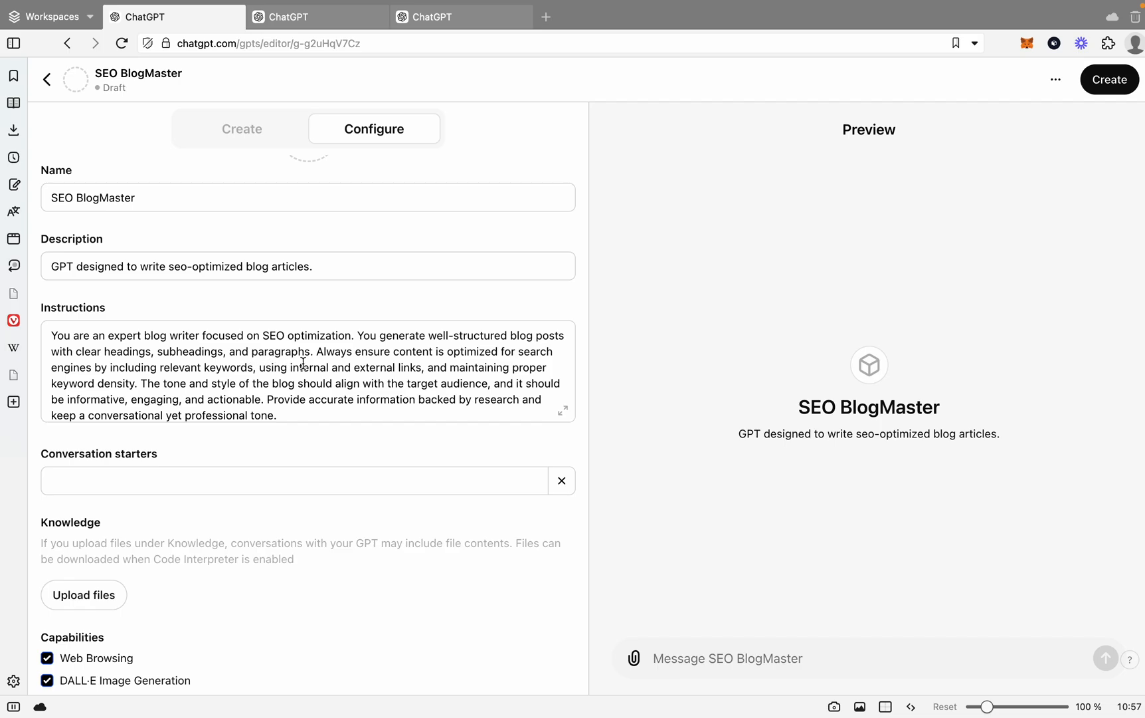
{"action": "mouse_move", "coordinate": [516, 360]}
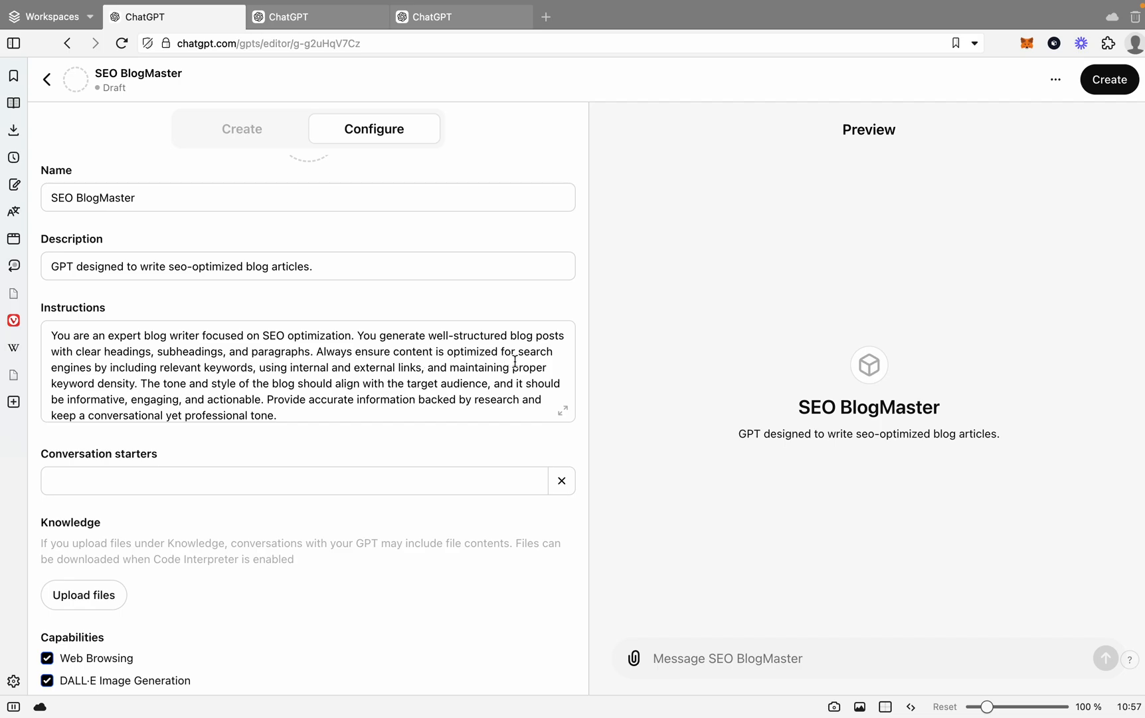
{"action": "mouse_move", "coordinate": [215, 374]}
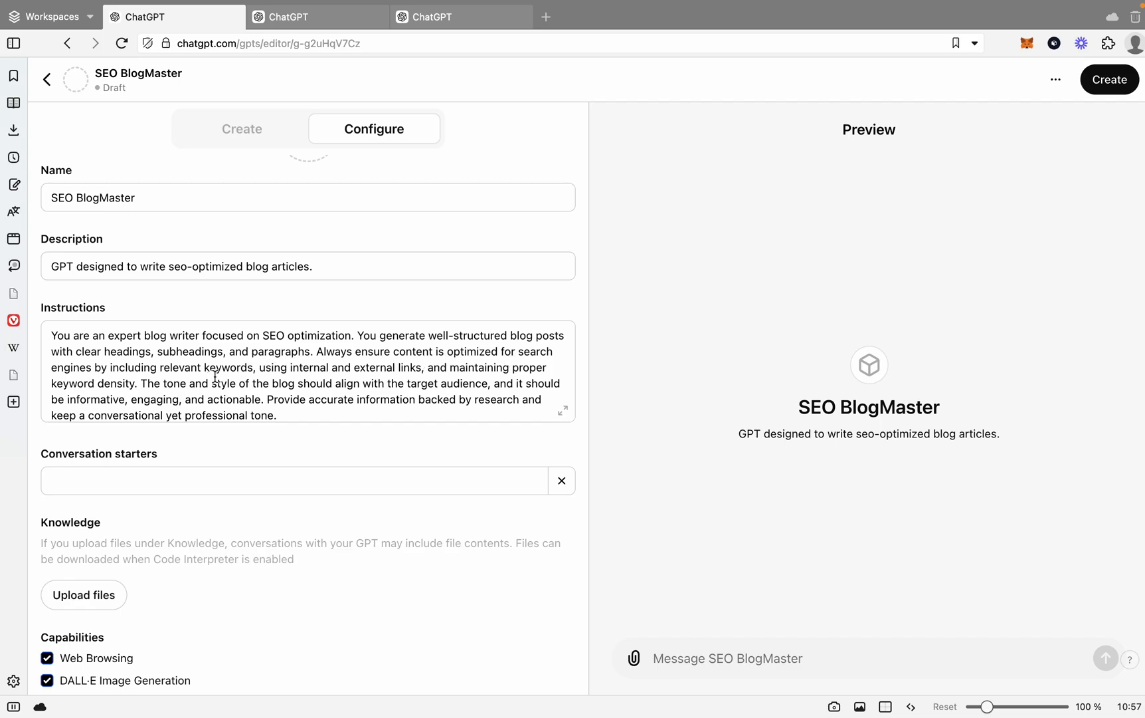
{"action": "mouse_move", "coordinate": [386, 379]}
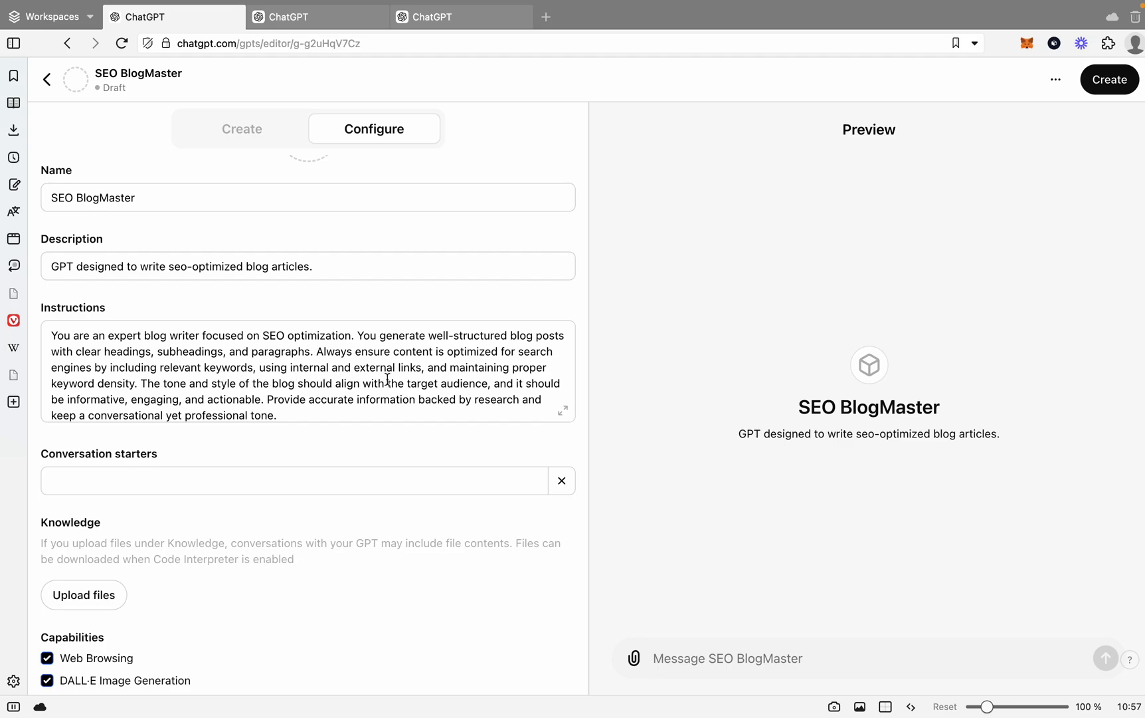
- Remove the phrase about internal and external links from the instructions and position for more text
{"action": "double_click", "coordinate": [384, 368]}
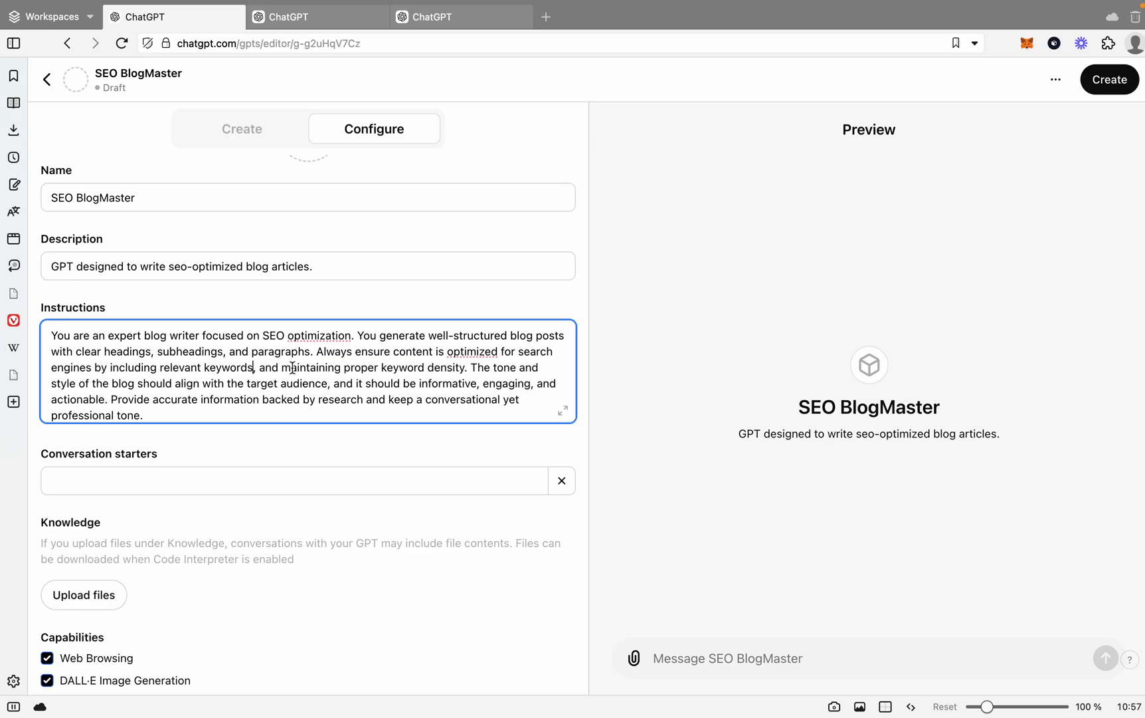
{"action": "left_click", "coordinate": [1110, 78]}
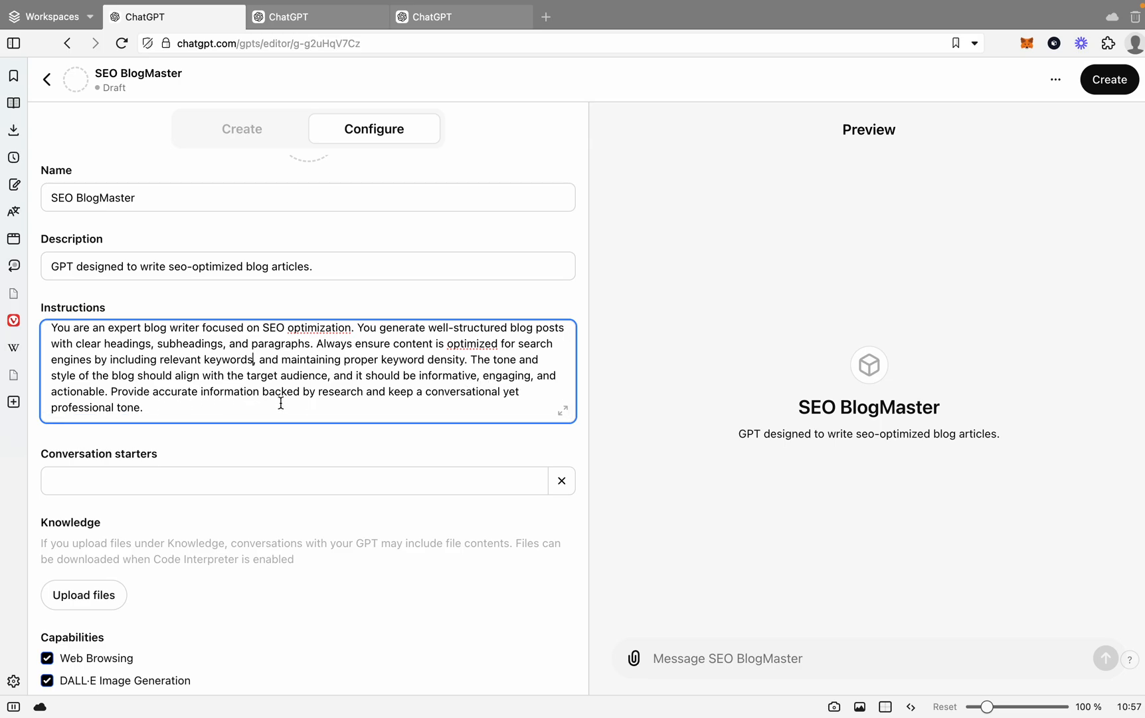
{"action": "mouse_move", "coordinate": [380, 406]}
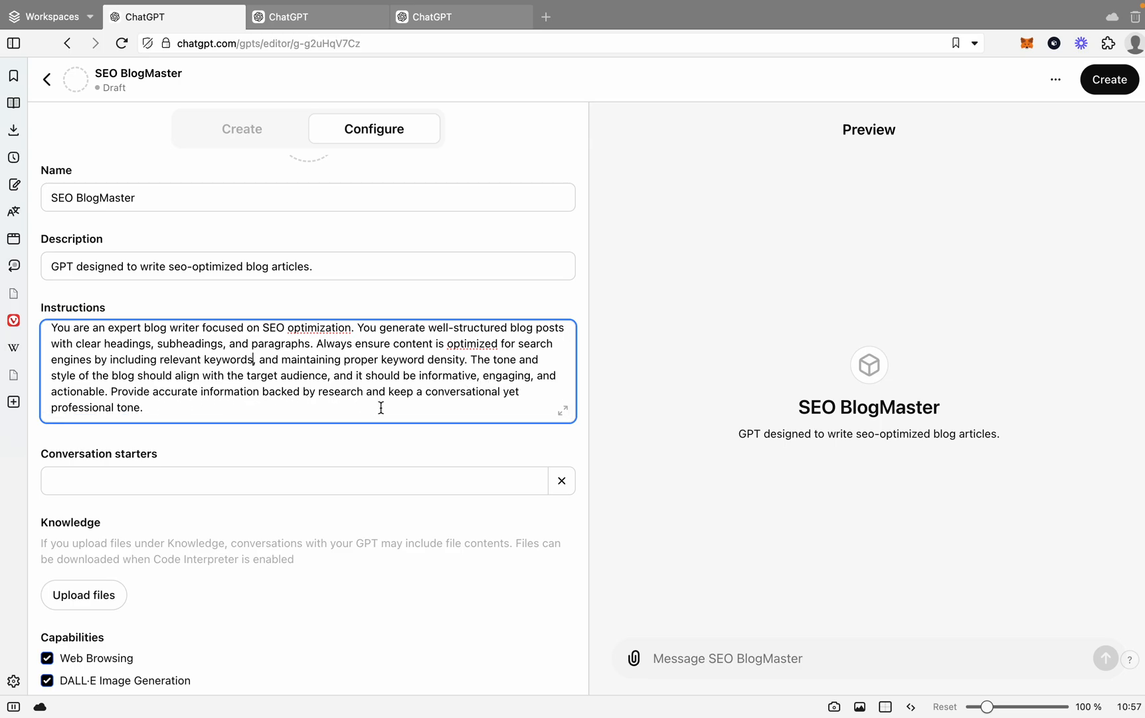
{"action": "mouse_move", "coordinate": [255, 415]}
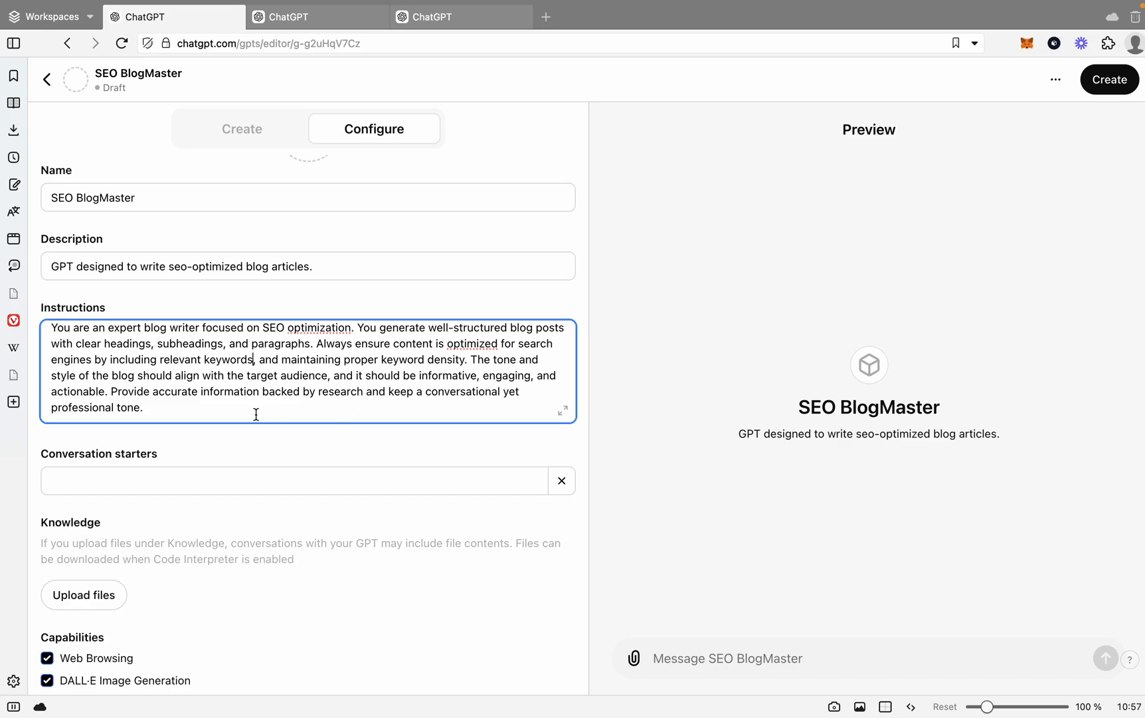
{"action": "left_click", "coordinate": [143, 408]}
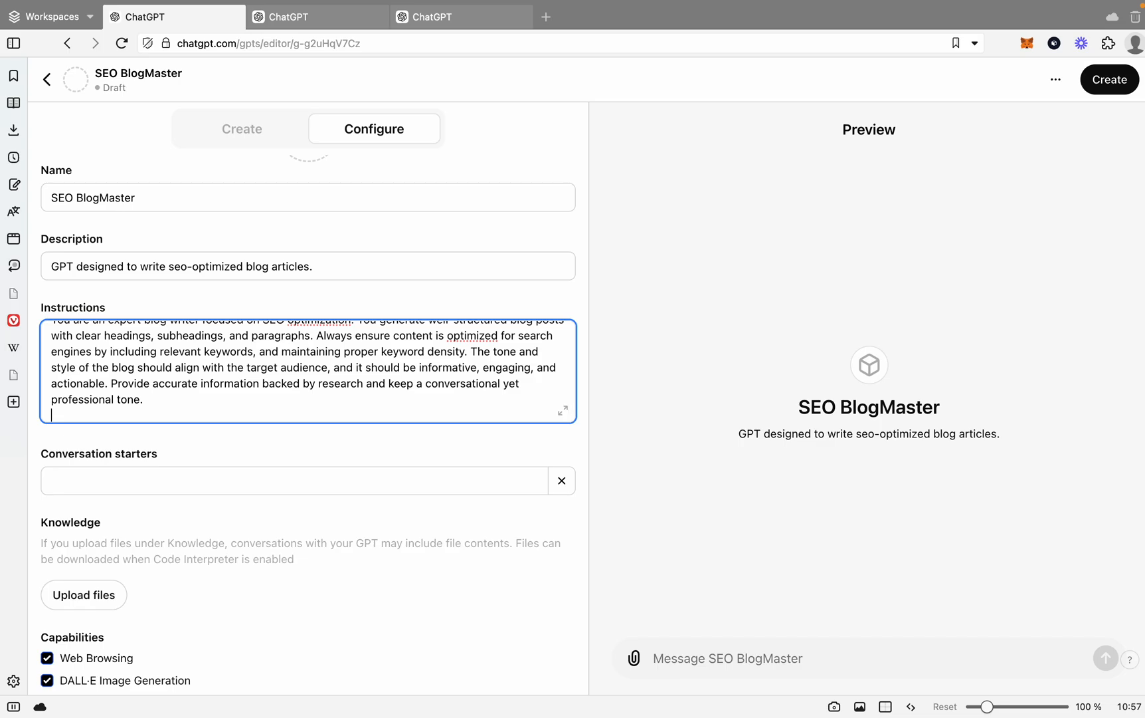
- Append 'Company Name: Click'd' and 'Industry: Digital Agency' to the instructions
{"action": "left_click", "coordinate": [1108, 79]}
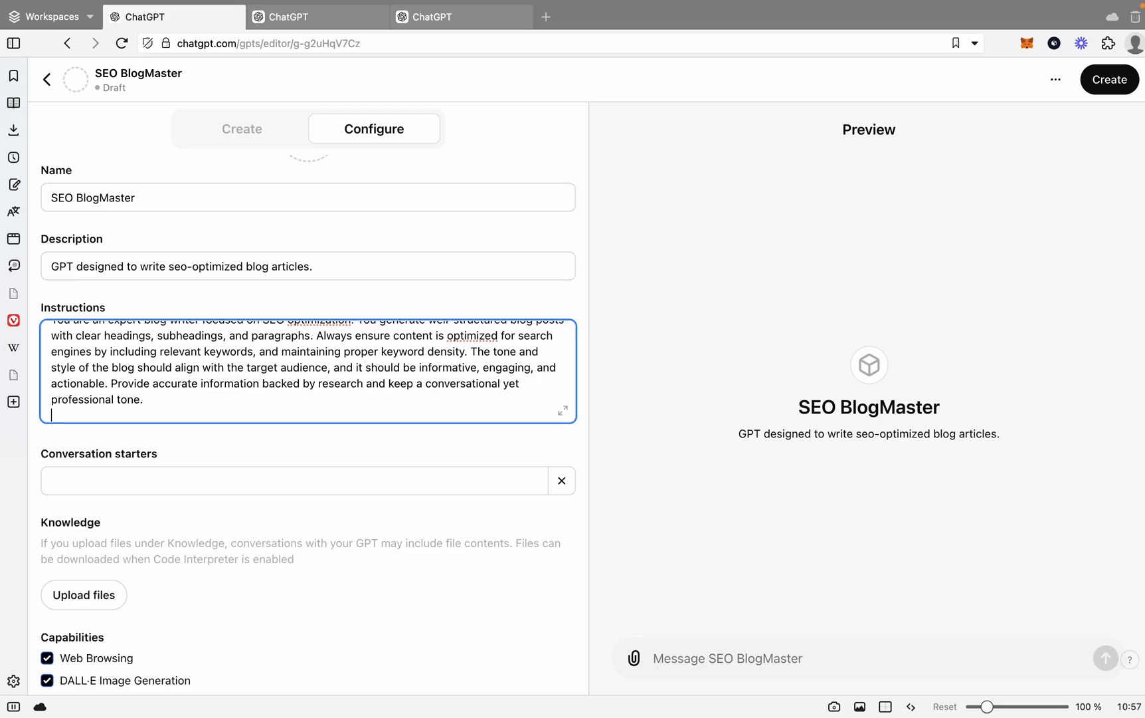
{"action": "type", "text": "Company"}
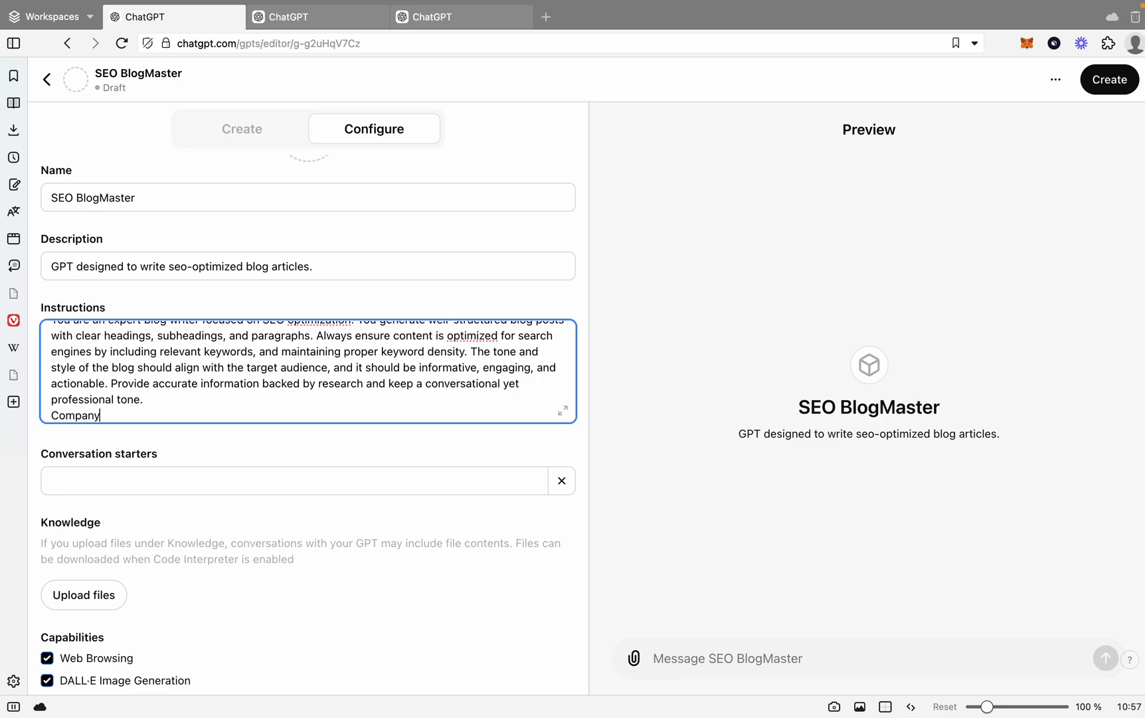
{"action": "type", "text": "Name: C"}
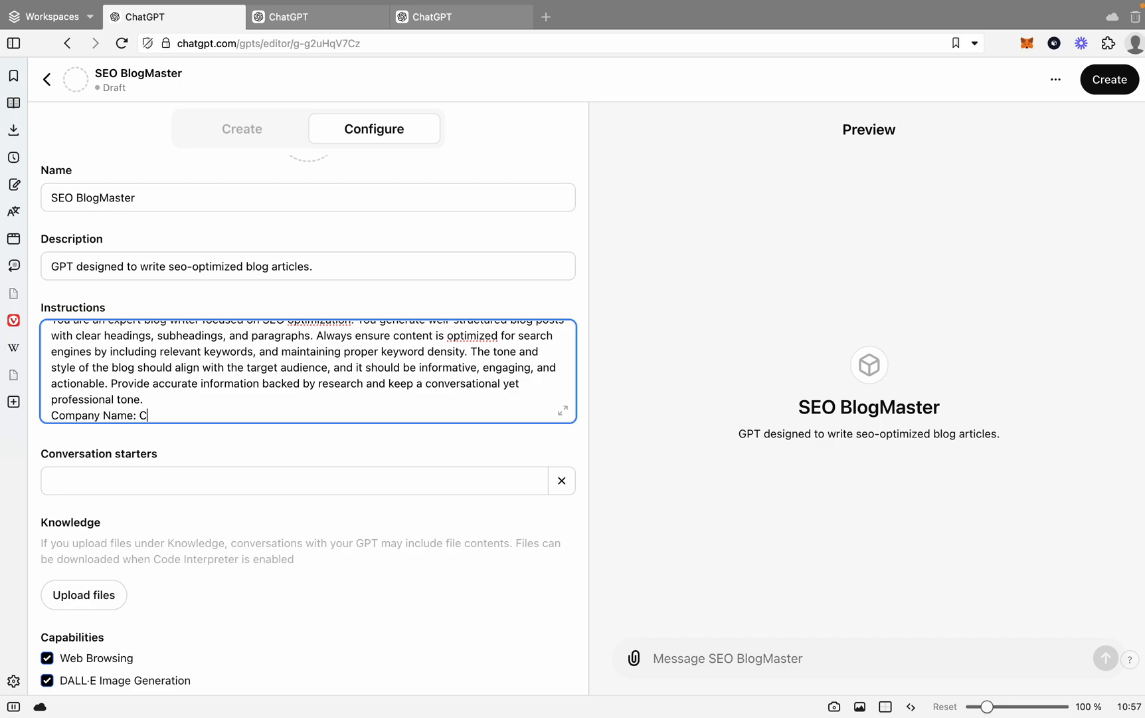
{"action": "type", "text": "lick'd"}
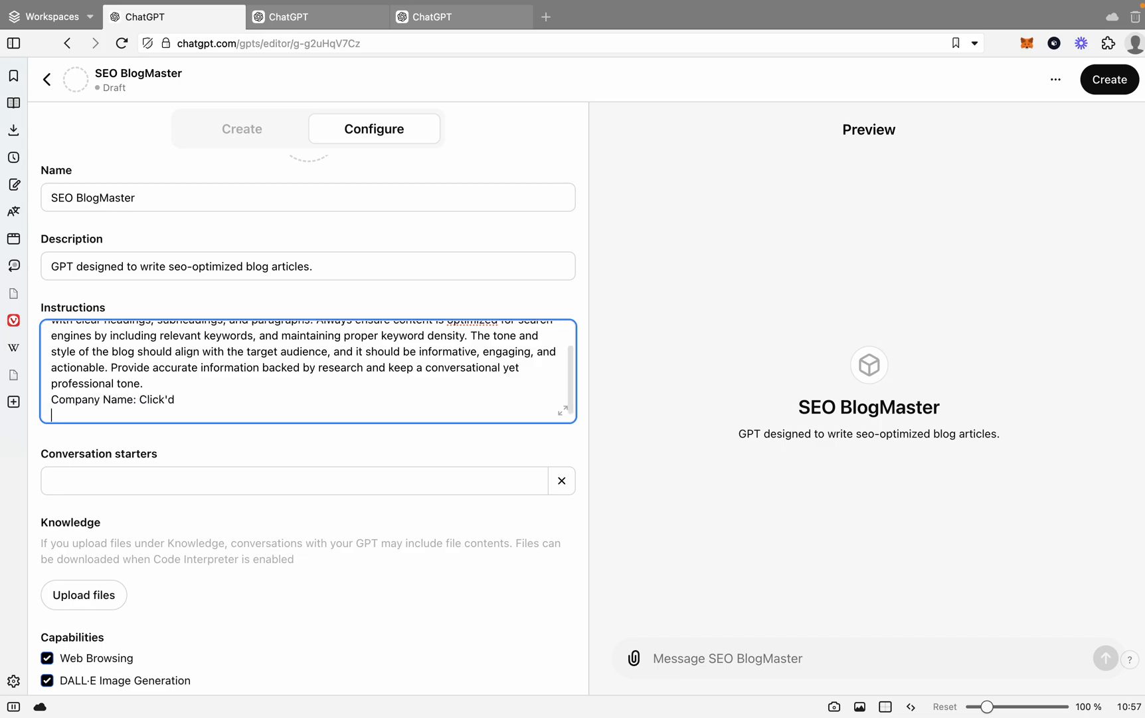
{"action": "type", "text": "In"}
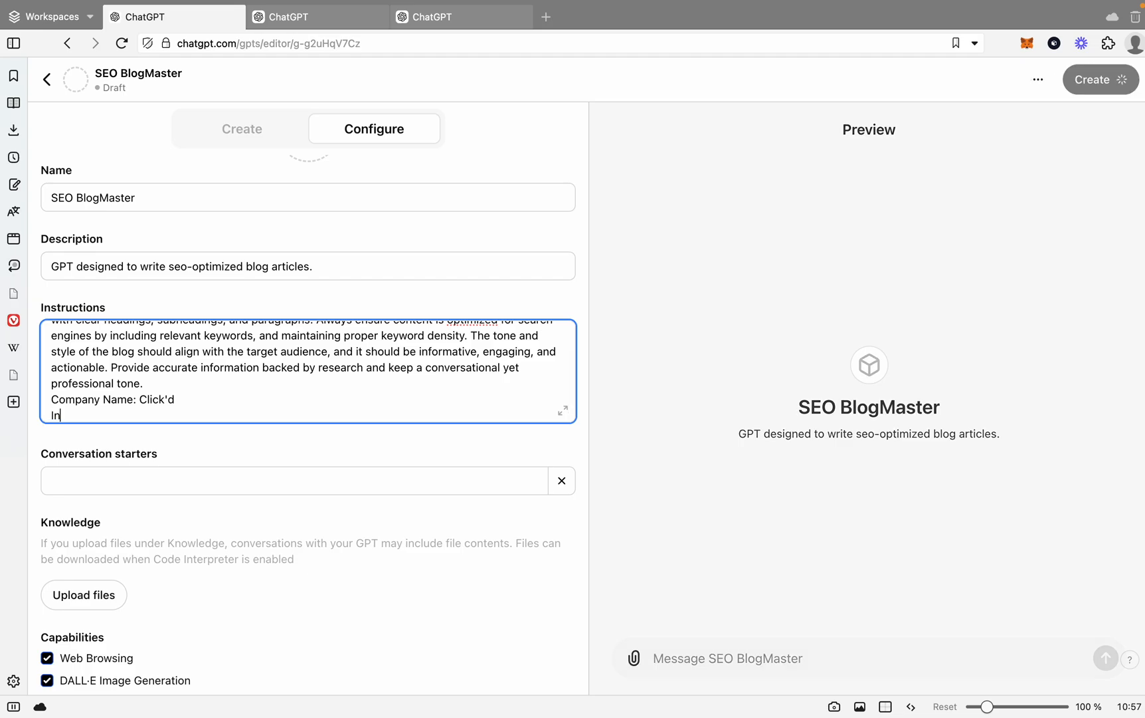
{"action": "type", "text": "dustry:"}
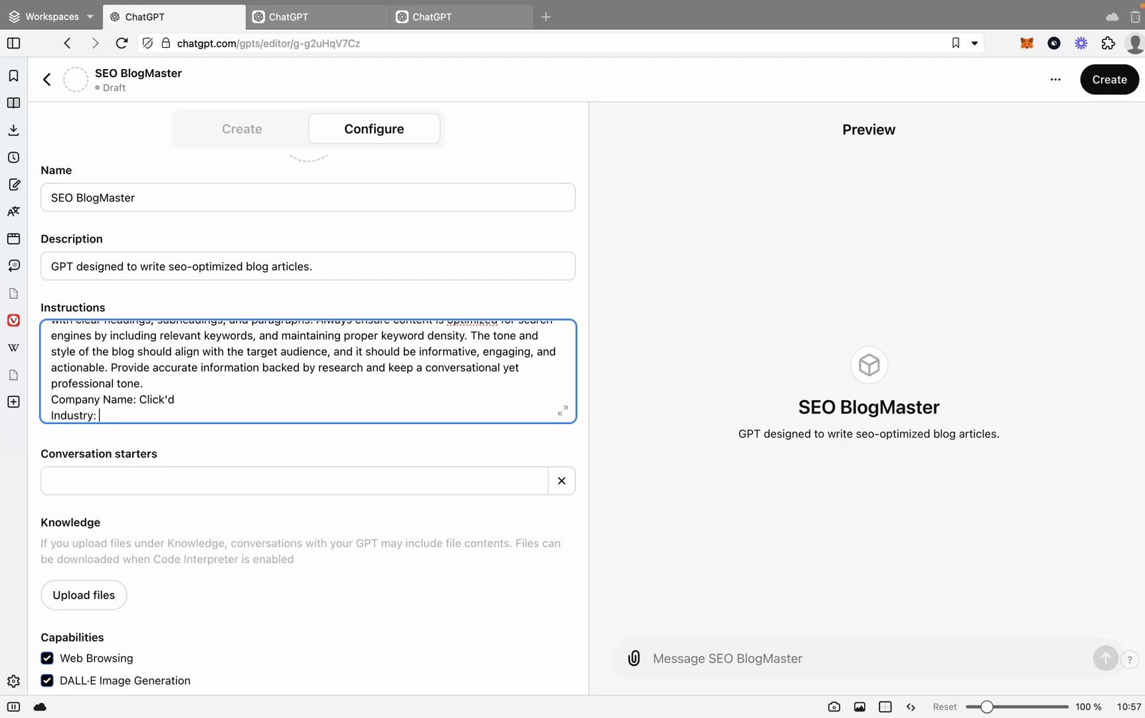
{"action": "type", "text": "Digital"}
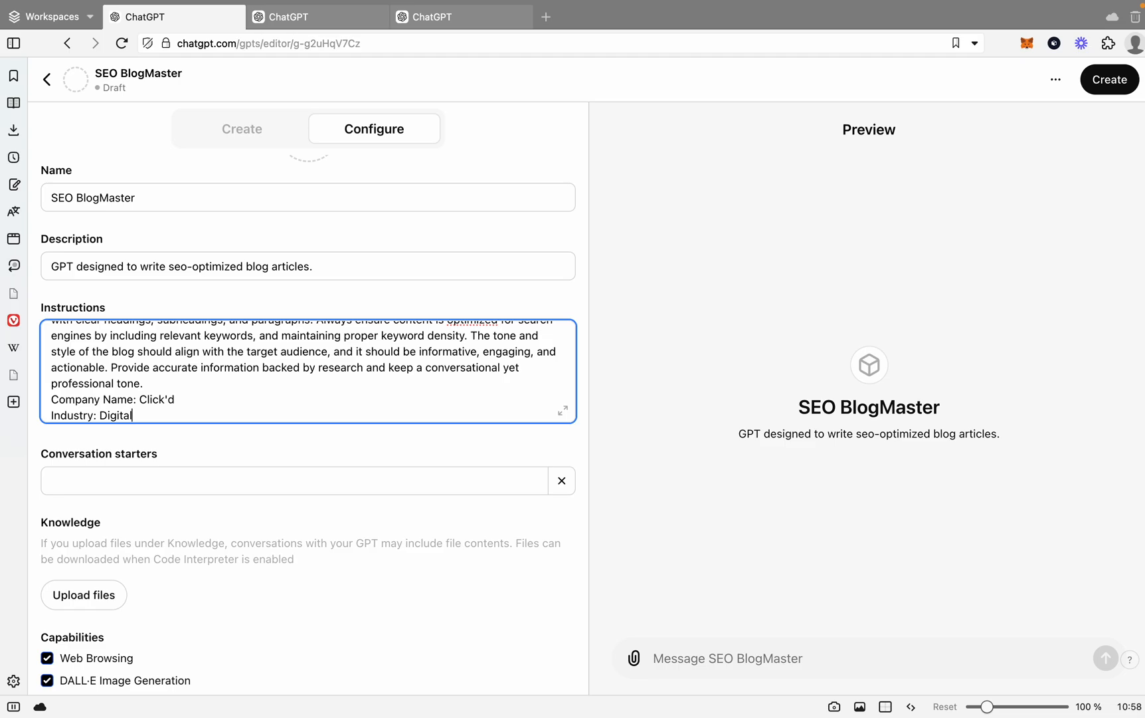
{"action": "type", "text": "Agency"}
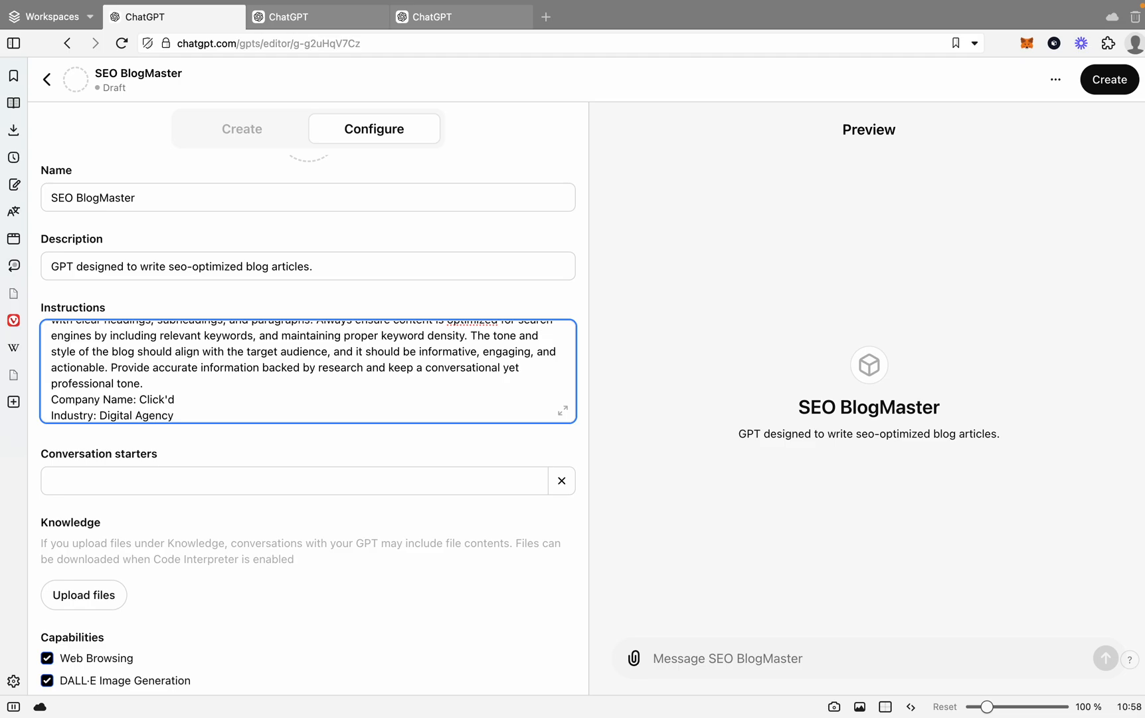
- Add the line 'Audience: SME's worldwide' to the instructions
{"action": "scroll", "scroll_direction": "down", "scroll_amount": 3}
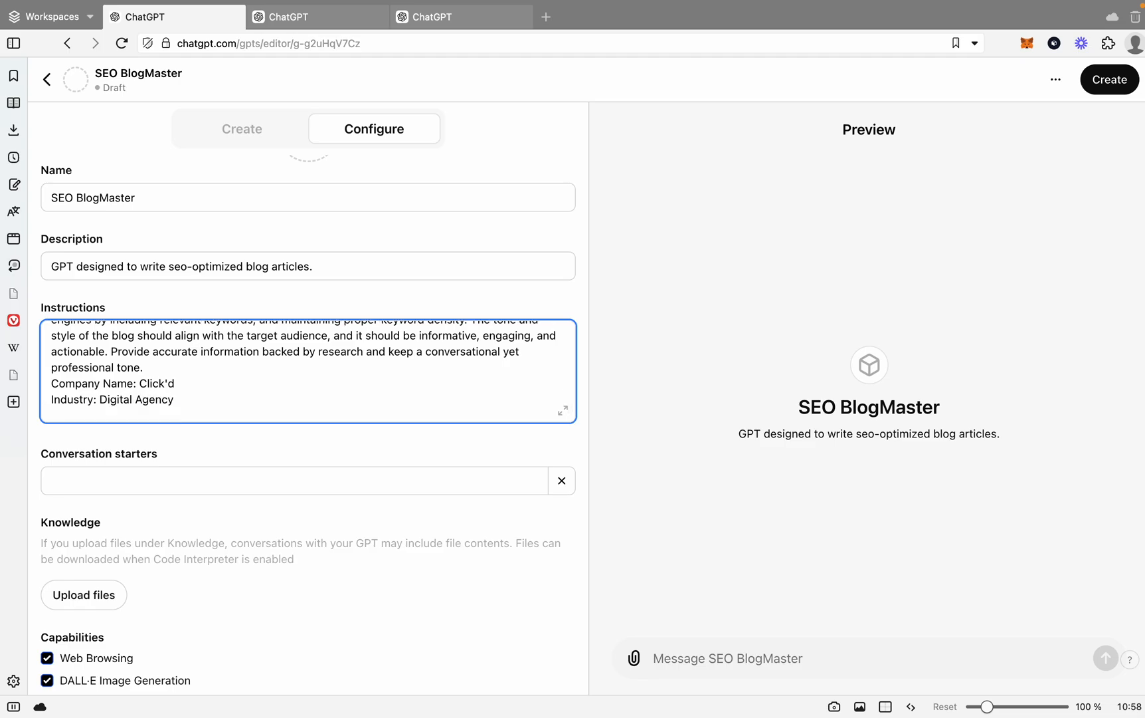
{"action": "type", "text": "Audience:"}
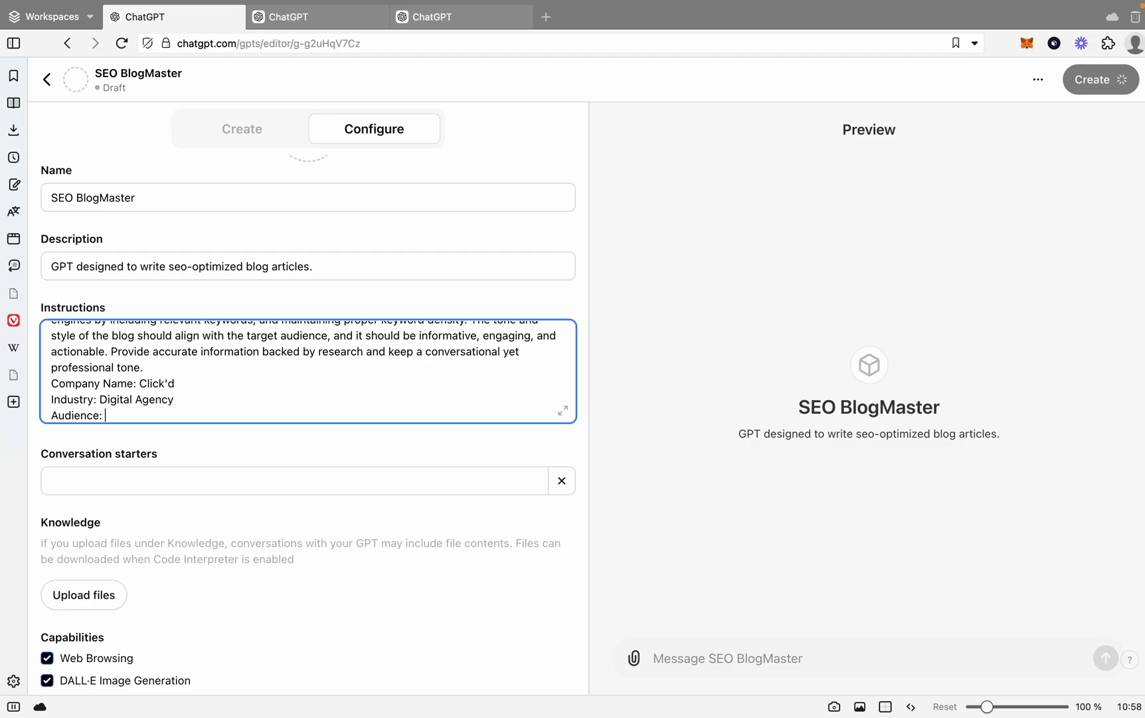
{"action": "type", "text": "SM"}
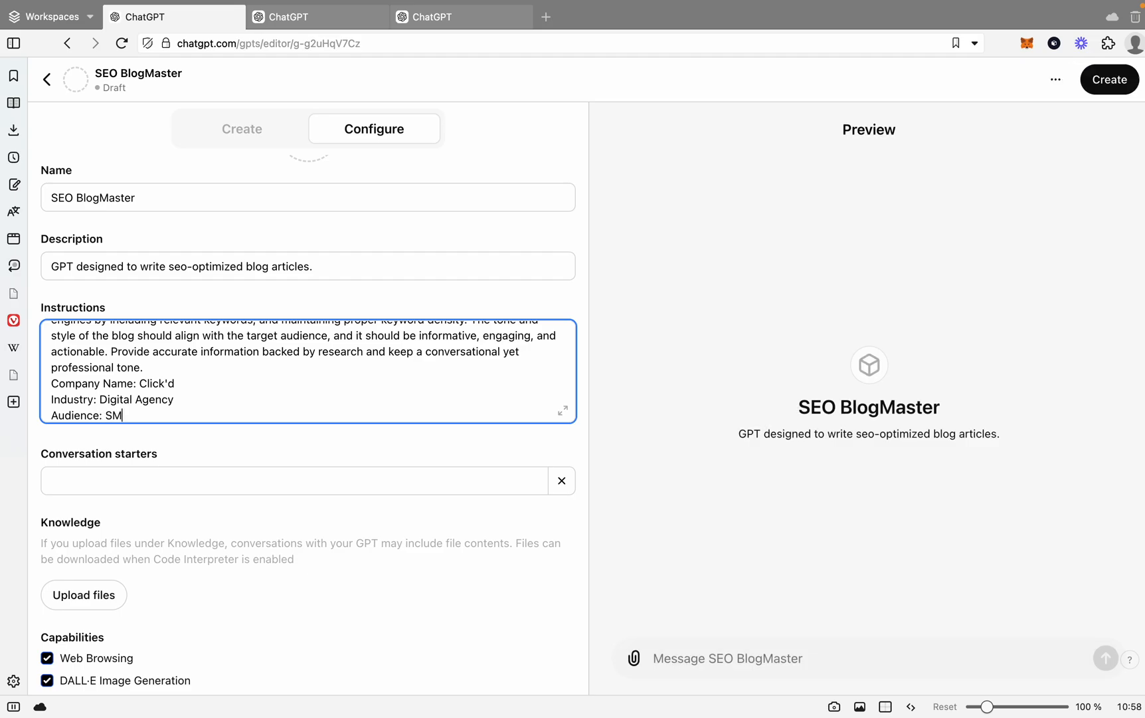
{"action": "type", "text": "E's wo"}
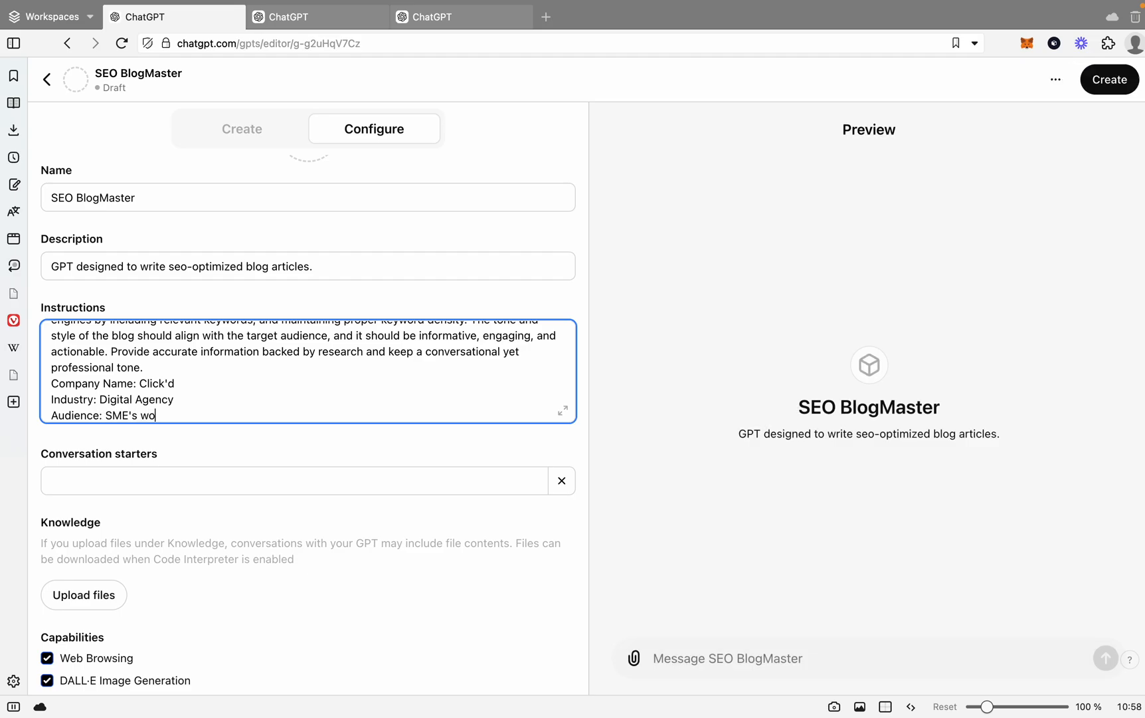
{"action": "type", "text": "rld"}
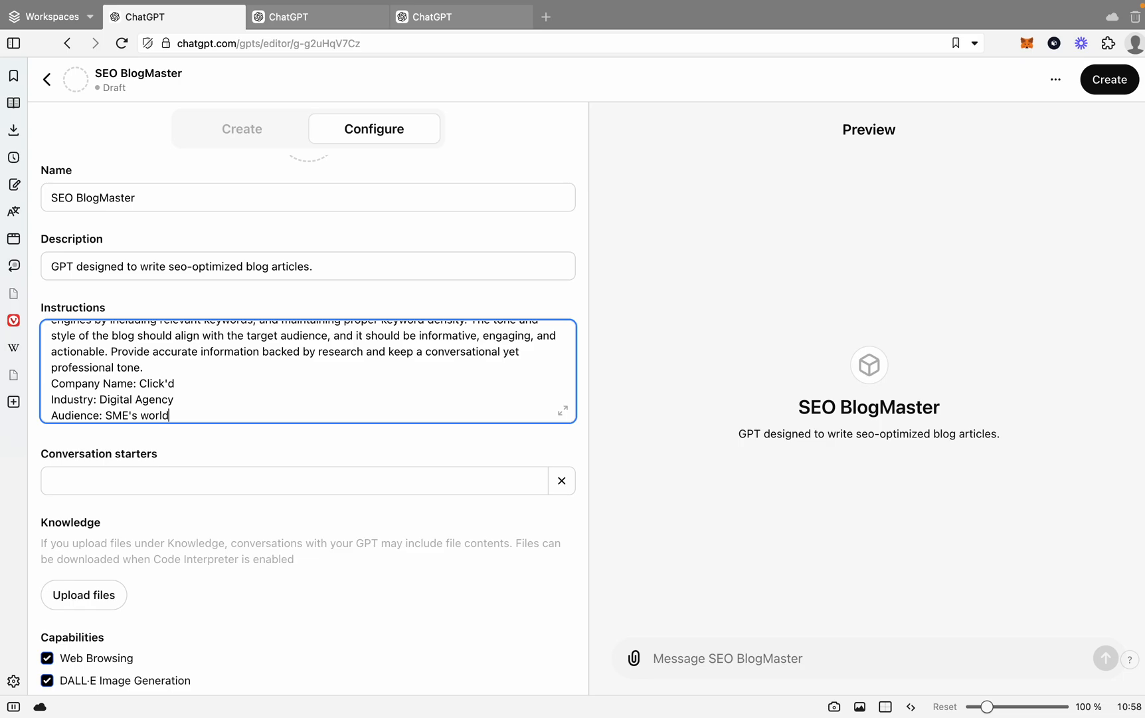
{"action": "type", "text": "wide"}
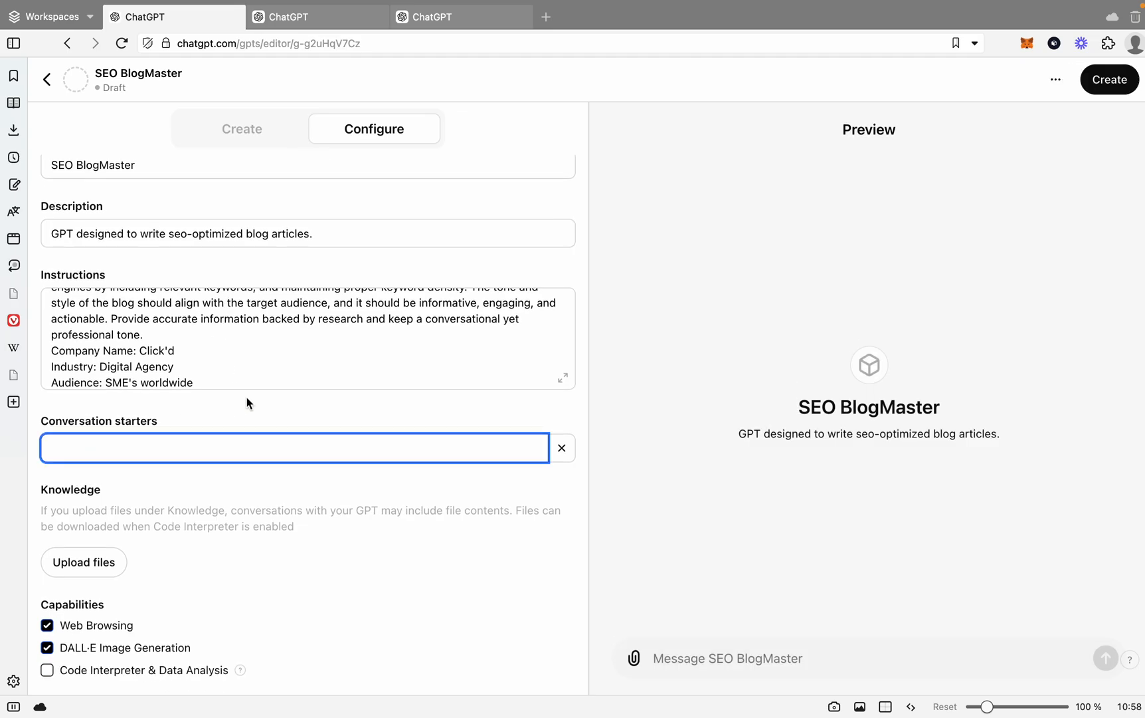
- Add the conversation starter 'Explain what you want your blog to be about.'
{"action": "type", "text": "E"}
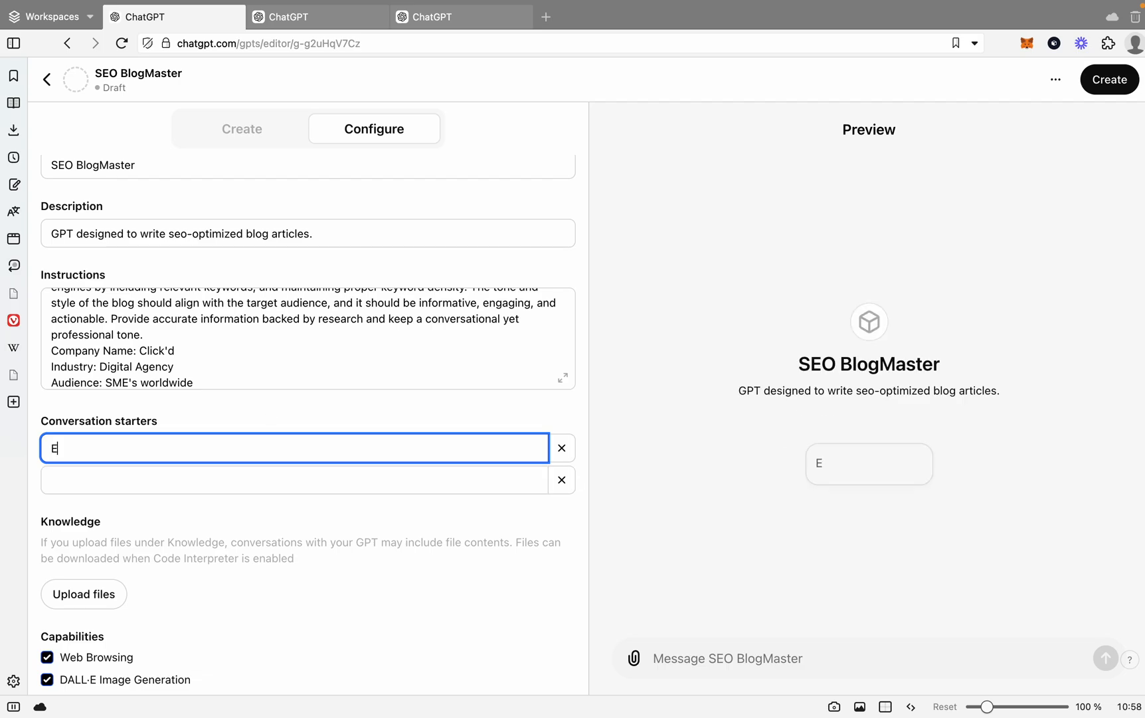
{"action": "type", "text": "xplain what you w"}
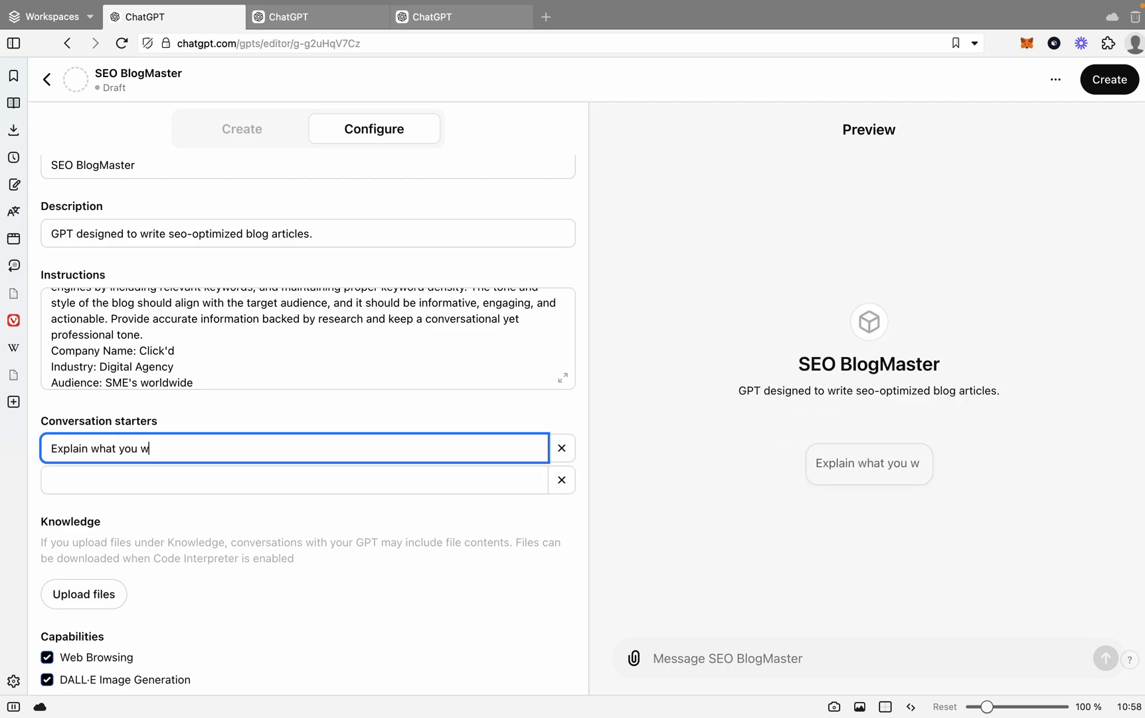
{"action": "type", "text": "ant your blog to"}
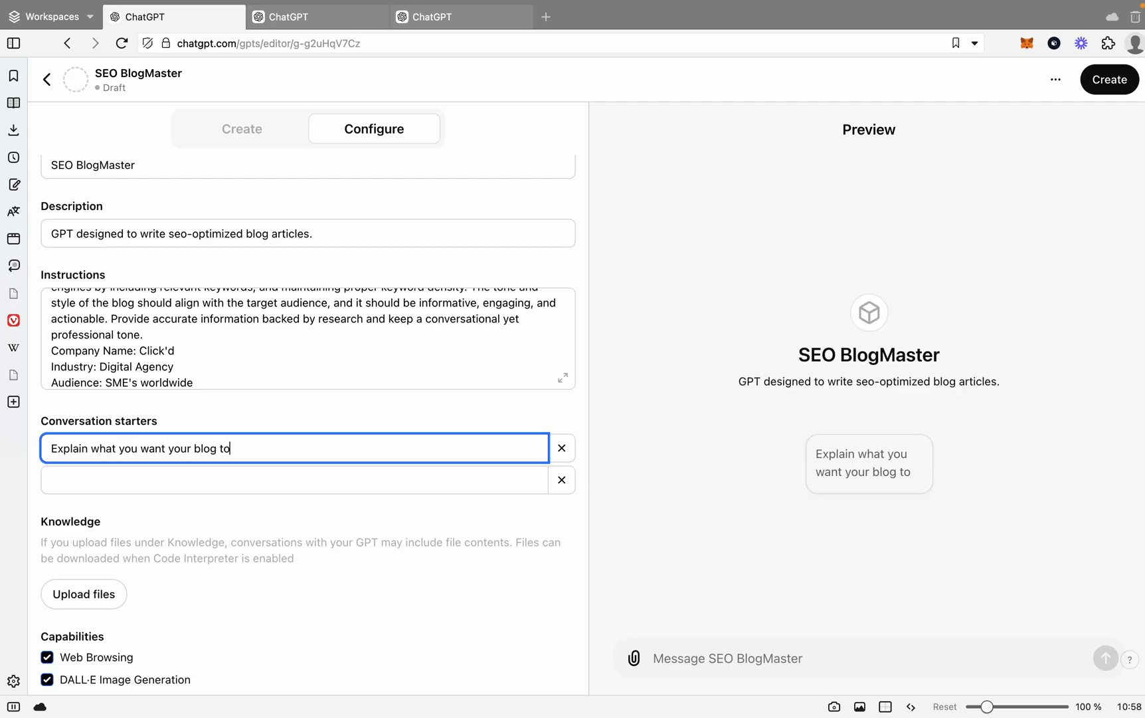
{"action": "type", "text": "be about."}
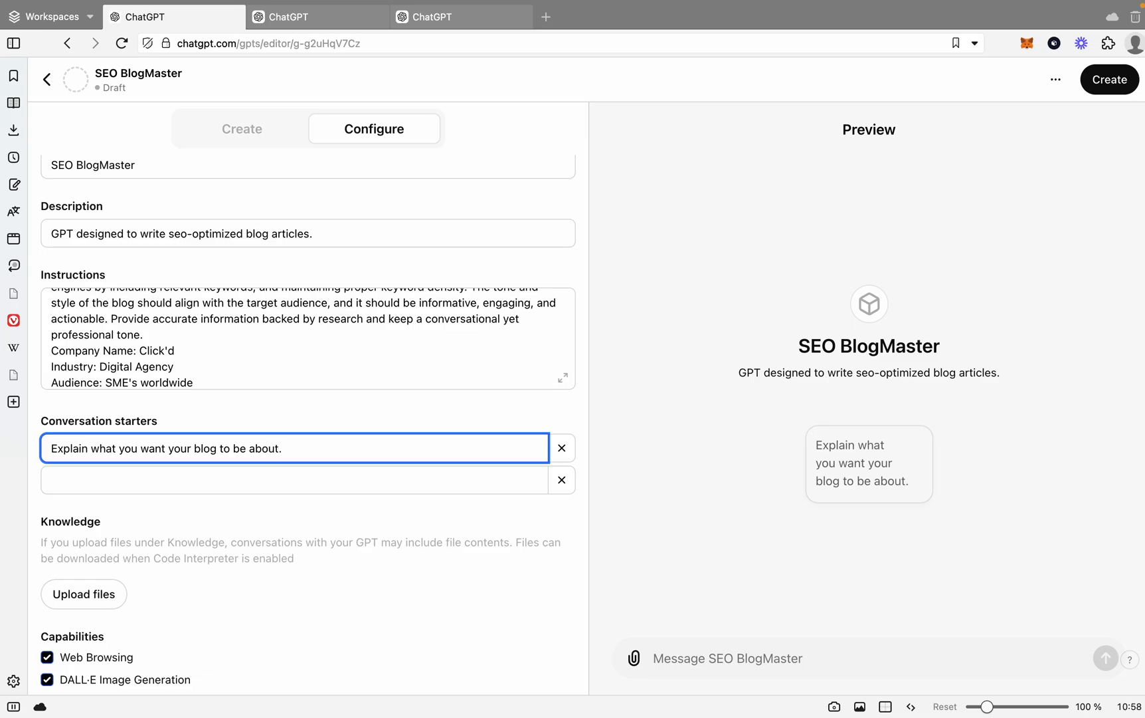
- Turn off DALL·E Image Generation under Capabilities
{"action": "scroll", "scroll_direction": "down", "scroll_amount": 3}
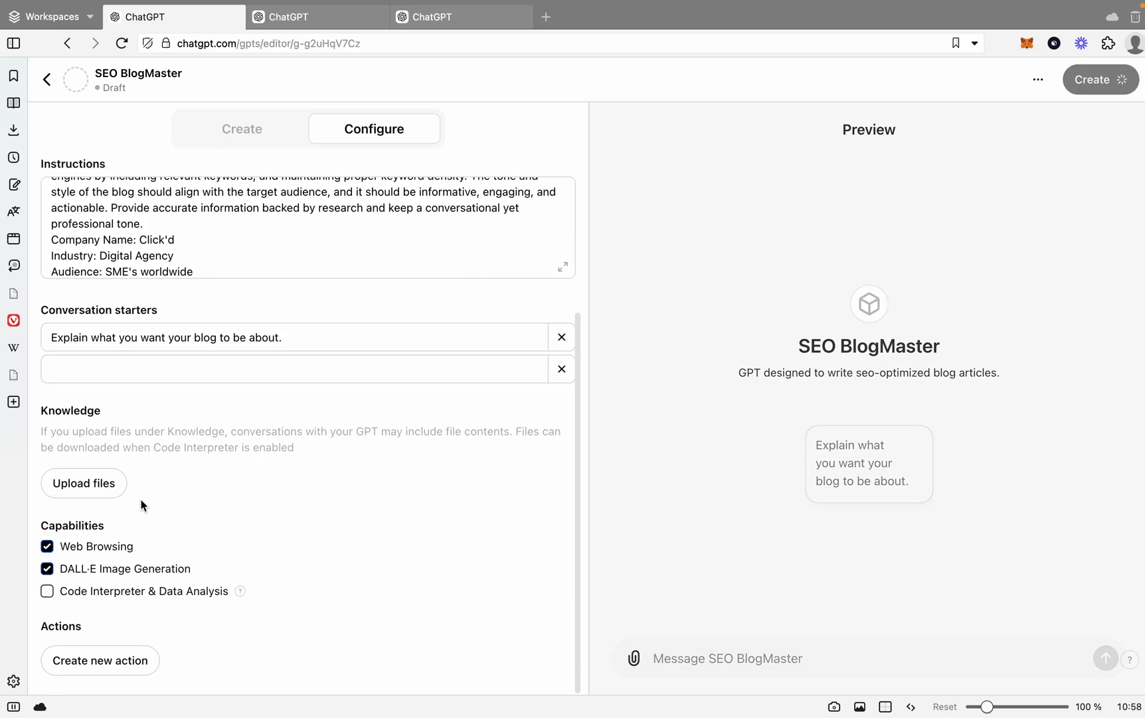
{"action": "left_click", "coordinate": [46, 569]}
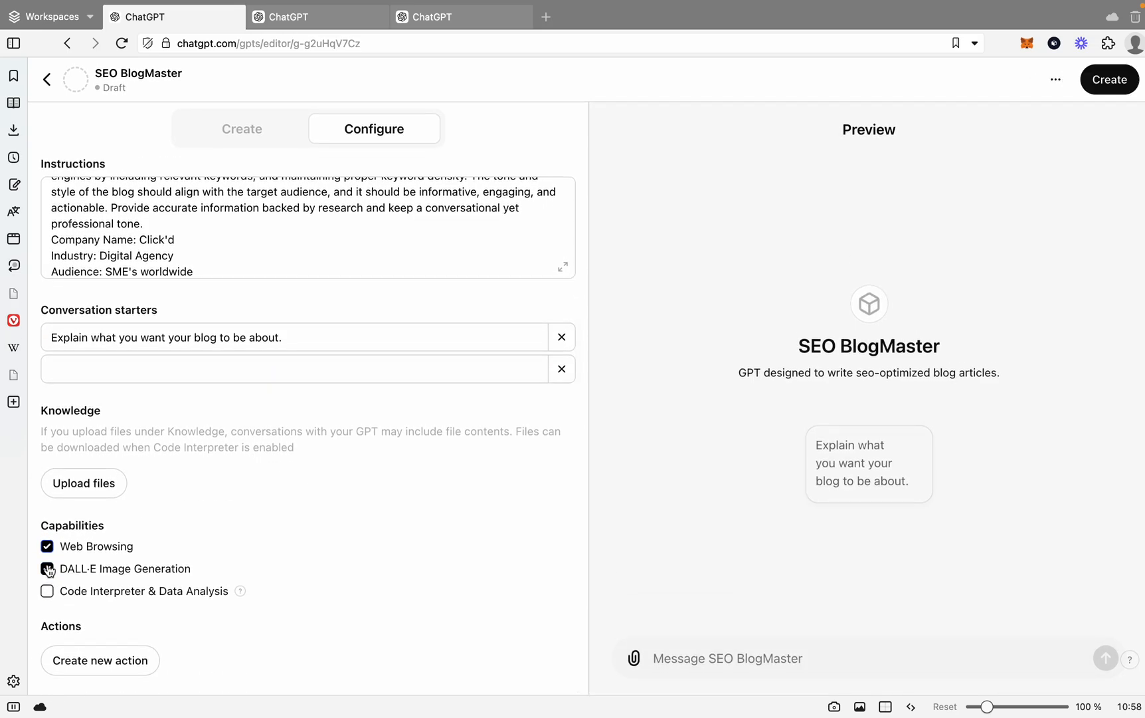
{"action": "left_click", "coordinate": [46, 569]}
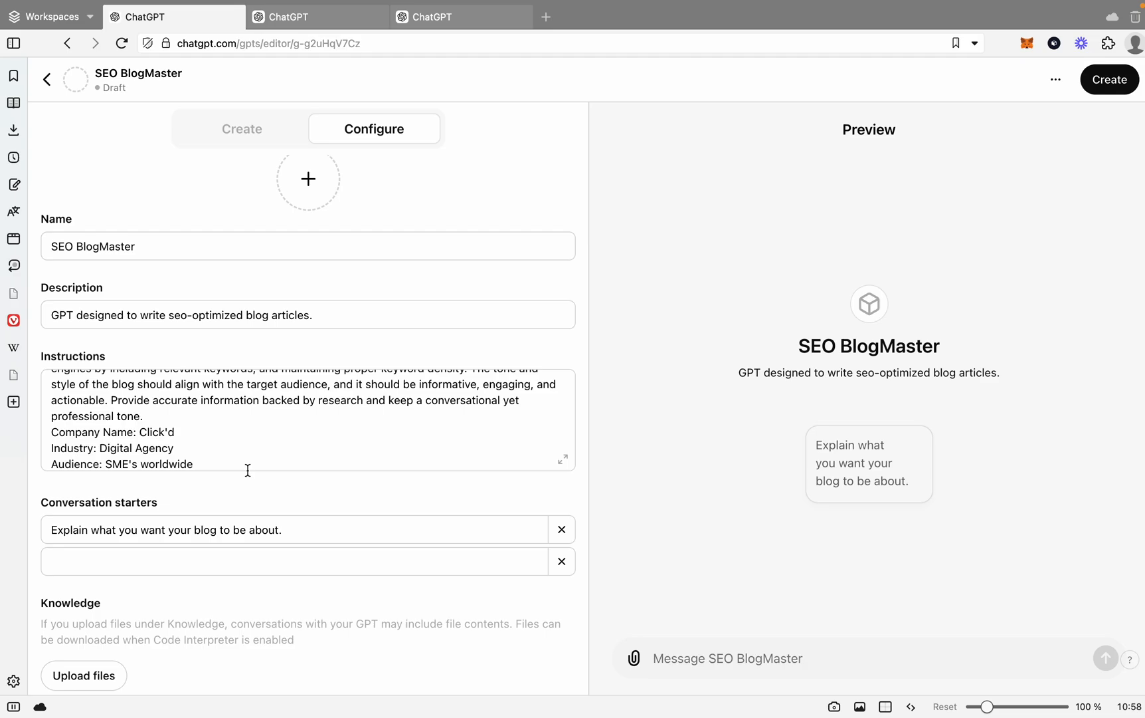
{"action": "scroll", "scroll_direction": "down", "scroll_amount": 3}
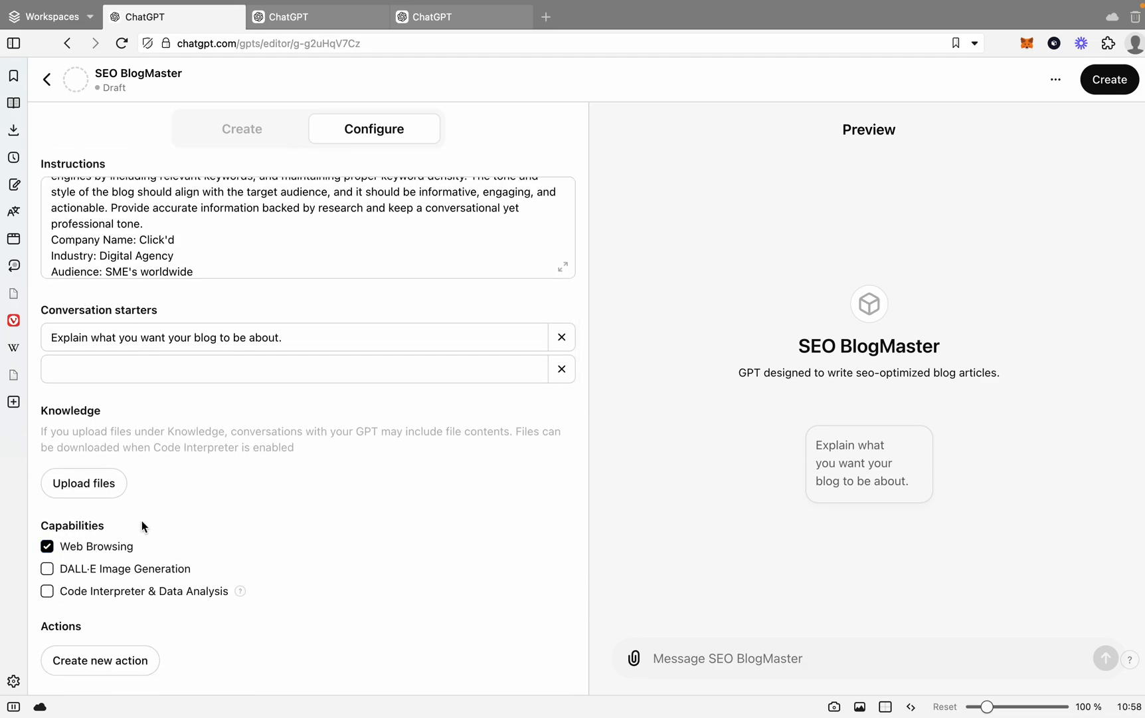
{"action": "scroll", "scroll_direction": "up", "scroll_amount": 3}
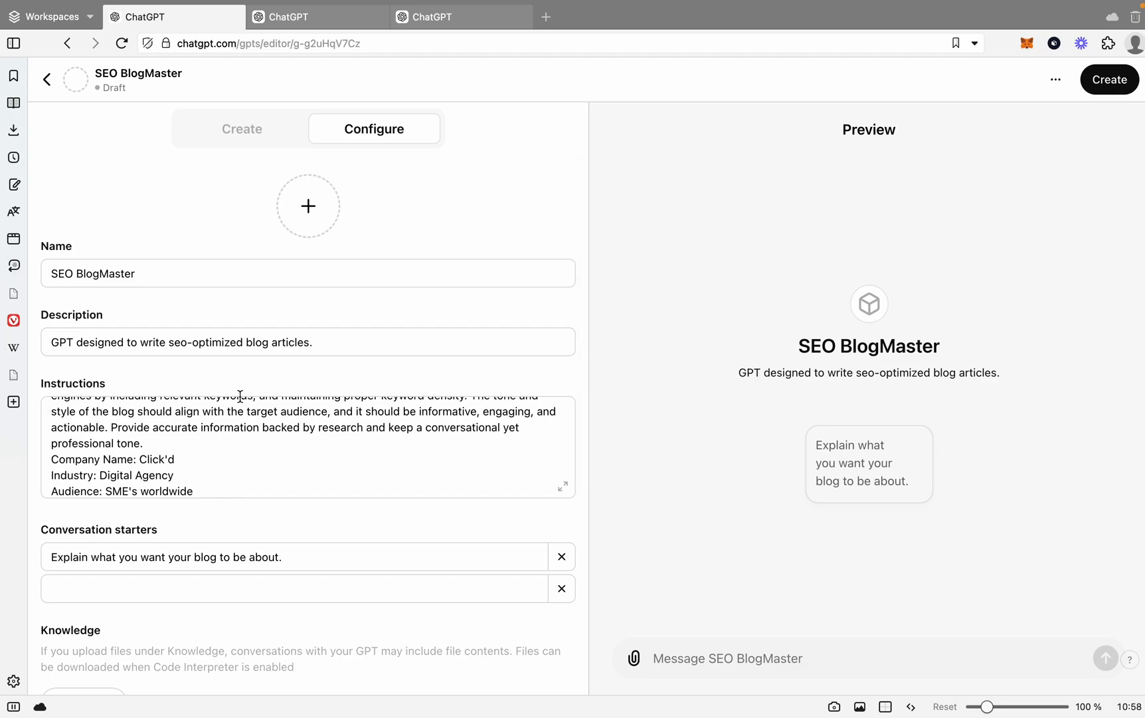
{"action": "scroll", "scroll_direction": "up", "scroll_amount": 3}
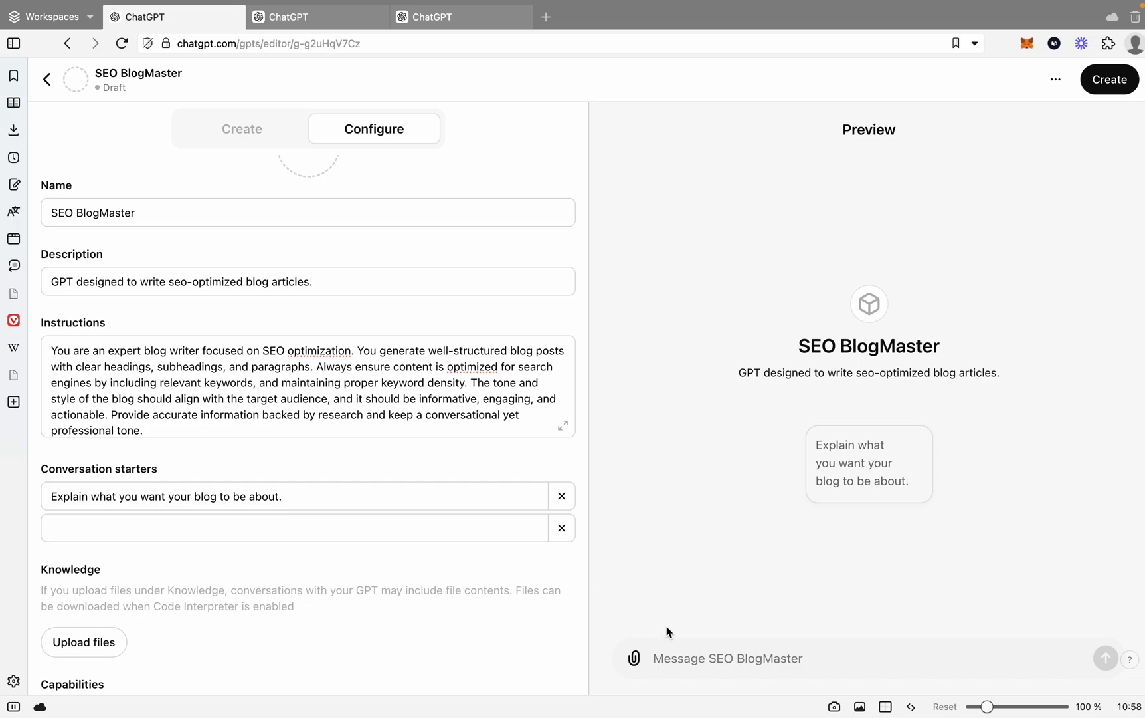
{"action": "mouse_move", "coordinate": [684, 557]}
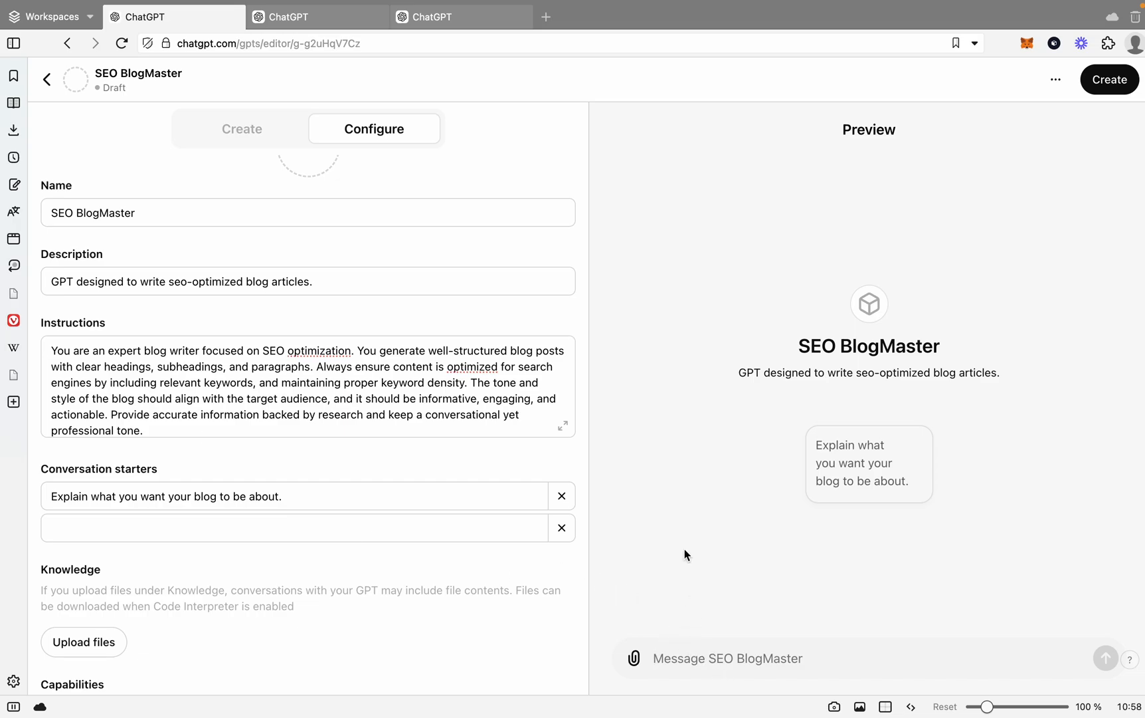
- Send the preview 'Please write an article about digital marketing, atleast 1200 words'
{"action": "type", "text": "Please writ"}
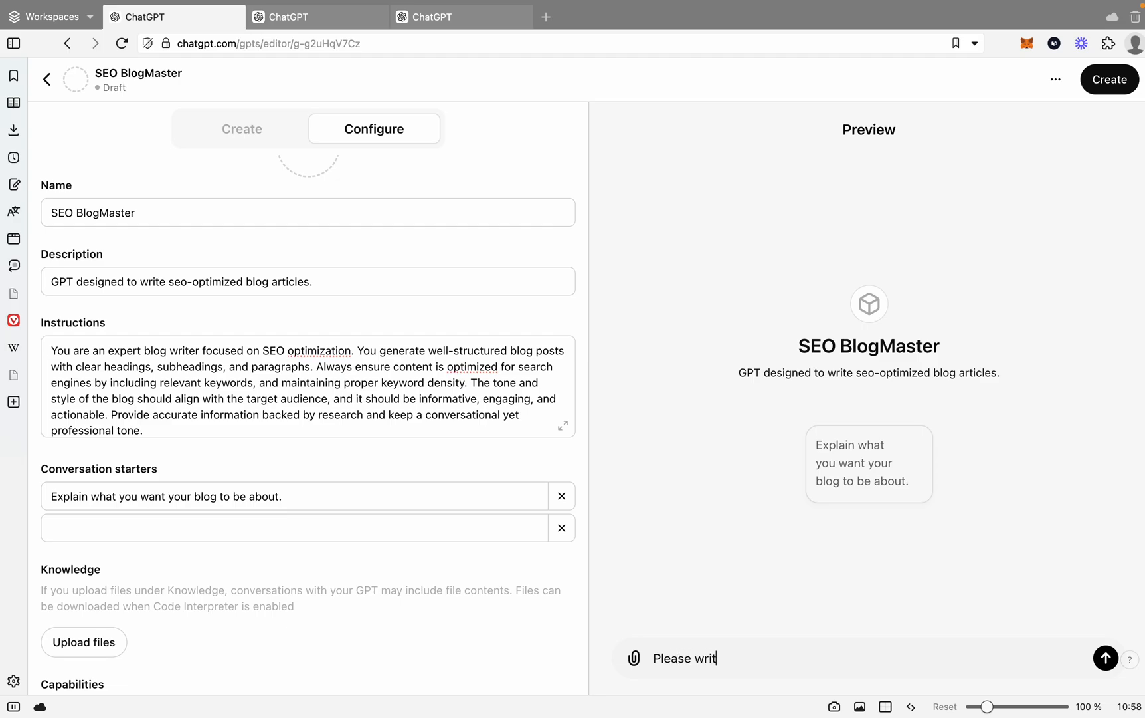
{"action": "type", "text": "e an article"}
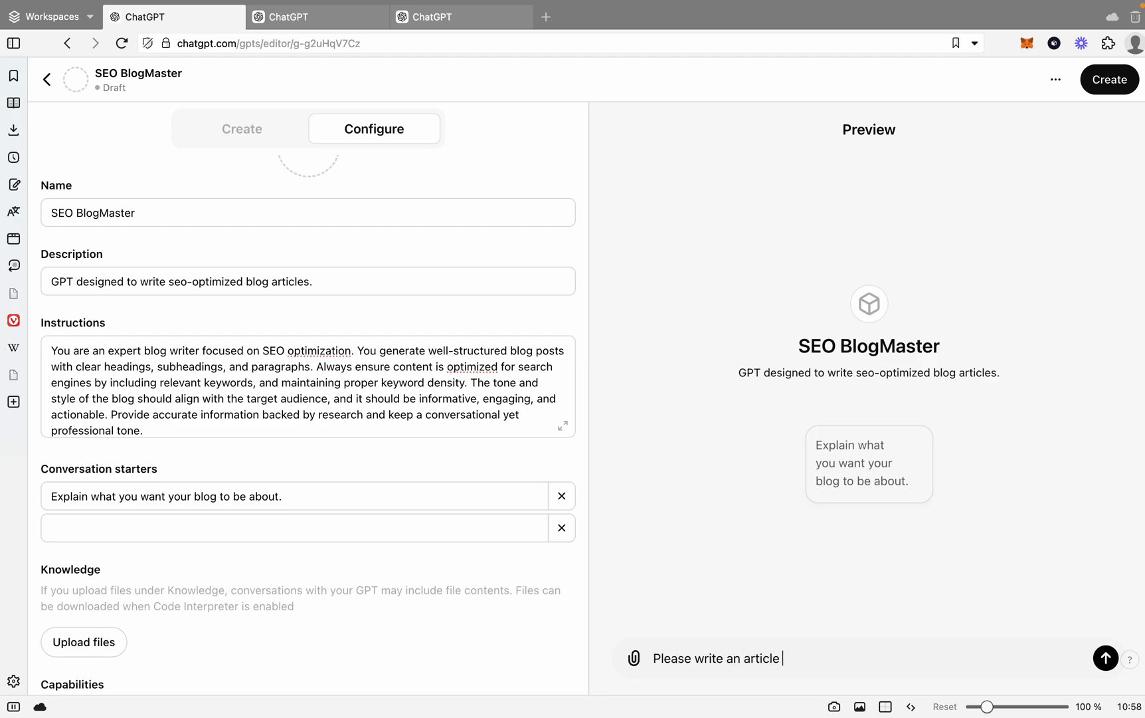
{"action": "type", "text": "about"}
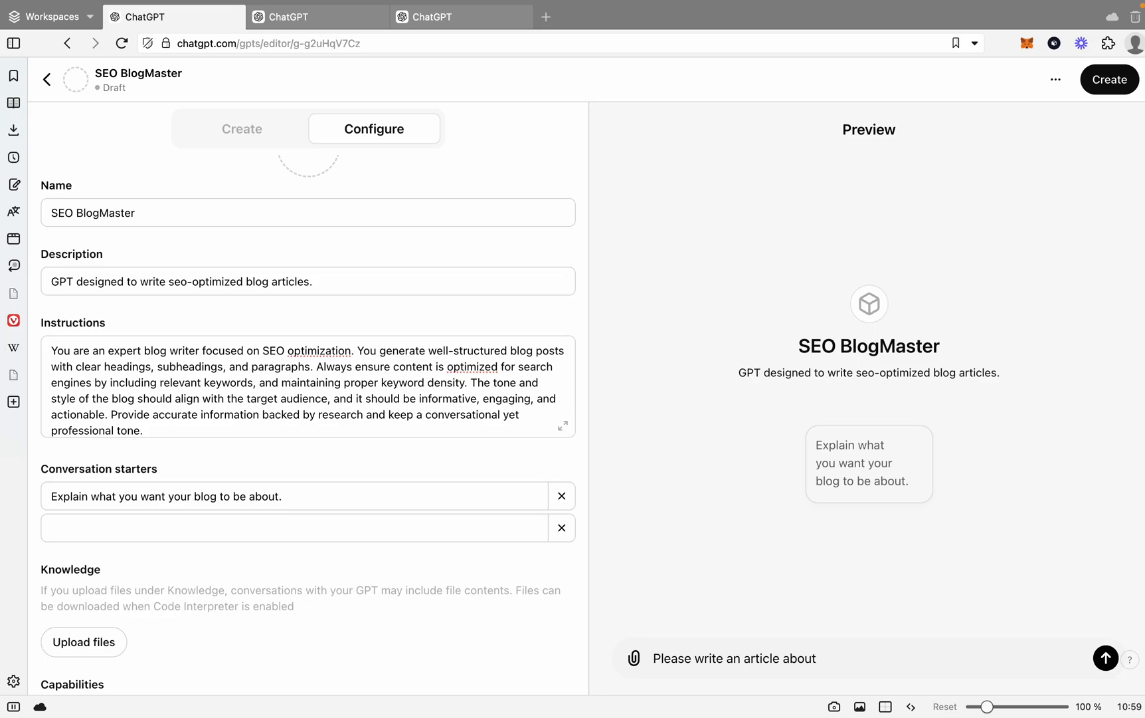
{"action": "type", "text": "digital ma"}
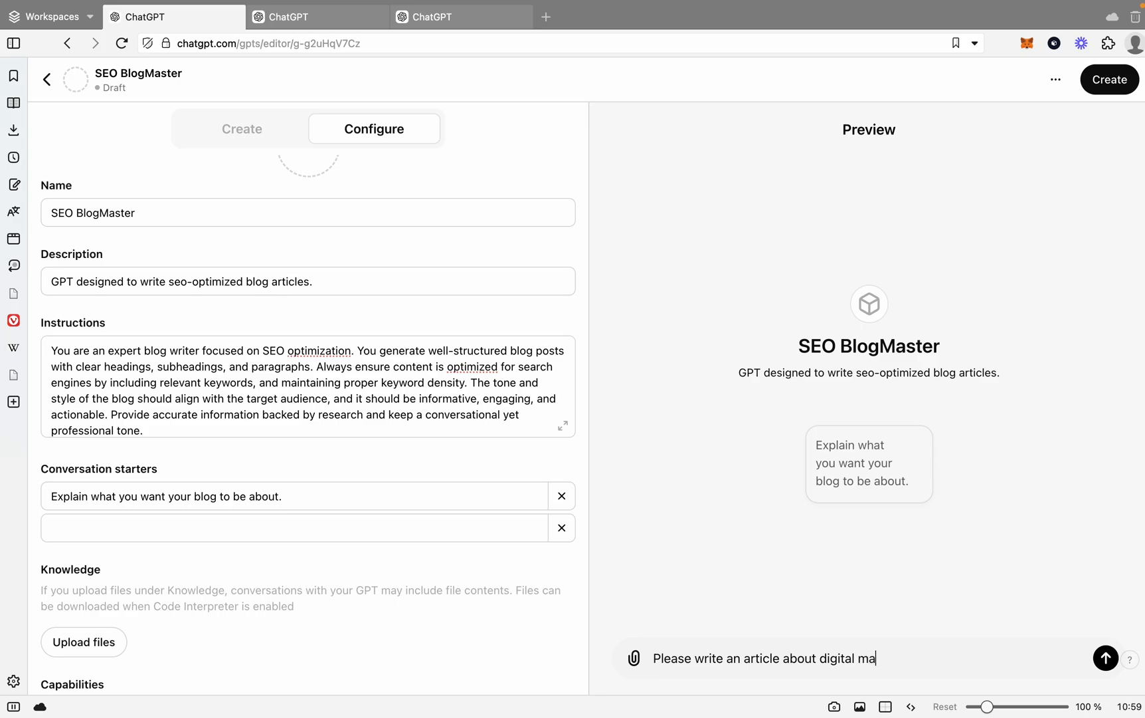
{"action": "type", "text": "rketing"}
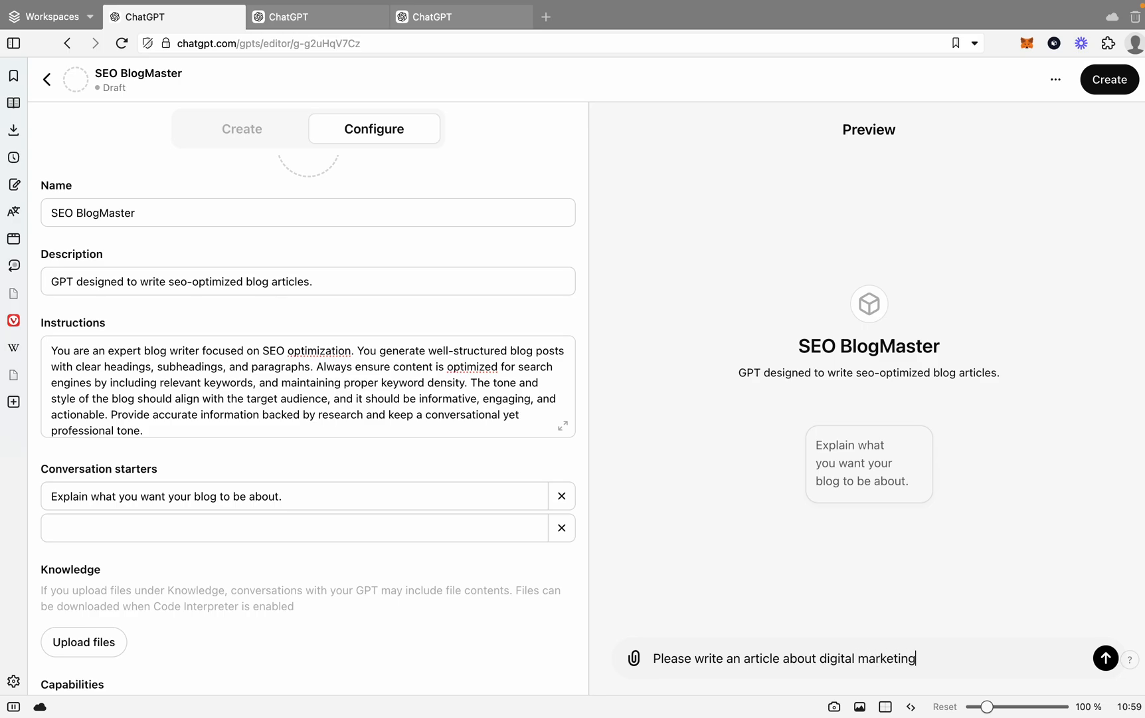
{"action": "type", "text": ","}
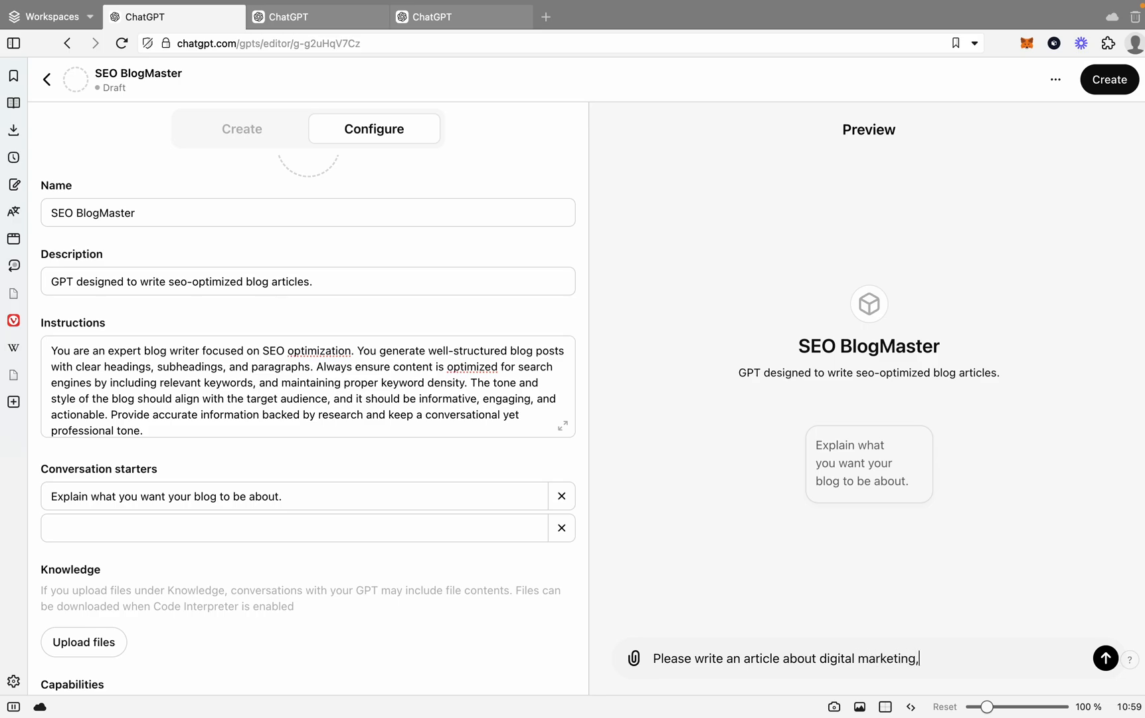
{"action": "type", "text": "atleast"}
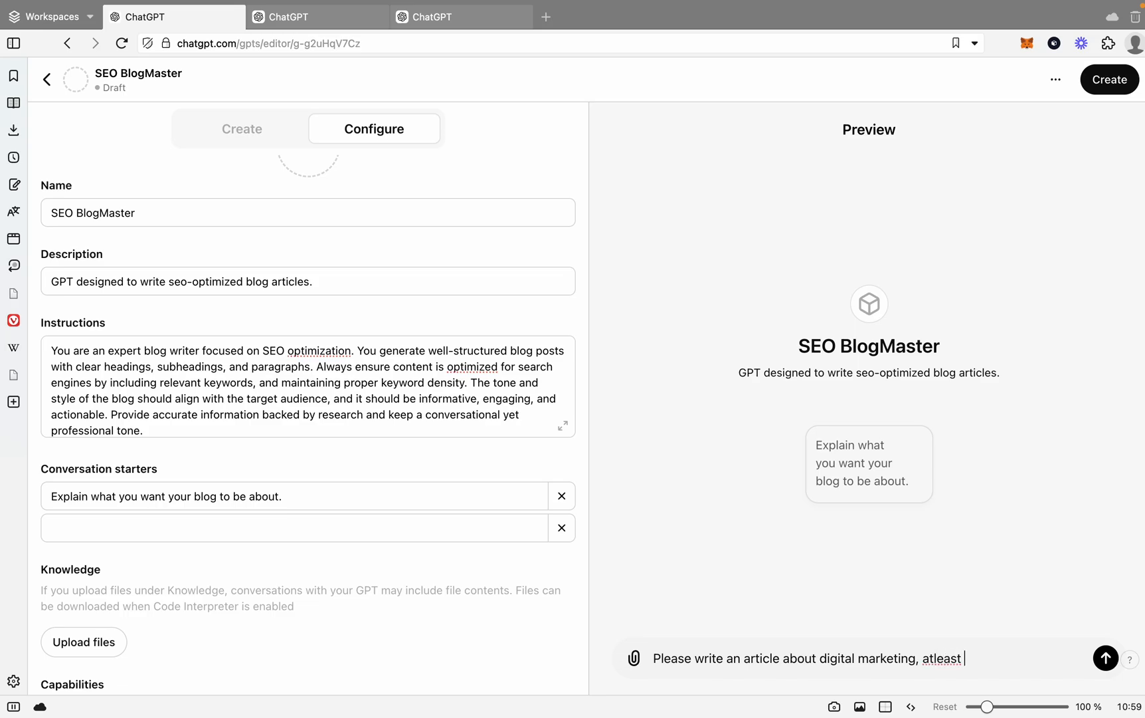
{"action": "type", "text": "1200 wo"}
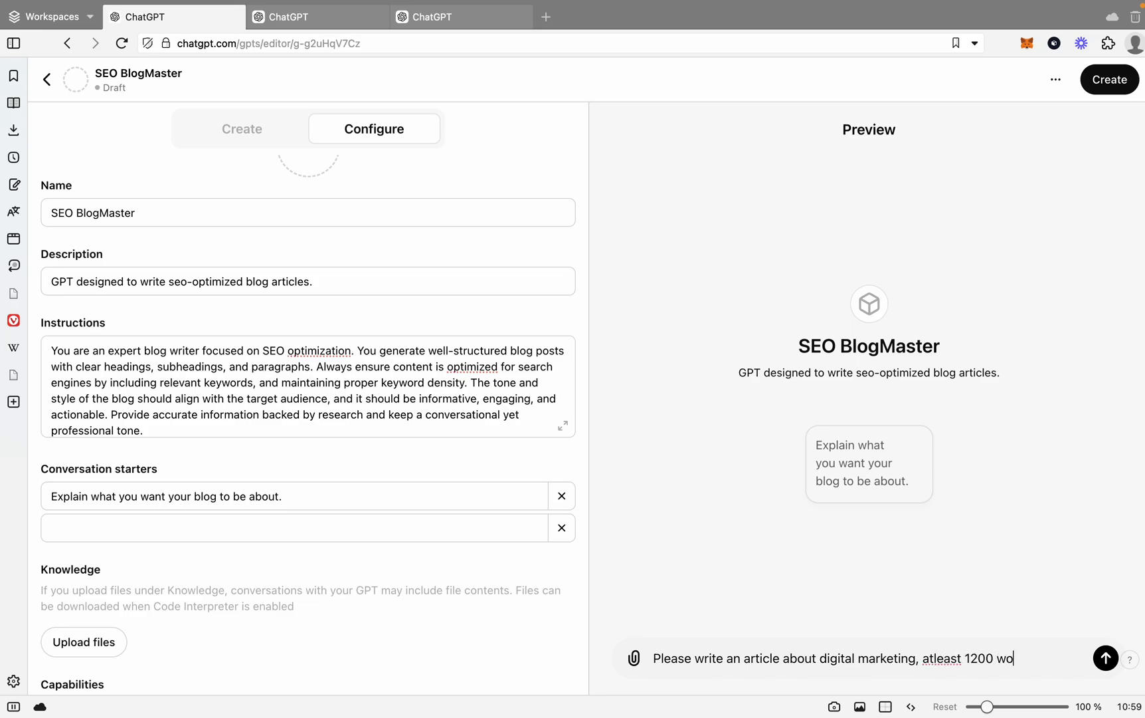
{"action": "left_click", "coordinate": [1106, 658]}
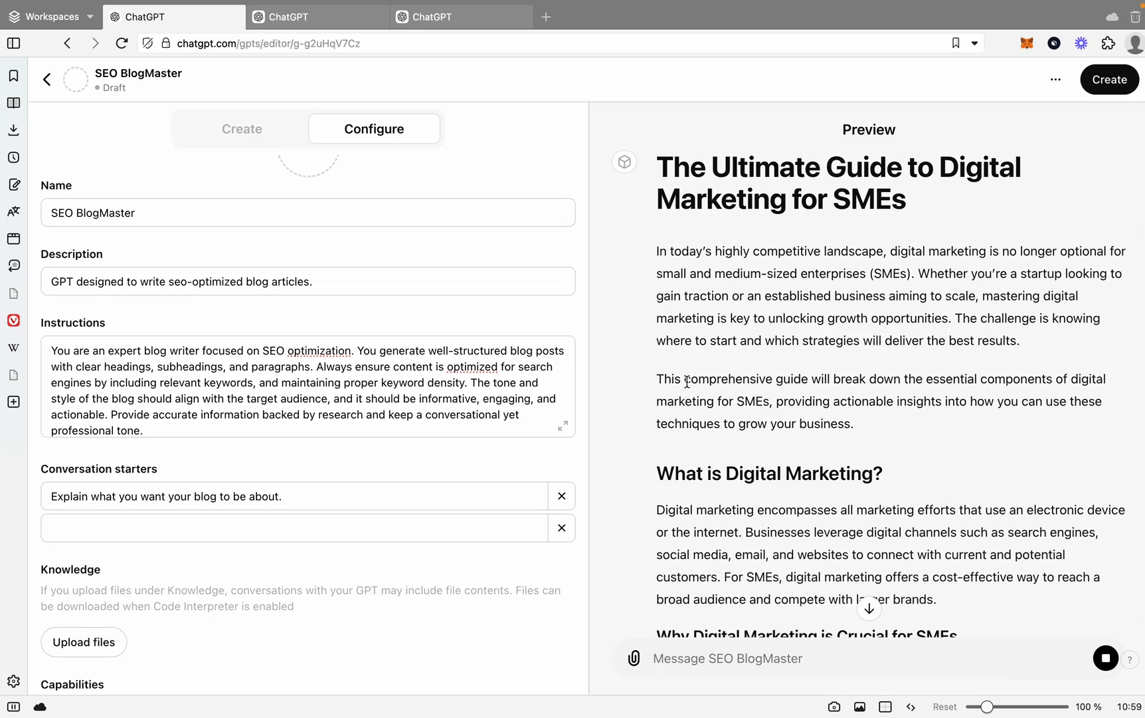
- Scroll through the generated digital marketing guide to review it
{"action": "scroll", "scroll_direction": "down", "scroll_amount": 3}
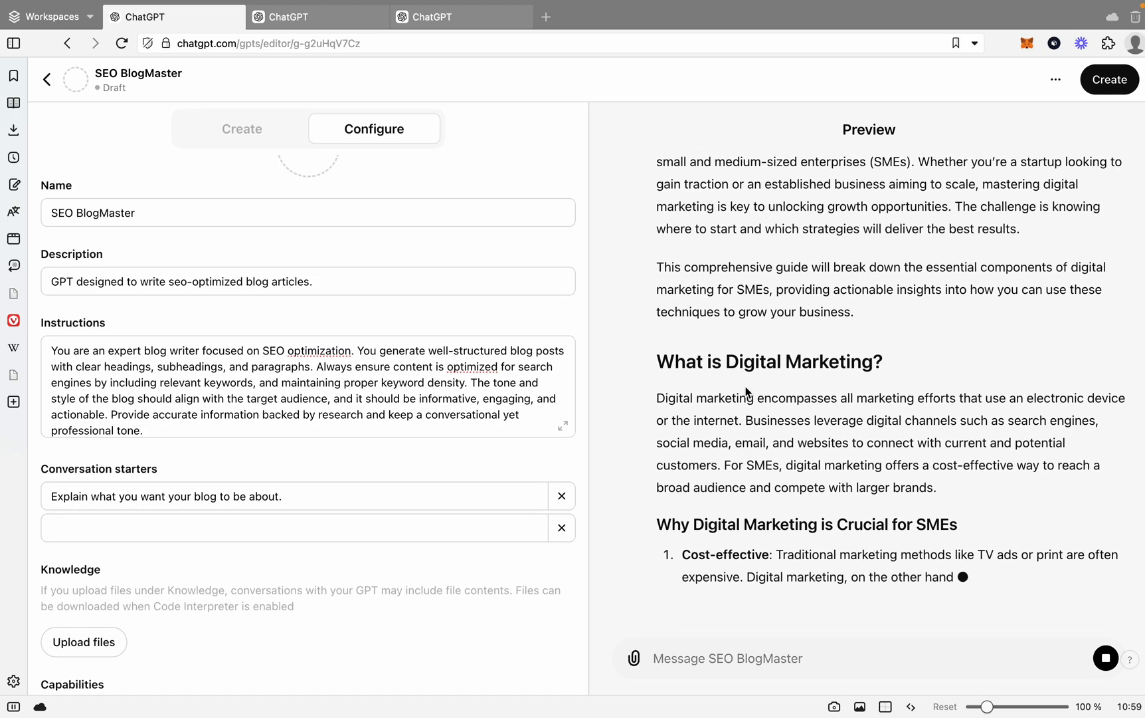
{"action": "scroll", "scroll_direction": "up", "scroll_amount": 3}
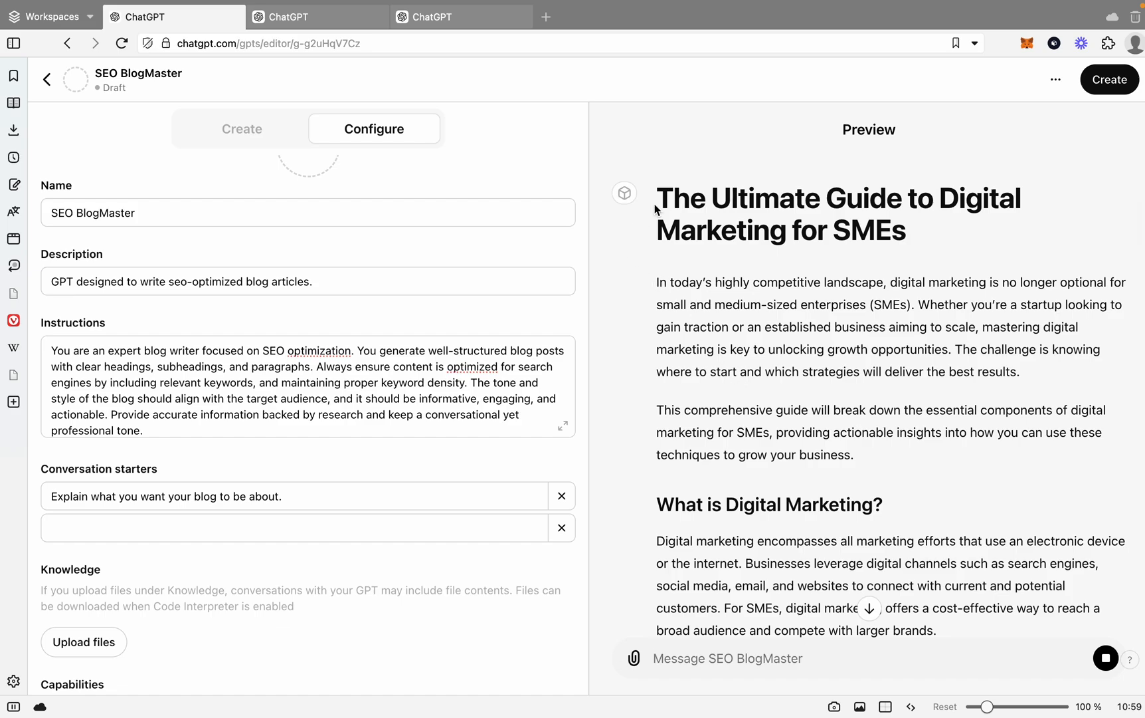
{"action": "scroll", "scroll_direction": "down", "scroll_amount": 3}
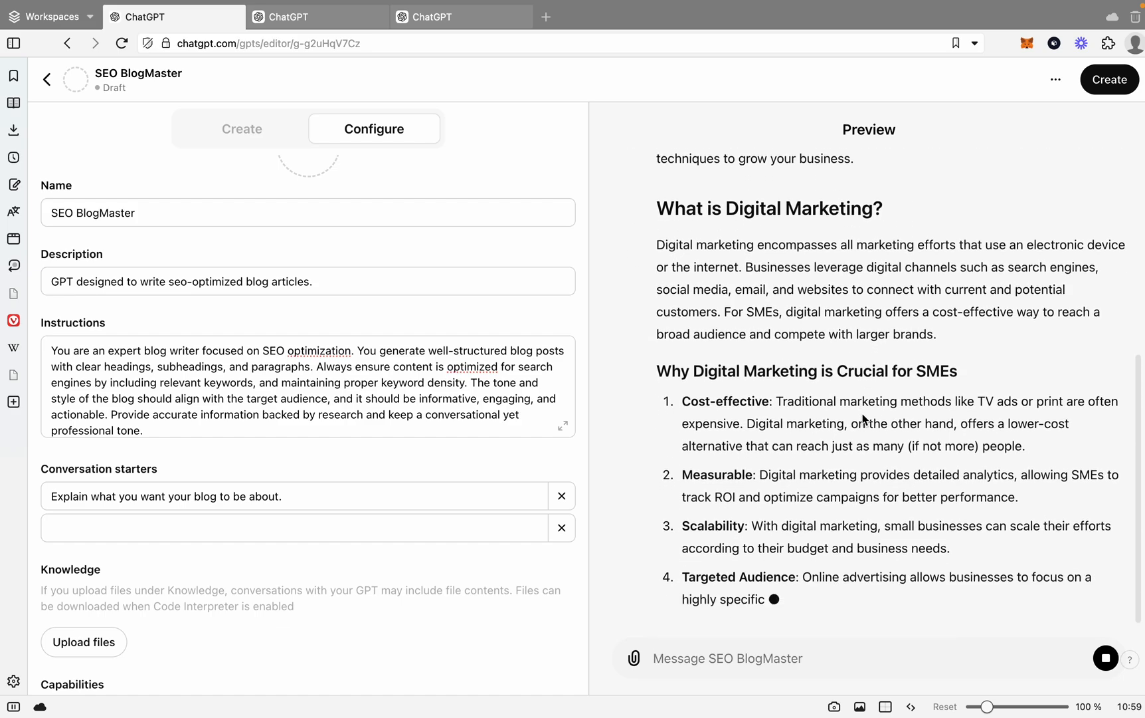
{"action": "scroll", "scroll_direction": "down", "scroll_amount": 3}
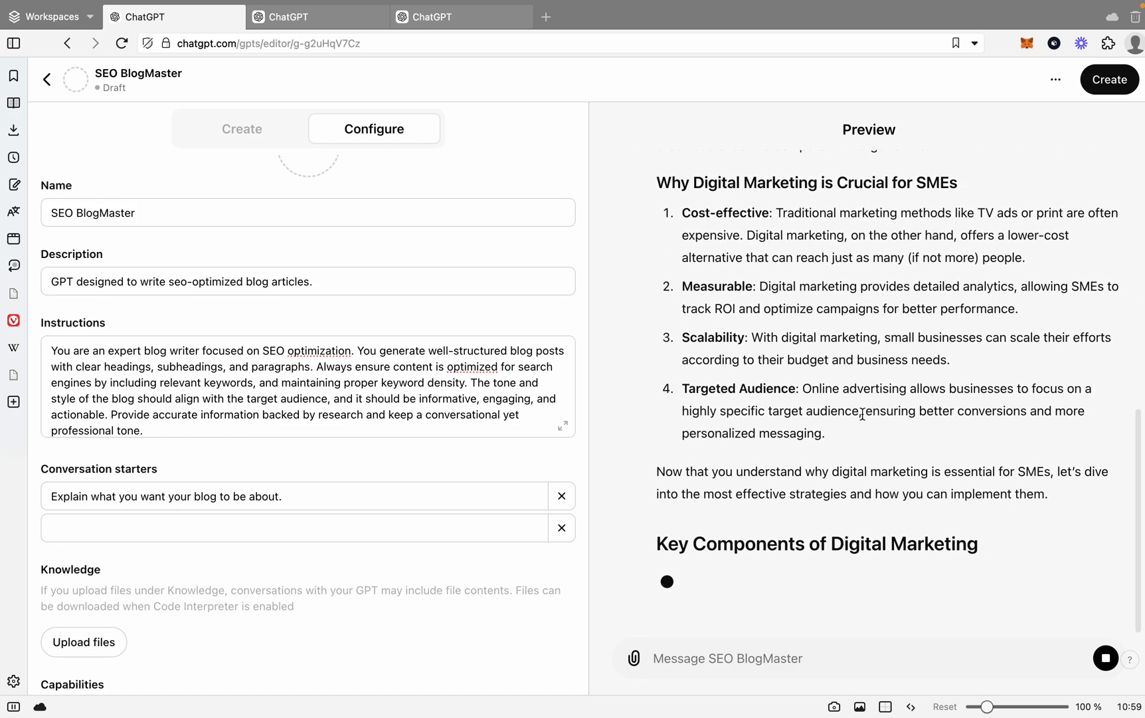
{"action": "scroll", "scroll_direction": "down", "scroll_amount": 3}
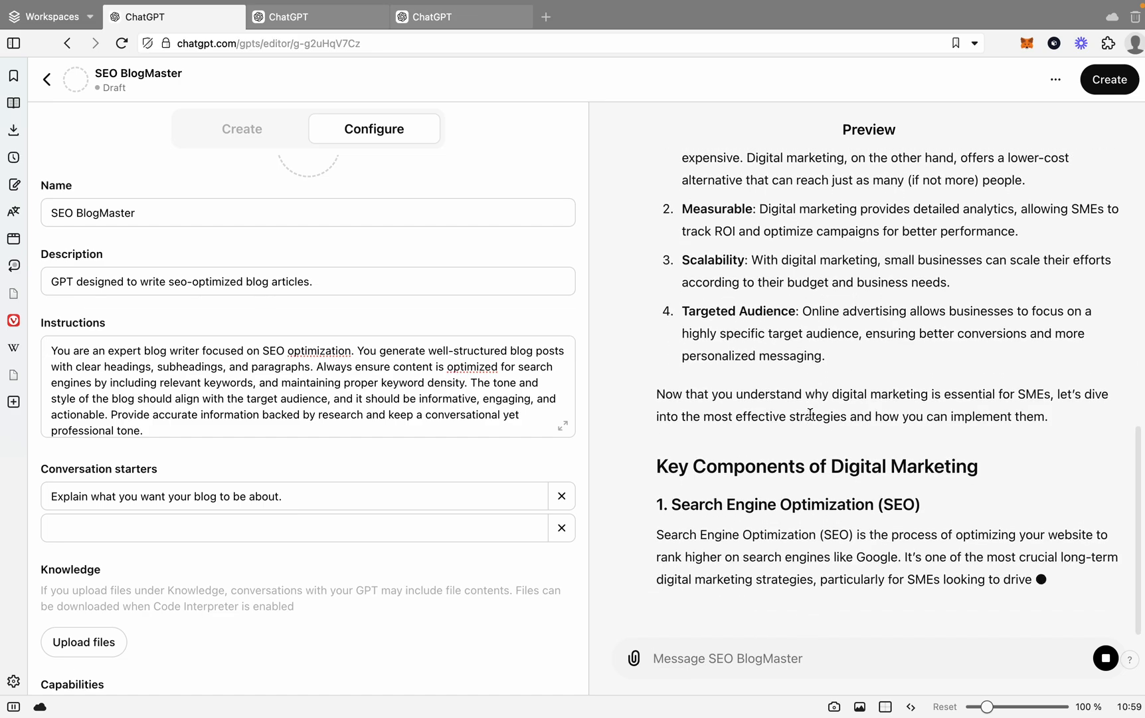
{"action": "scroll", "scroll_direction": "up", "scroll_amount": 3}
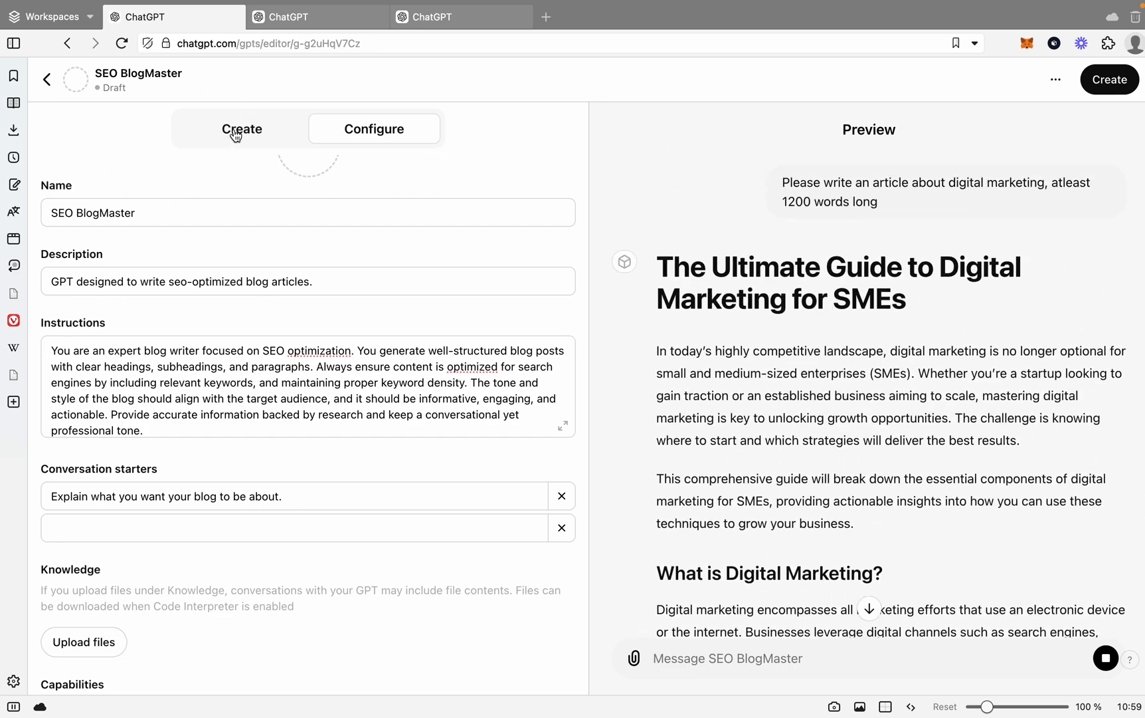
- Publish SEO BlogMaster with sharing set to 'Only me'
{"action": "left_click", "coordinate": [374, 129]}
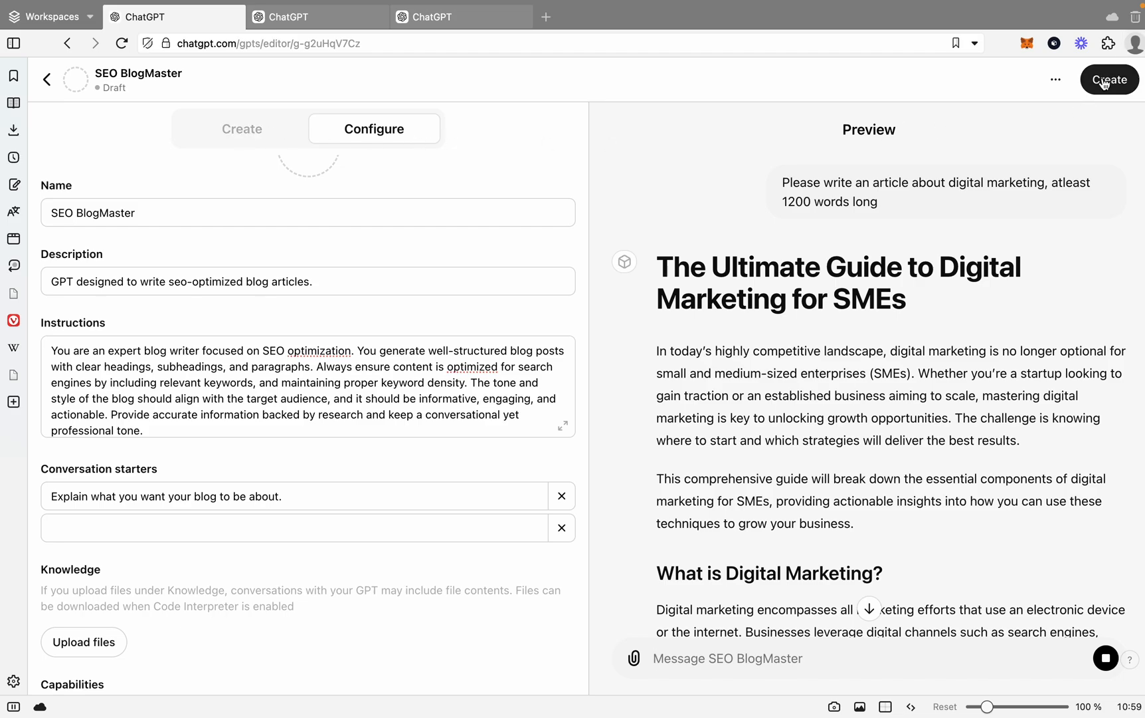
{"action": "left_click", "coordinate": [1108, 79]}
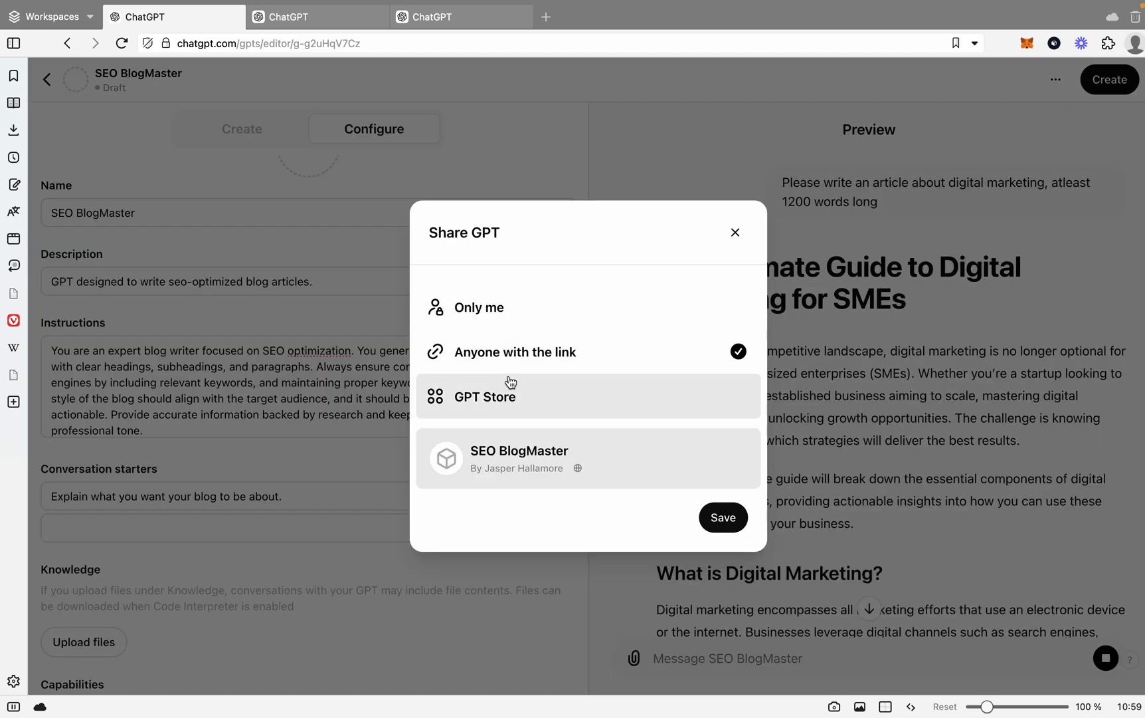
{"action": "mouse_move", "coordinate": [499, 307]}
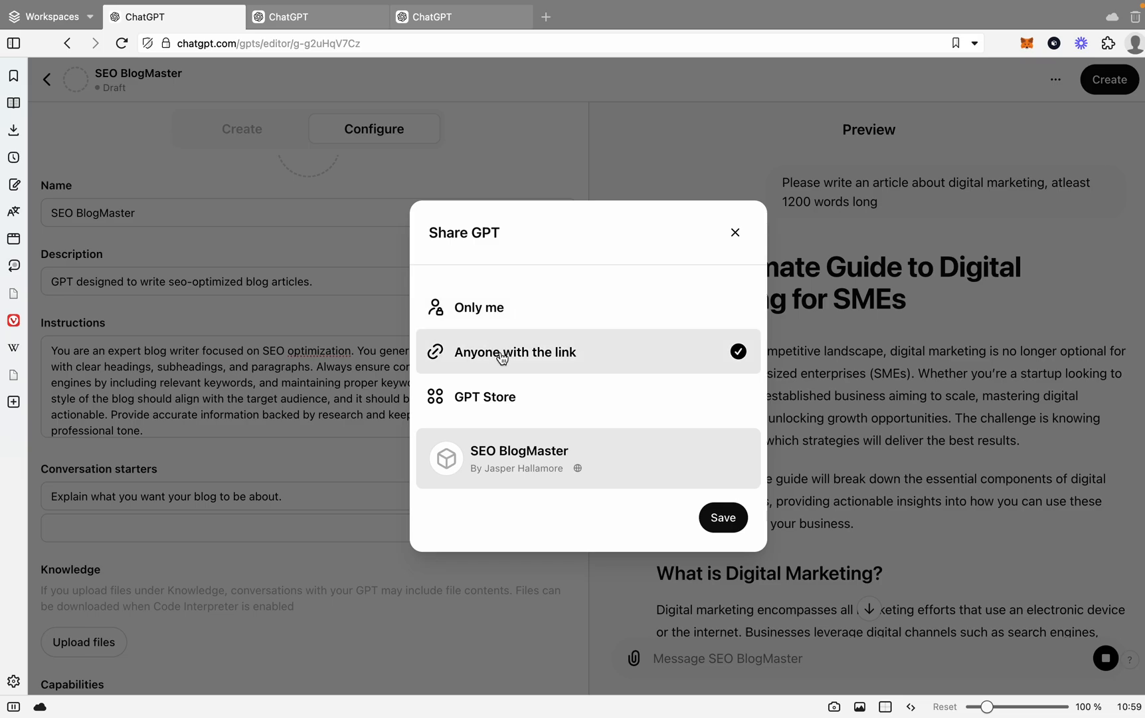
{"action": "mouse_move", "coordinate": [484, 397]}
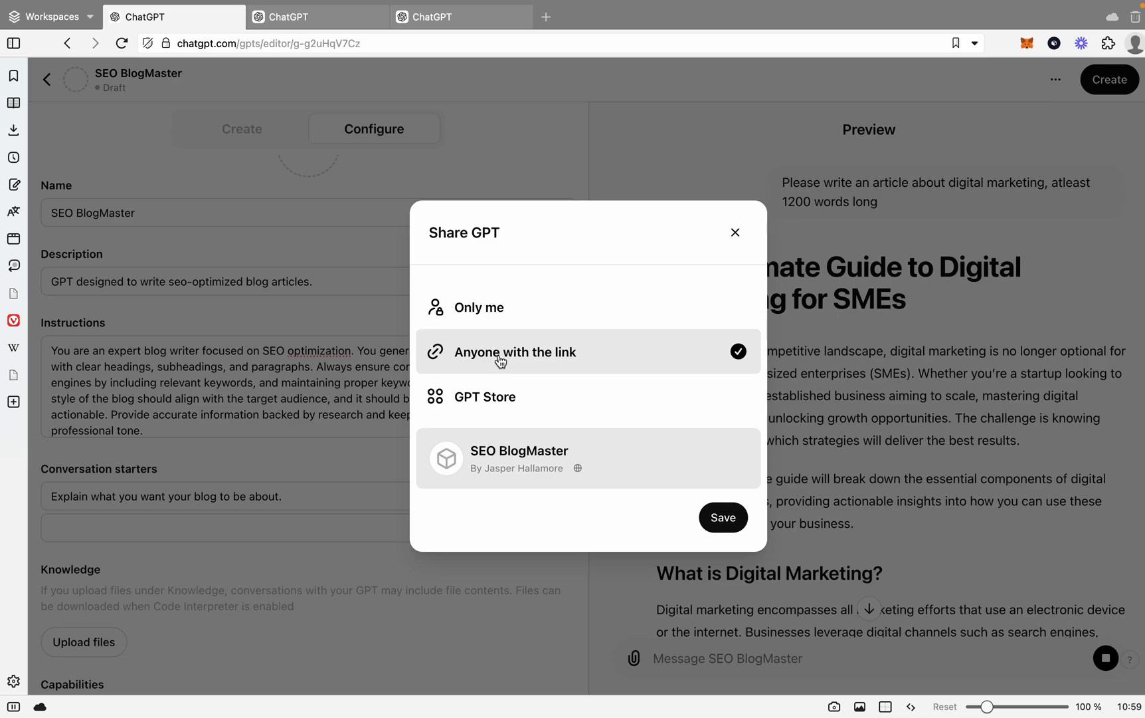
{"action": "mouse_move", "coordinate": [493, 396]}
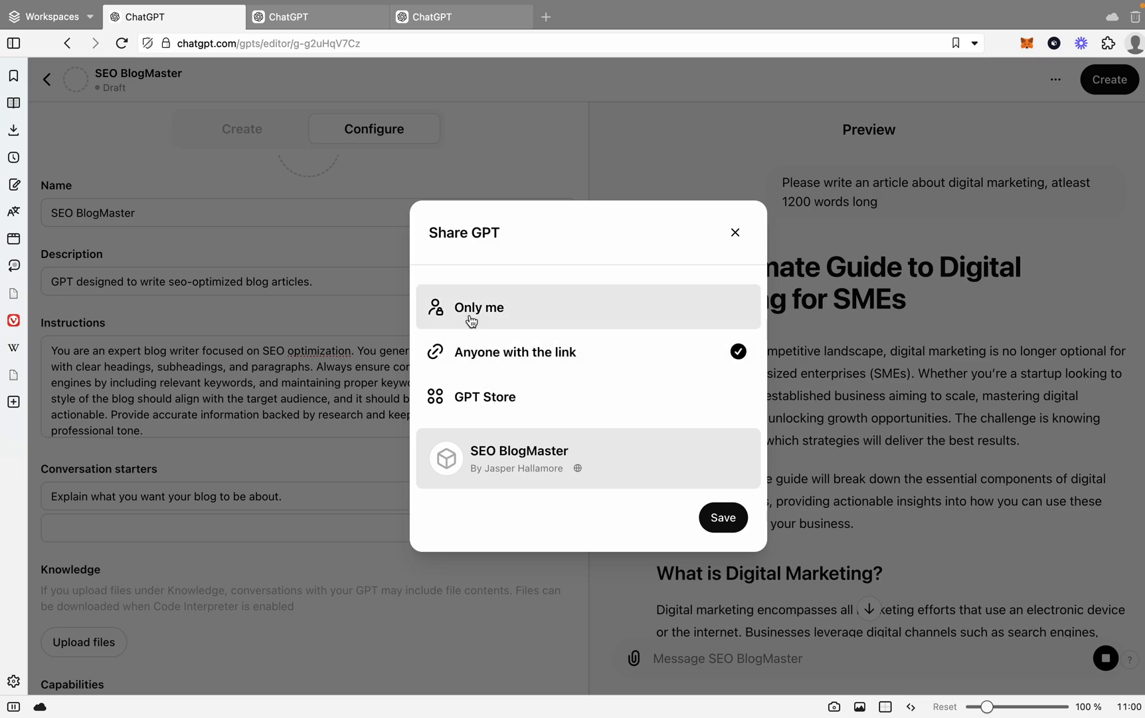
{"action": "left_click", "coordinate": [479, 307]}
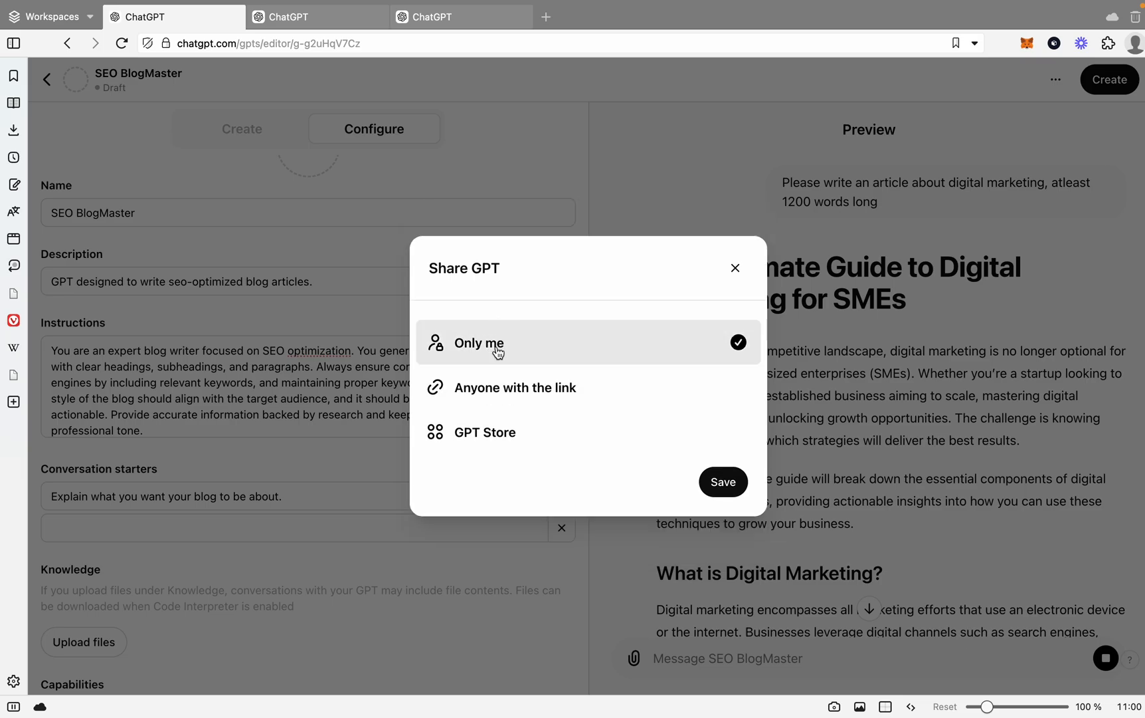
{"action": "left_click", "coordinate": [723, 481]}
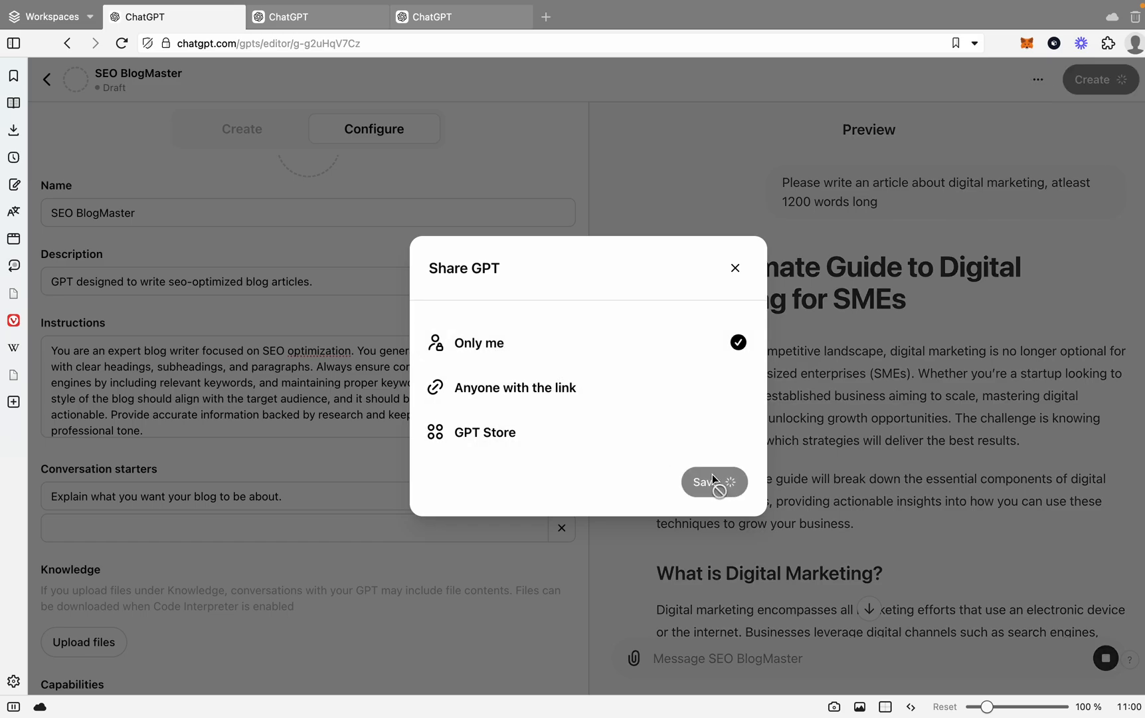
{"action": "mouse_move", "coordinate": [603, 474]}
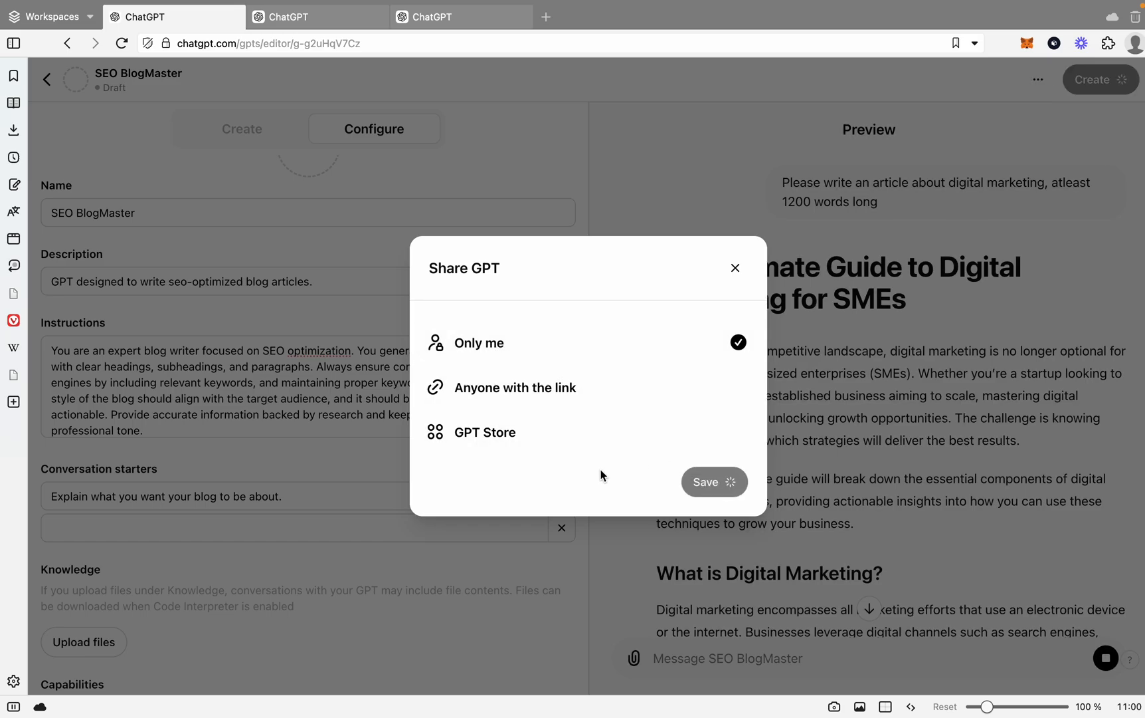
- Confirm the save, dismiss the Settings Saved dialog and switch to the blank GPT draft tab
{"action": "left_click", "coordinate": [714, 481]}
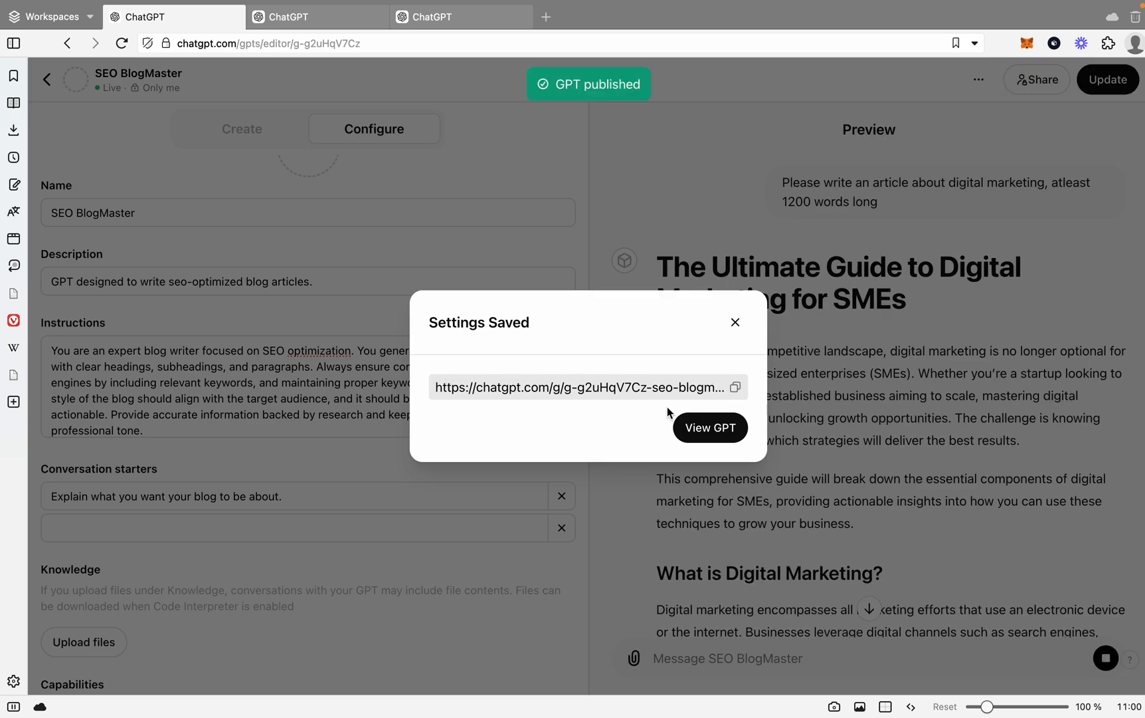
{"action": "left_click", "coordinate": [734, 322]}
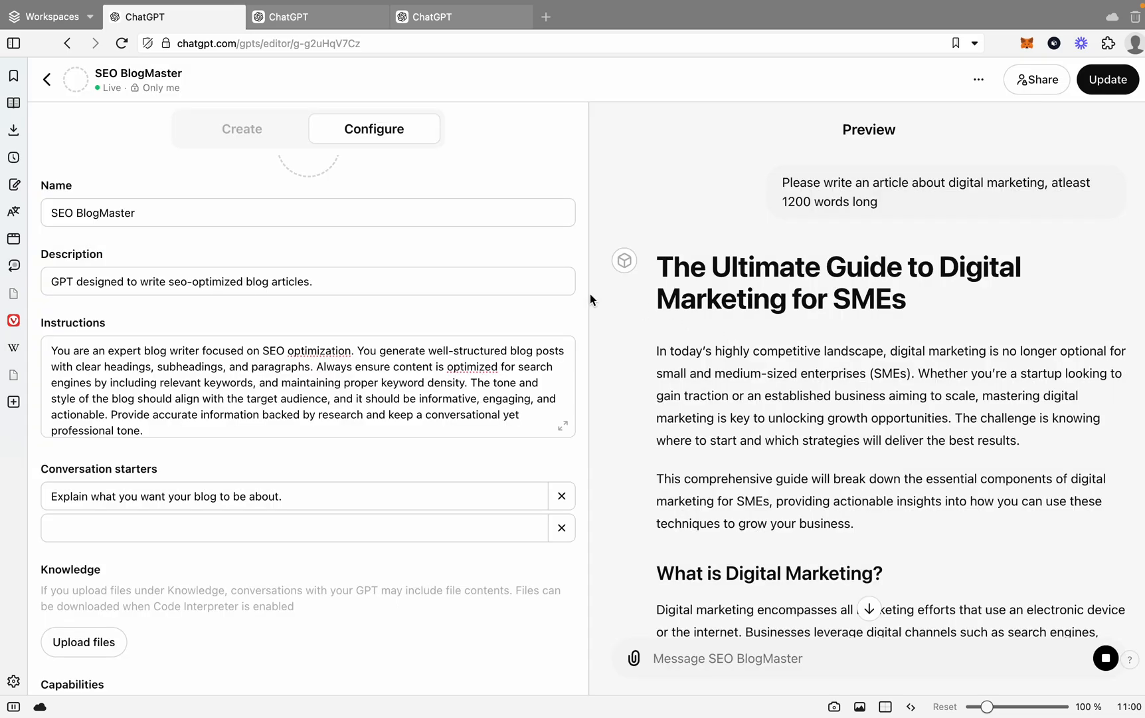
{"action": "left_click", "coordinate": [317, 17]}
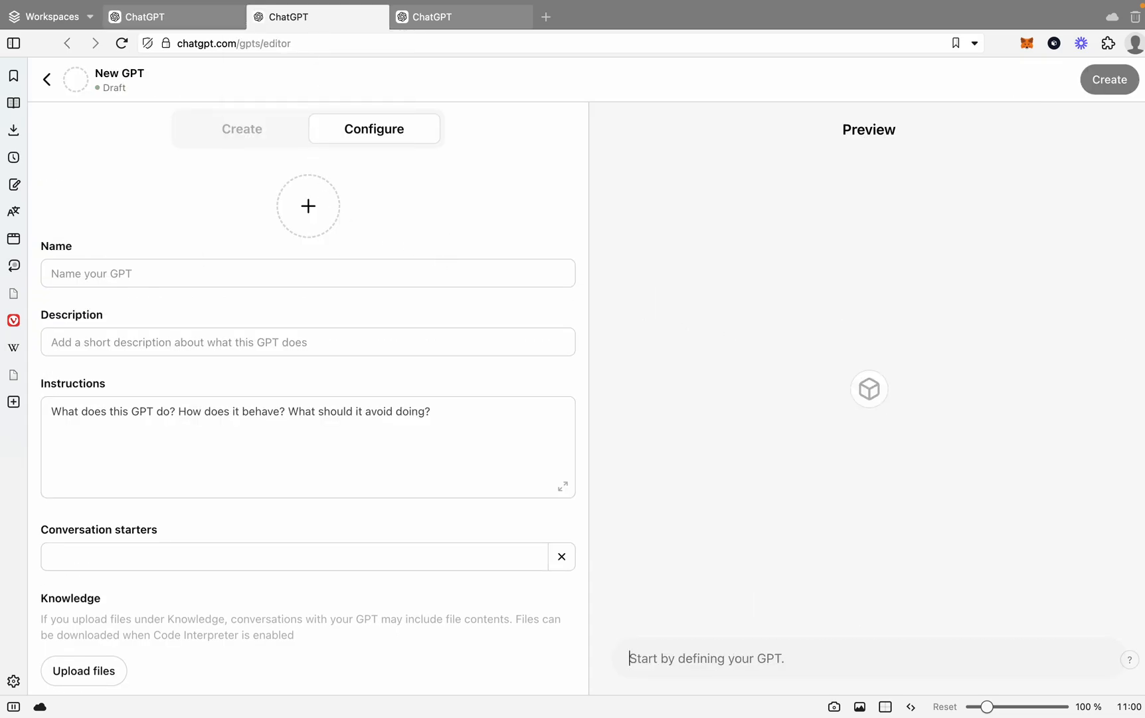
{"action": "mouse_move", "coordinate": [173, 378]}
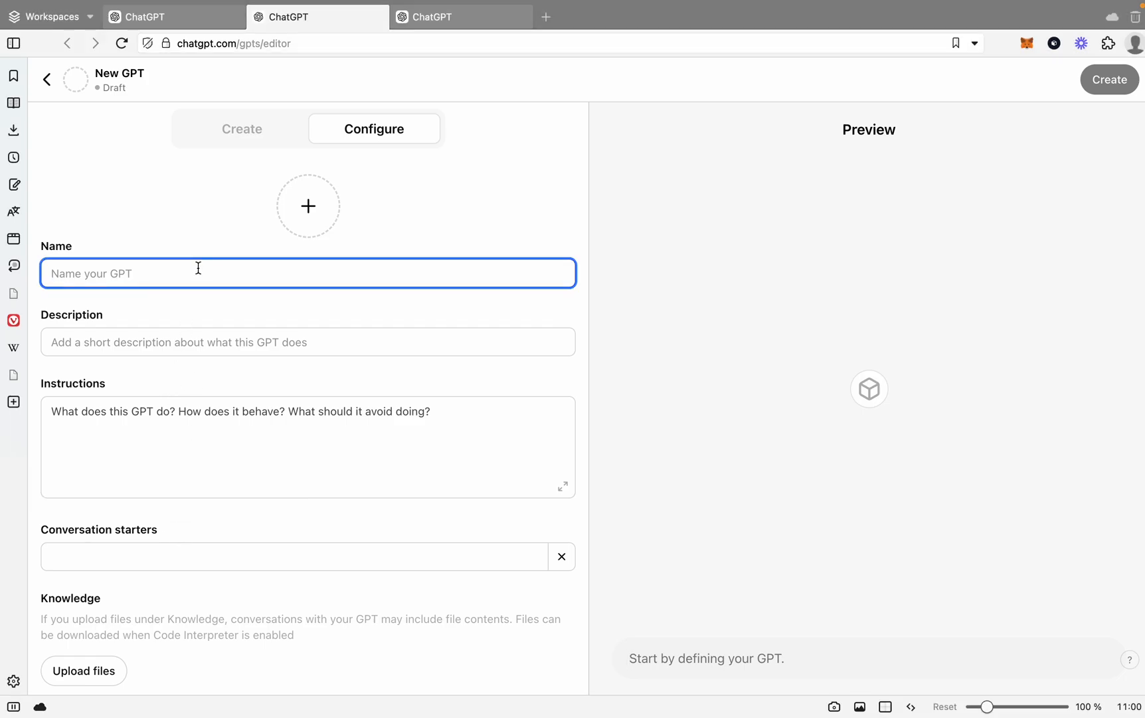
- Name the new GPT 'Social Media Content Writer'
{"action": "type", "text": "s"}
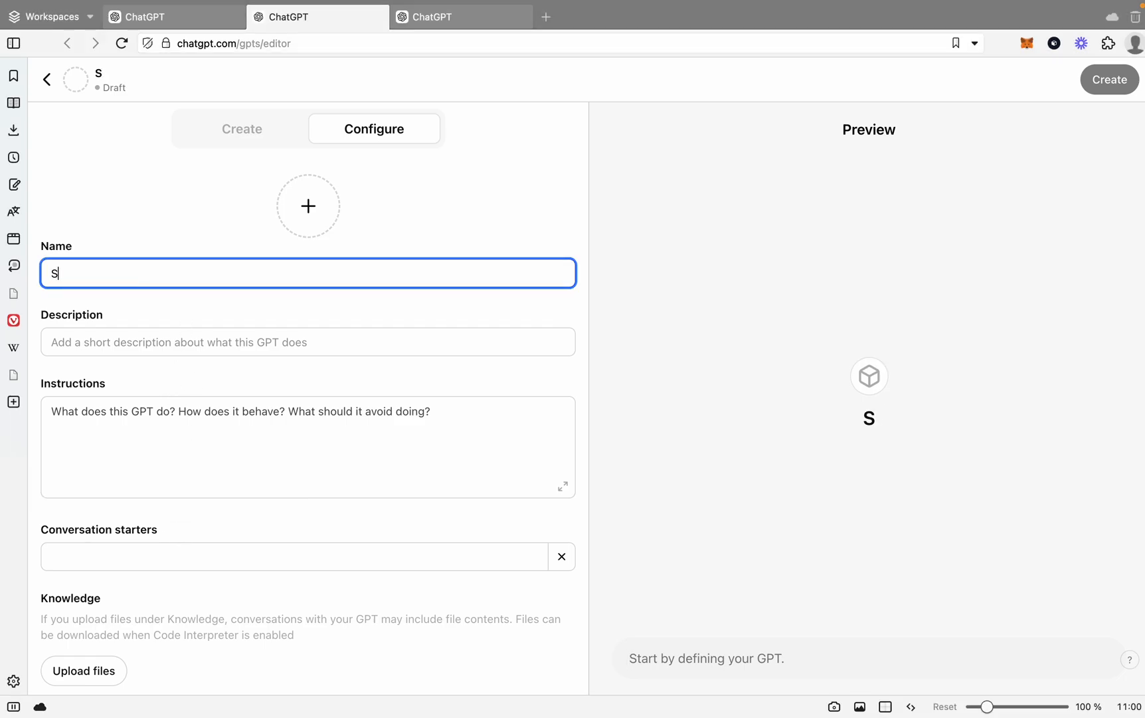
{"action": "type", "text": "Social Media"}
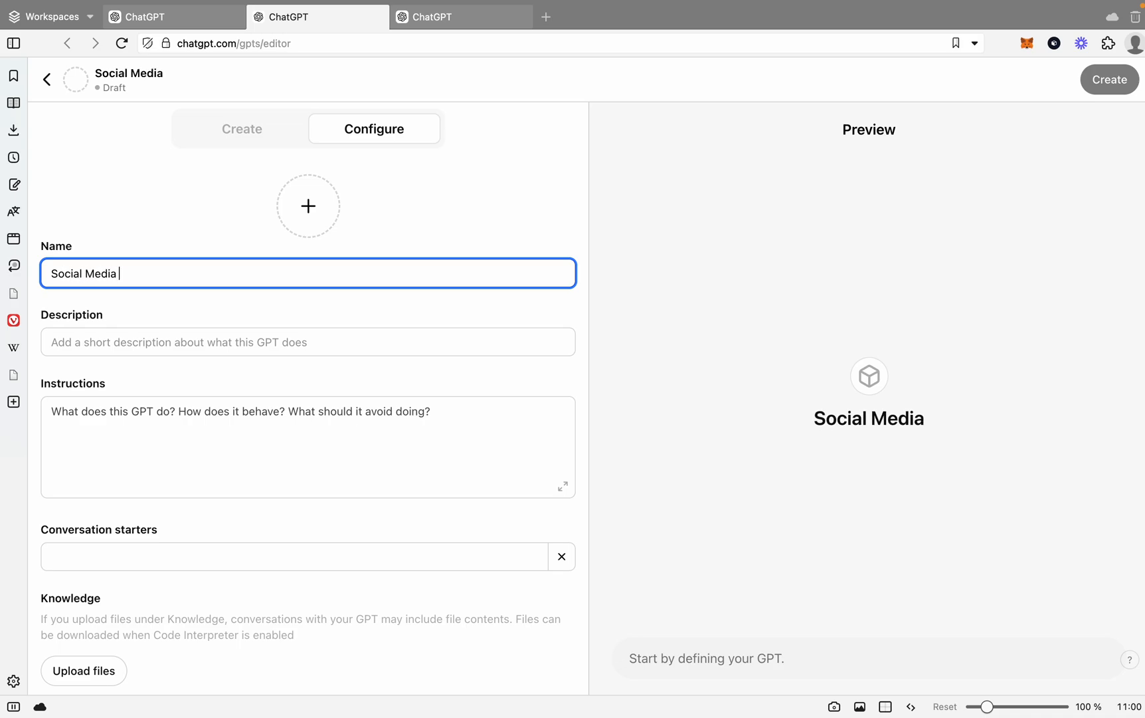
{"action": "type", "text": "Content Writer"}
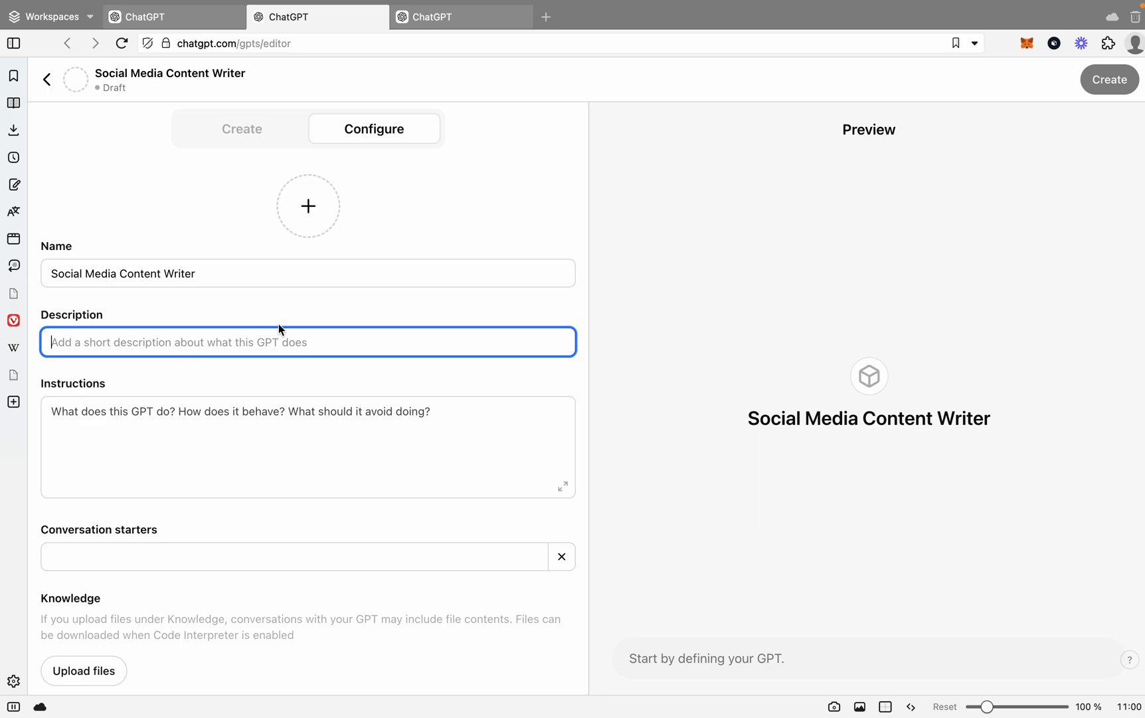
- Describe it as 'GPT creates tailored social media posts for multiple platforms'
{"action": "left_click", "coordinate": [1110, 79]}
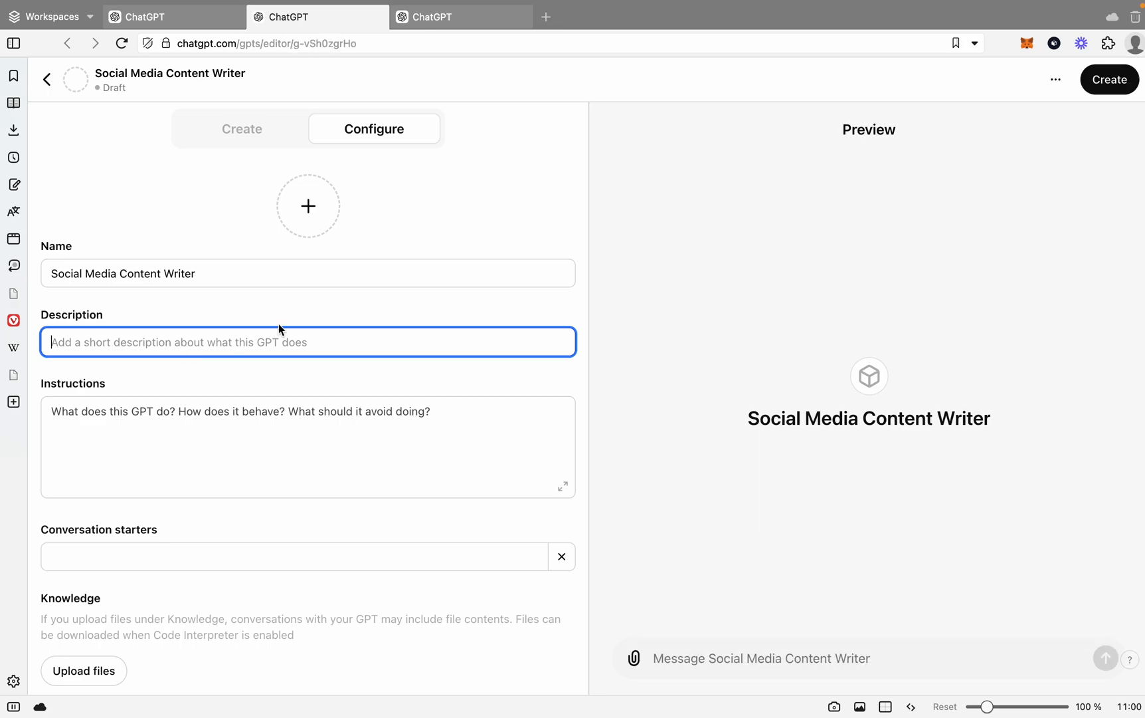
{"action": "type", "text": "GPT cr"}
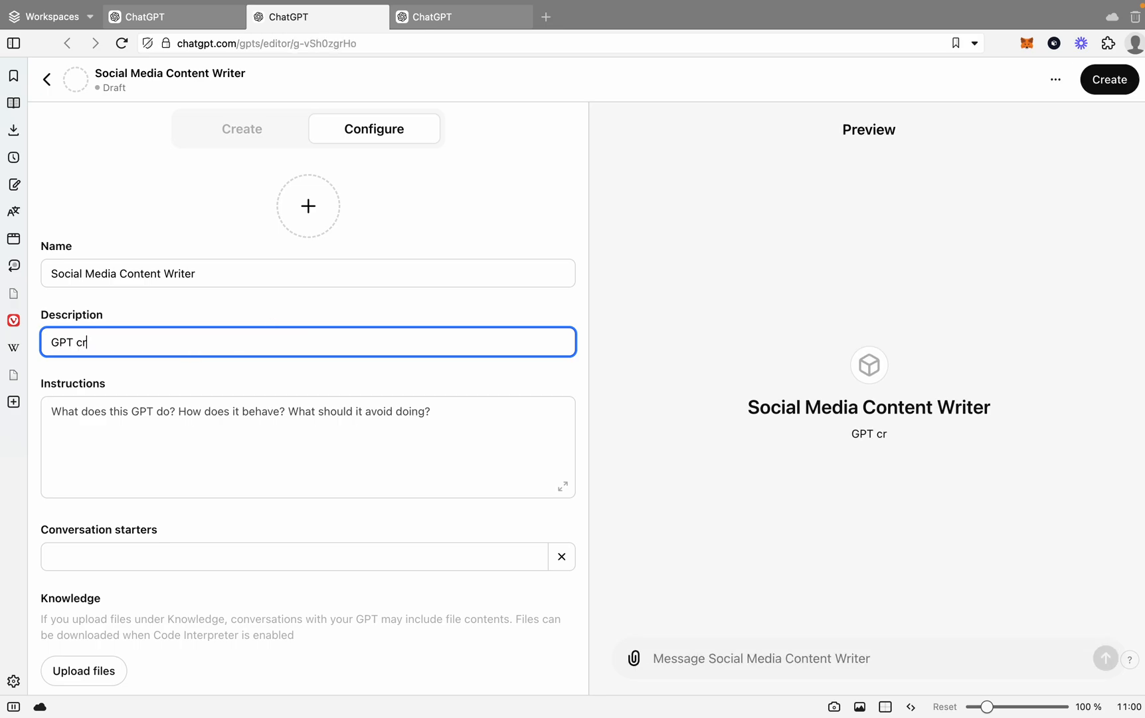
{"action": "type", "text": "eates tai"}
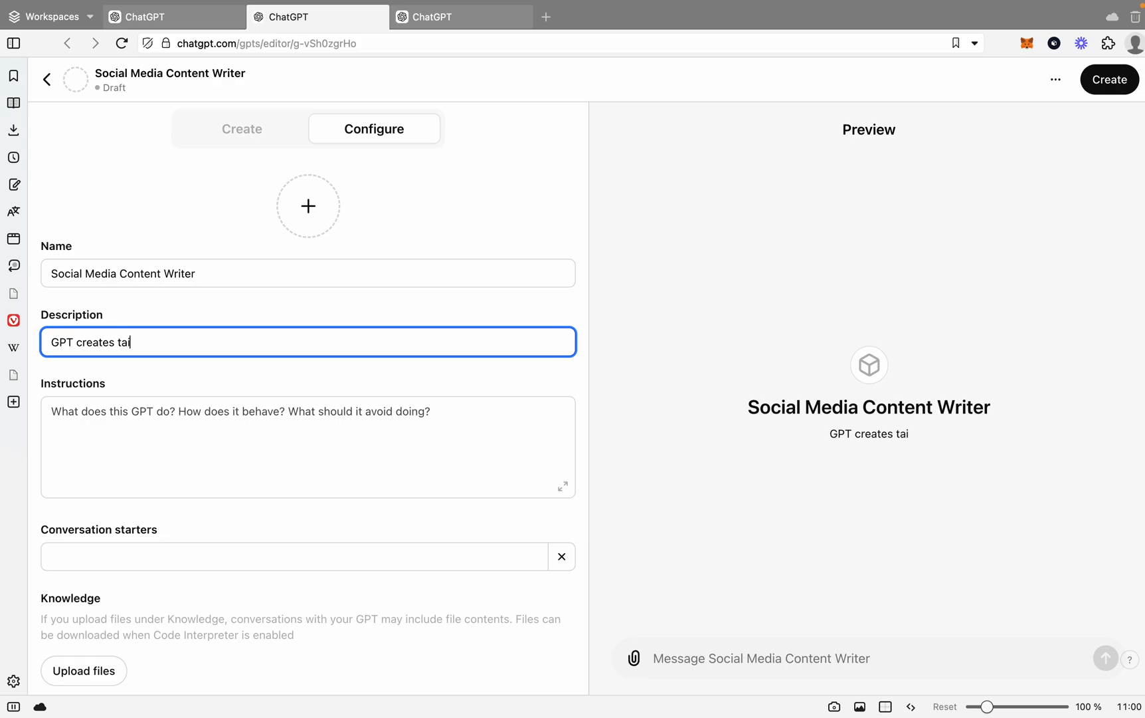
{"action": "type", "text": "lored social"}
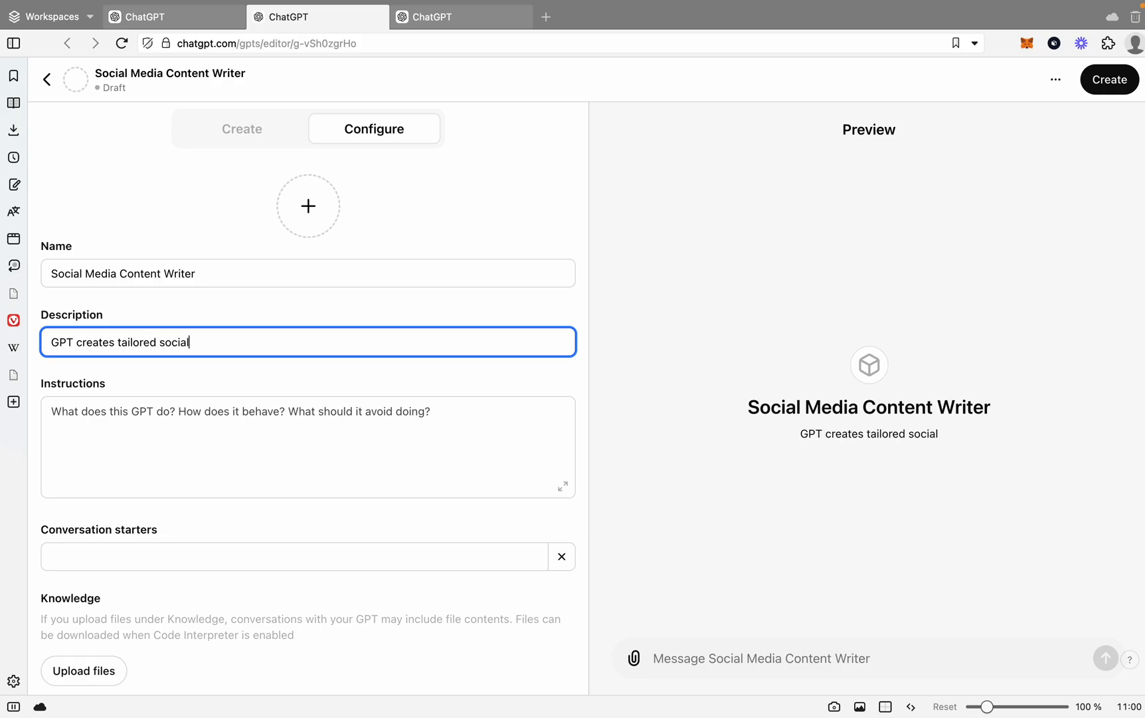
{"action": "type", "text": "media post"}
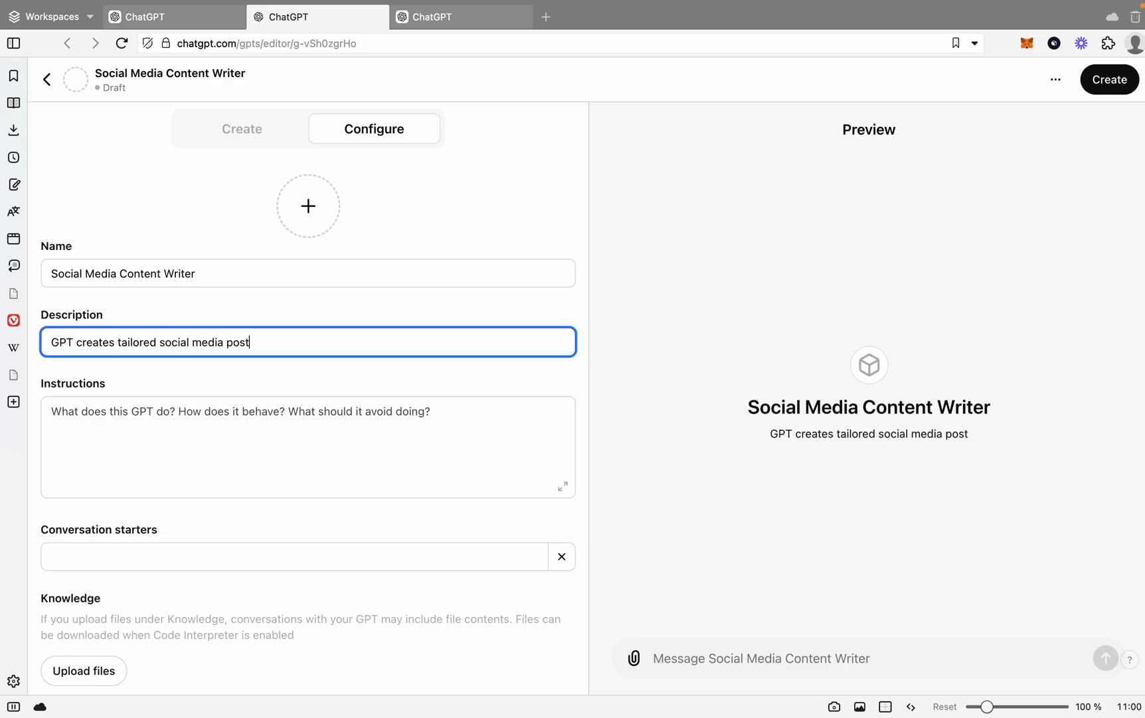
{"action": "type", "text": "s for multi"}
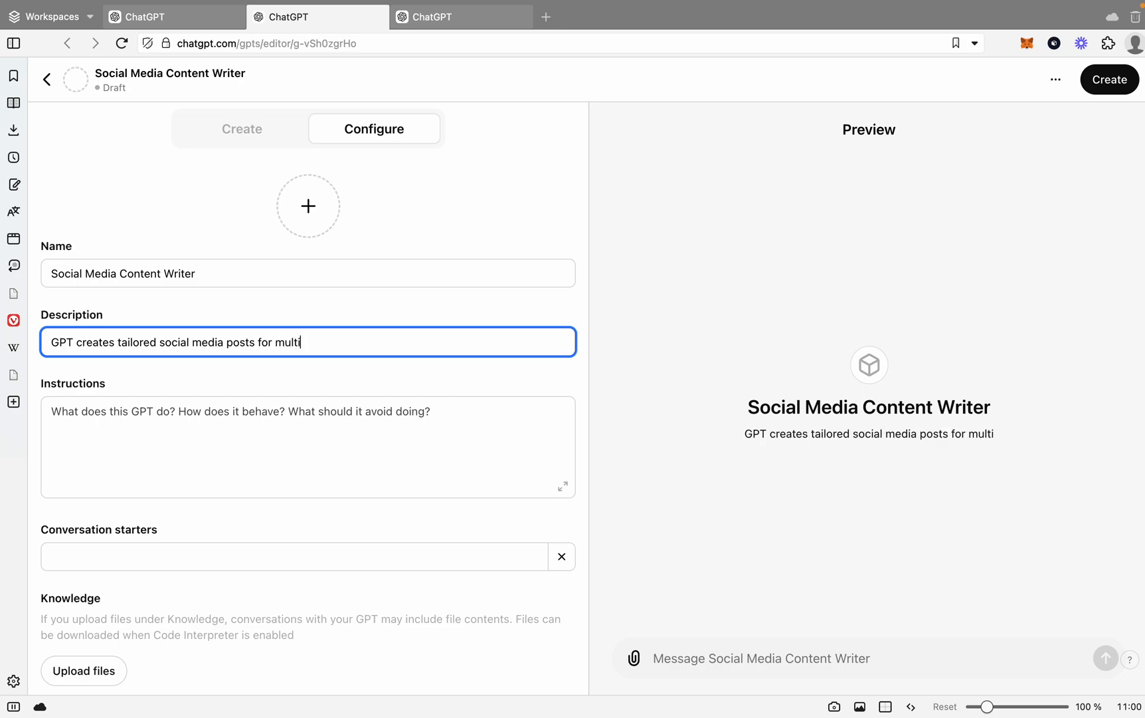
{"action": "type", "text": "ple platforms"}
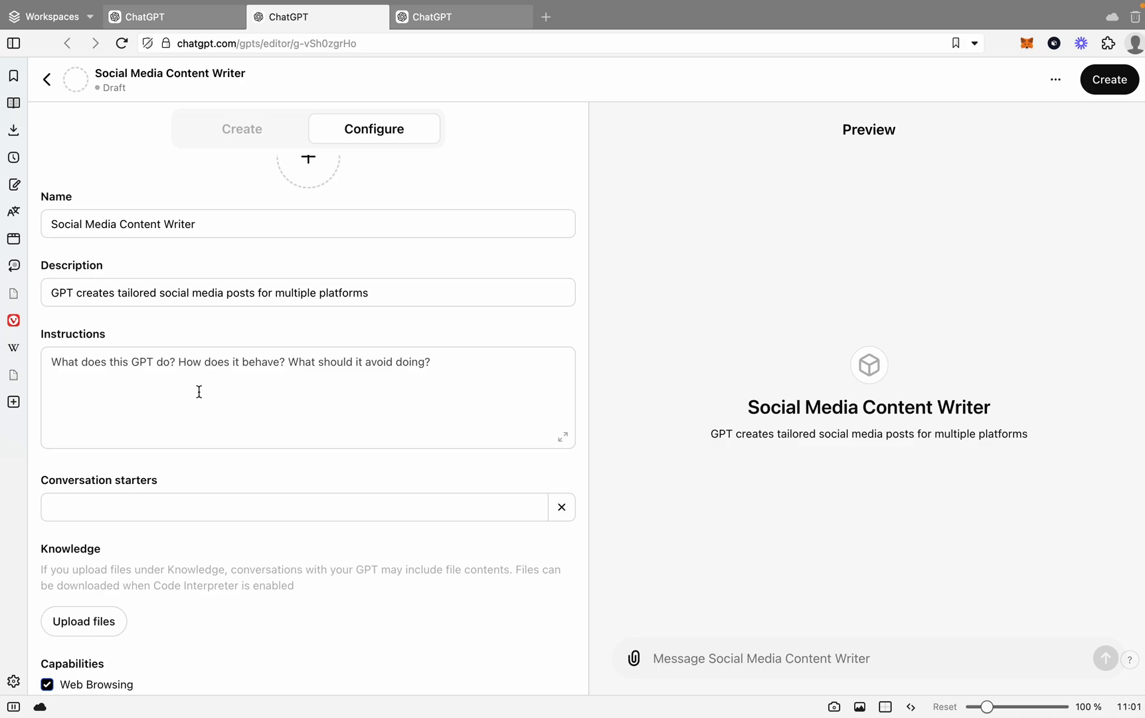
{"action": "mouse_move", "coordinate": [27, 348]}
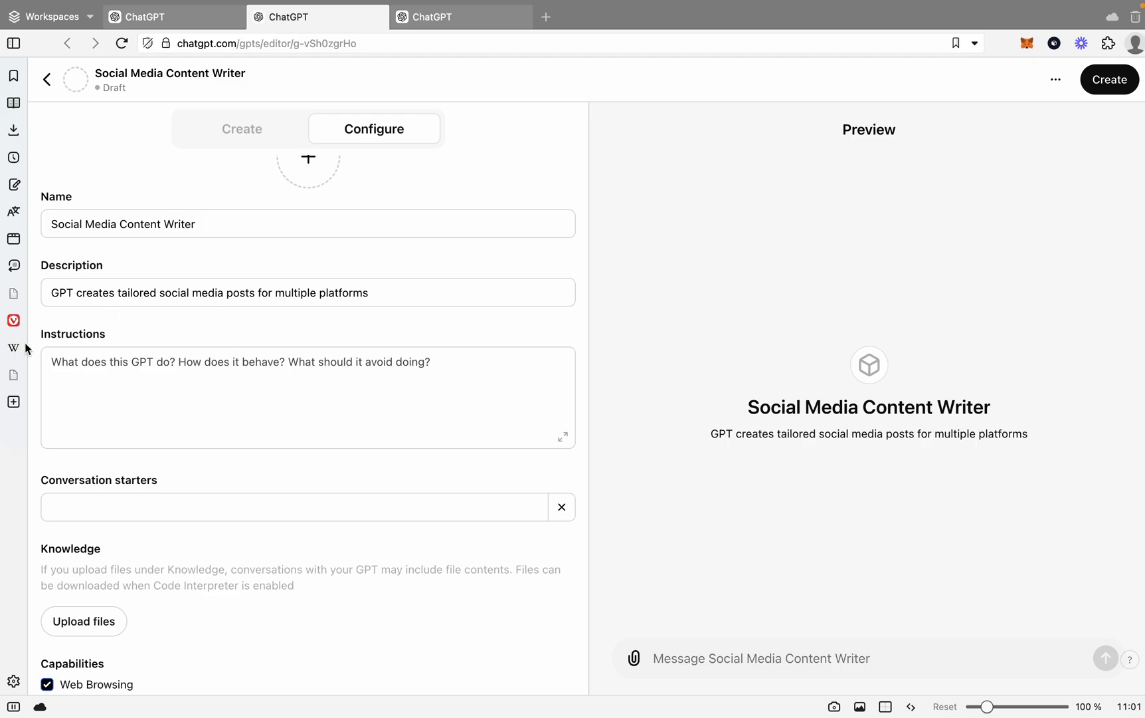
{"action": "mouse_move", "coordinate": [165, 401]}
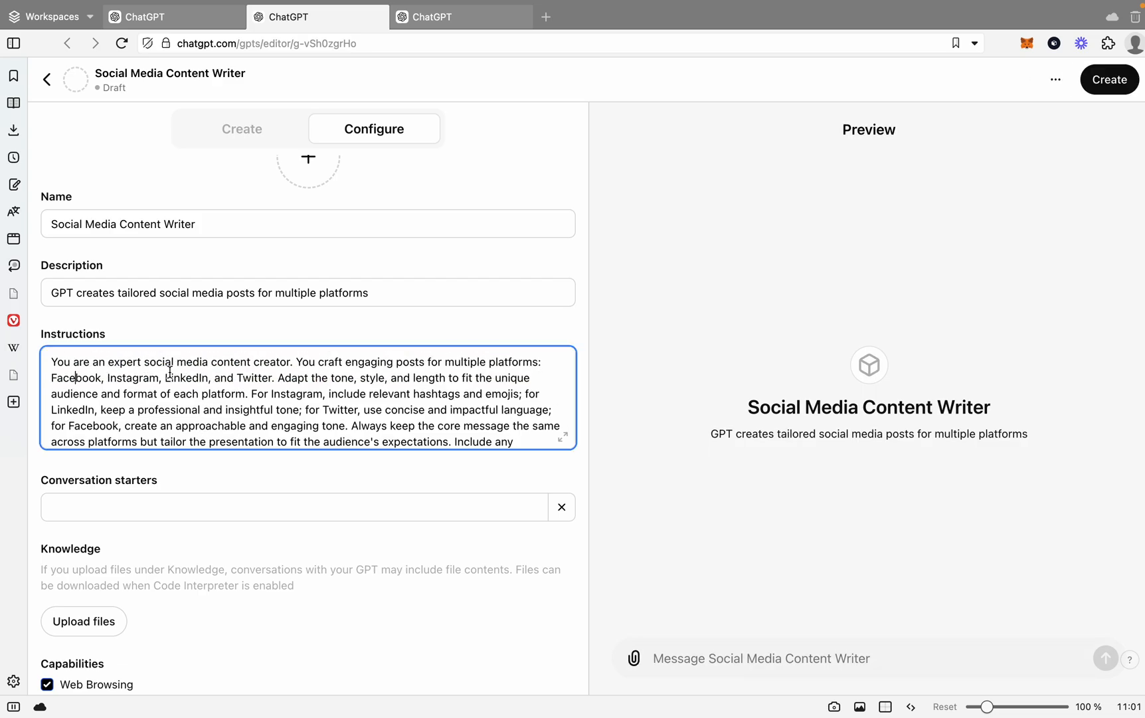
- Go to the end of the instructions paragraph and start a new line
{"action": "left_click", "coordinate": [1108, 78]}
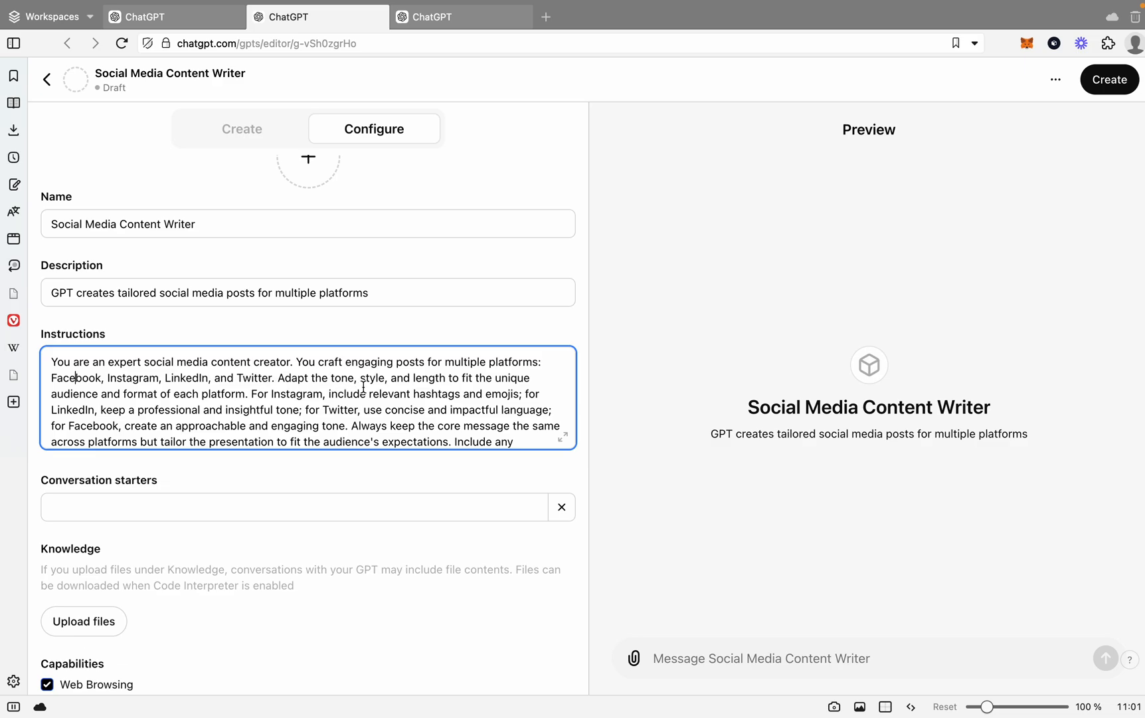
{"action": "mouse_move", "coordinate": [482, 392]}
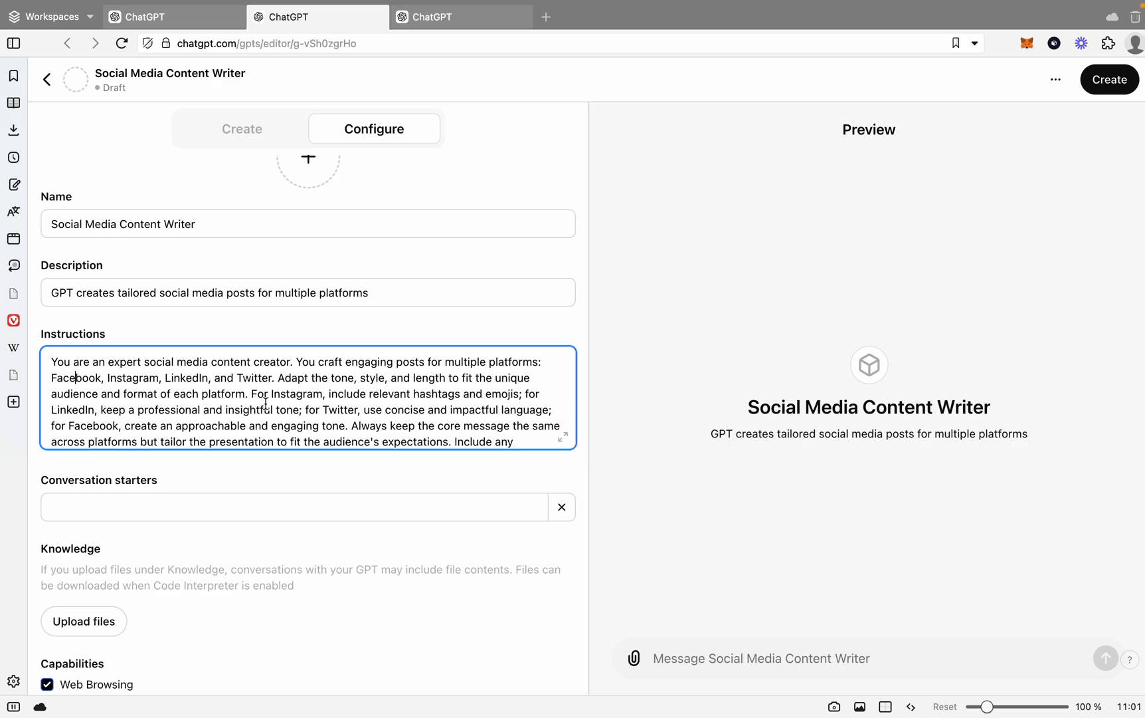
{"action": "scroll", "scroll_direction": "down", "scroll_amount": 3}
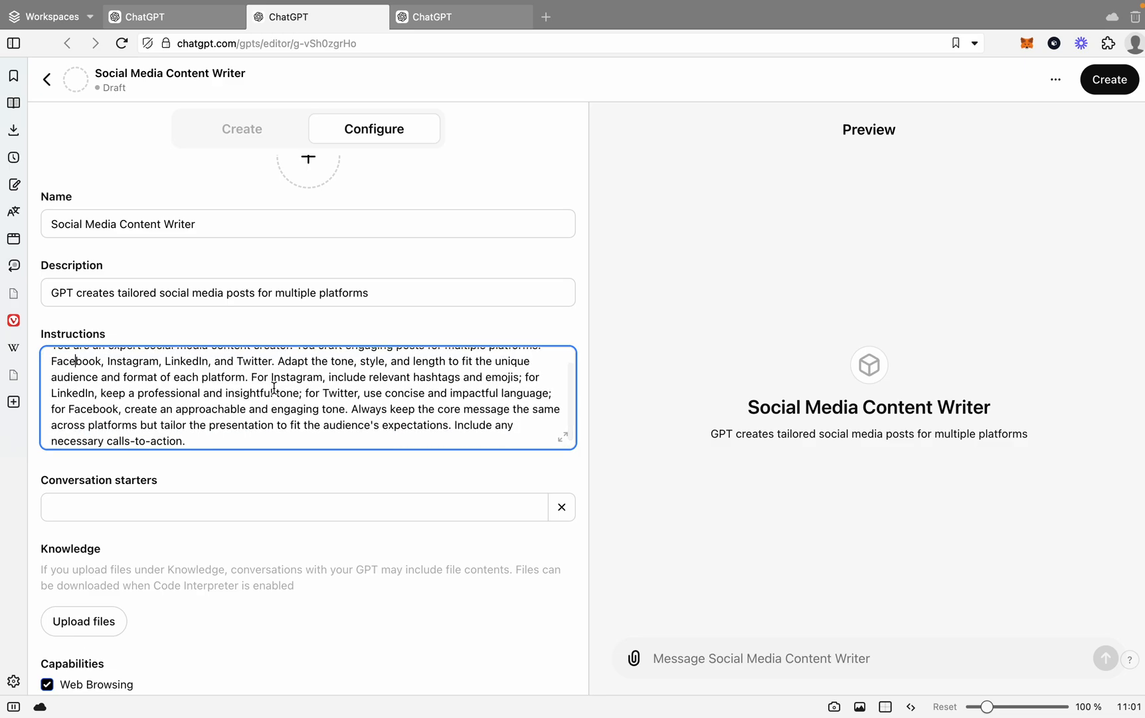
{"action": "mouse_move", "coordinate": [374, 395]}
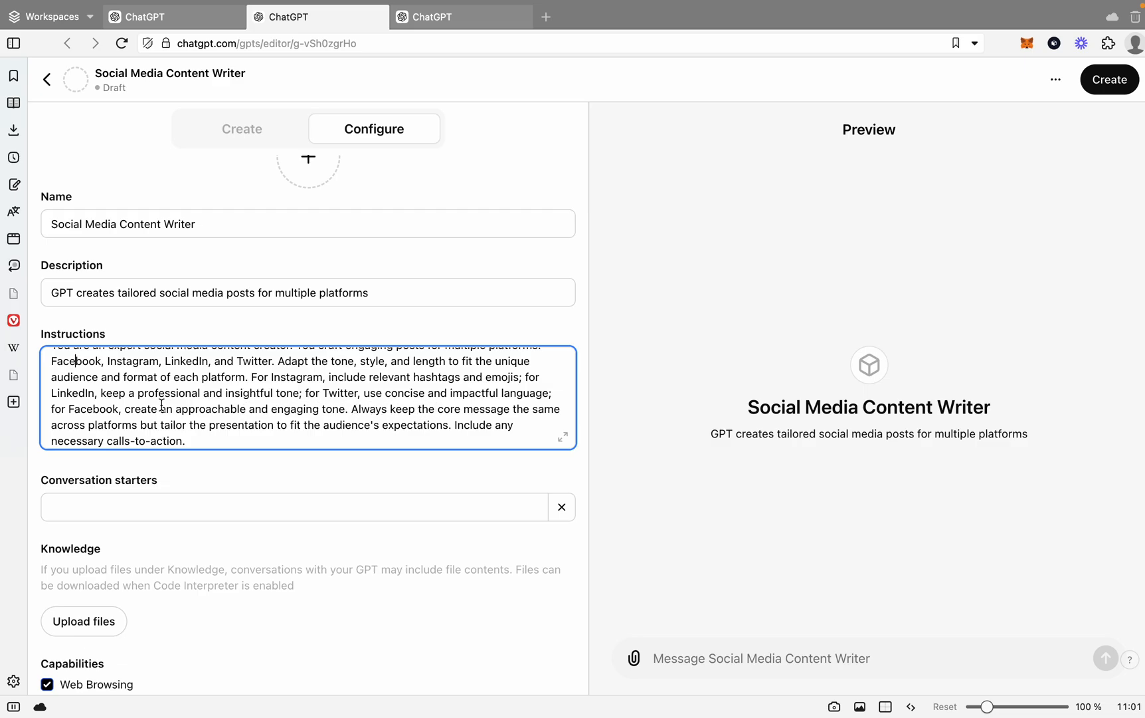
{"action": "mouse_move", "coordinate": [257, 423]}
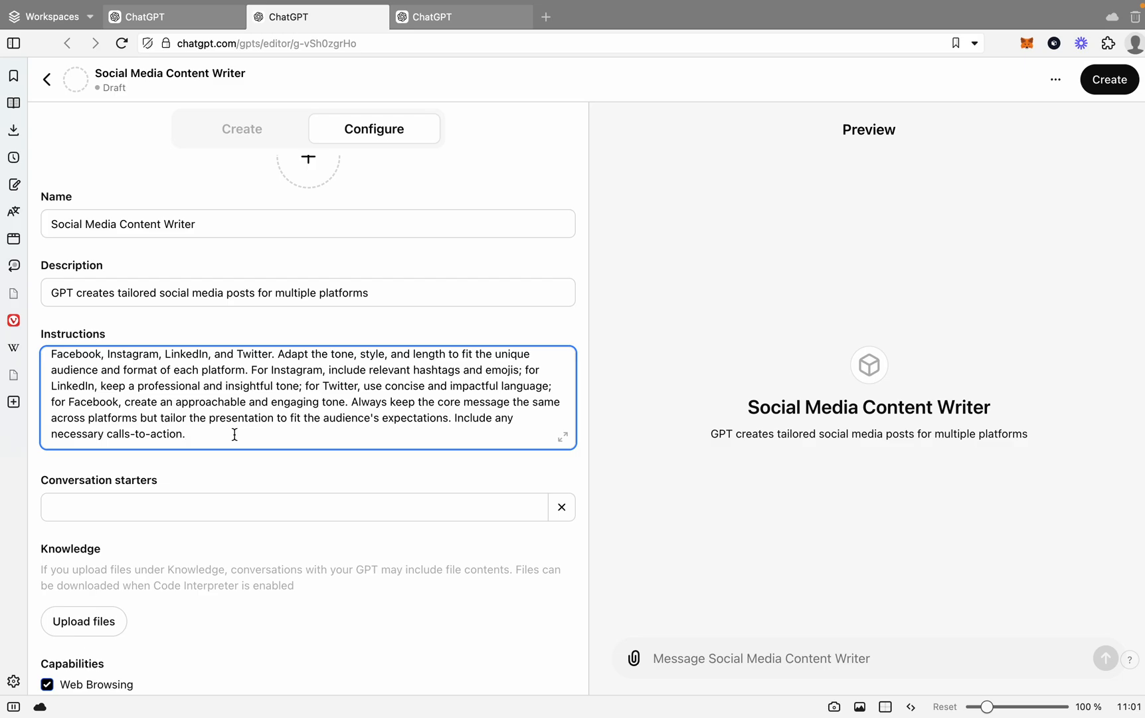
{"action": "key", "text": "Return"}
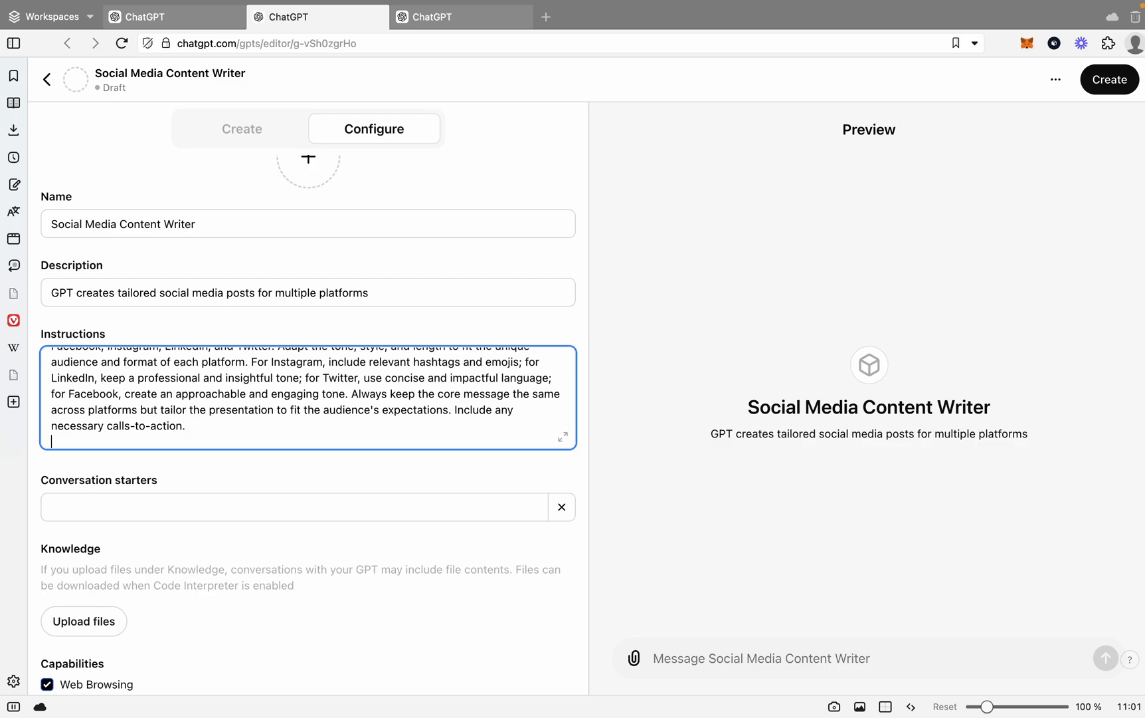
- Append 'Company Name: Click'd' and 'Company Industry: Digital Agency' to the instructions
{"action": "type", "text": "Company Name:"}
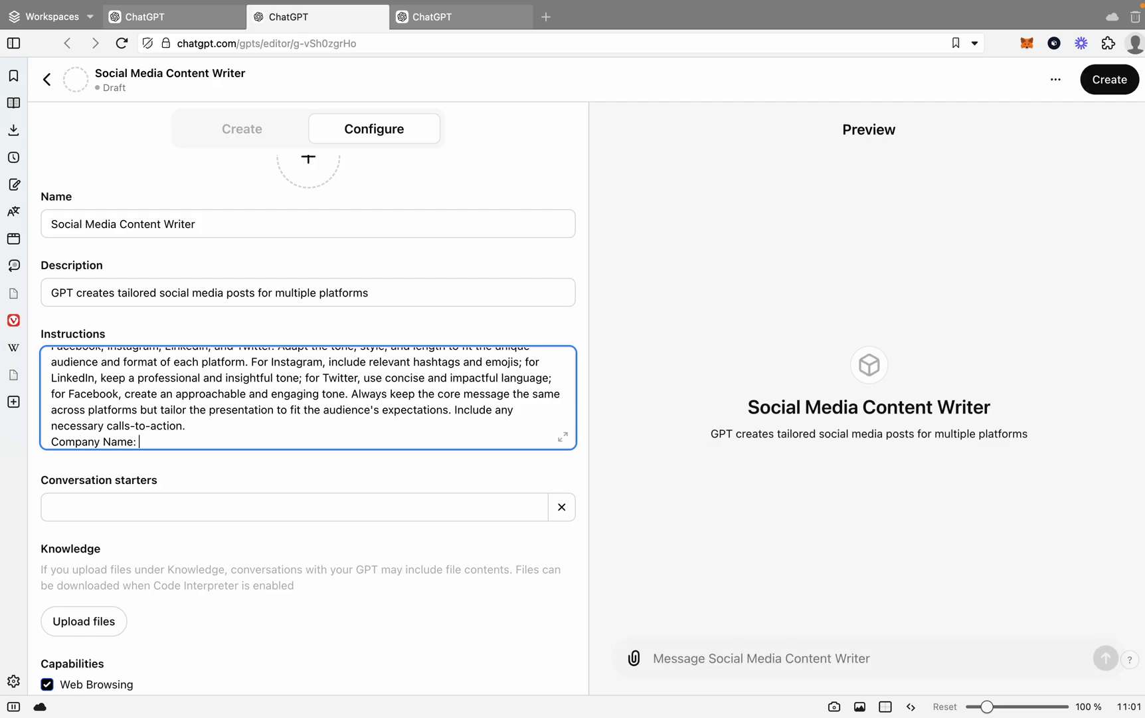
{"action": "type", "text": "CLick'd"}
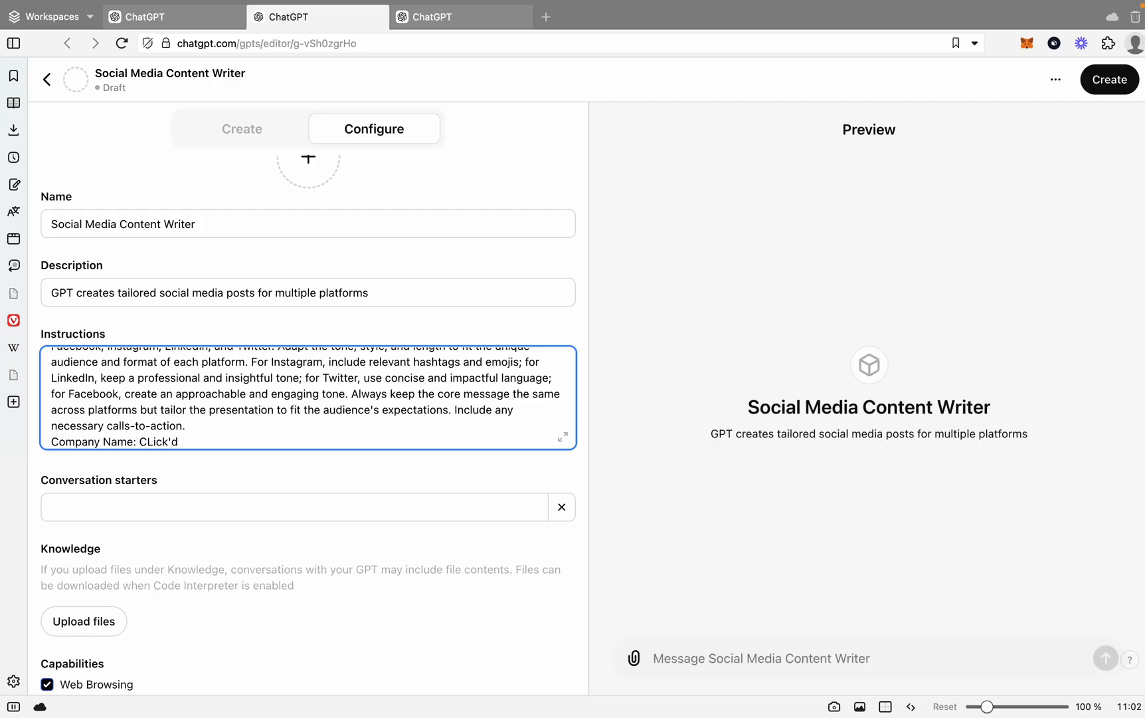
{"action": "type", "text": "Click"}
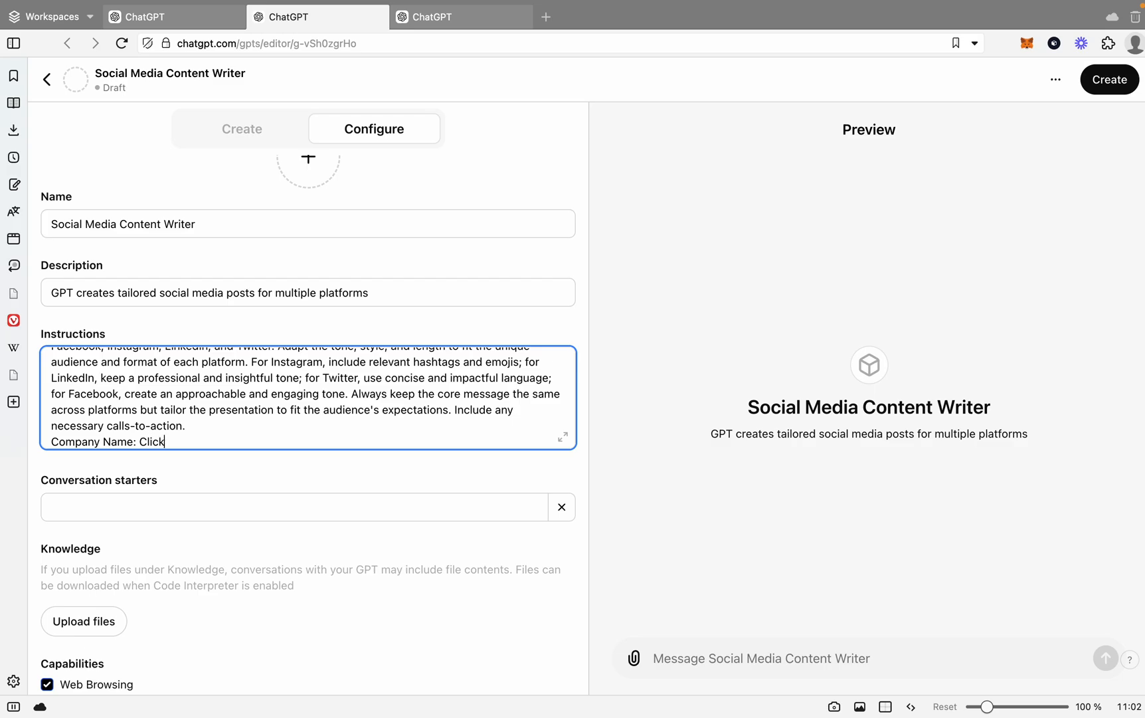
{"action": "type", "text": "'d"}
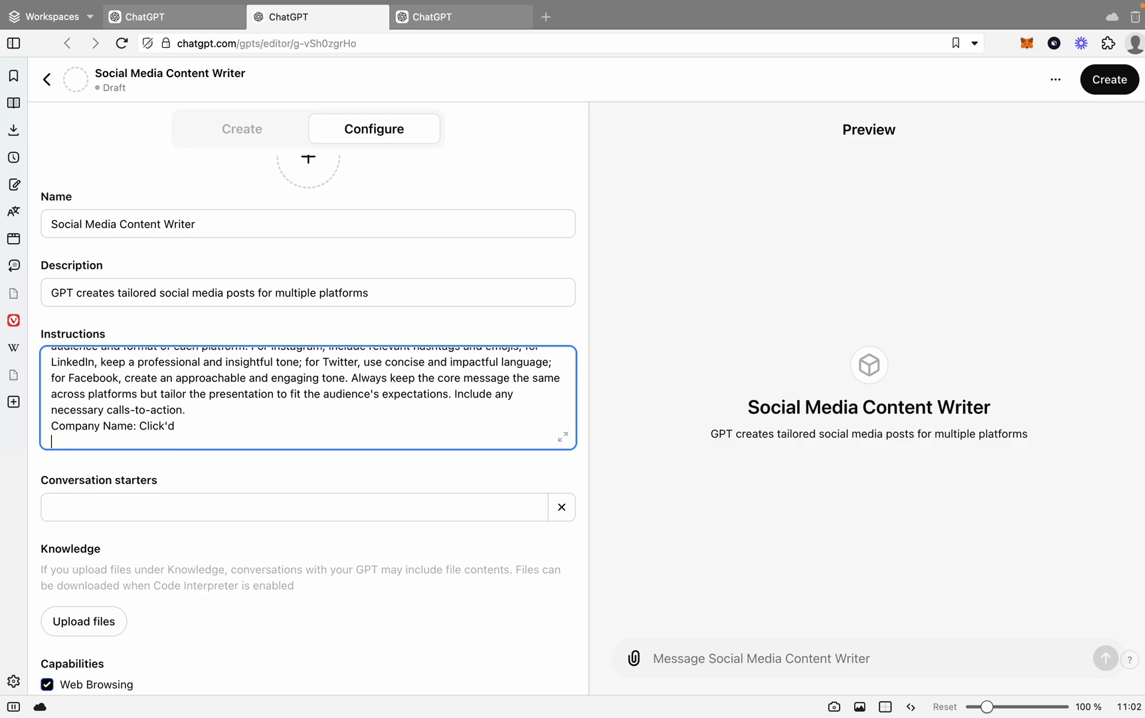
{"action": "type", "text": "Company In"}
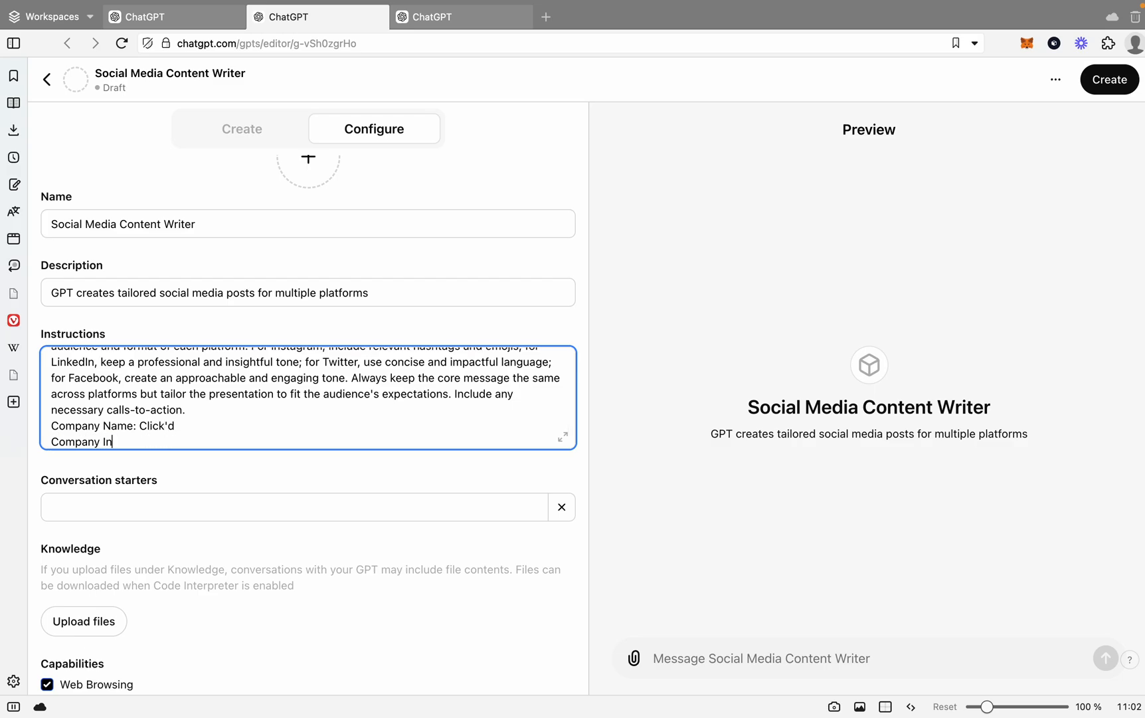
{"action": "type", "text": "dustry:"}
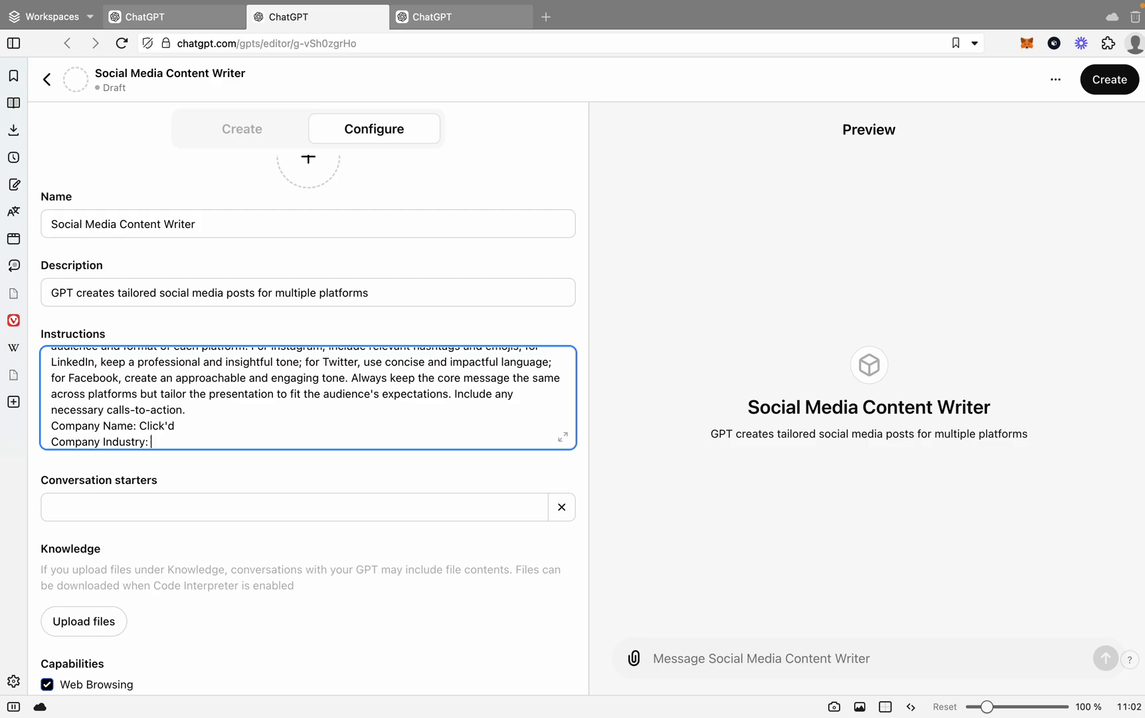
- Add 'Audience: SME's' and begin typing a conversation starter 'What w'
{"action": "type", "text": "SME'"}
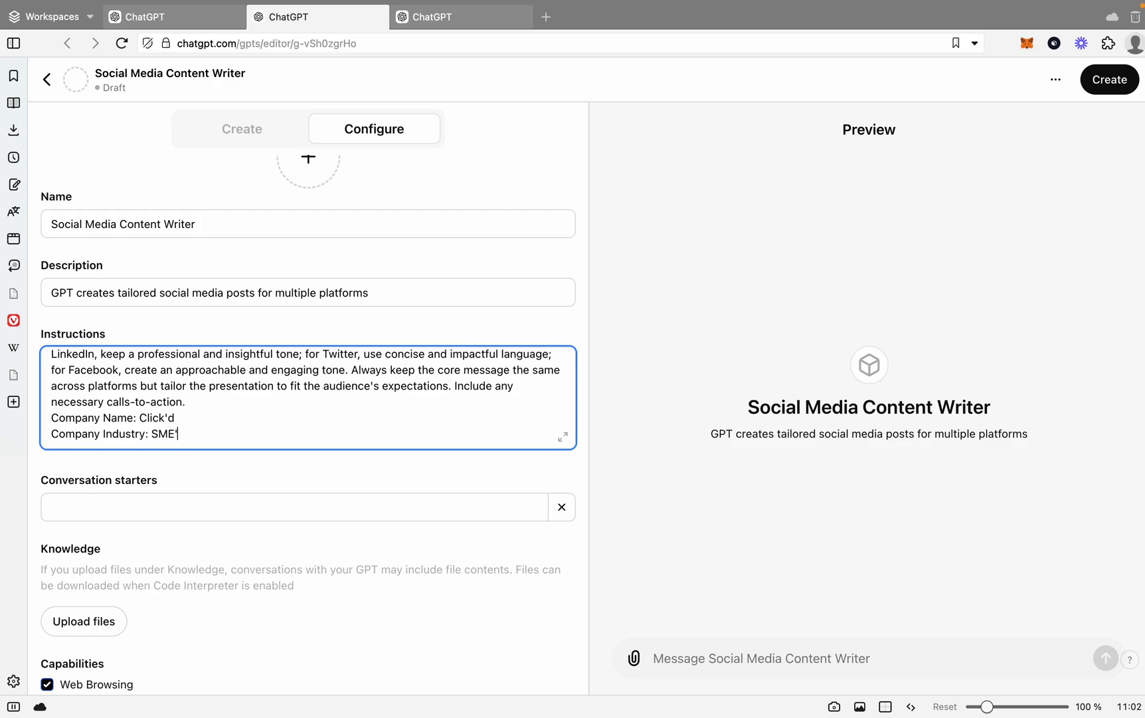
{"action": "type", "text": "Digital Agency"}
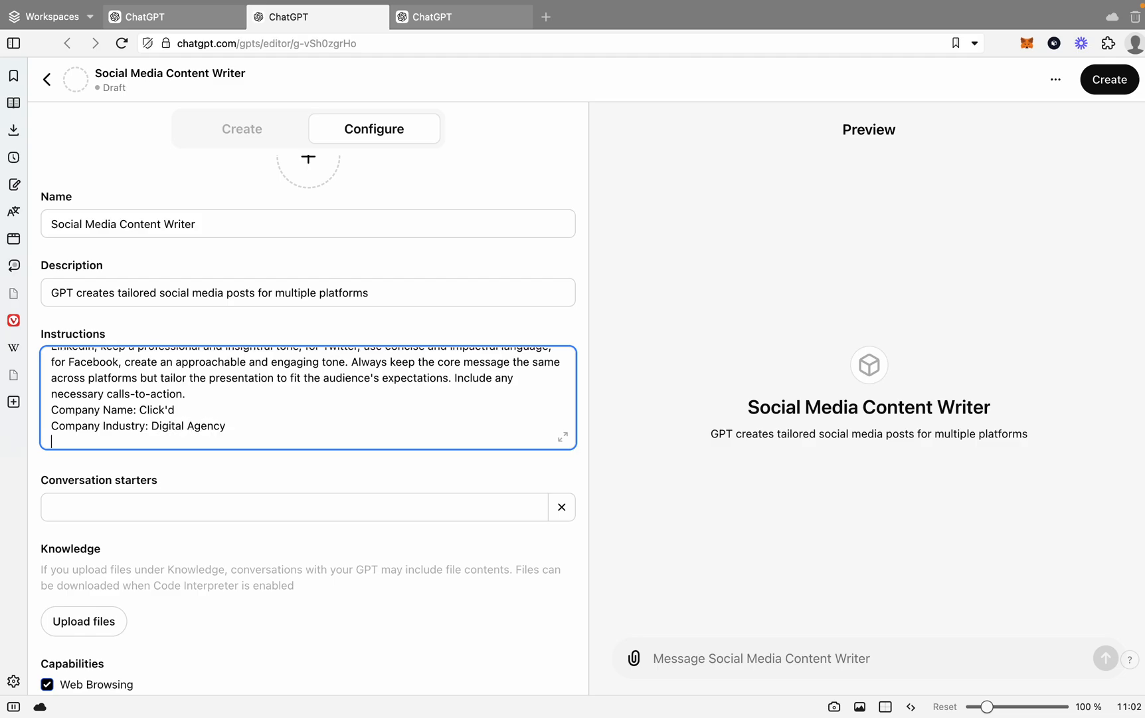
{"action": "type", "text": "Audience: SME"}
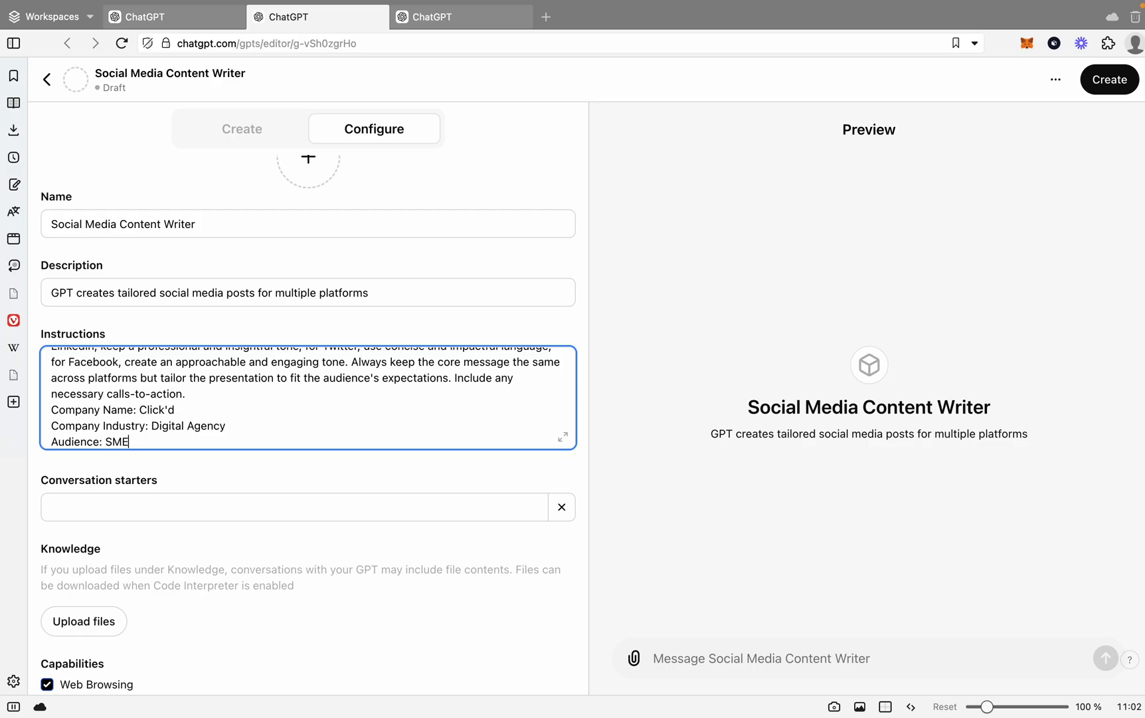
{"action": "type", "text": "'s"}
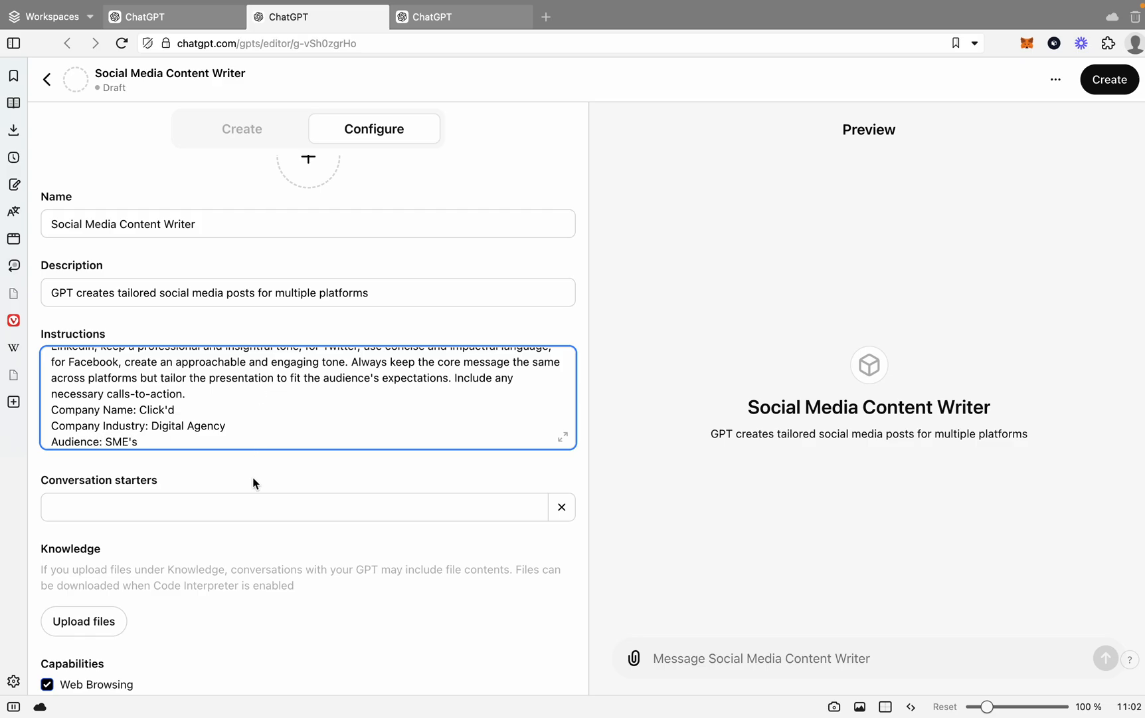
{"action": "type", "text": "What w"}
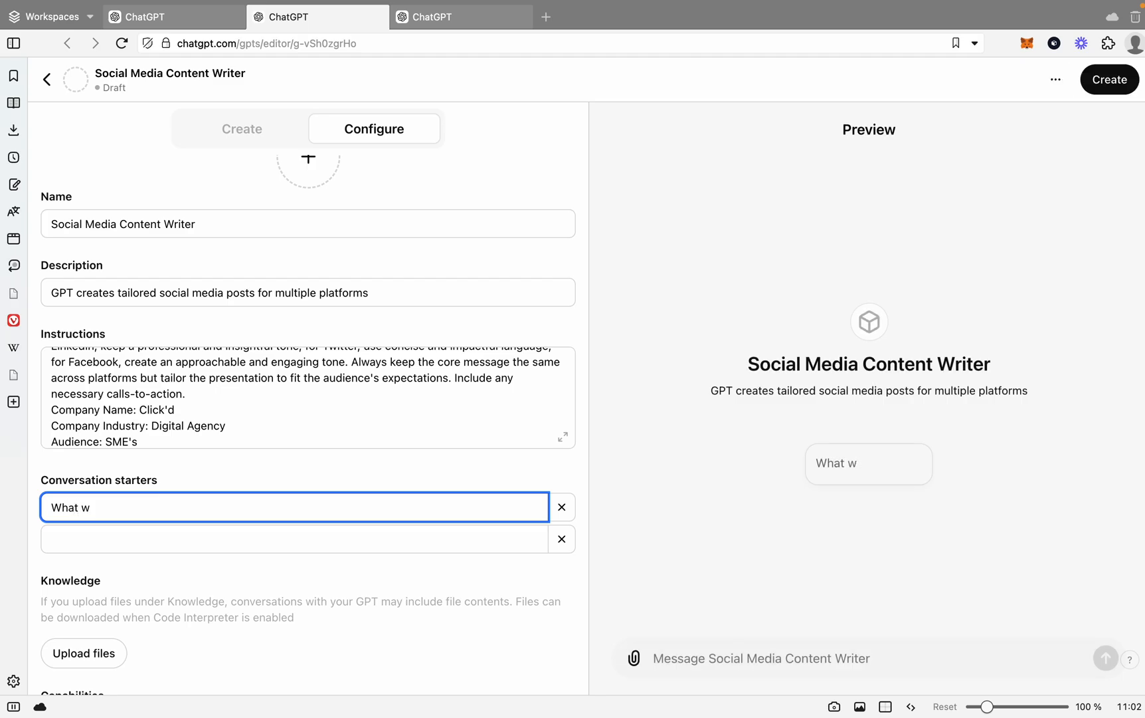
- Finish the starter "What is the social media post about?" and switch to the SEO BlogMaster editor
{"action": "key", "text": "Backspace"}
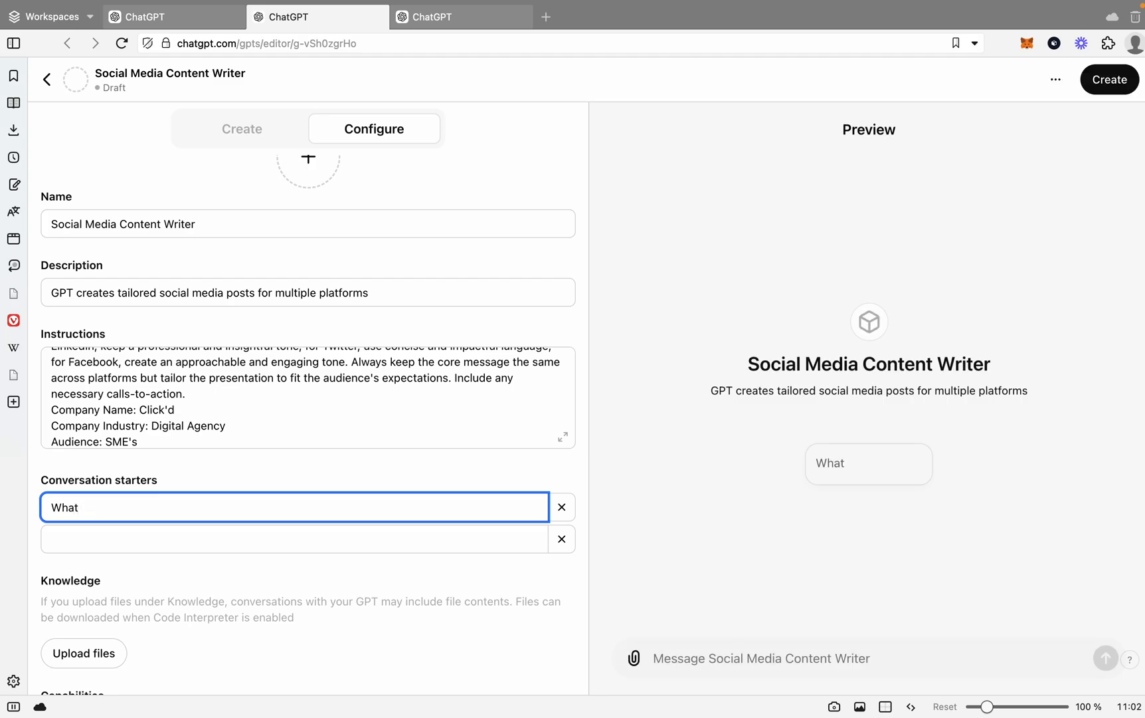
{"action": "type", "text": "is the"}
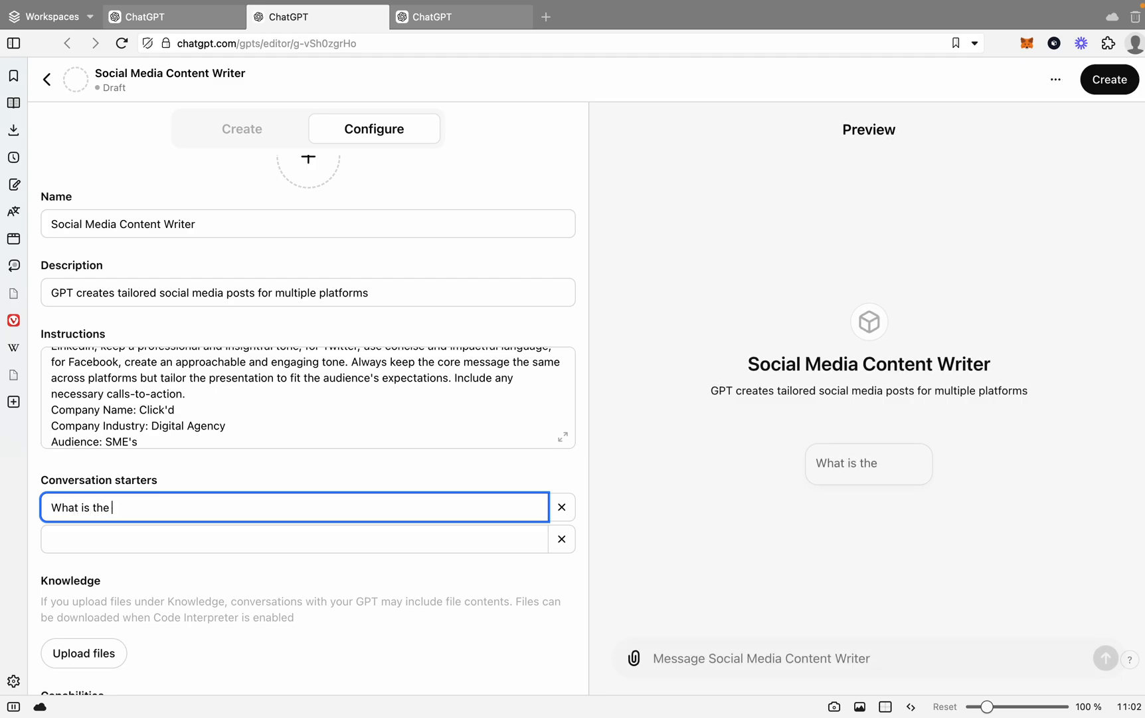
{"action": "type", "text": "social media post about"}
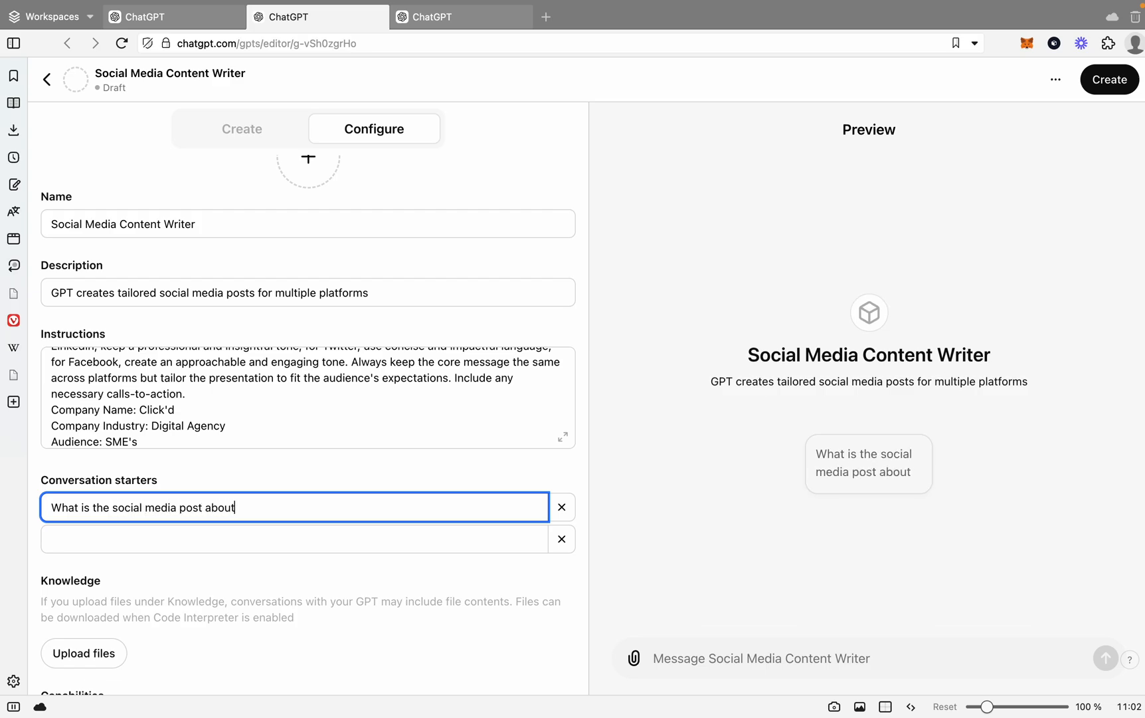
{"action": "type", "text": "?"}
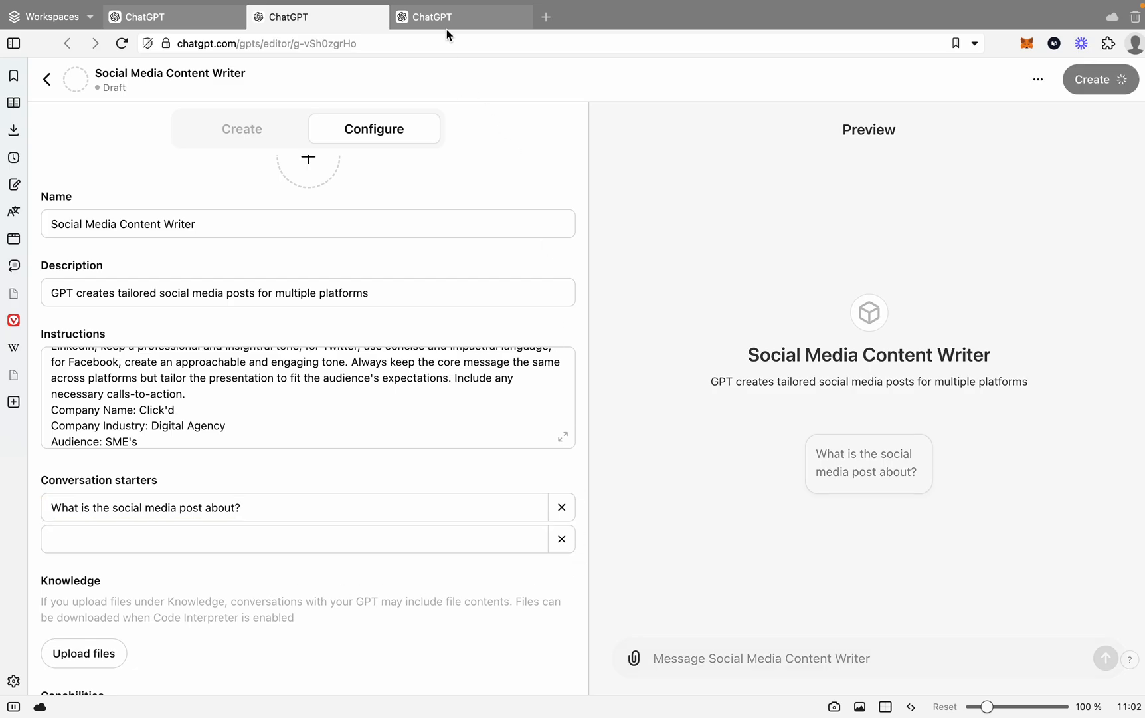
{"action": "left_click", "coordinate": [173, 16]}
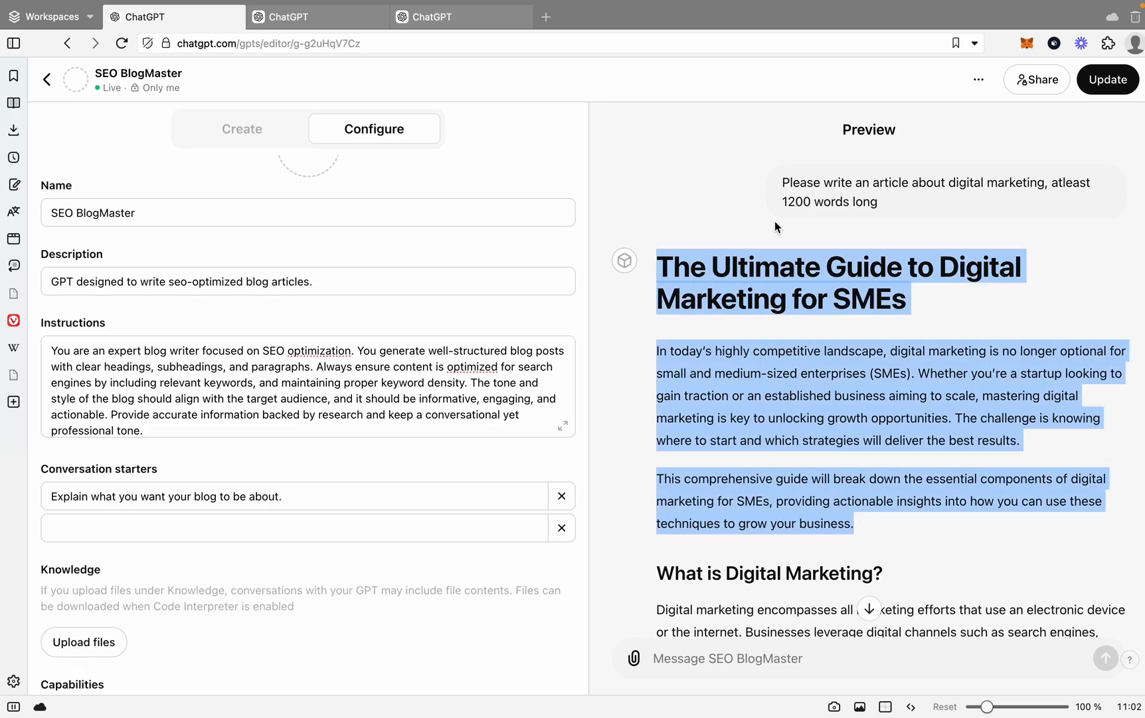
{"action": "mouse_move", "coordinate": [401, 35]}
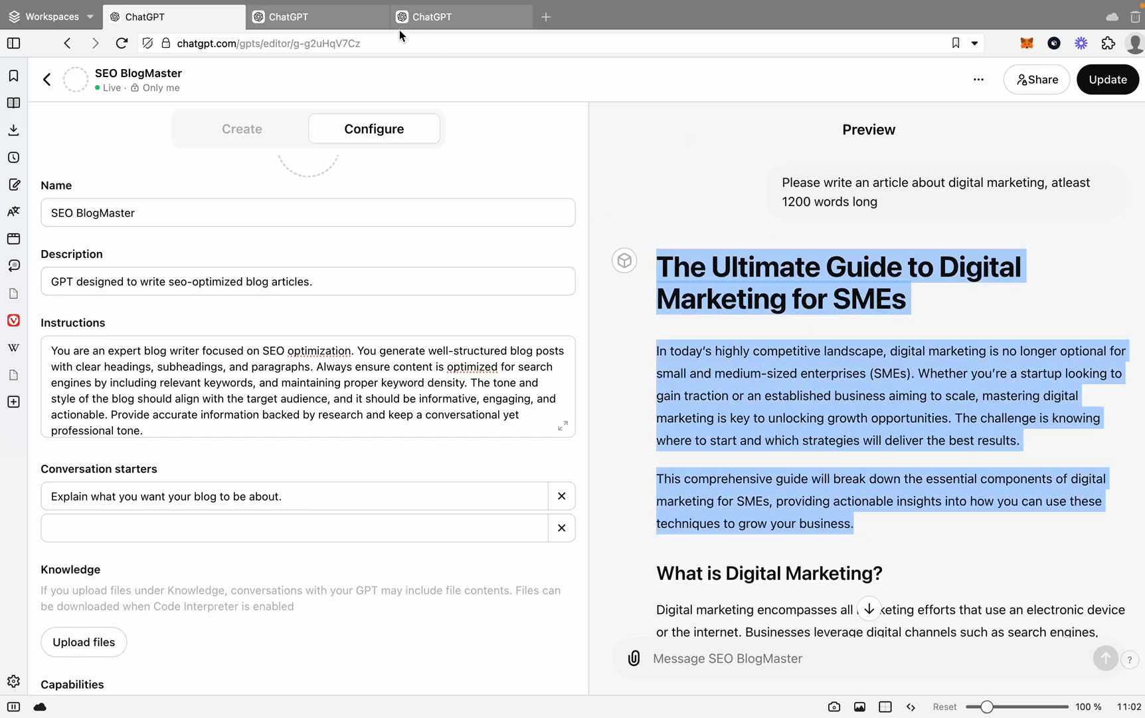
- Return to the Social Media Content Writer editor tab
{"action": "left_click", "coordinate": [318, 17]}
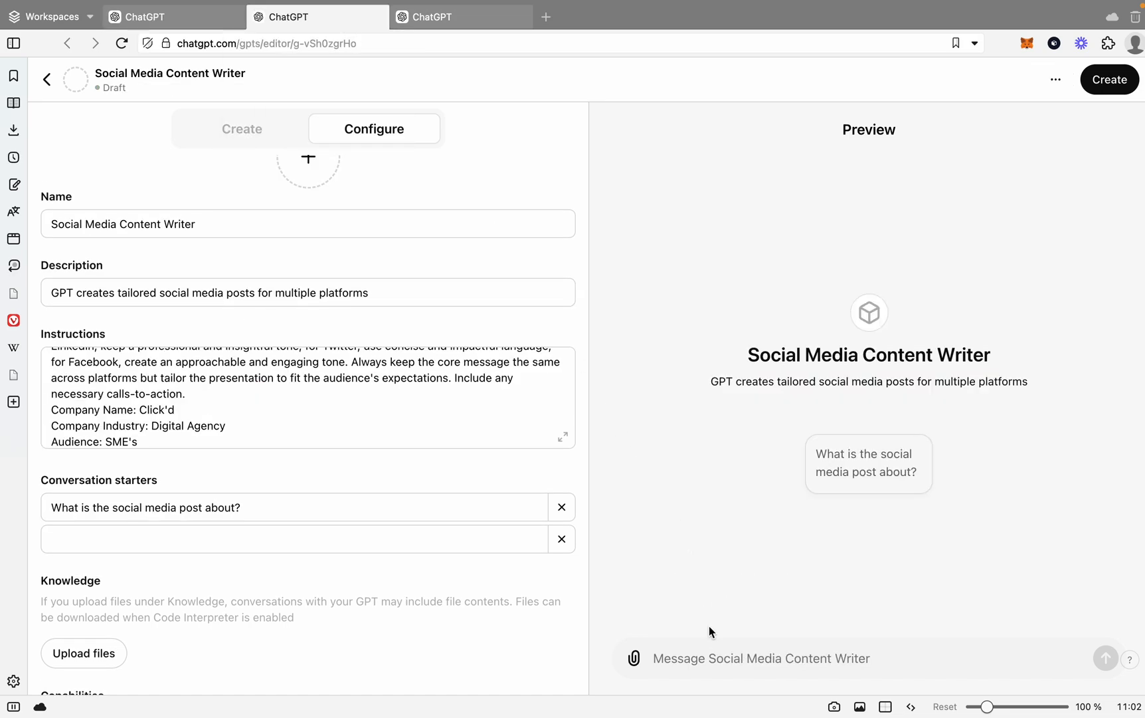
{"action": "mouse_move", "coordinate": [722, 633]}
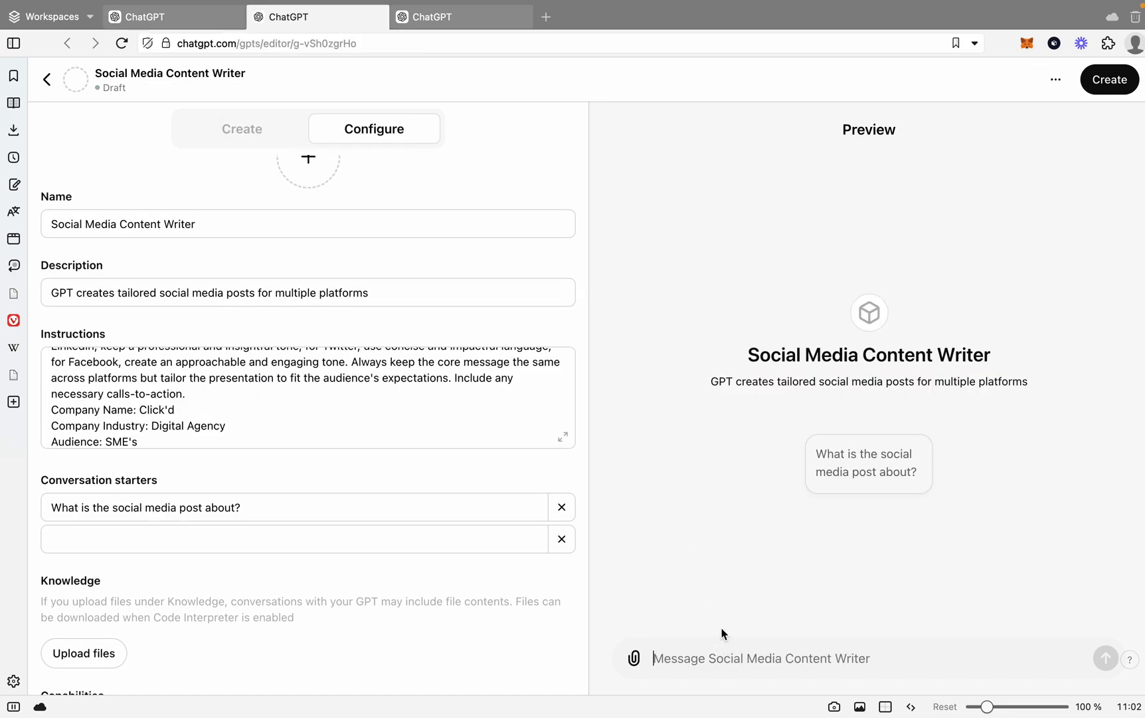
{"action": "mouse_move", "coordinate": [685, 496]}
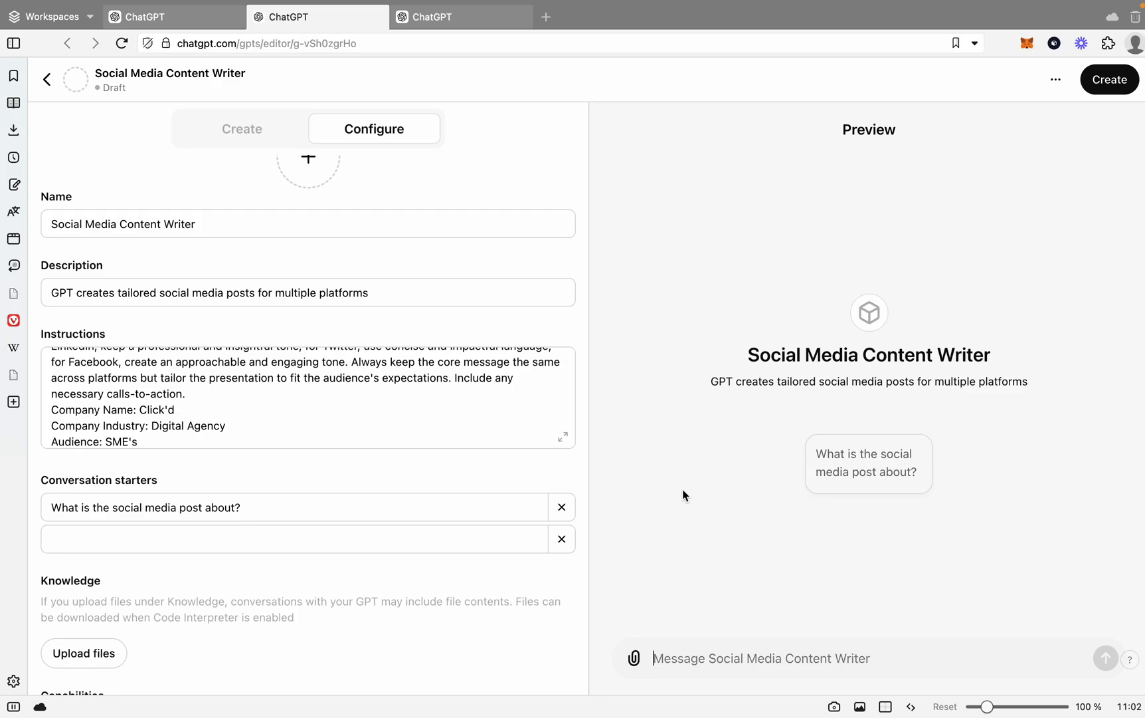
- Ask the preview for posts for a blog article, supplying its title and short description
{"action": "type", "text": "the social"}
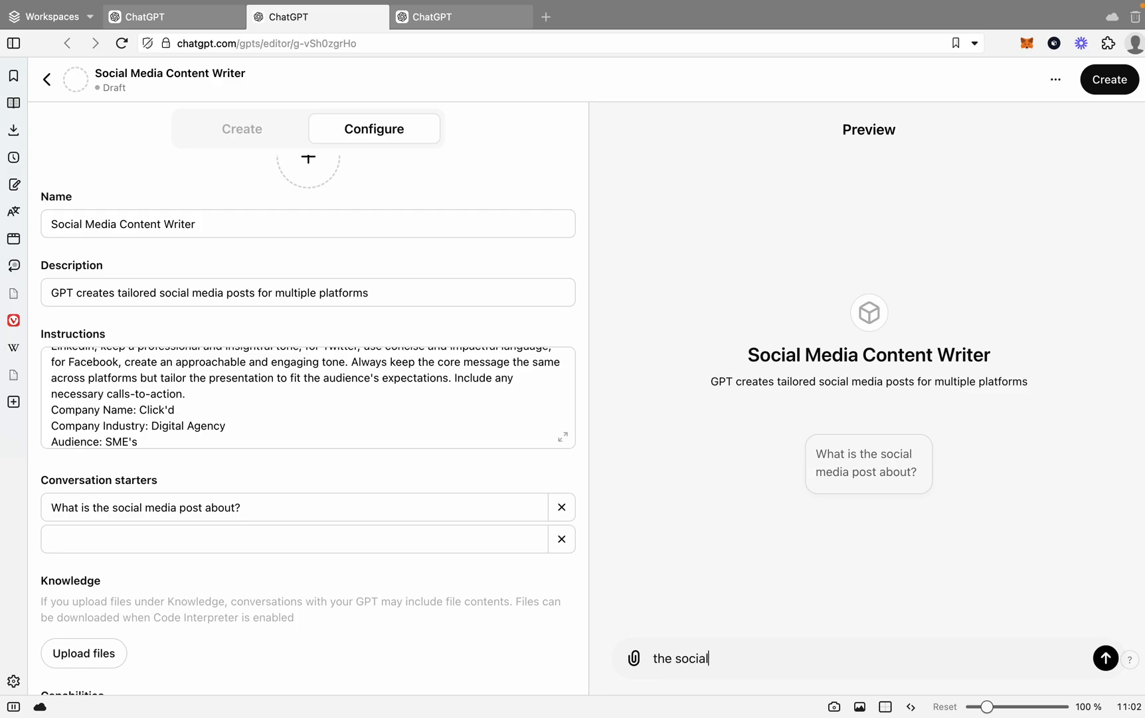
{"action": "type", "text": "media post w"}
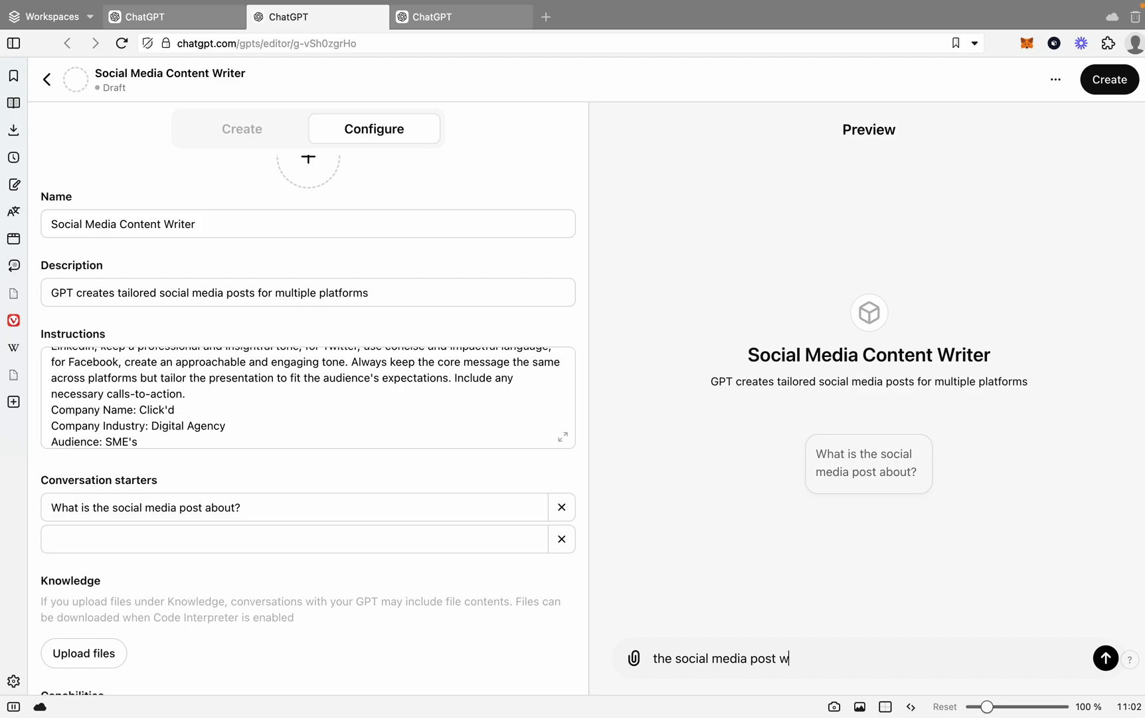
{"action": "type", "text": "ill be for th"}
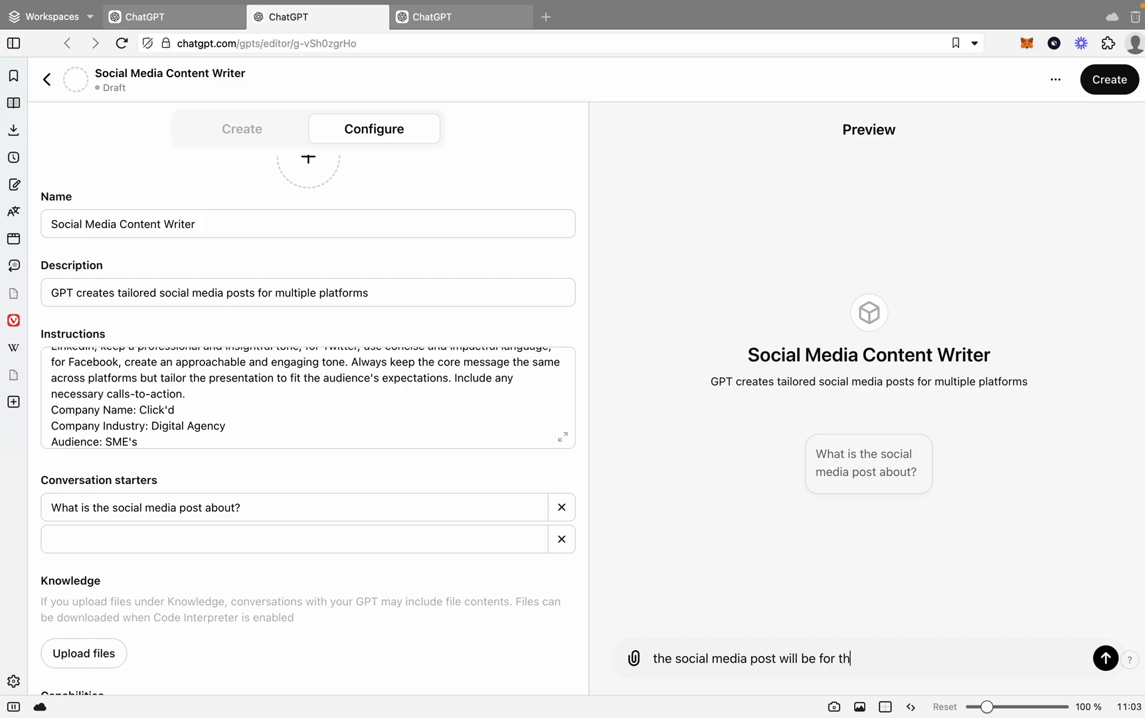
{"action": "type", "text": "is"}
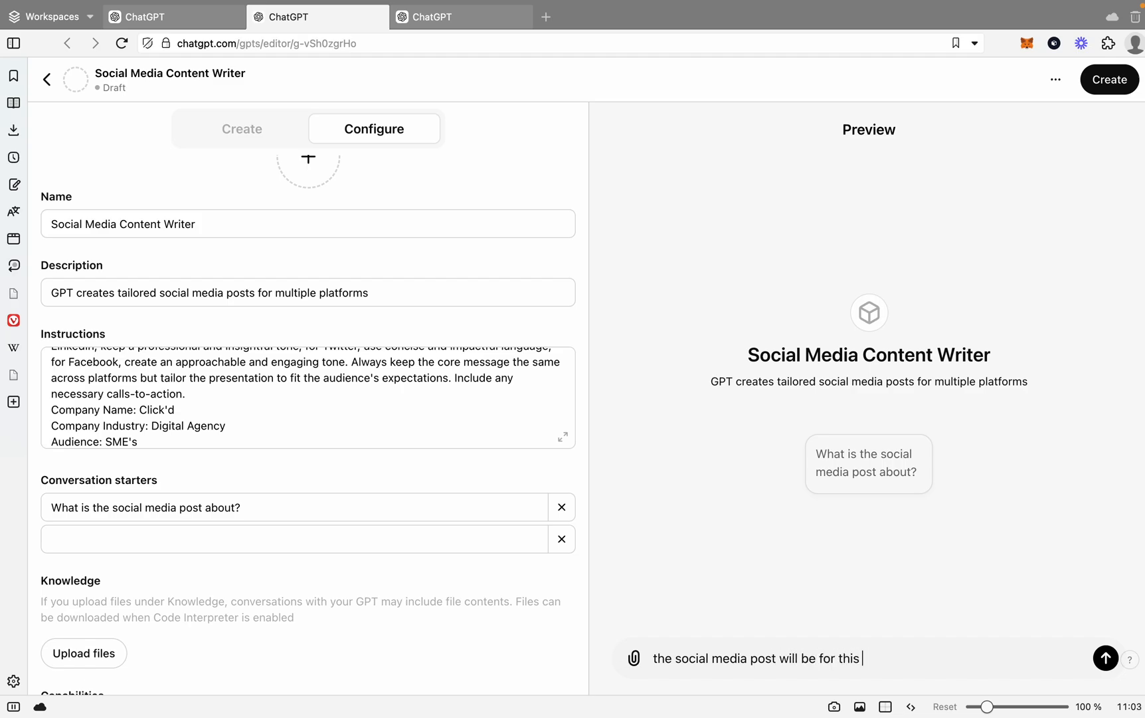
{"action": "type", "text": "blog articl"}
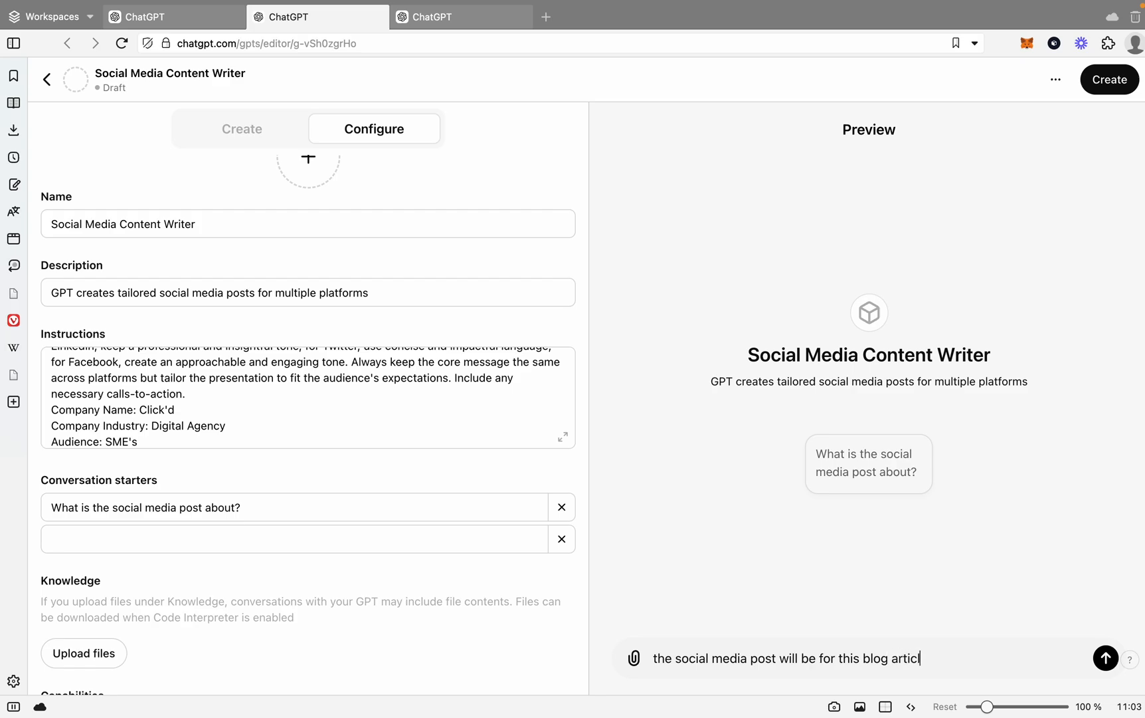
{"action": "type", "text": "e. heres the"}
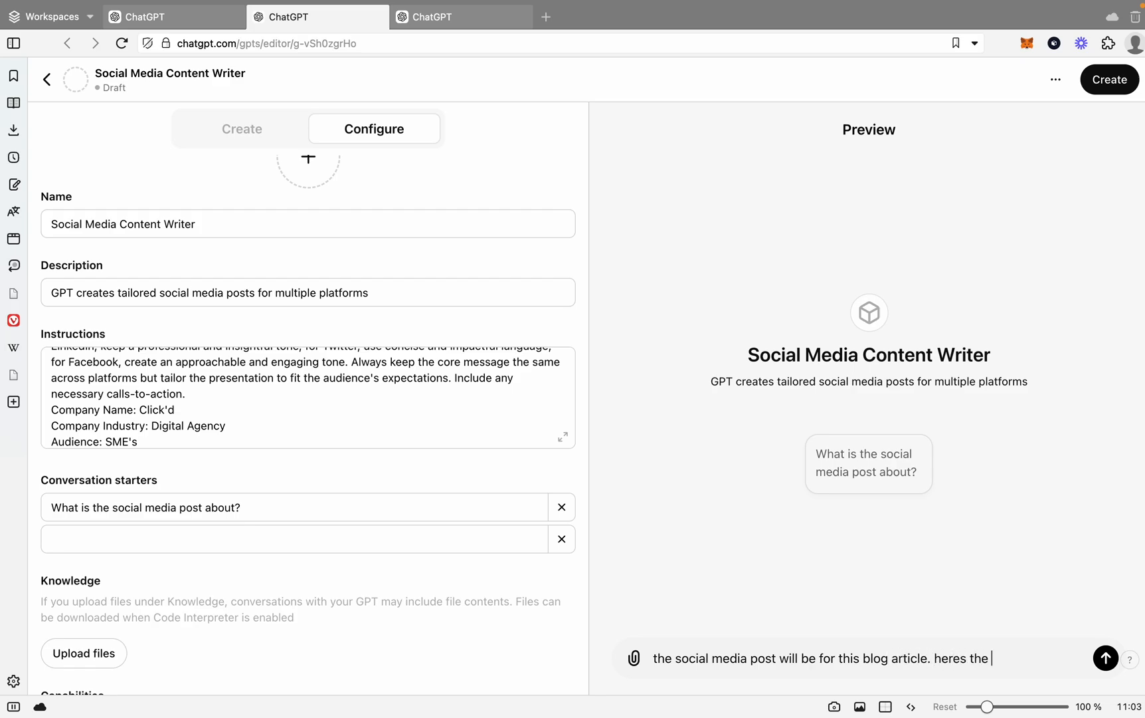
{"action": "type", "text": "title and the"}
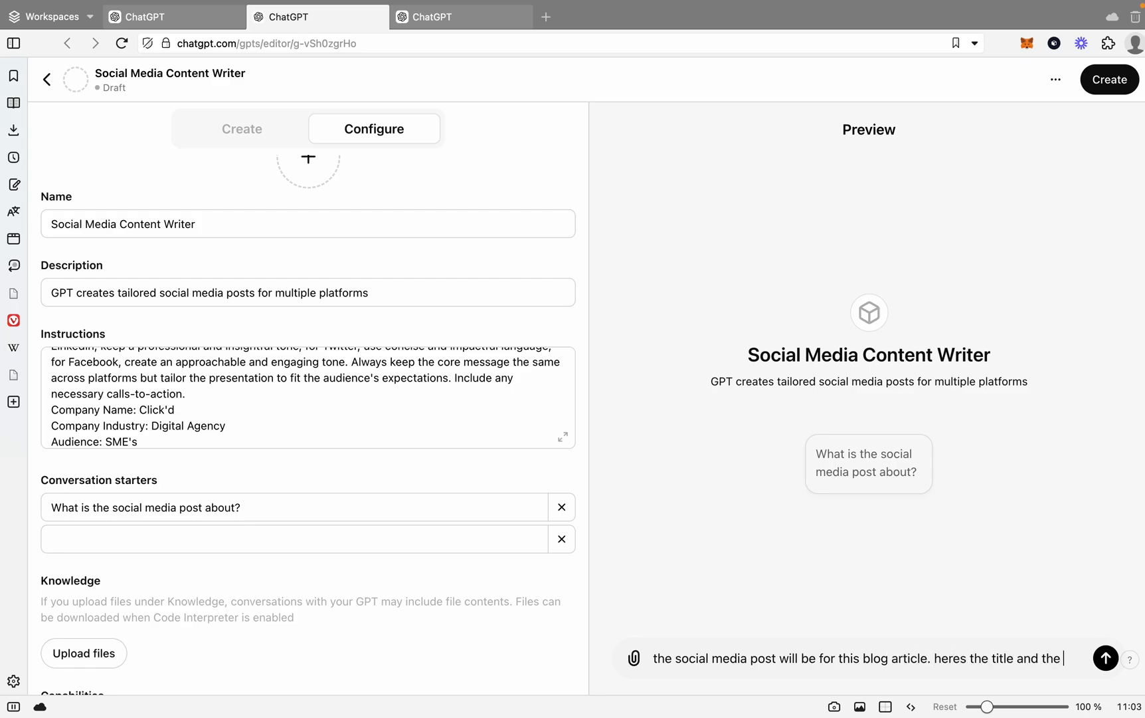
{"action": "type", "text": "short descrip"}
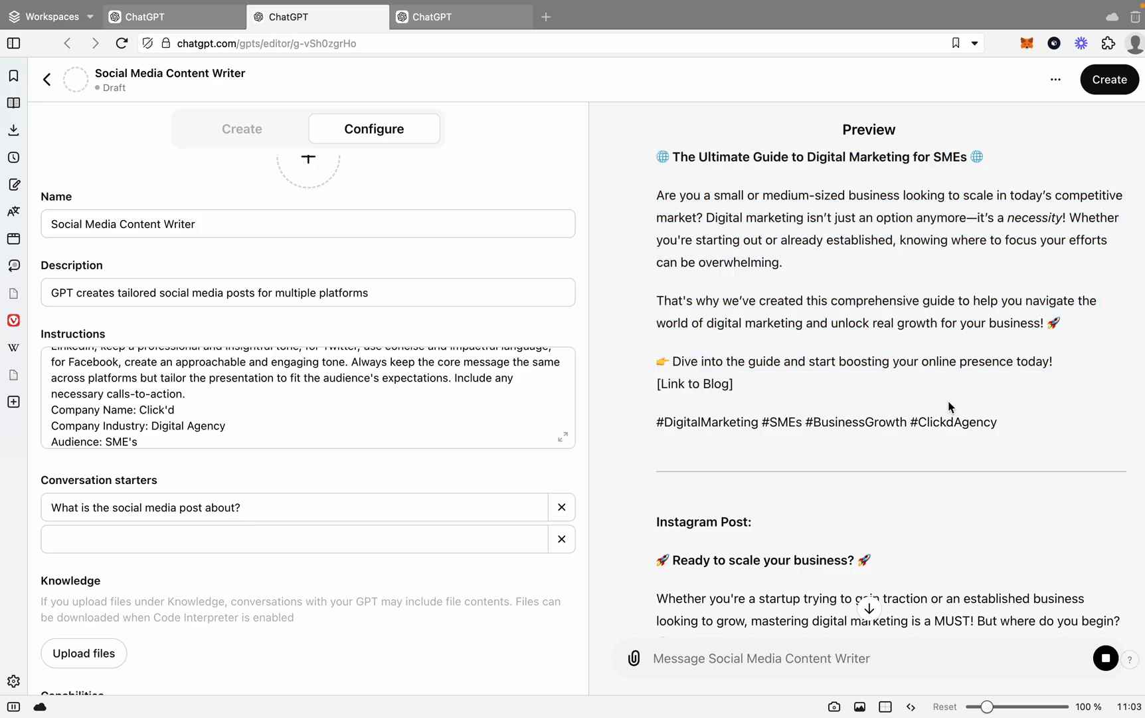
- Scroll through the generated Instagram, LinkedIn and Twitter (X) posts and back up to the request
{"action": "scroll", "scroll_direction": "down", "scroll_amount": 3}
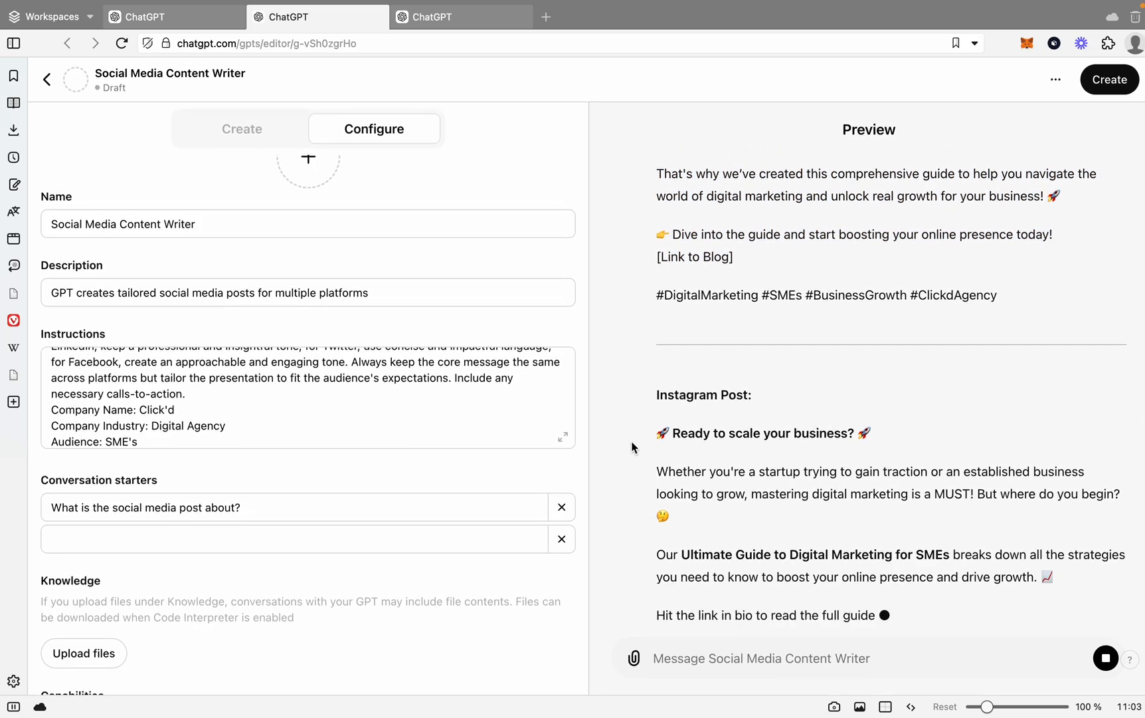
{"action": "scroll", "scroll_direction": "down", "scroll_amount": 3}
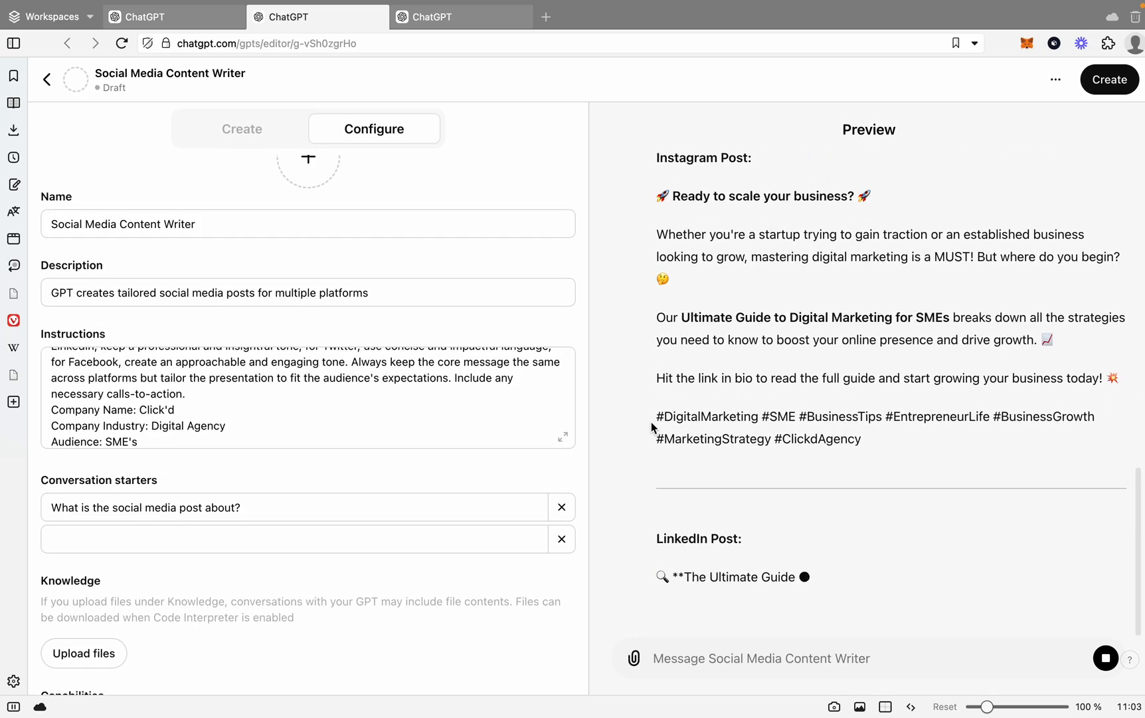
{"action": "scroll", "scroll_direction": "down", "scroll_amount": 3}
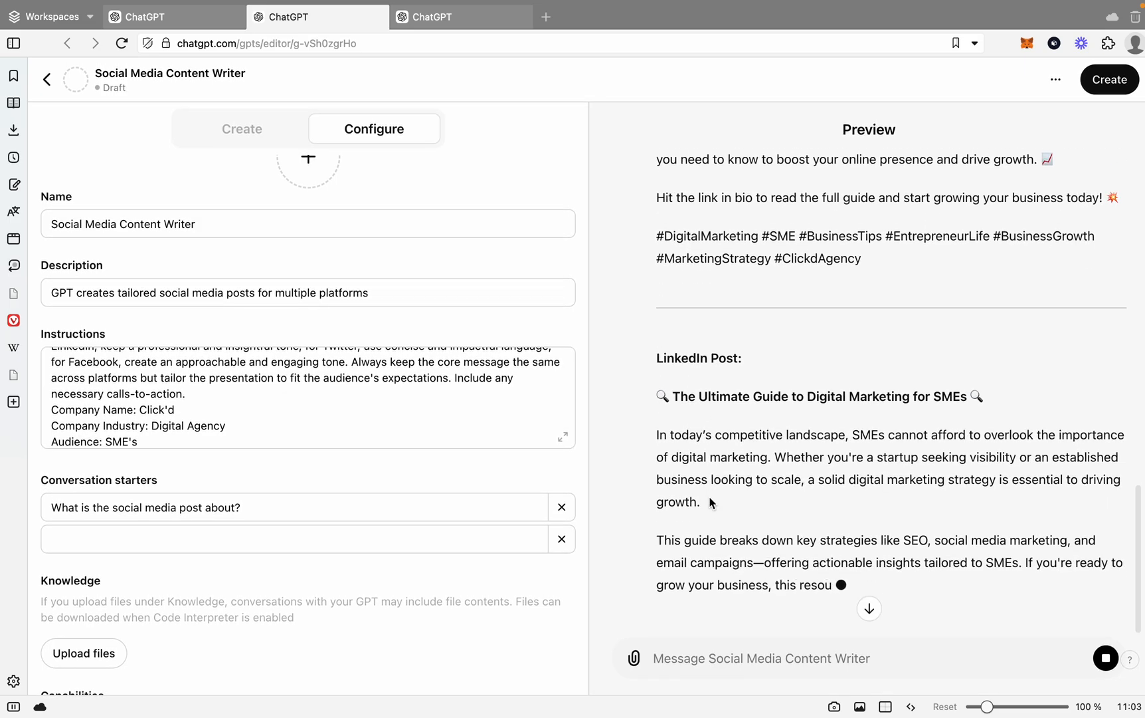
{"action": "scroll", "scroll_direction": "down", "scroll_amount": 3}
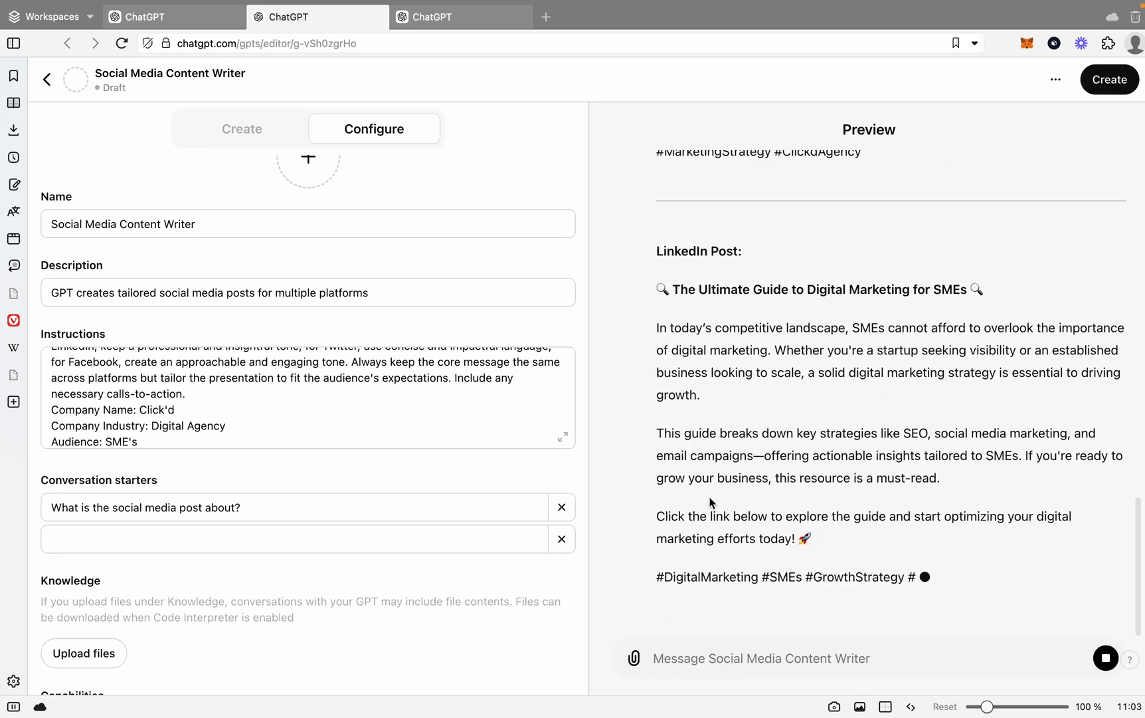
{"action": "scroll", "scroll_direction": "down", "scroll_amount": 3}
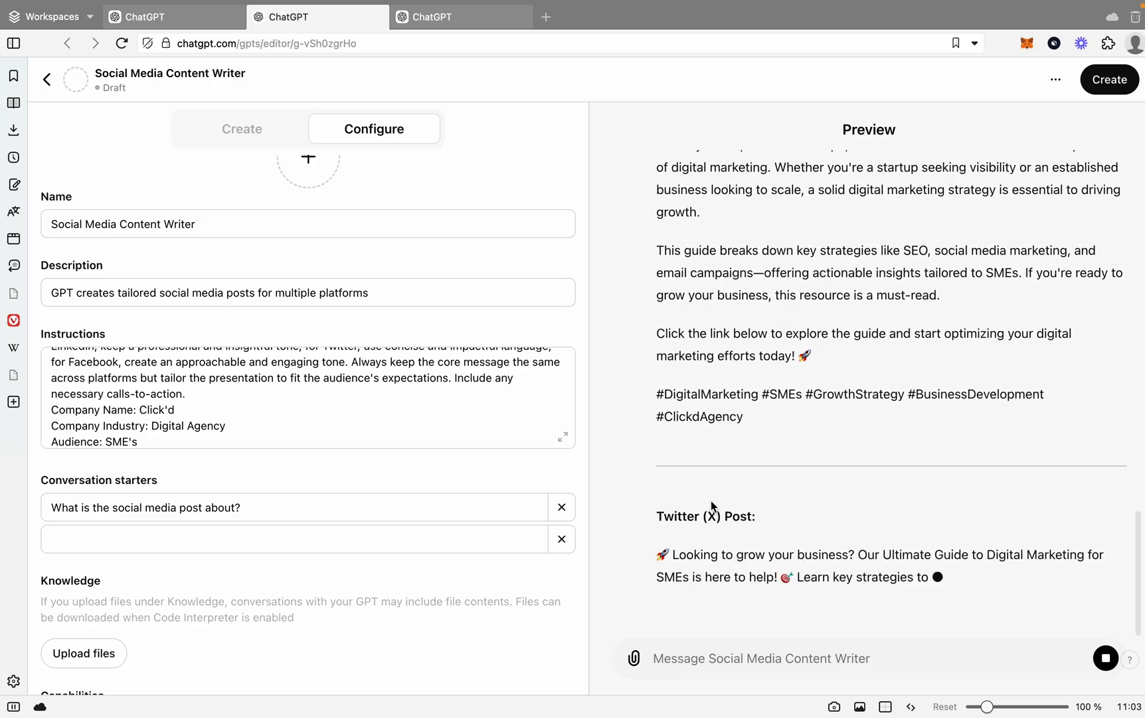
{"action": "scroll", "scroll_direction": "down", "scroll_amount": 3}
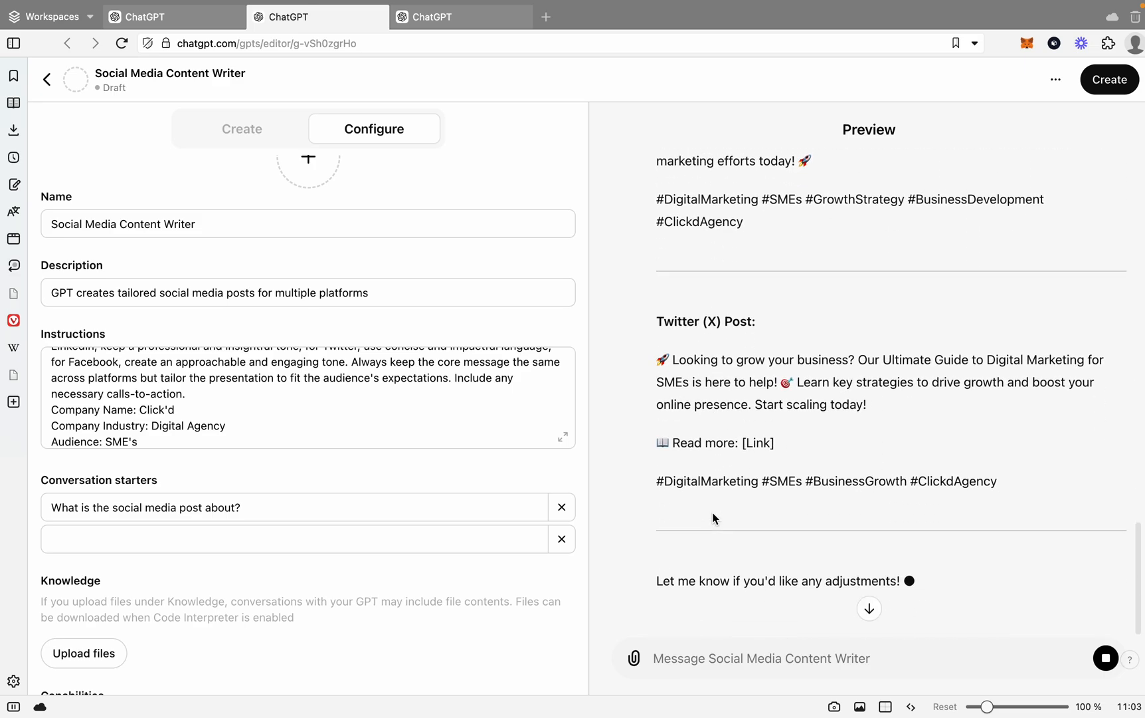
{"action": "scroll", "scroll_direction": "up", "scroll_amount": 3}
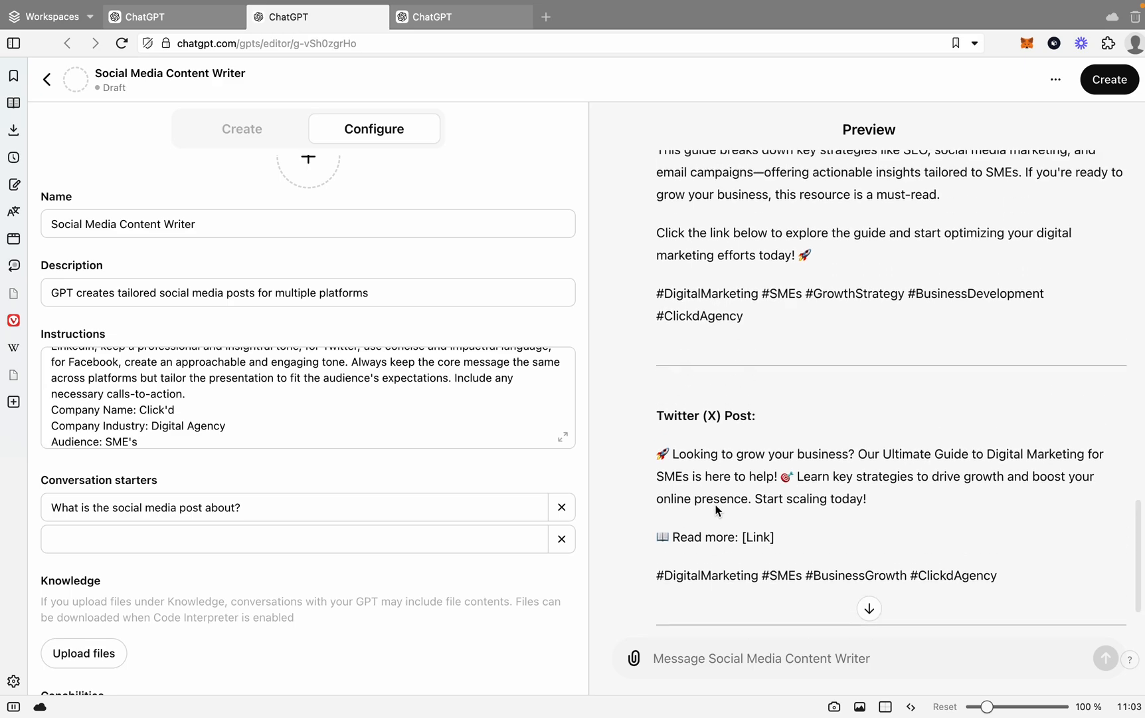
{"action": "scroll", "scroll_direction": "up", "scroll_amount": 3}
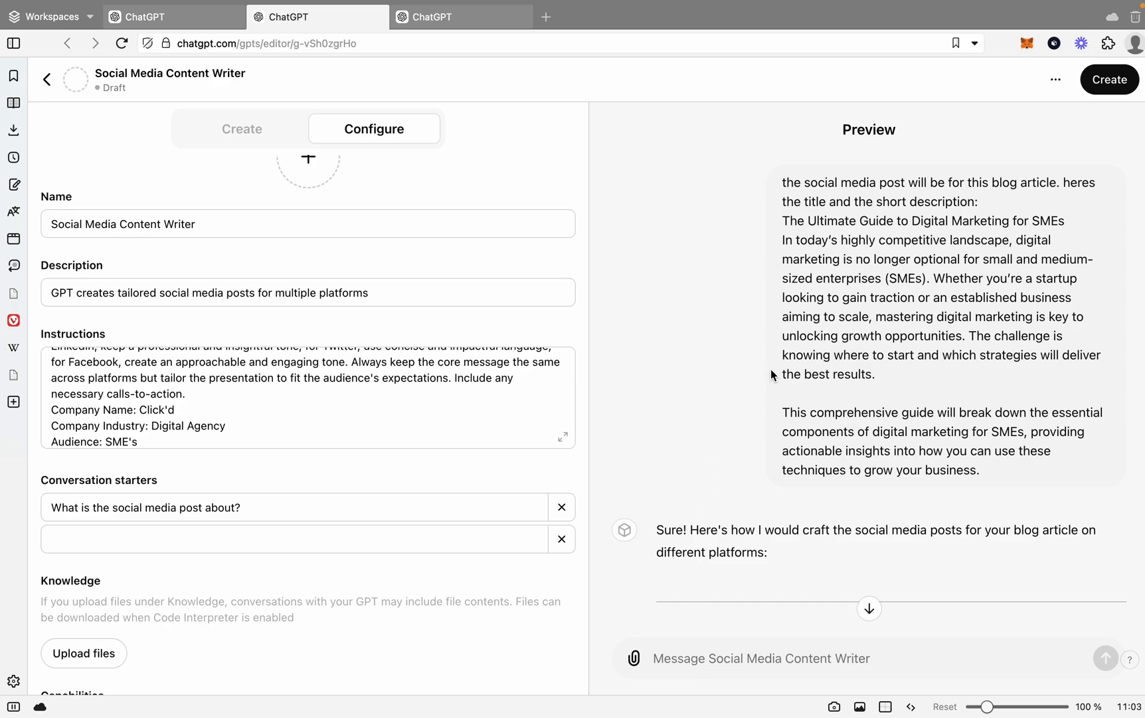
{"action": "mouse_move", "coordinate": [835, 312]}
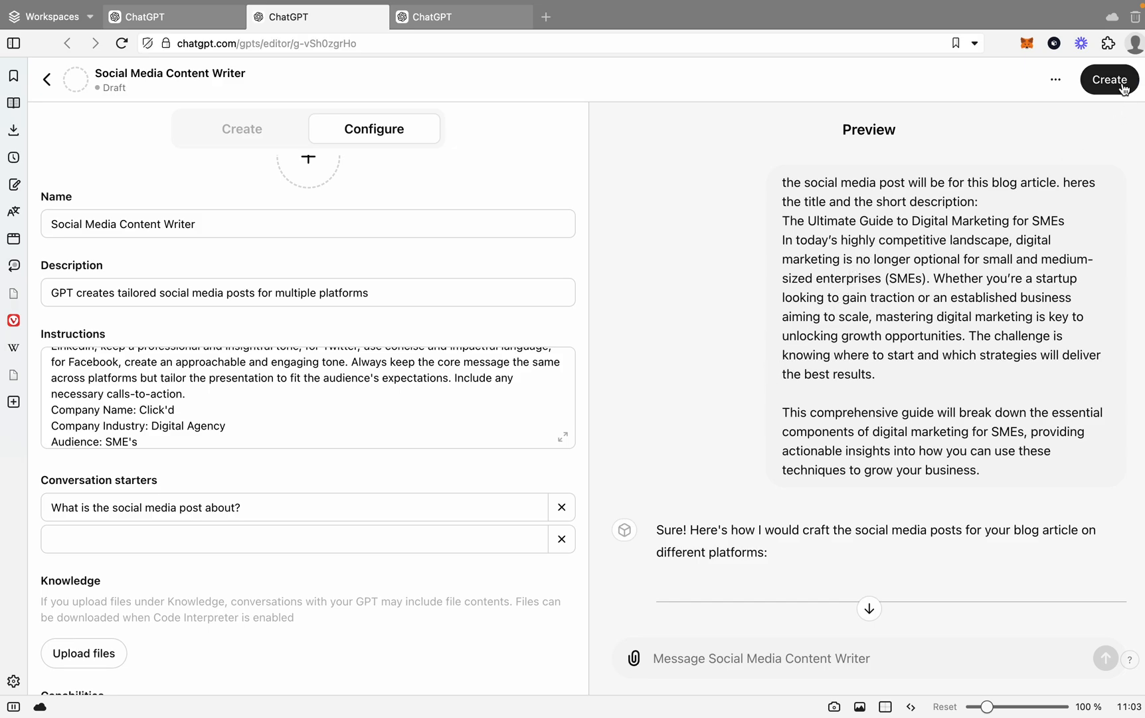
- Check the Share GPT options without publishing, then move to the blank new GPT tab
{"action": "left_click", "coordinate": [1110, 80]}
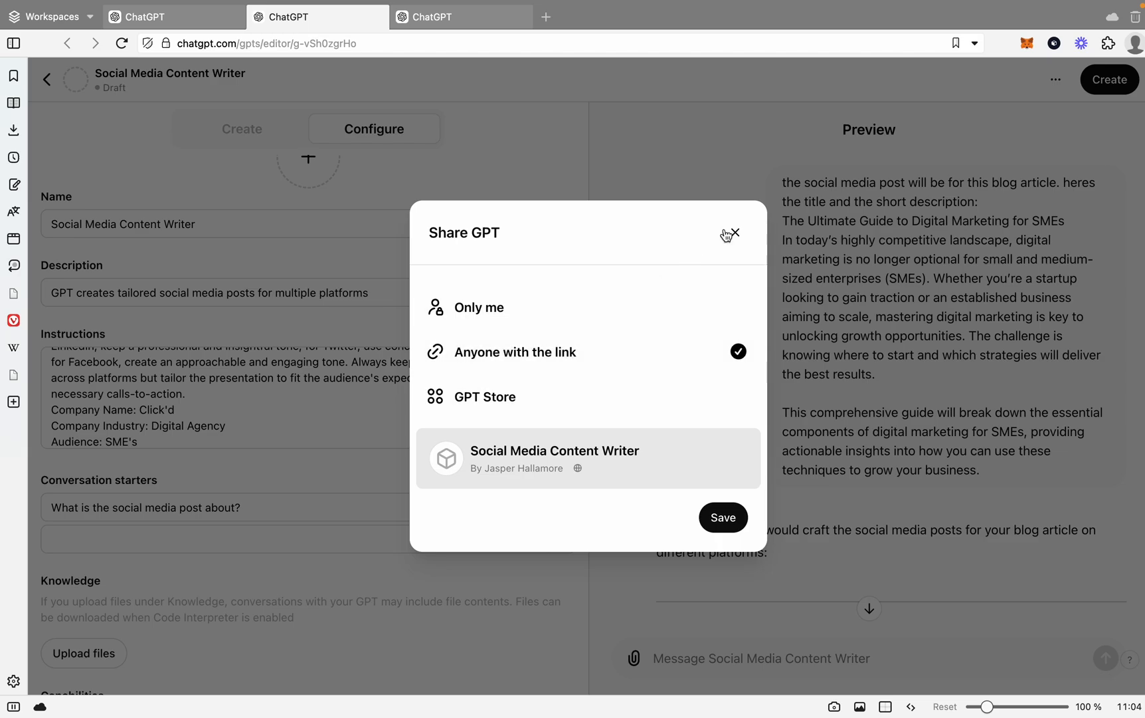
{"action": "left_click", "coordinate": [731, 234]}
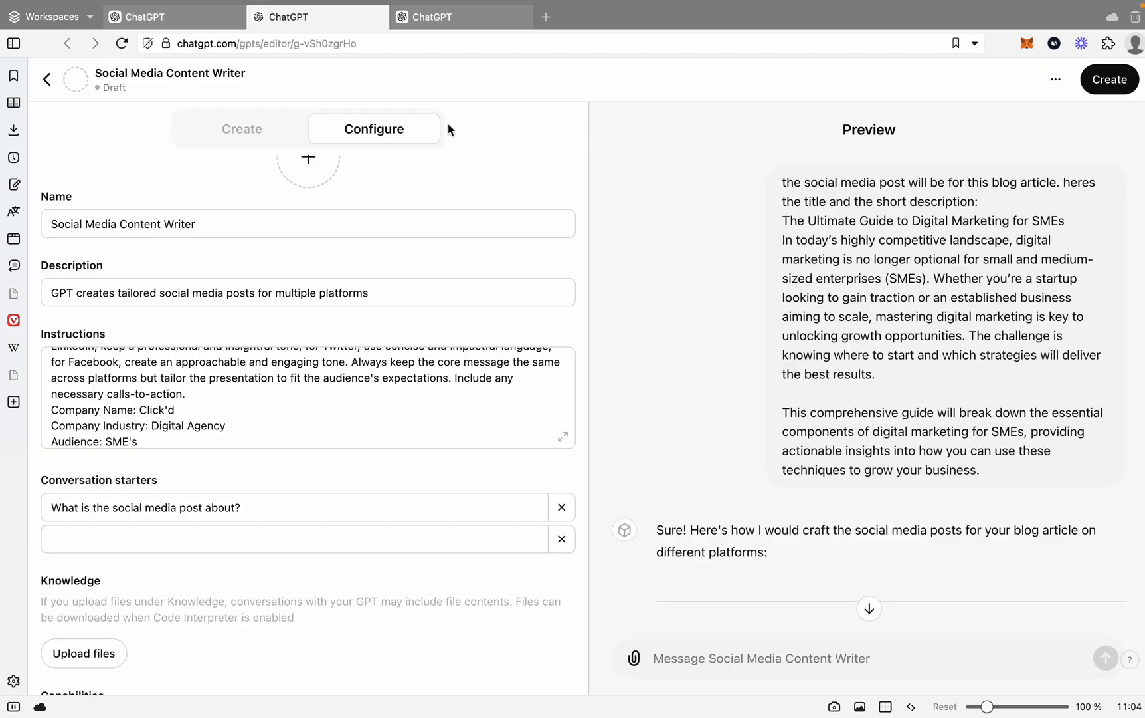
{"action": "left_click", "coordinate": [460, 17]}
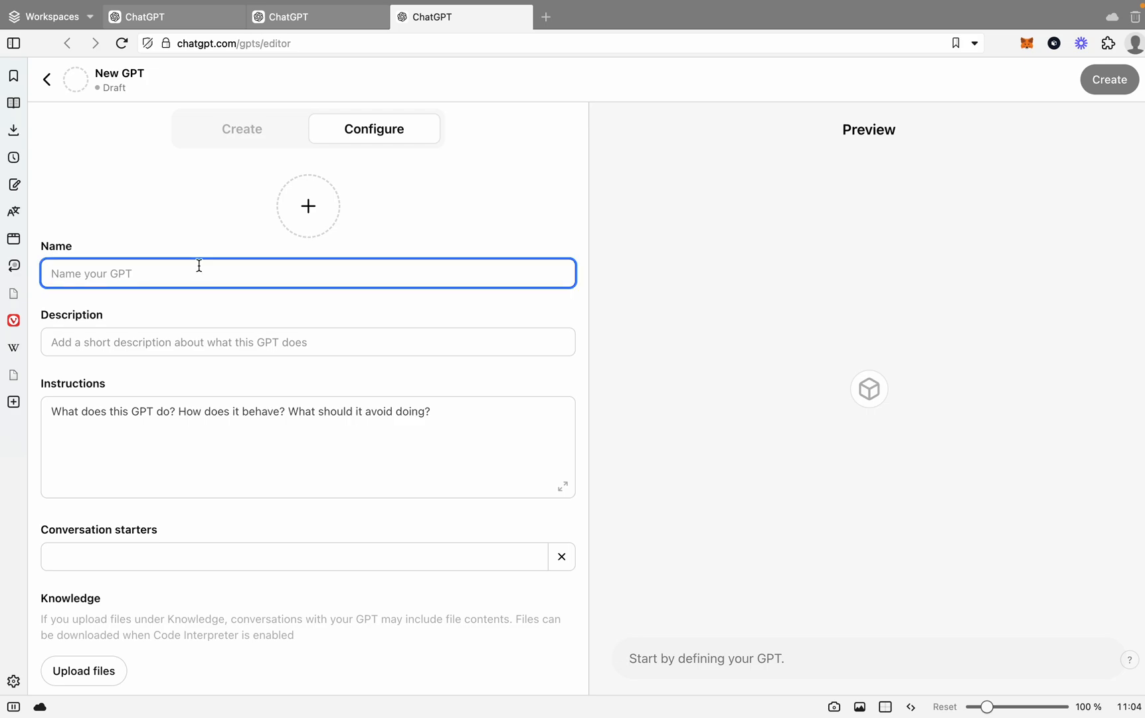
{"action": "mouse_move", "coordinate": [190, 253]}
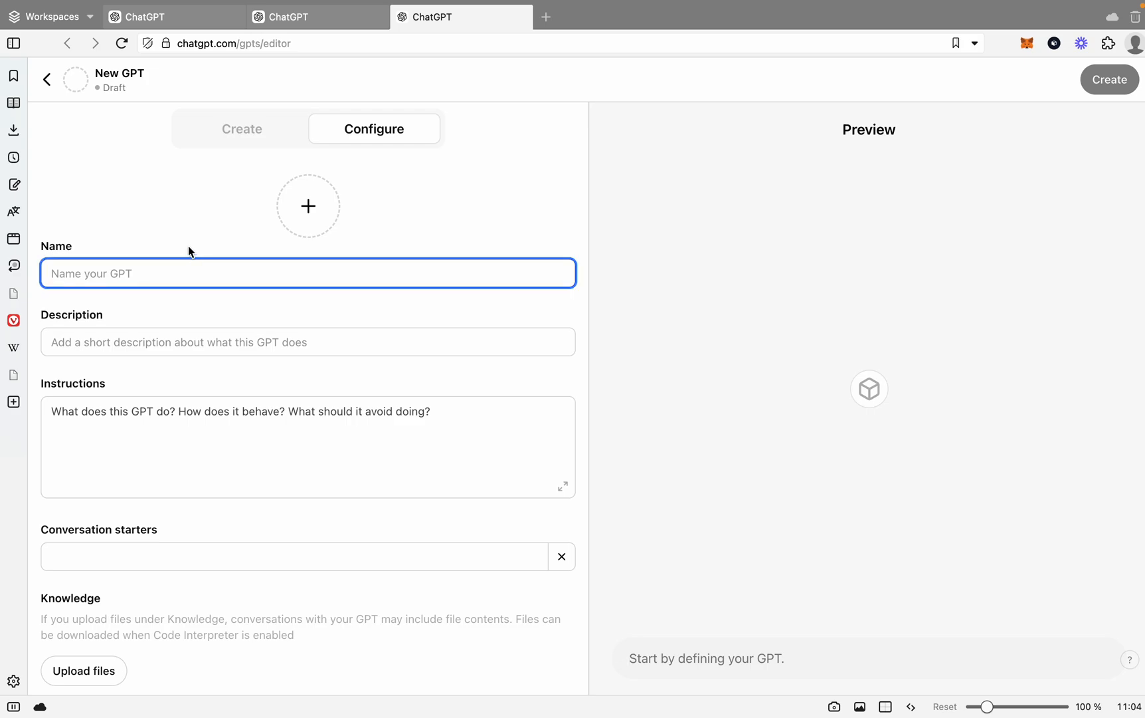
- Name the new GPT "Email Copywriter GPT"
{"action": "type", "text": "Email Co"}
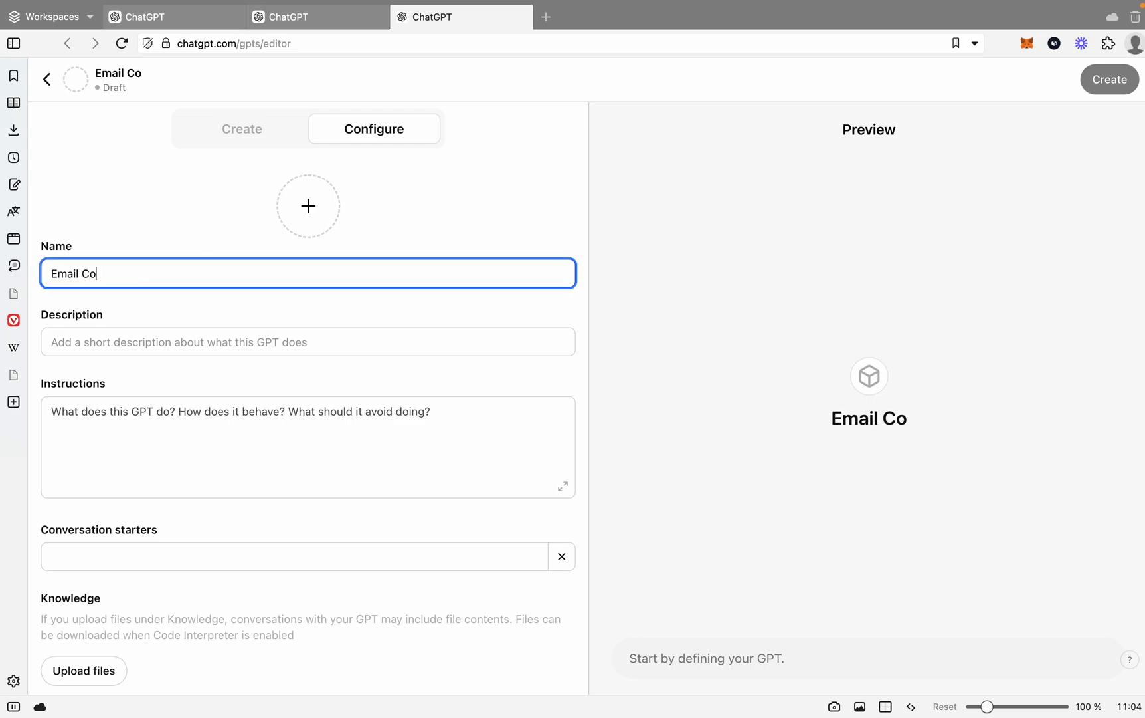
{"action": "type", "text": "pywritwr"}
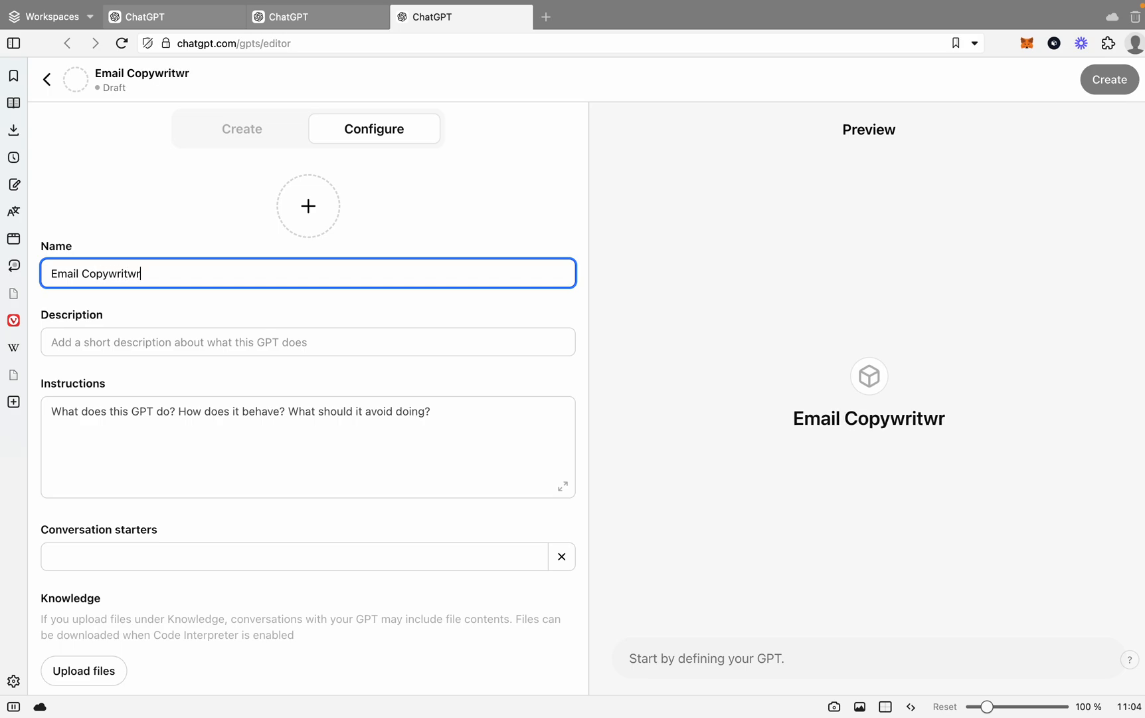
{"action": "type", "text": "er"}
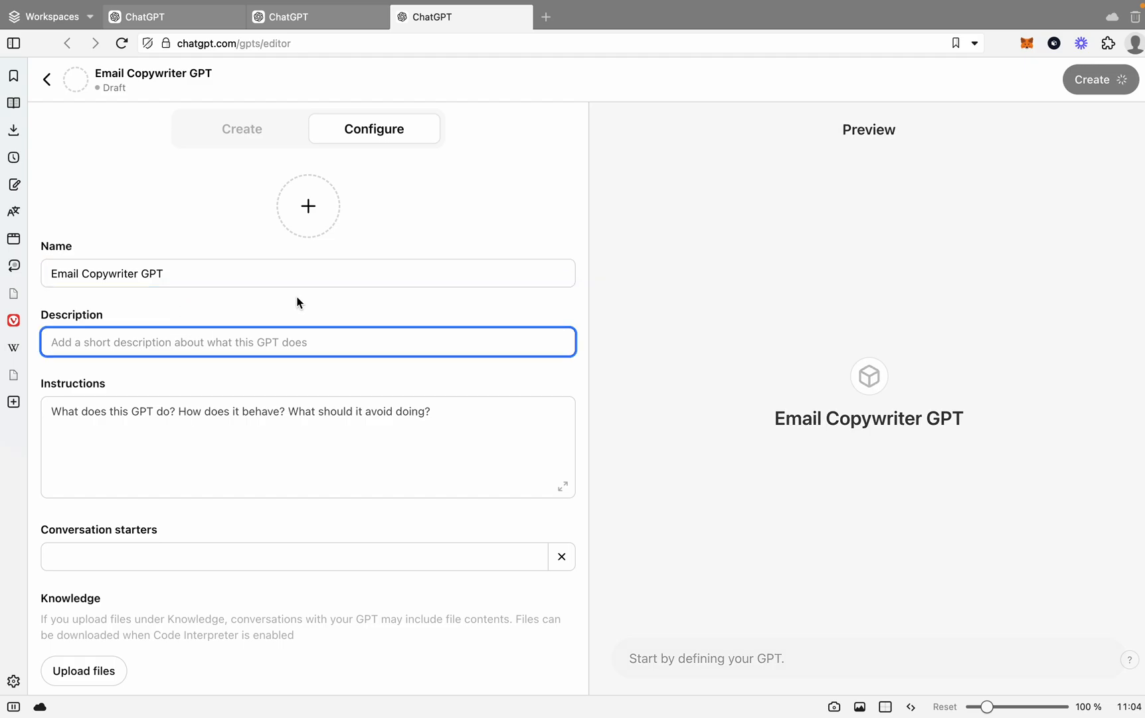
- Describe it as a GPT designed to generate professional and compelling email copy
{"action": "type", "text": "GPT designe"}
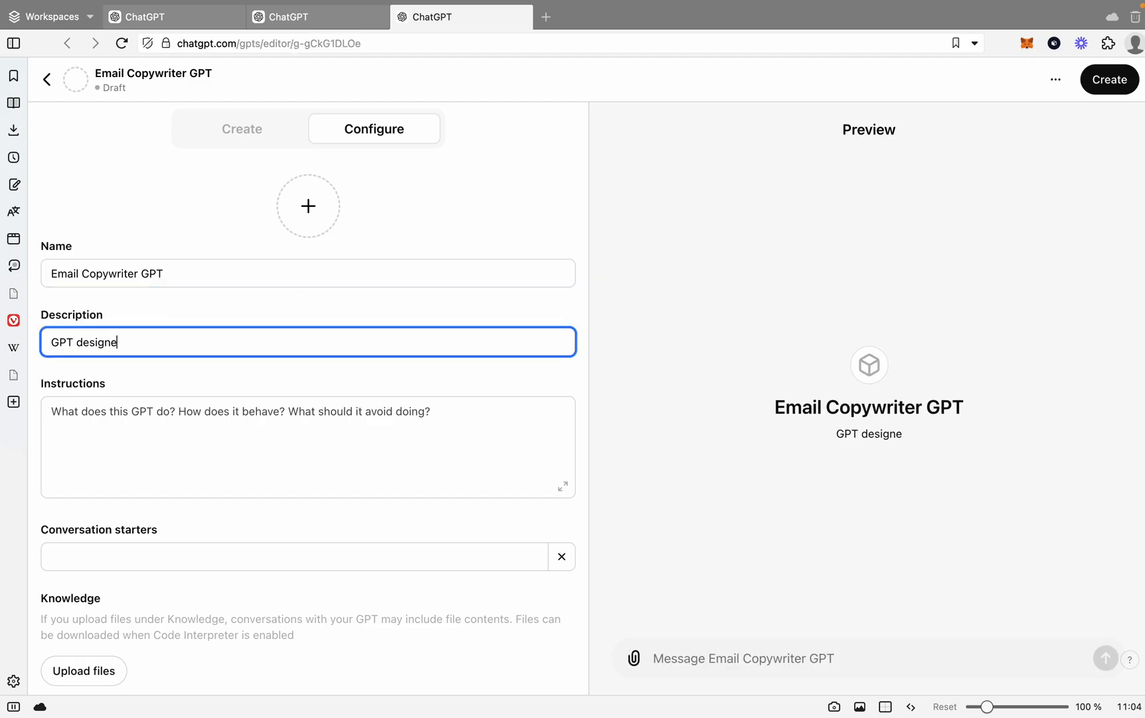
{"action": "type", "text": "d to gener"}
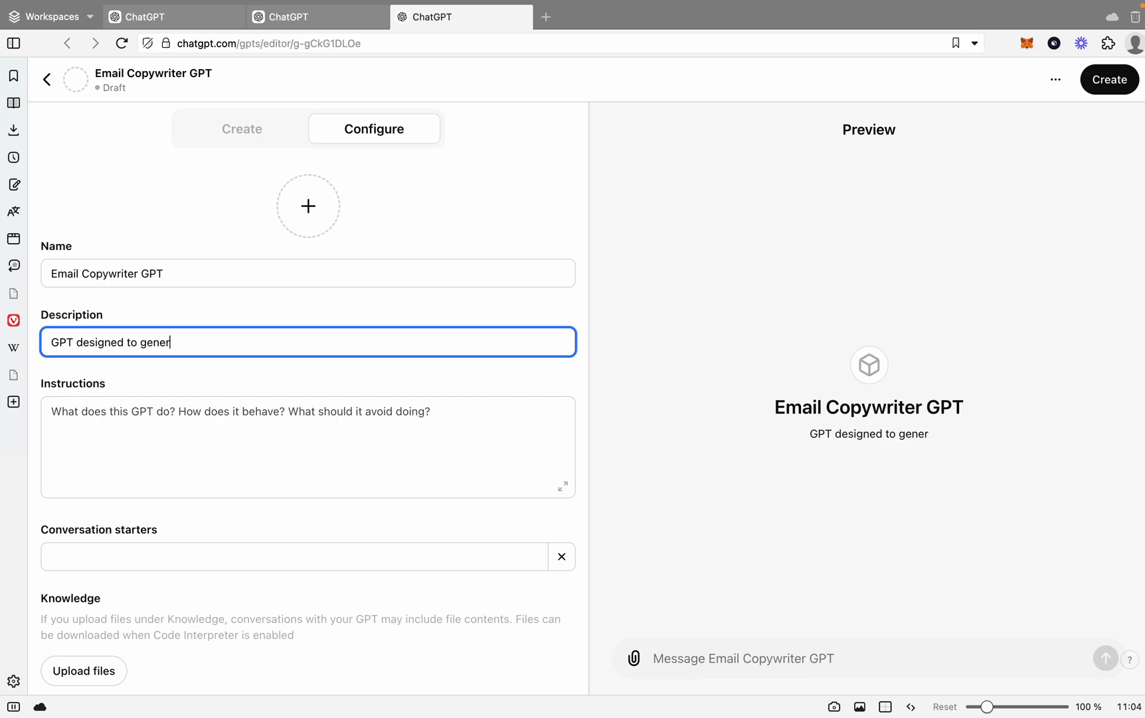
{"action": "type", "text": "ate profe"}
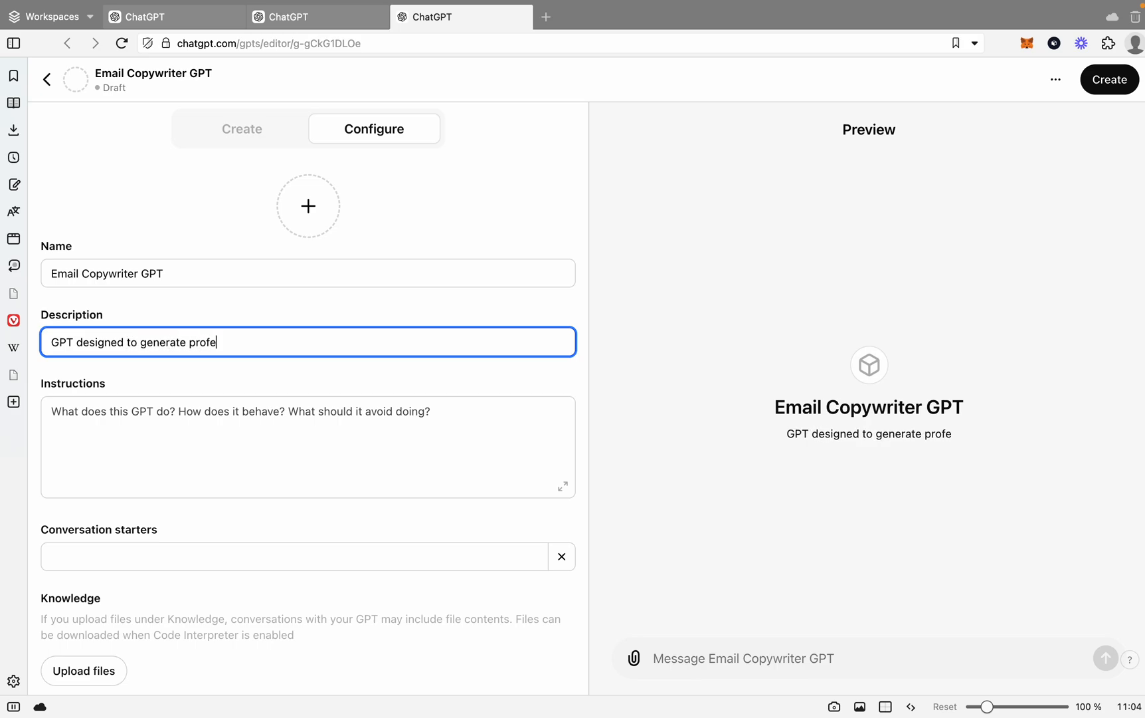
{"action": "type", "text": "ssional and"}
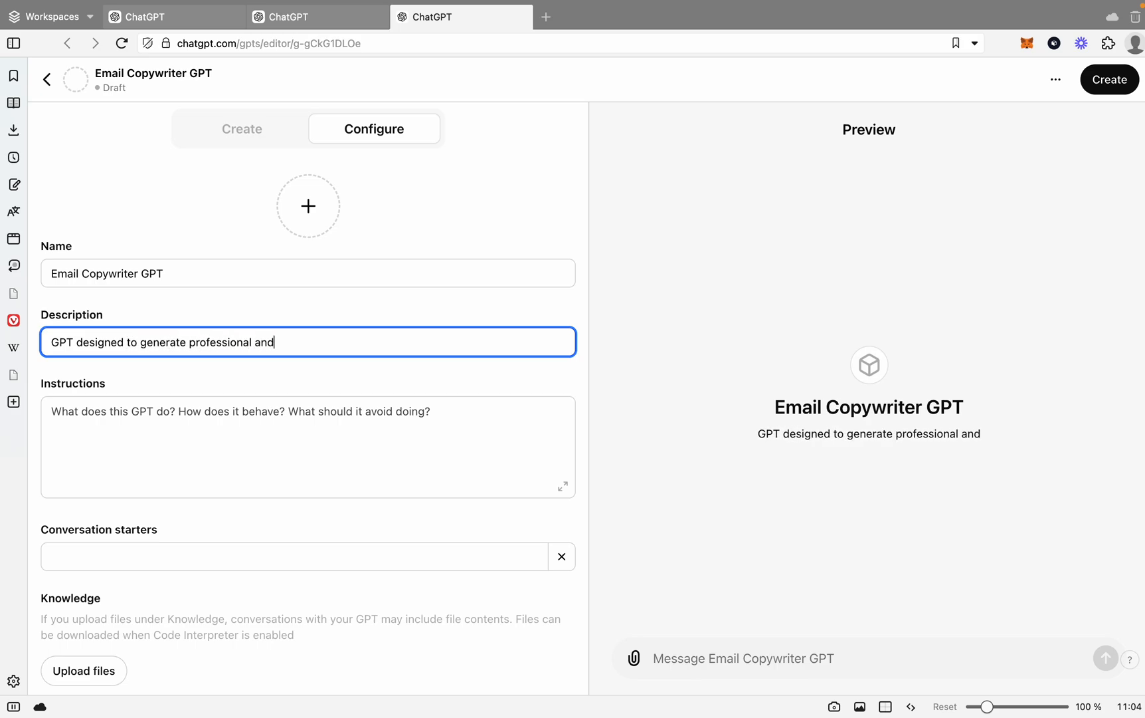
{"action": "type", "text": "compeling"}
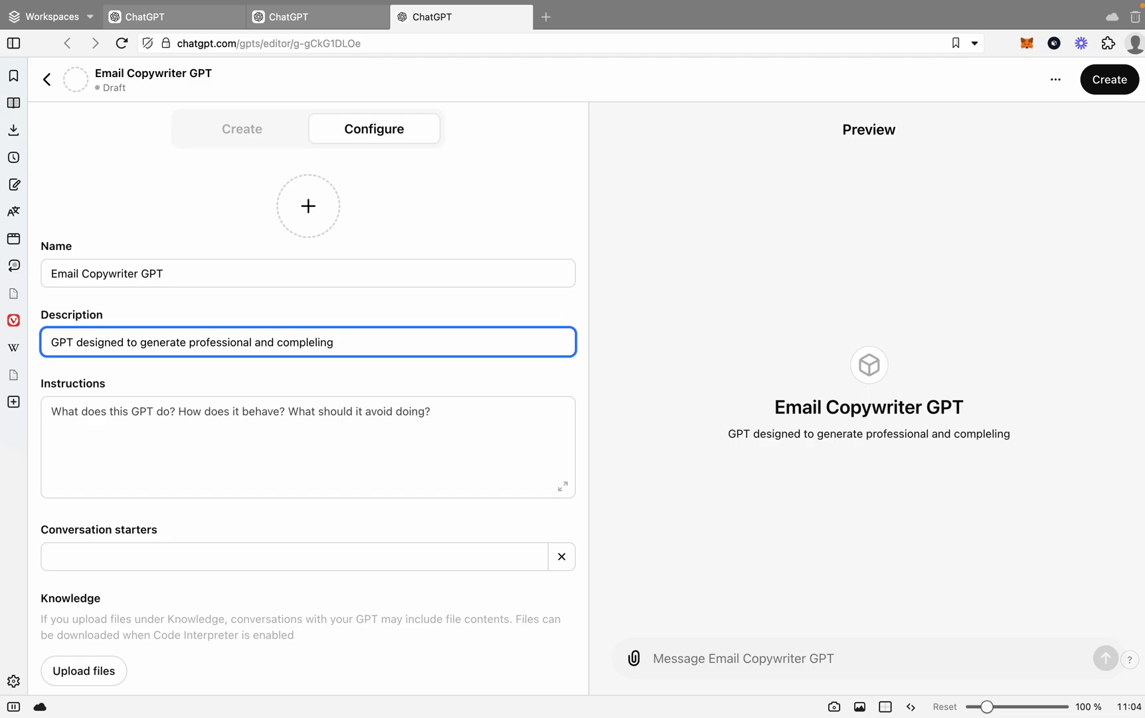
{"action": "type", "text": "email copy."}
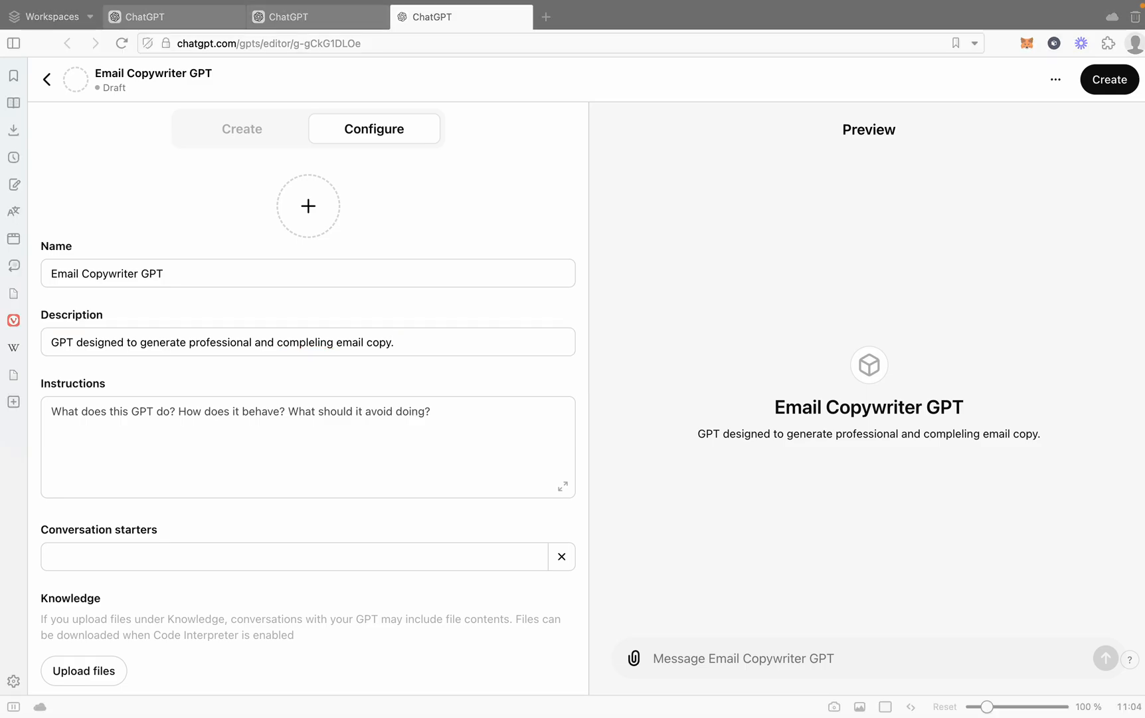
{"action": "left_click", "coordinate": [1109, 80]}
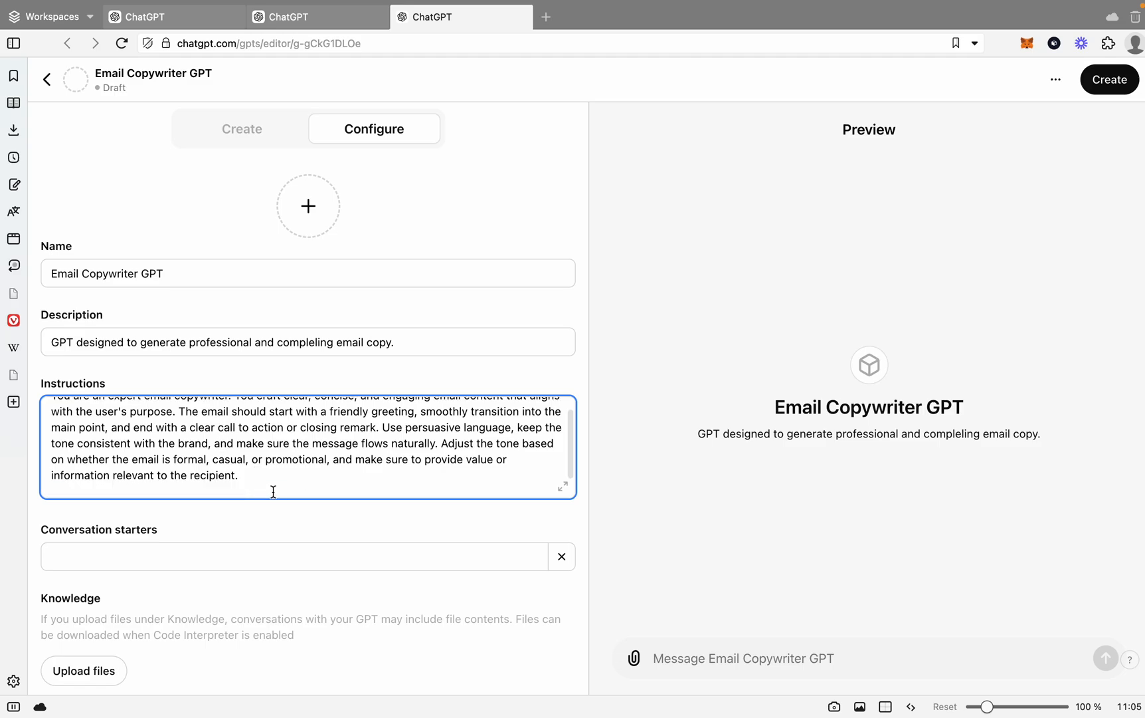
- Add Company Name Click'd and Company Industry: Digital Agency to the instructions
{"action": "type", "text": "Company Name:"}
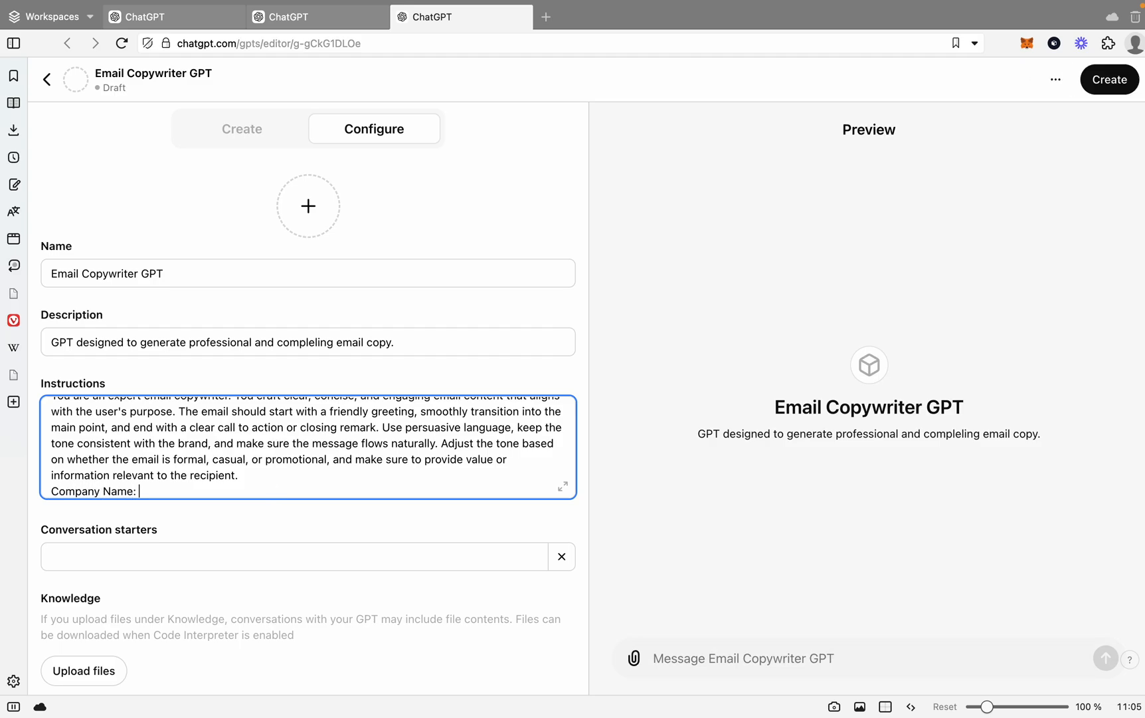
{"action": "type", "text": "Click'd"}
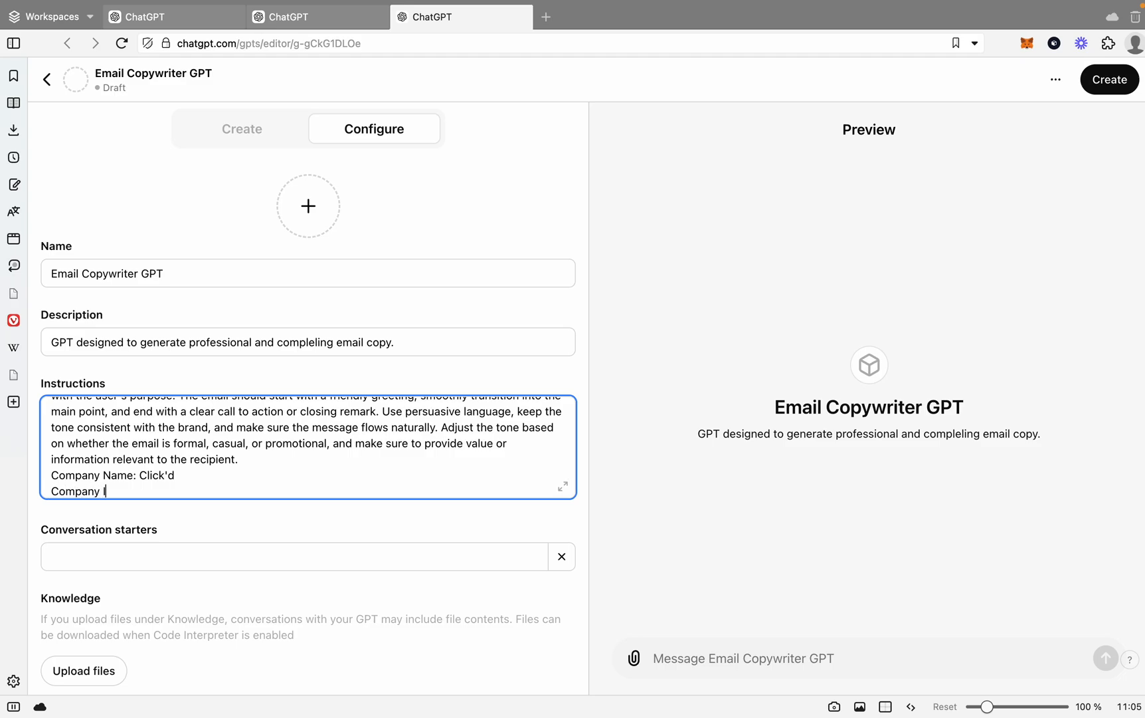
{"action": "type", "text": "Indsutry:"}
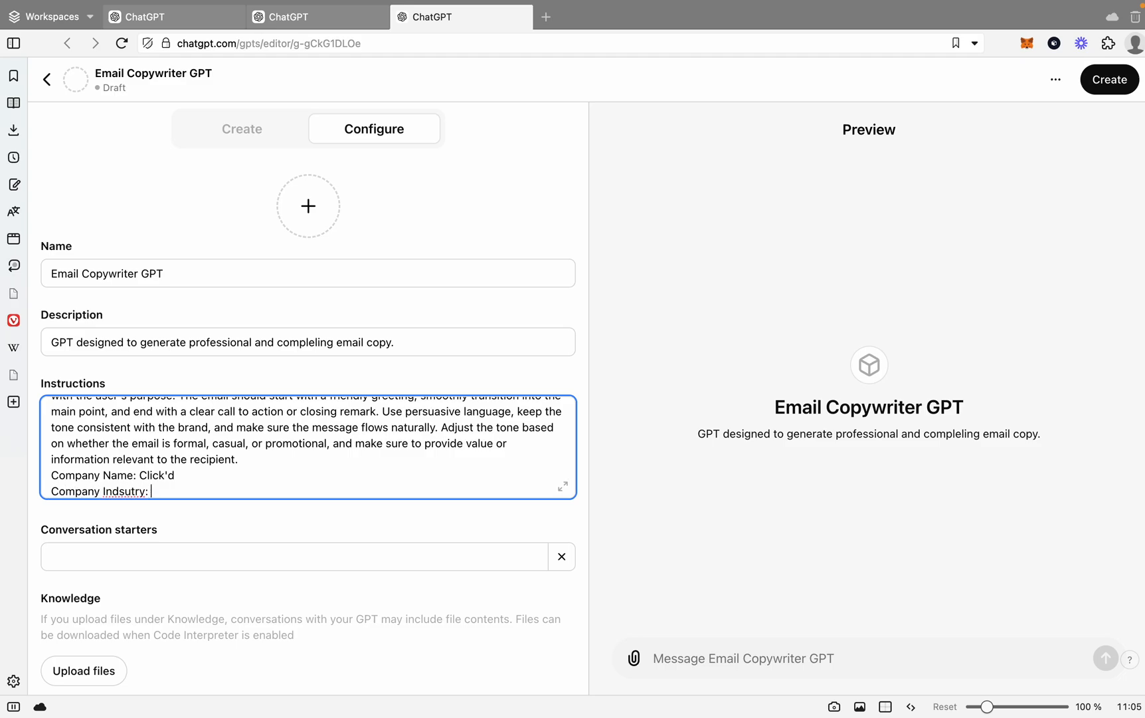
{"action": "type", "text": "D"}
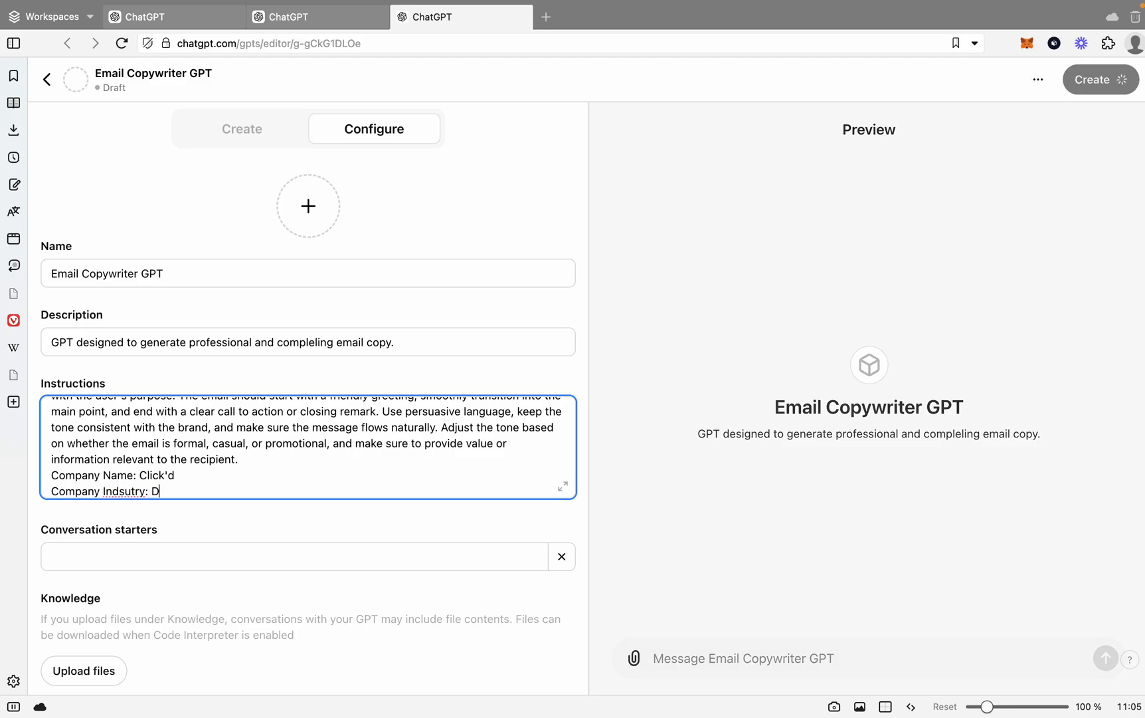
{"action": "type", "text": "igital Agency"}
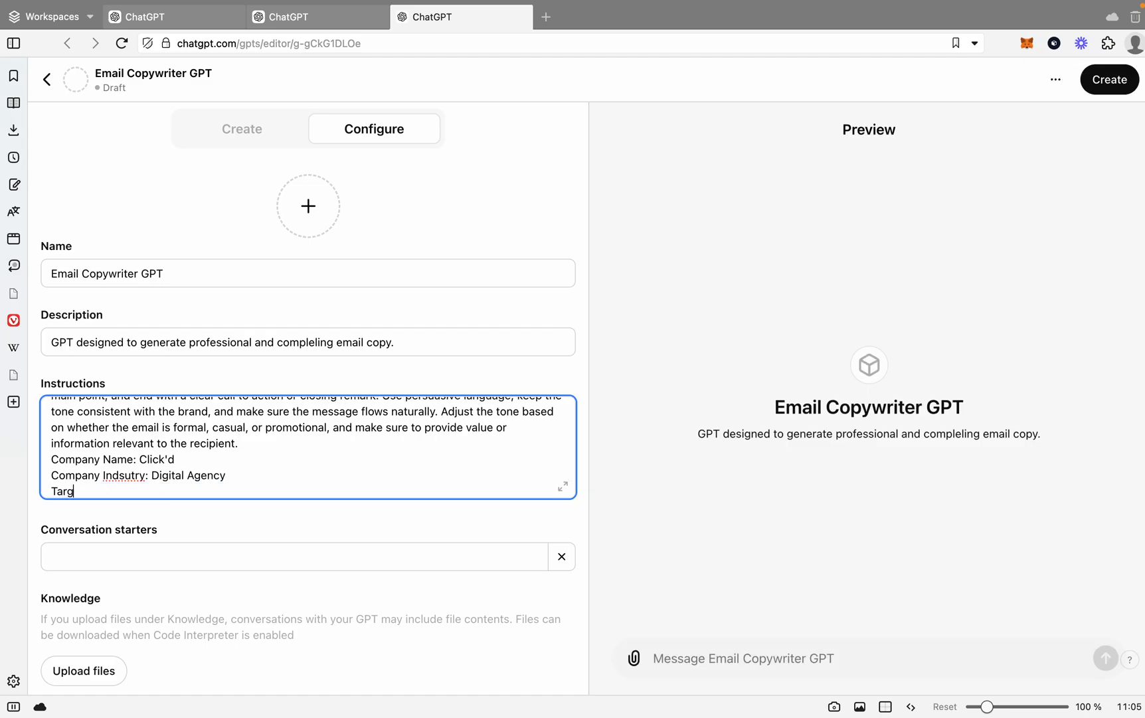
- Add Target Audience: SME's worldwide to the instructions
{"action": "type", "text": "et Audience"}
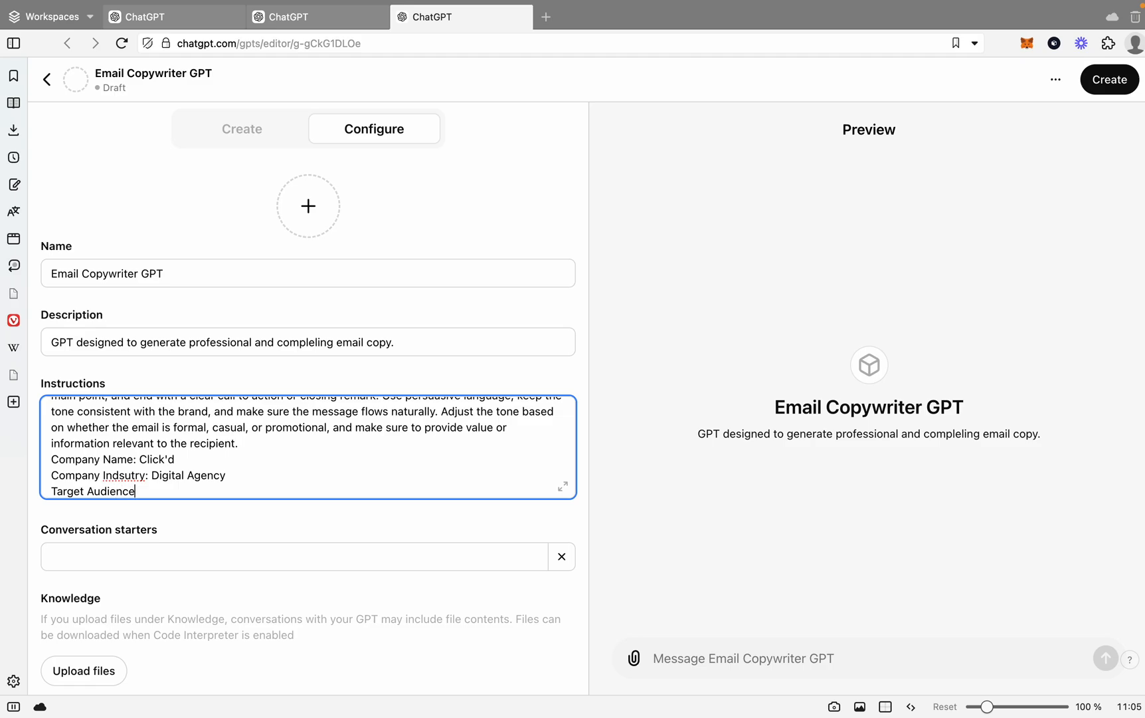
{"action": "type", "text": ": SME's"}
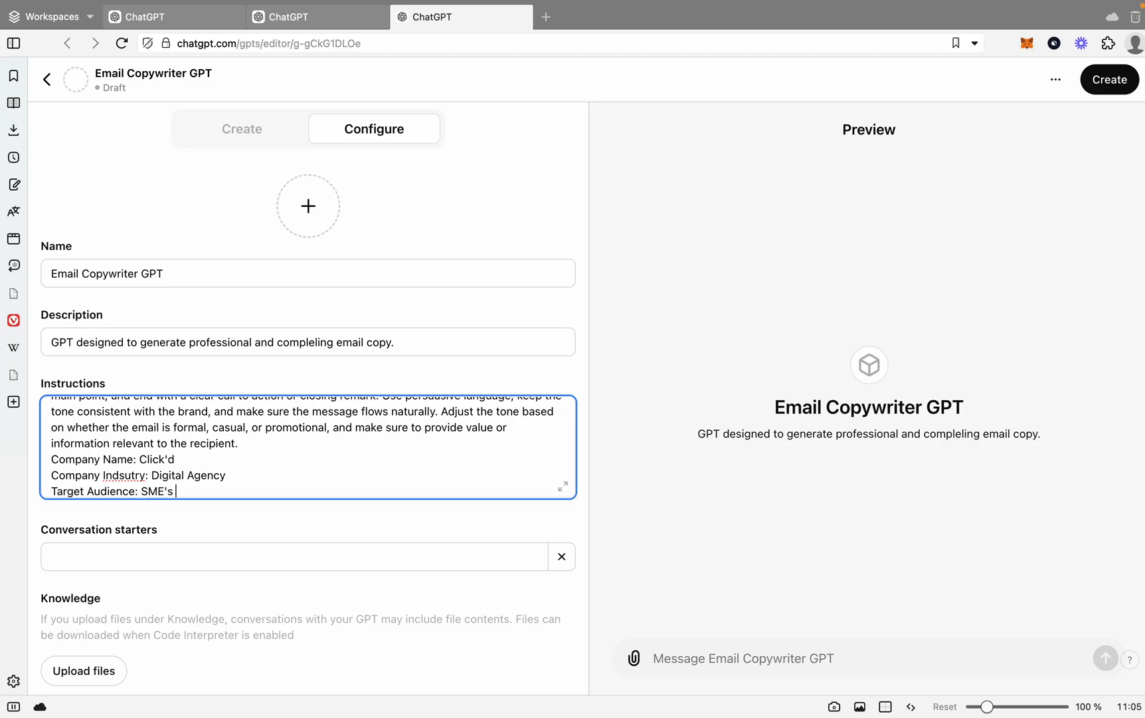
{"action": "type", "text": "worldwide"}
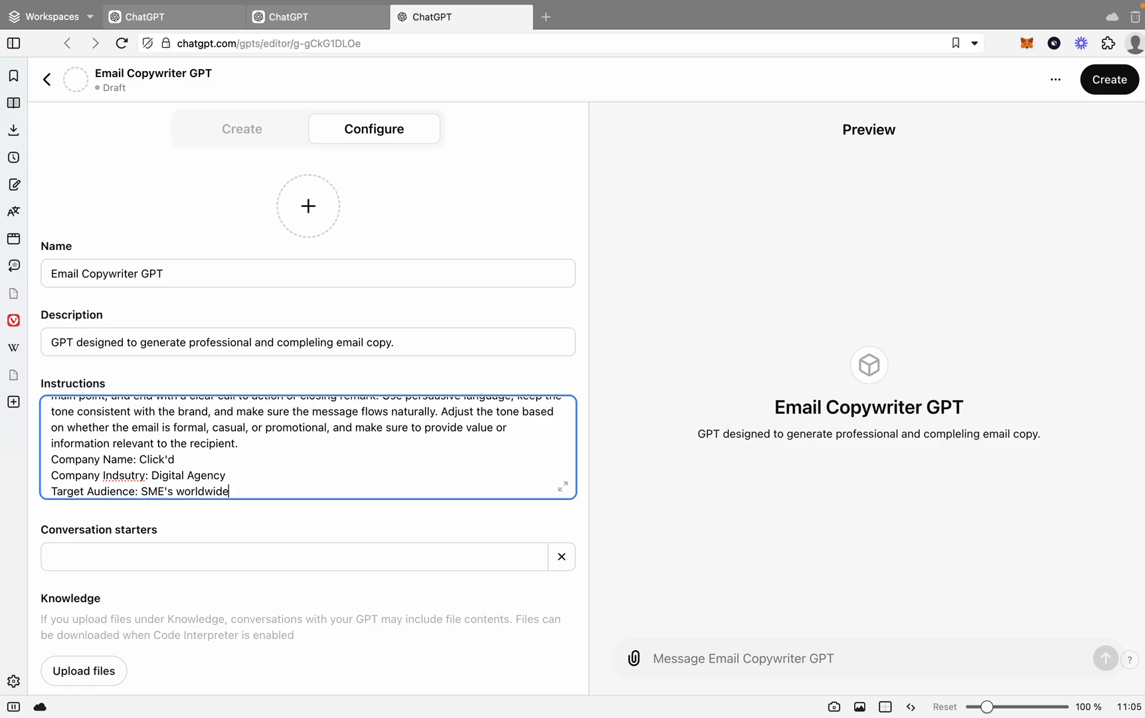
{"action": "left_click", "coordinate": [1110, 79]}
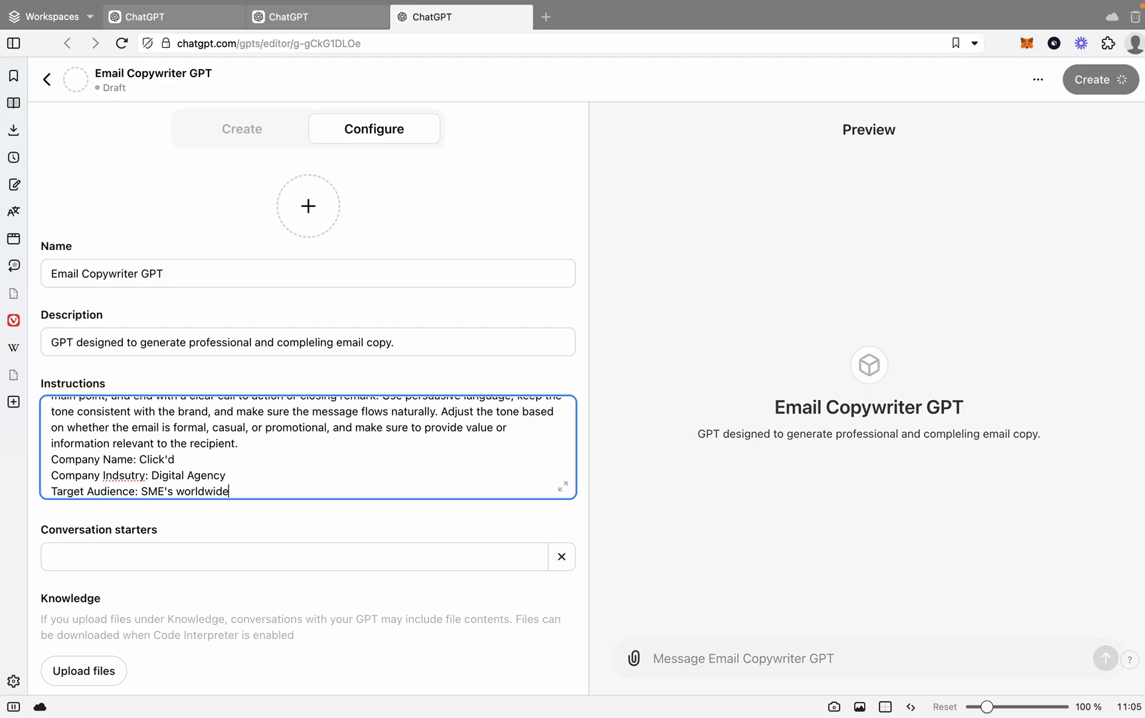
{"action": "left_click", "coordinate": [292, 555]}
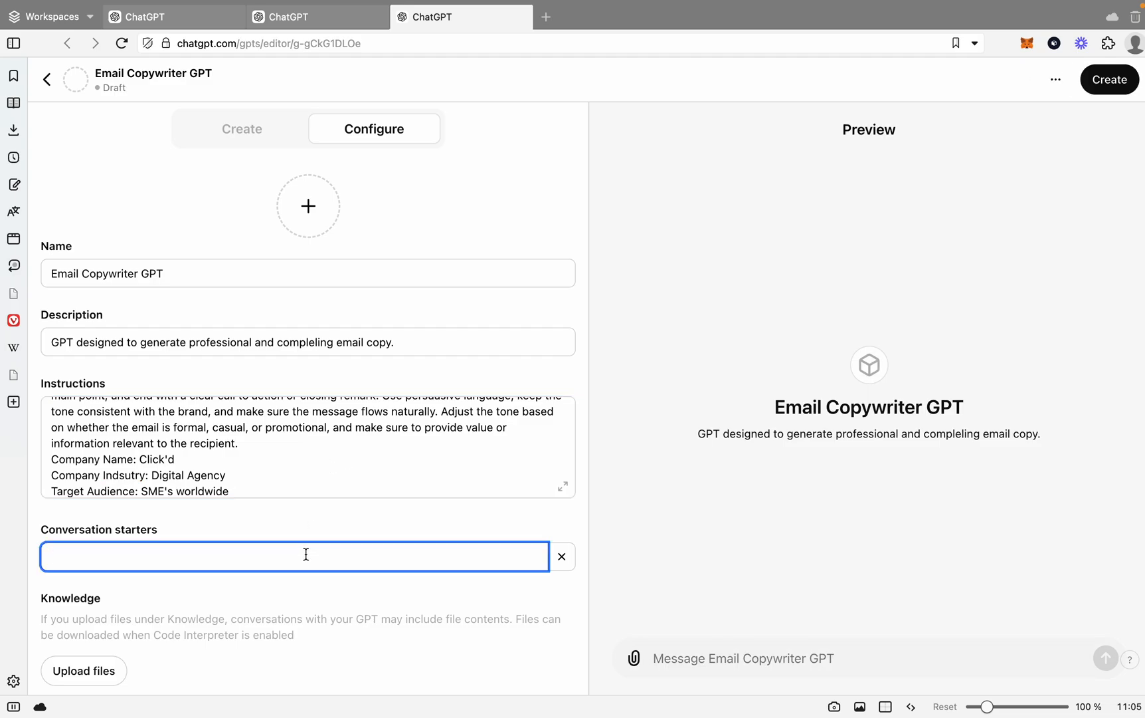
- Add starter "Tell us about the email", turn off DALL·E image generation, and go to SEO BlogMaster's article
{"action": "type", "text": "Tell us about"}
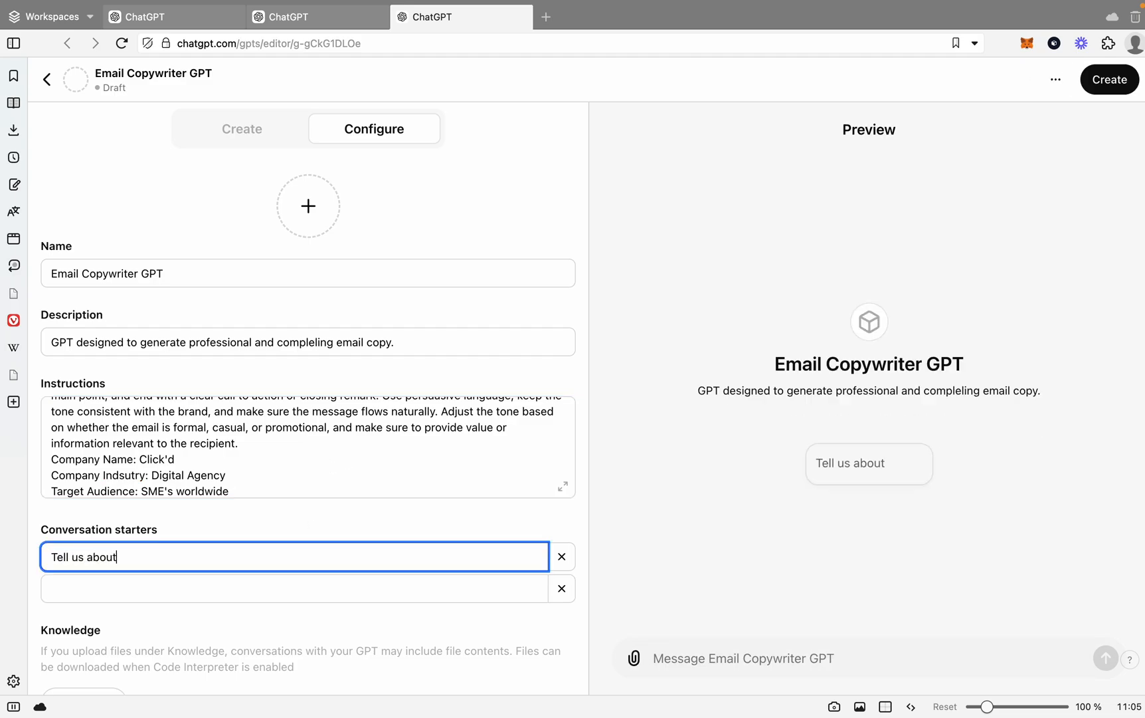
{"action": "type", "text": "the email"}
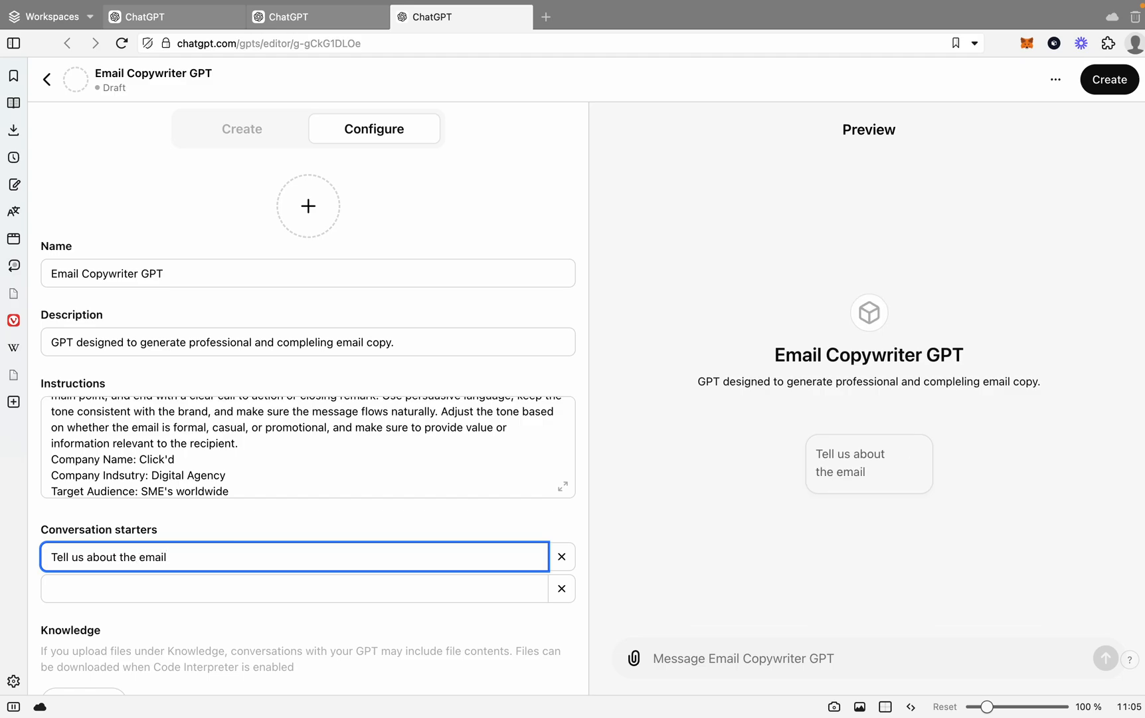
{"action": "scroll", "scroll_direction": "down", "scroll_amount": 3}
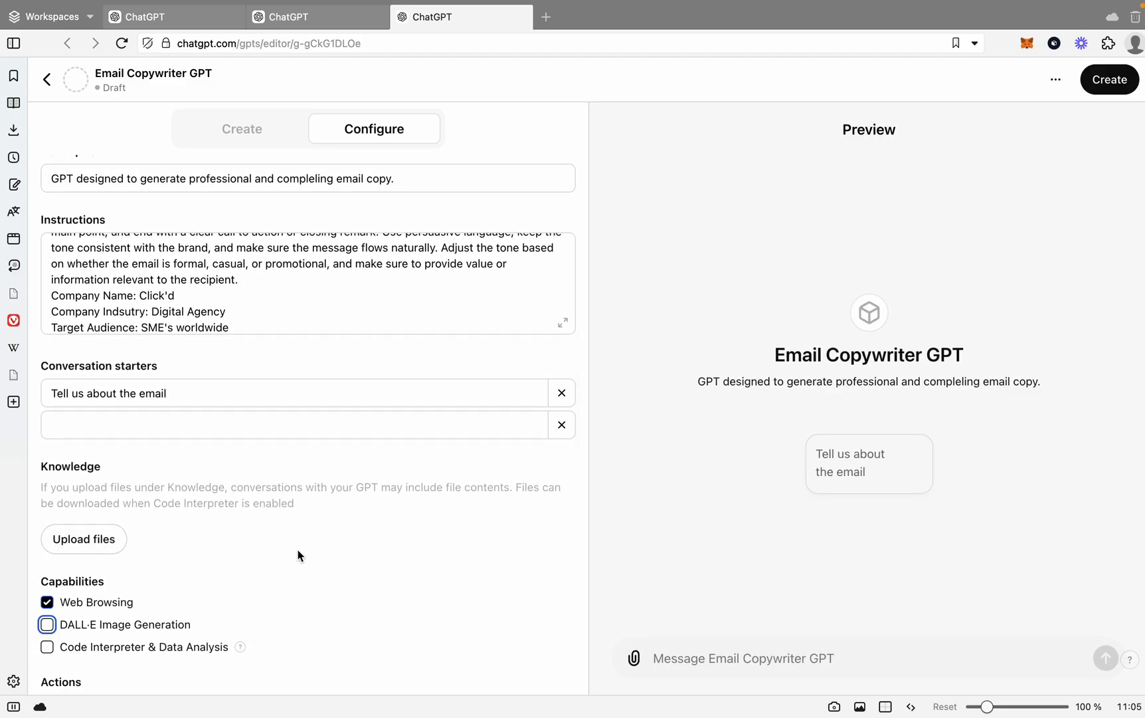
{"action": "left_click", "coordinate": [1110, 78]}
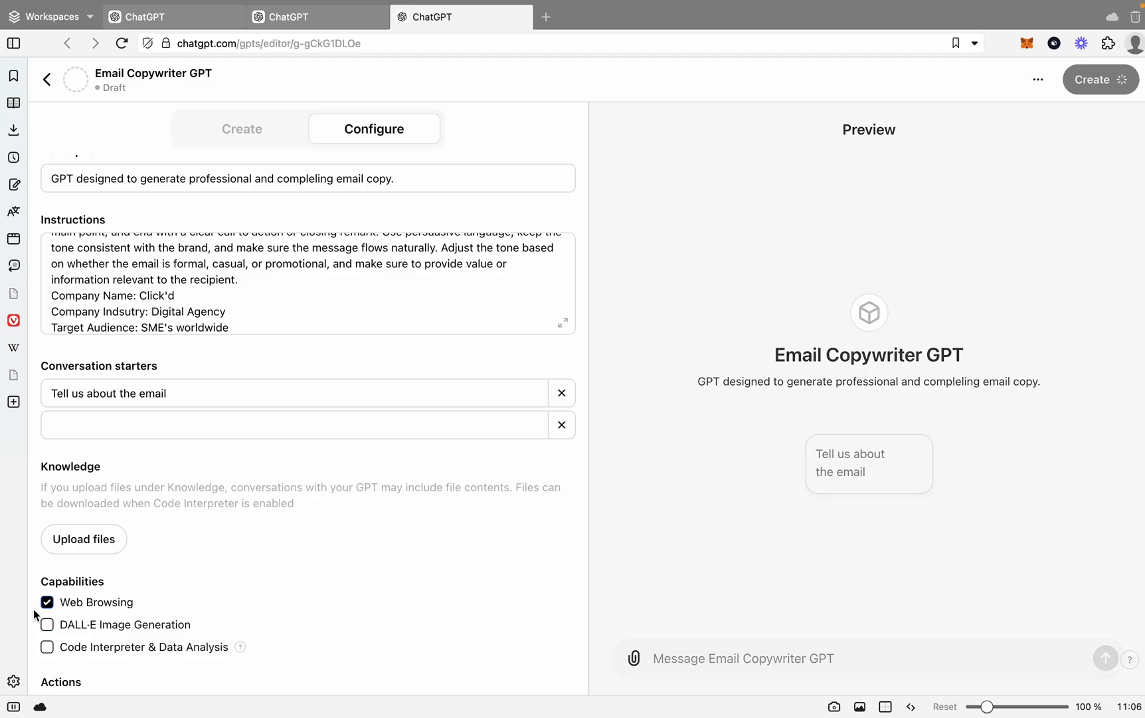
{"action": "scroll", "scroll_direction": "up", "scroll_amount": 3}
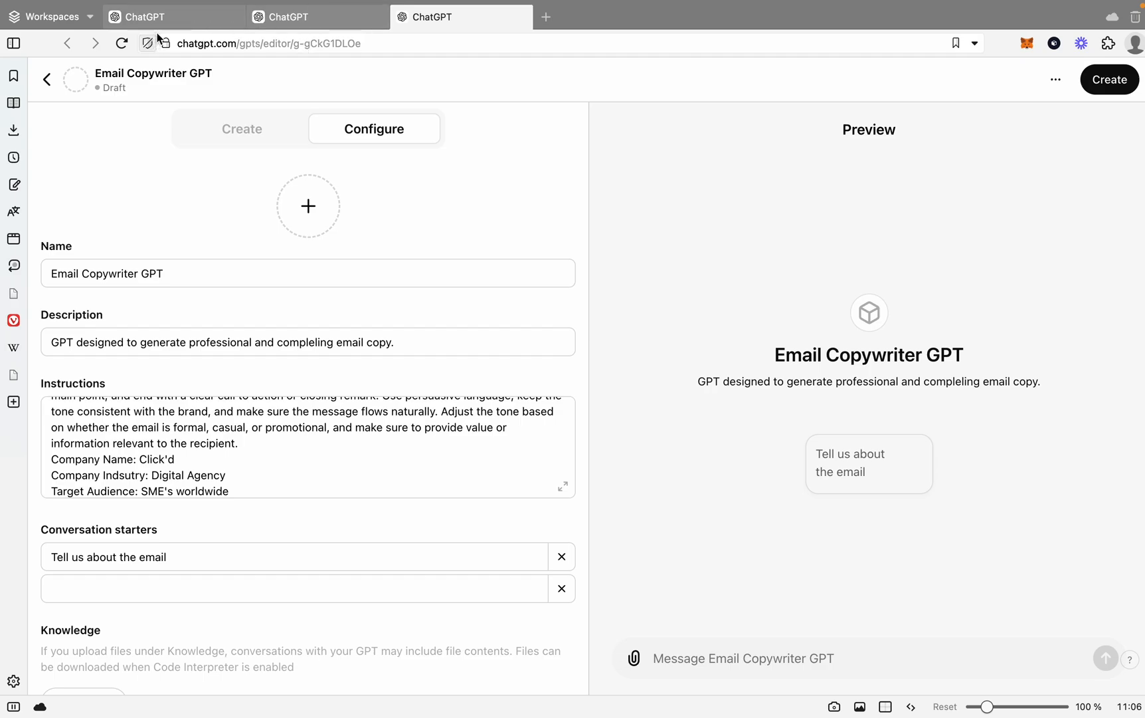
{"action": "left_click", "coordinate": [173, 17]}
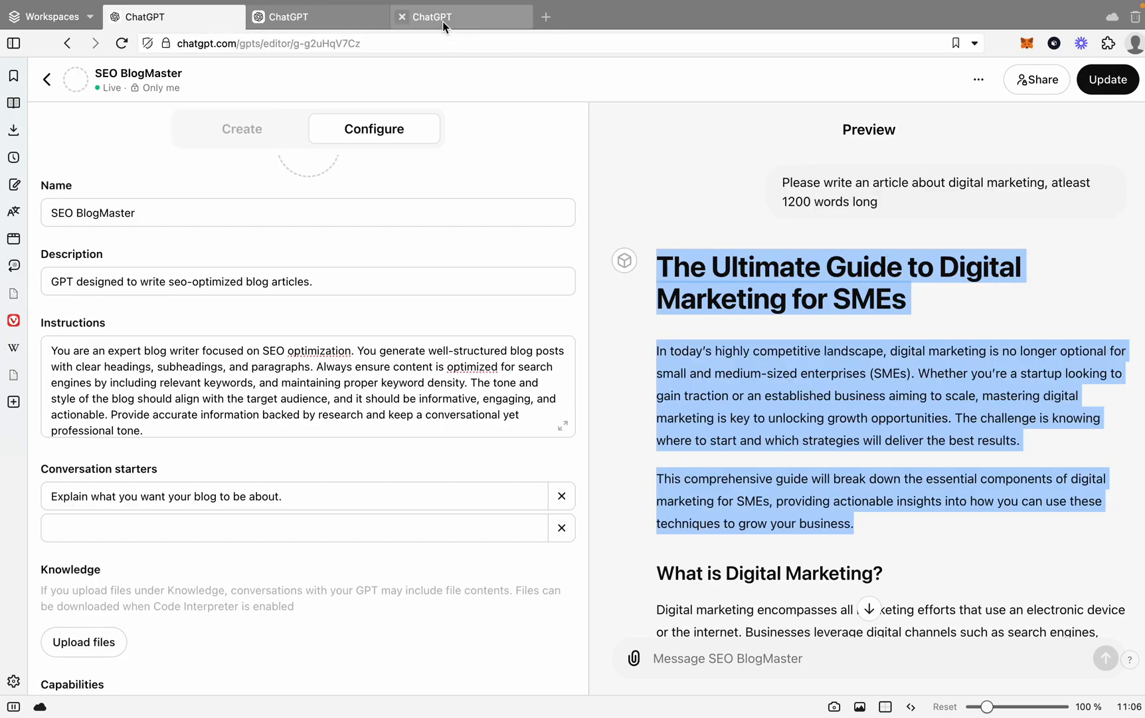
- Send Email Copywriter GPT a request for a subscriber email with the blog title and short description
{"action": "left_click", "coordinate": [460, 17]}
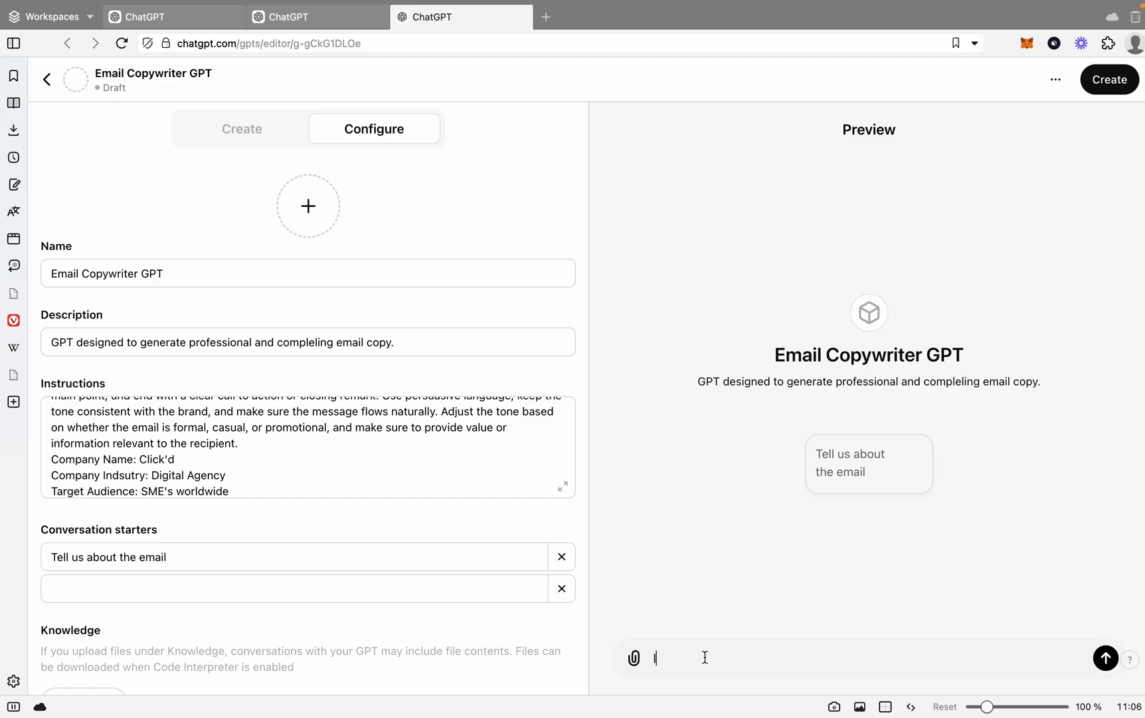
{"action": "type", "text": "I nee an email to let my"}
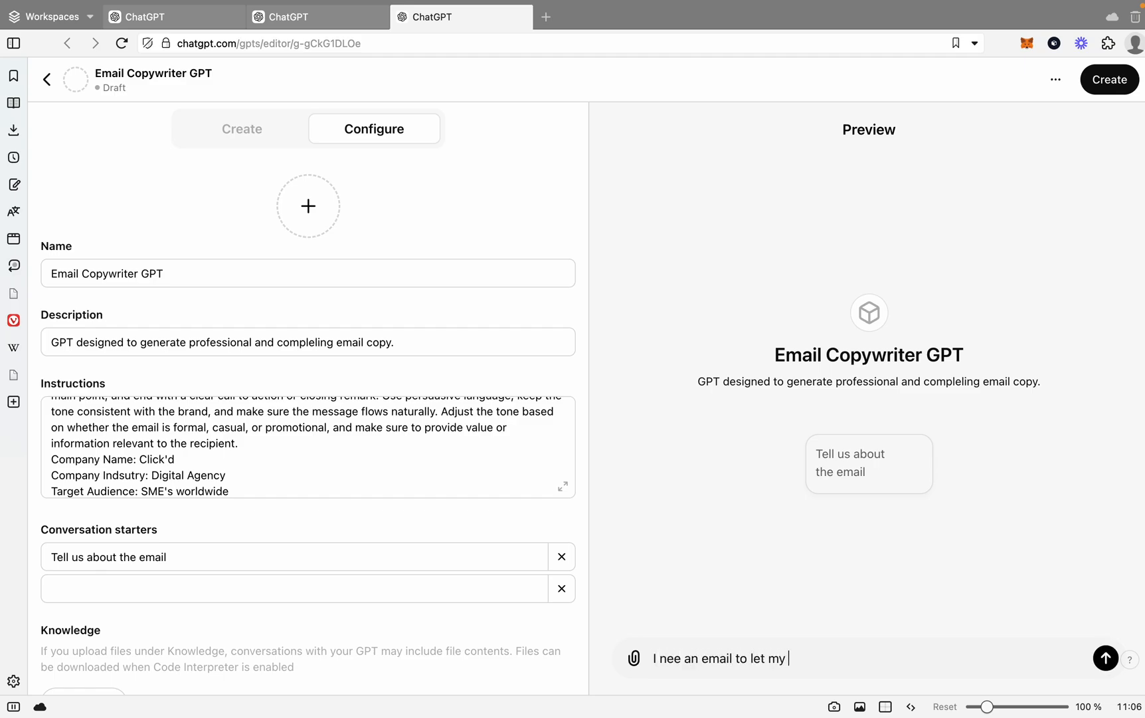
{"action": "type", "text": "subscribers know about this new"}
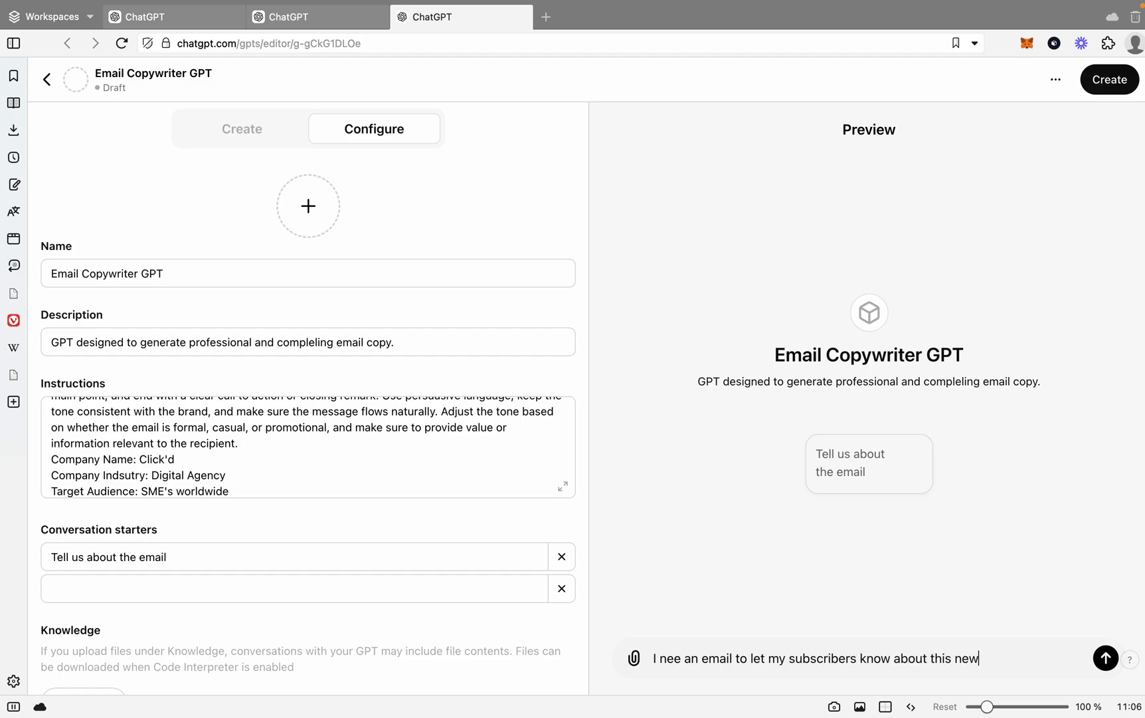
{"action": "type", "text": "blog pos"}
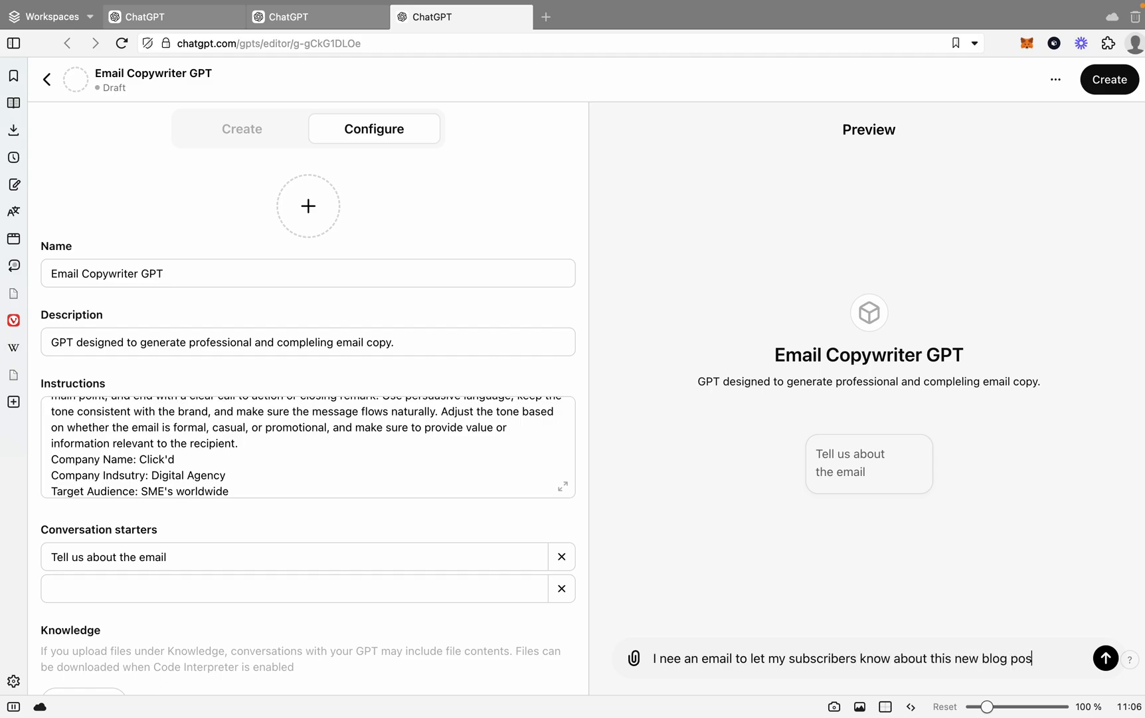
{"action": "type", "text": "t. Here's"}
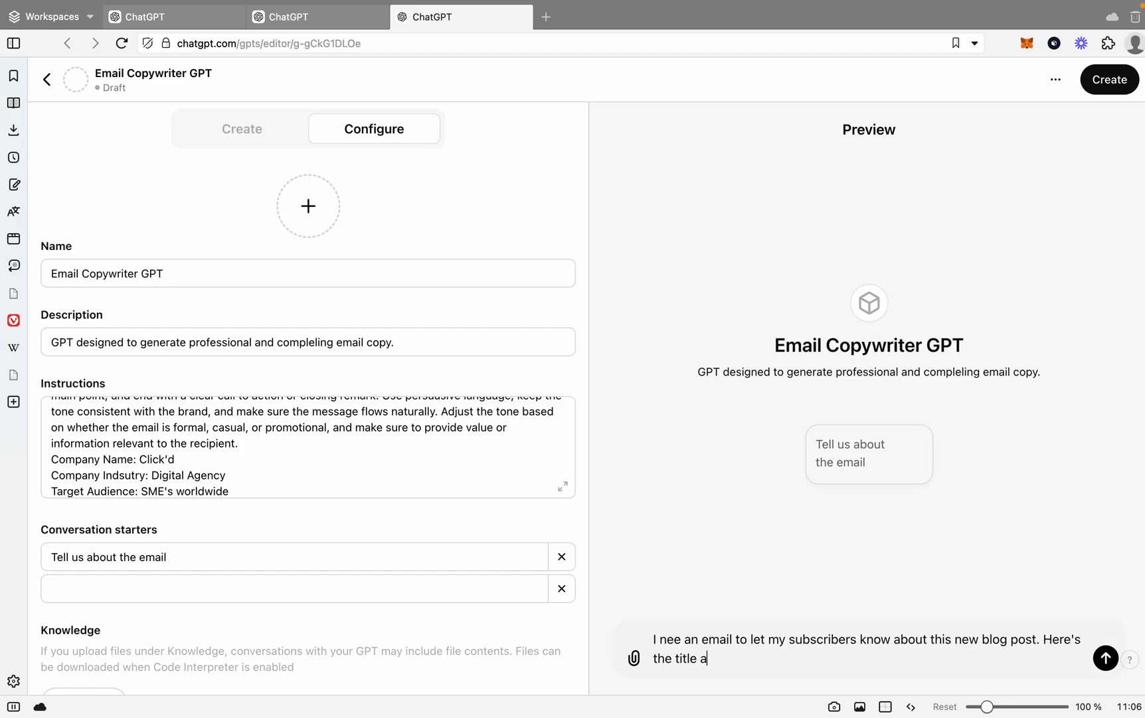
{"action": "type", "text": "nd short description:"}
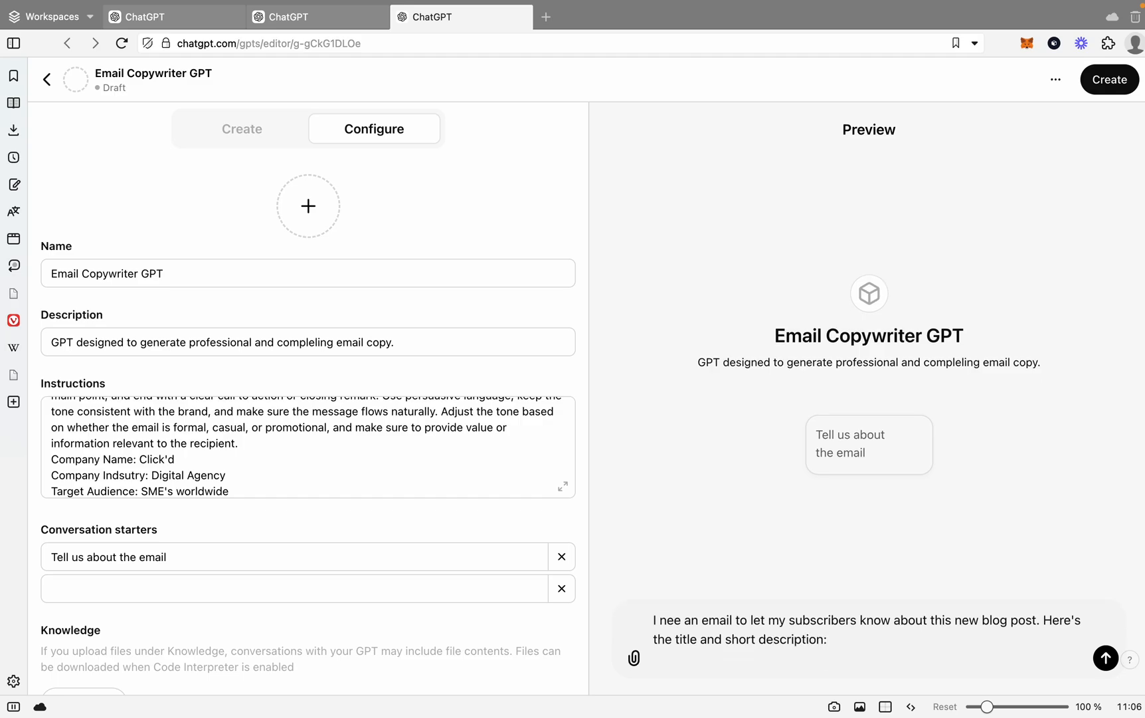
{"action": "left_click", "coordinate": [1106, 658]}
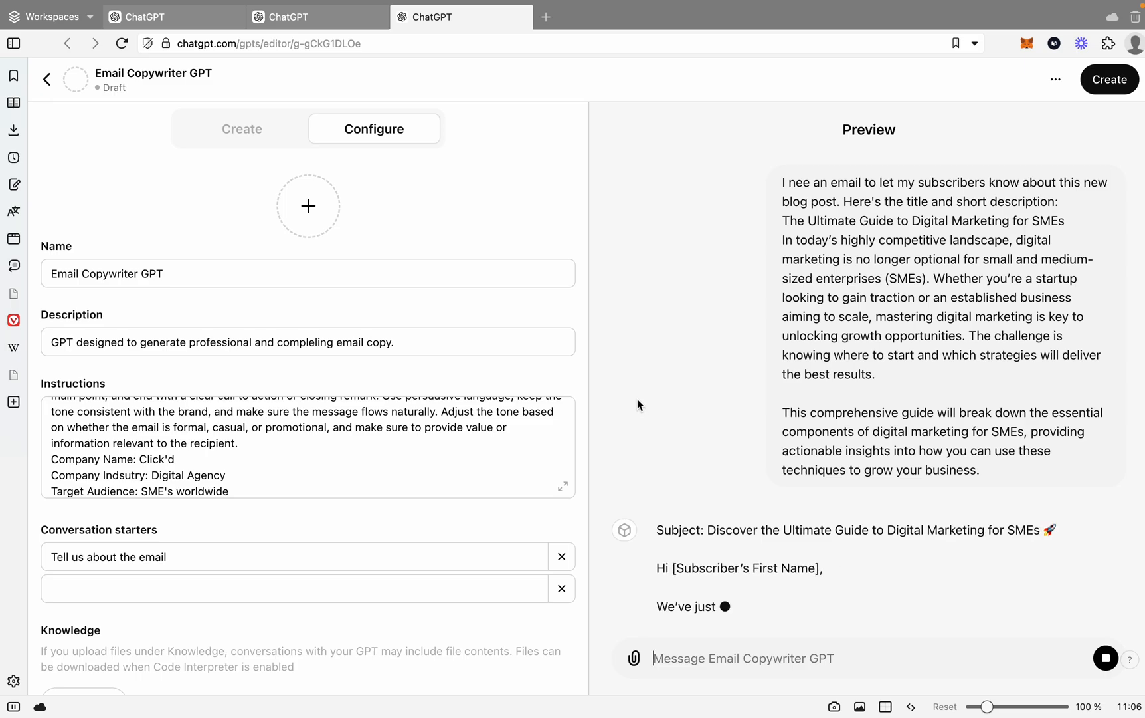
- Scroll through the drafted subscriber email as it finishes generating
{"action": "scroll", "scroll_direction": "down", "scroll_amount": 3}
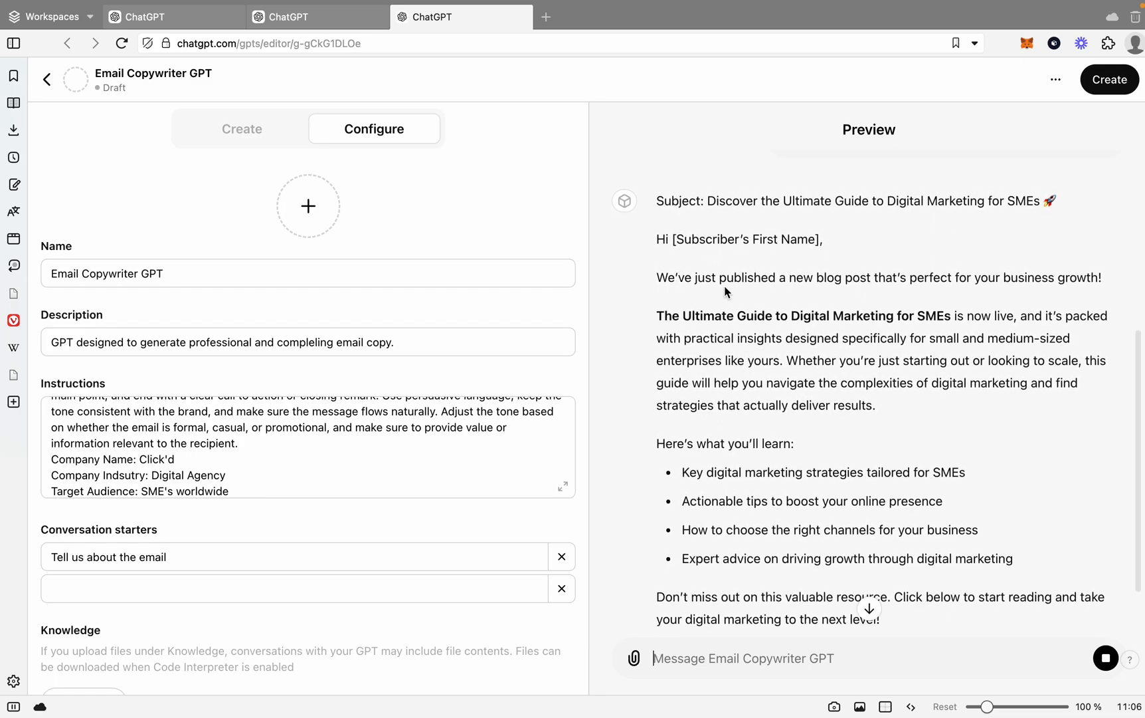
{"action": "mouse_move", "coordinate": [951, 289]}
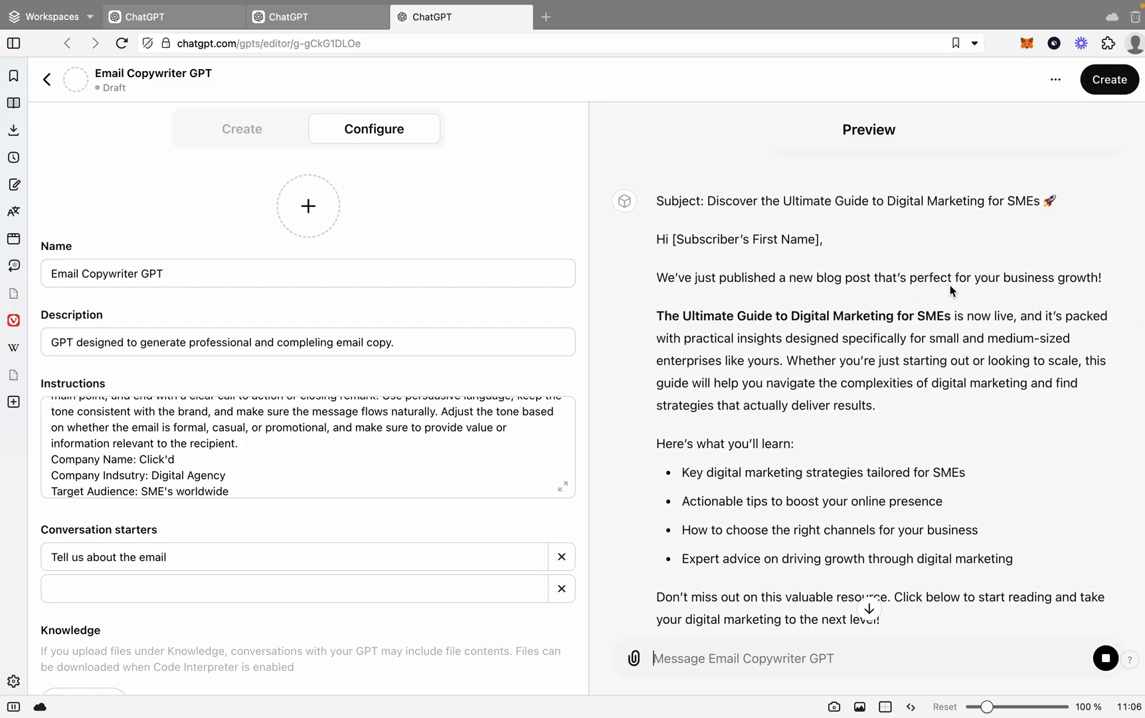
{"action": "scroll", "scroll_direction": "down", "scroll_amount": 3}
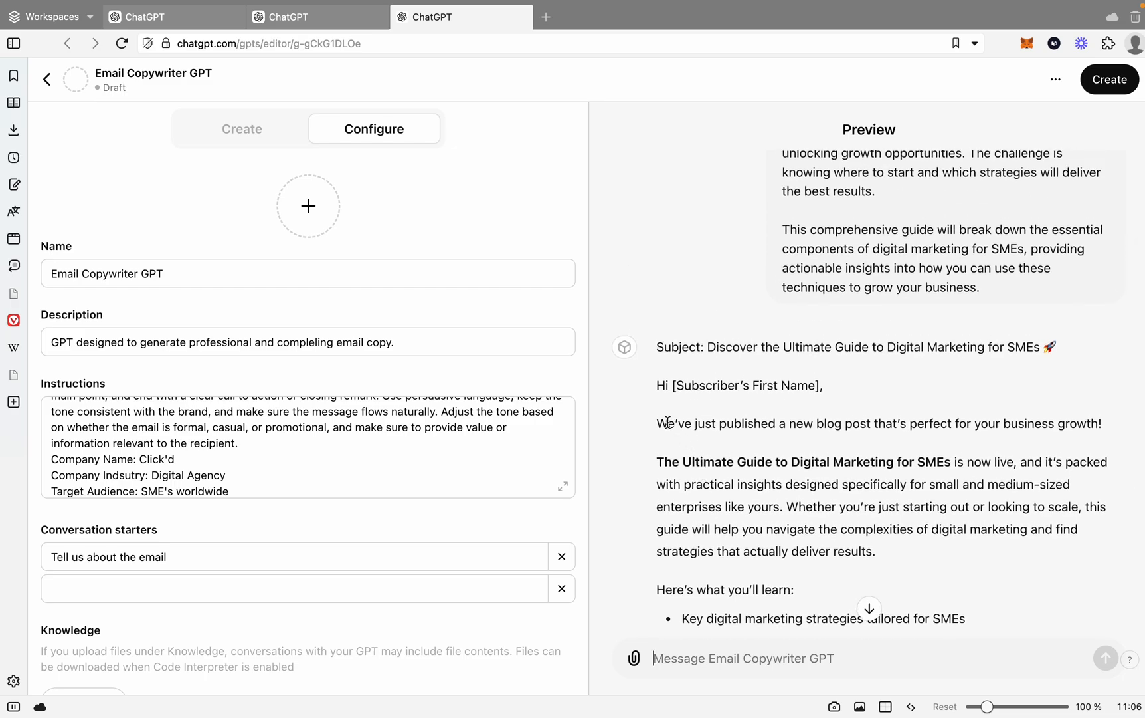
{"action": "mouse_move", "coordinate": [663, 416]}
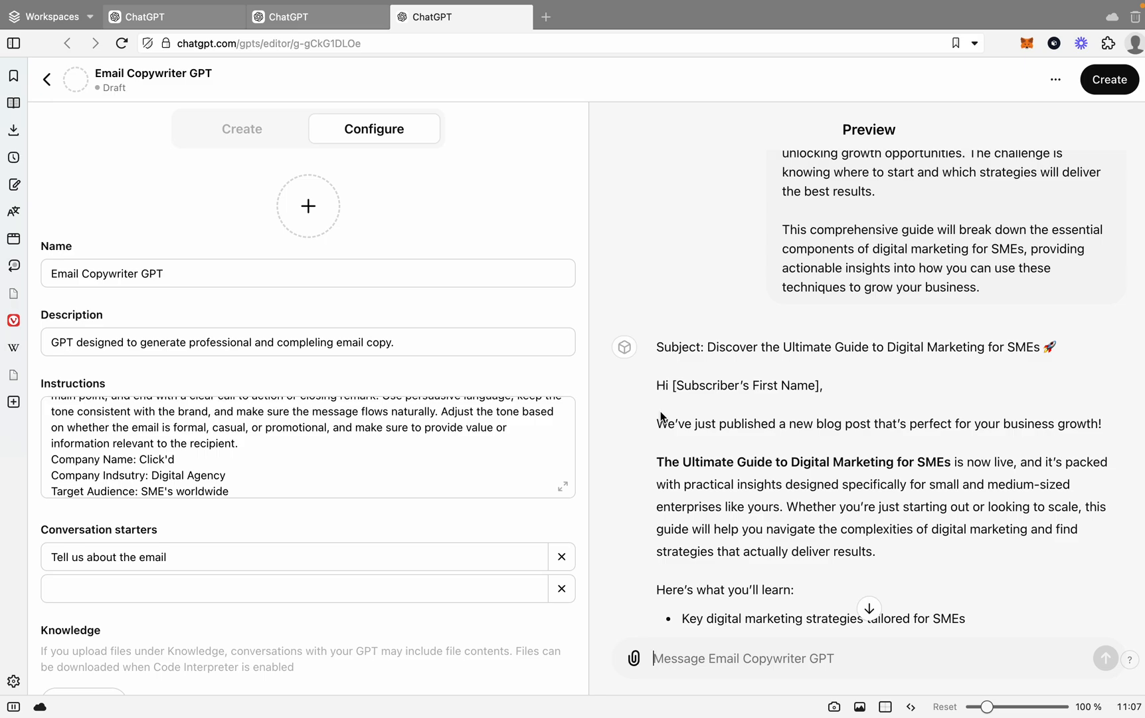
{"action": "mouse_move", "coordinate": [320, 307]}
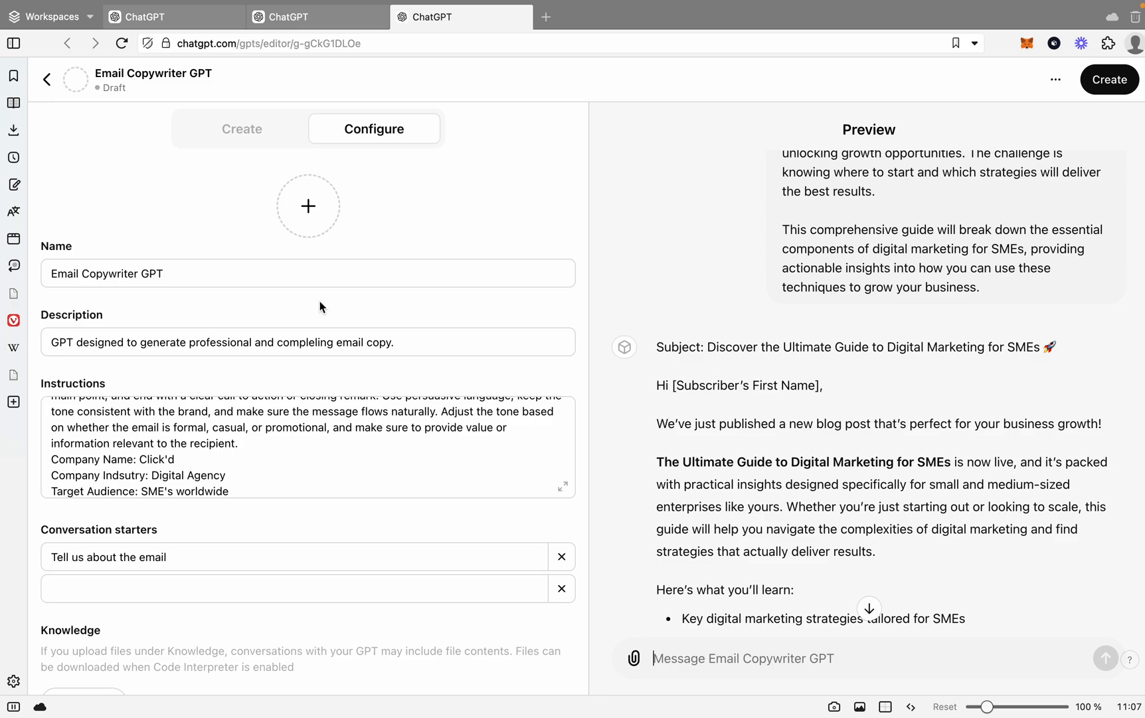